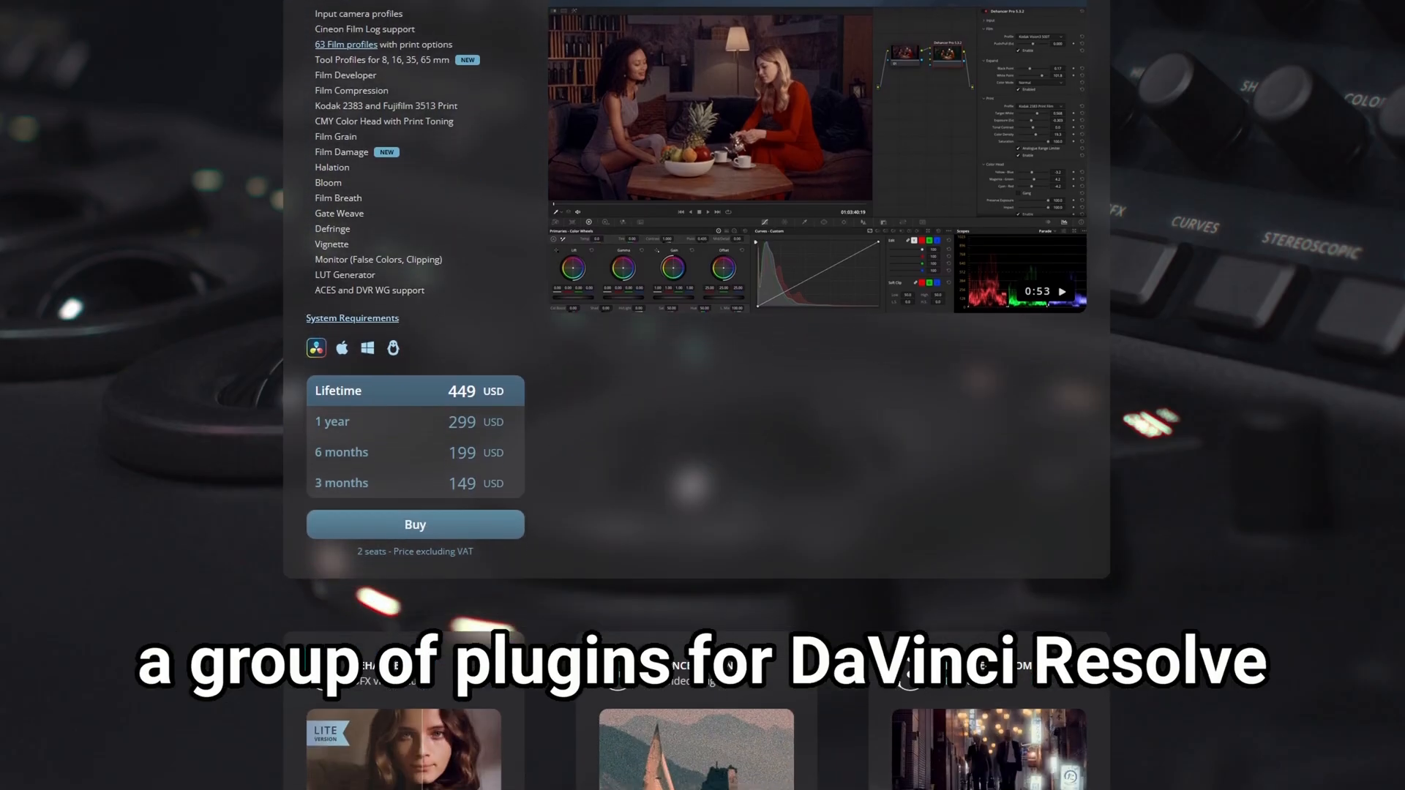
Scroll to Dehancer Pro's Input section and pick DVR WG/Intermediate as the source.
scroll(down, 3)
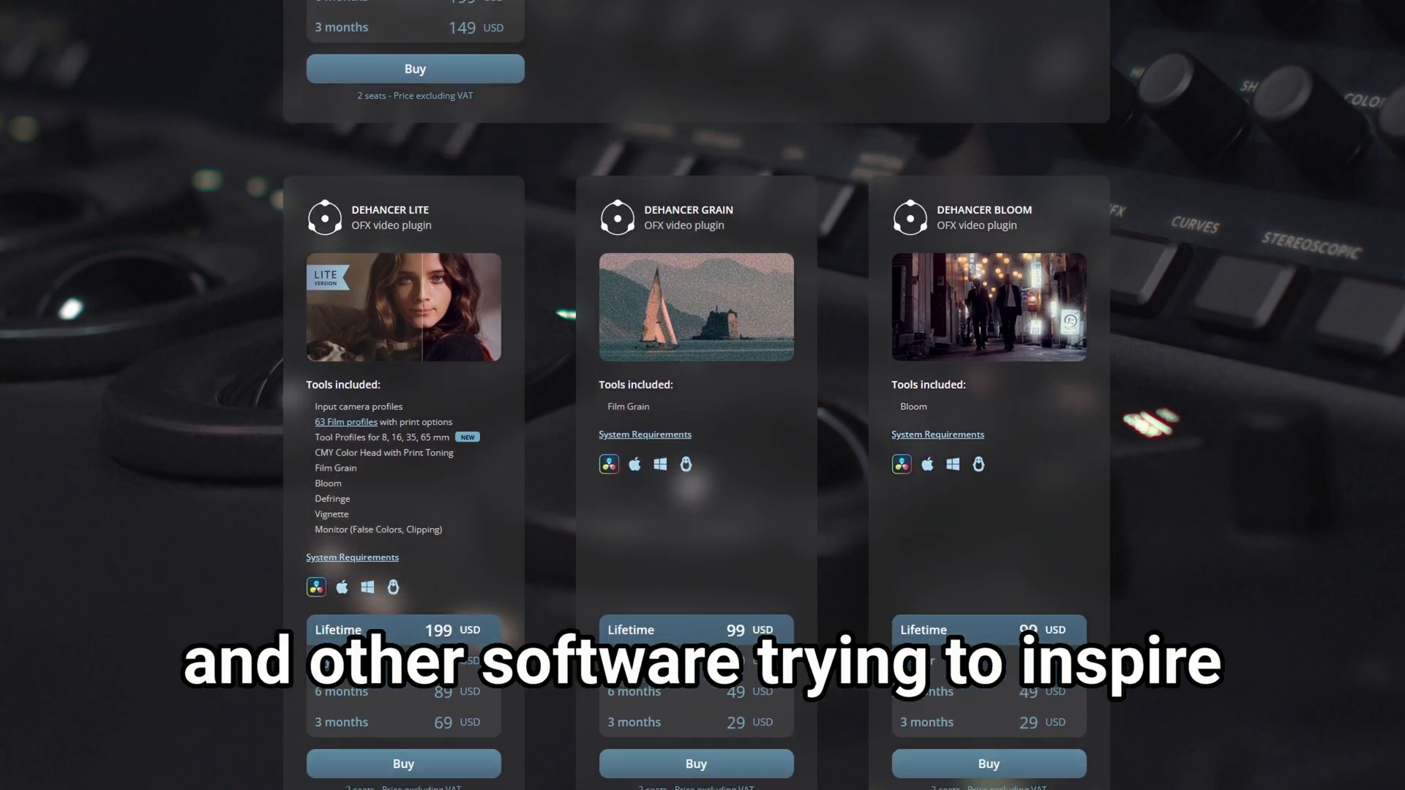
scroll(down, 3)
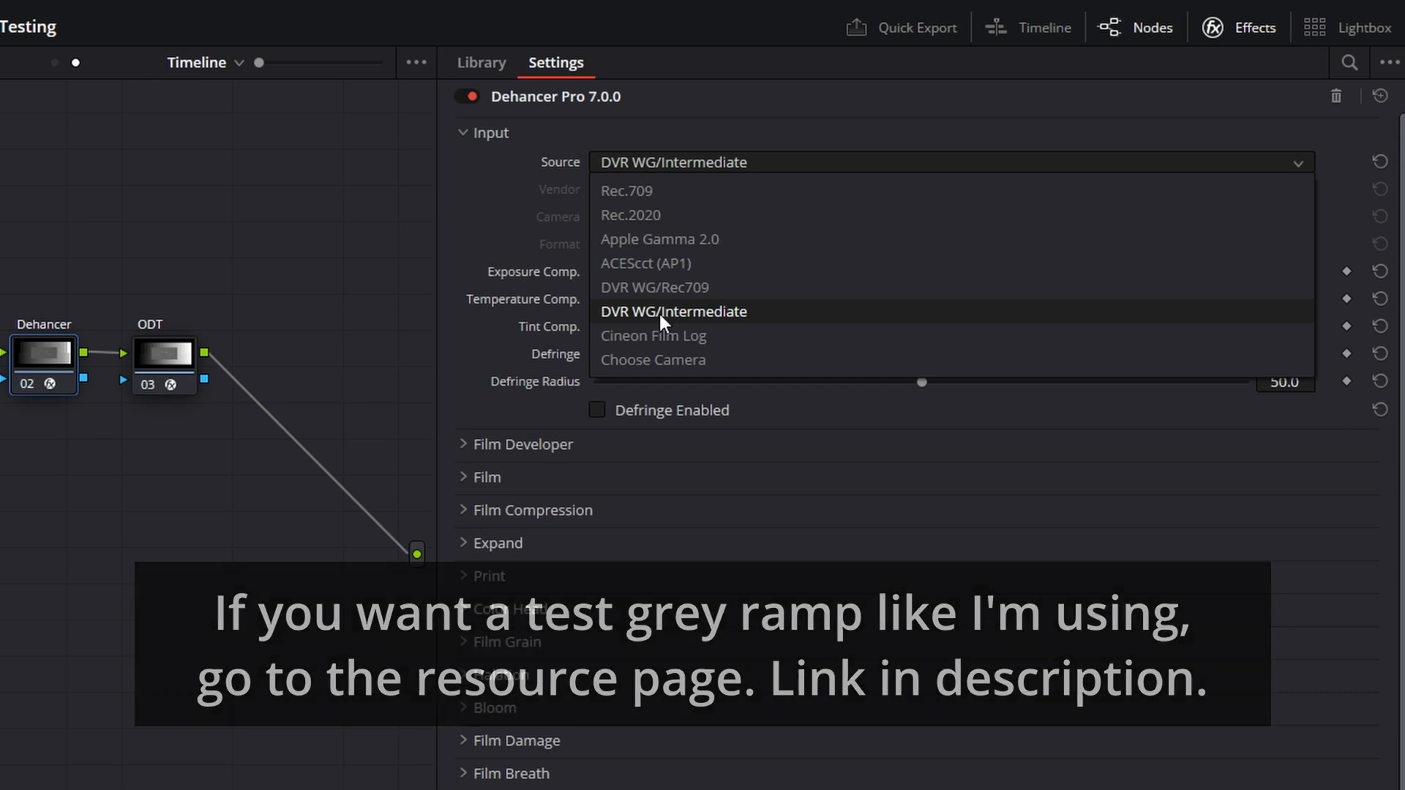
click(673, 311)
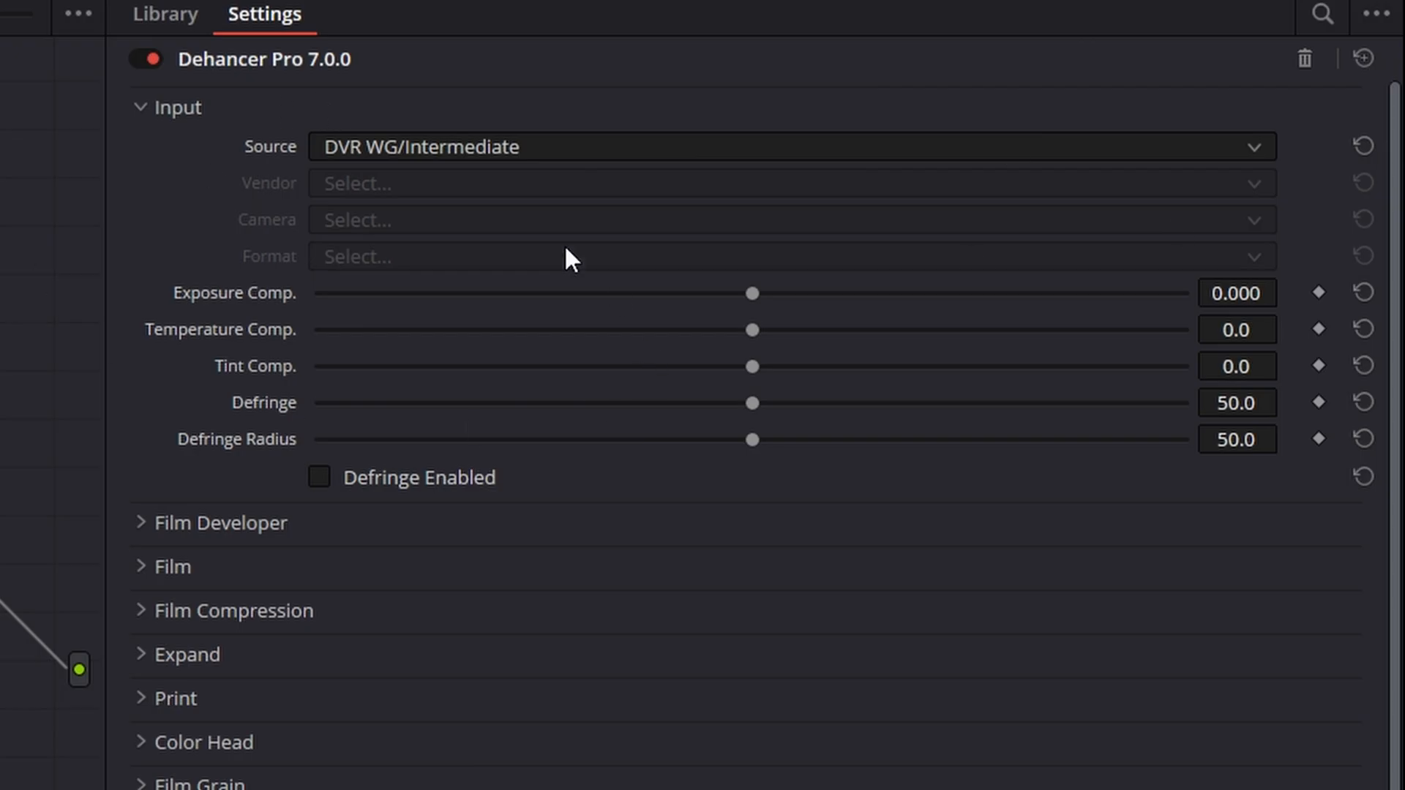
mouse_move(762, 446)
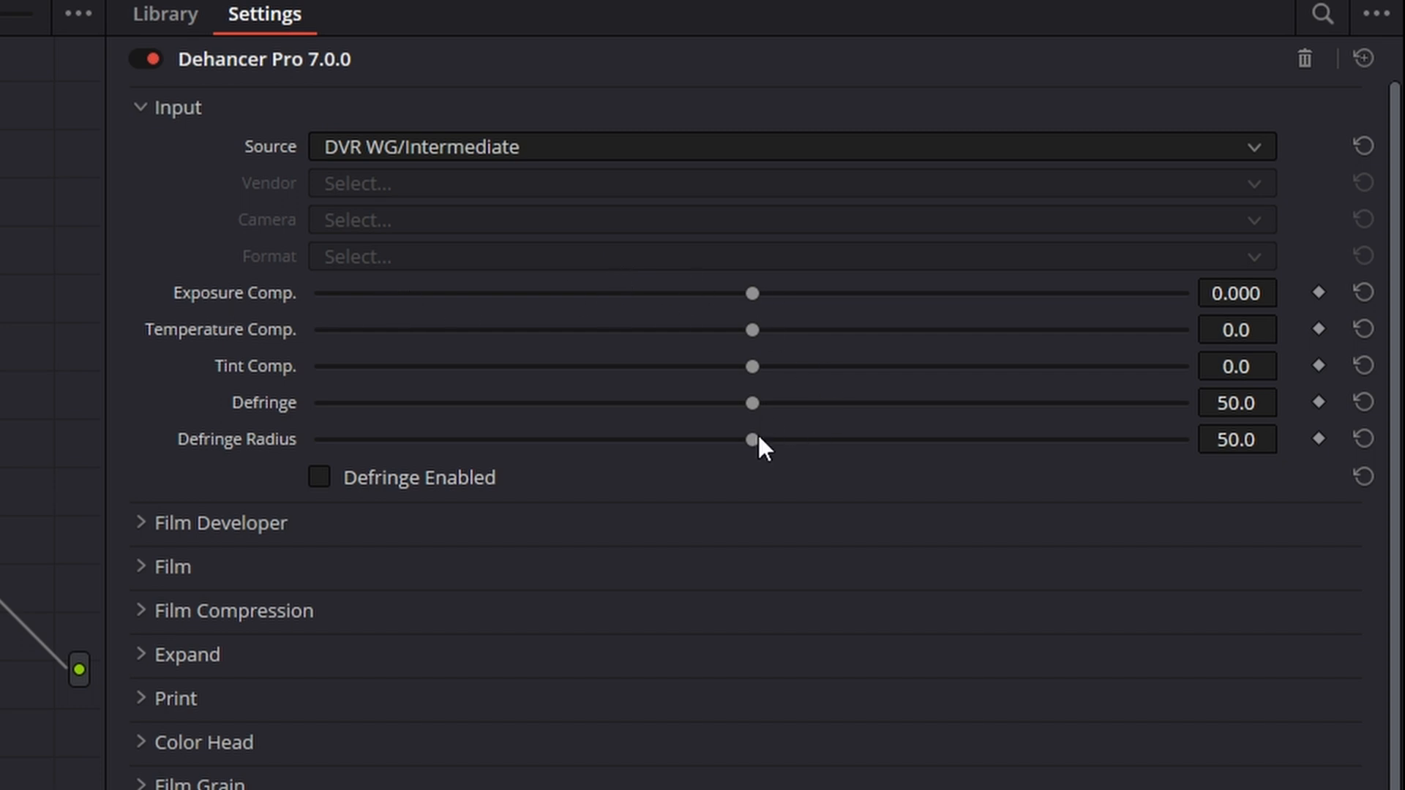
mouse_move(547, 387)
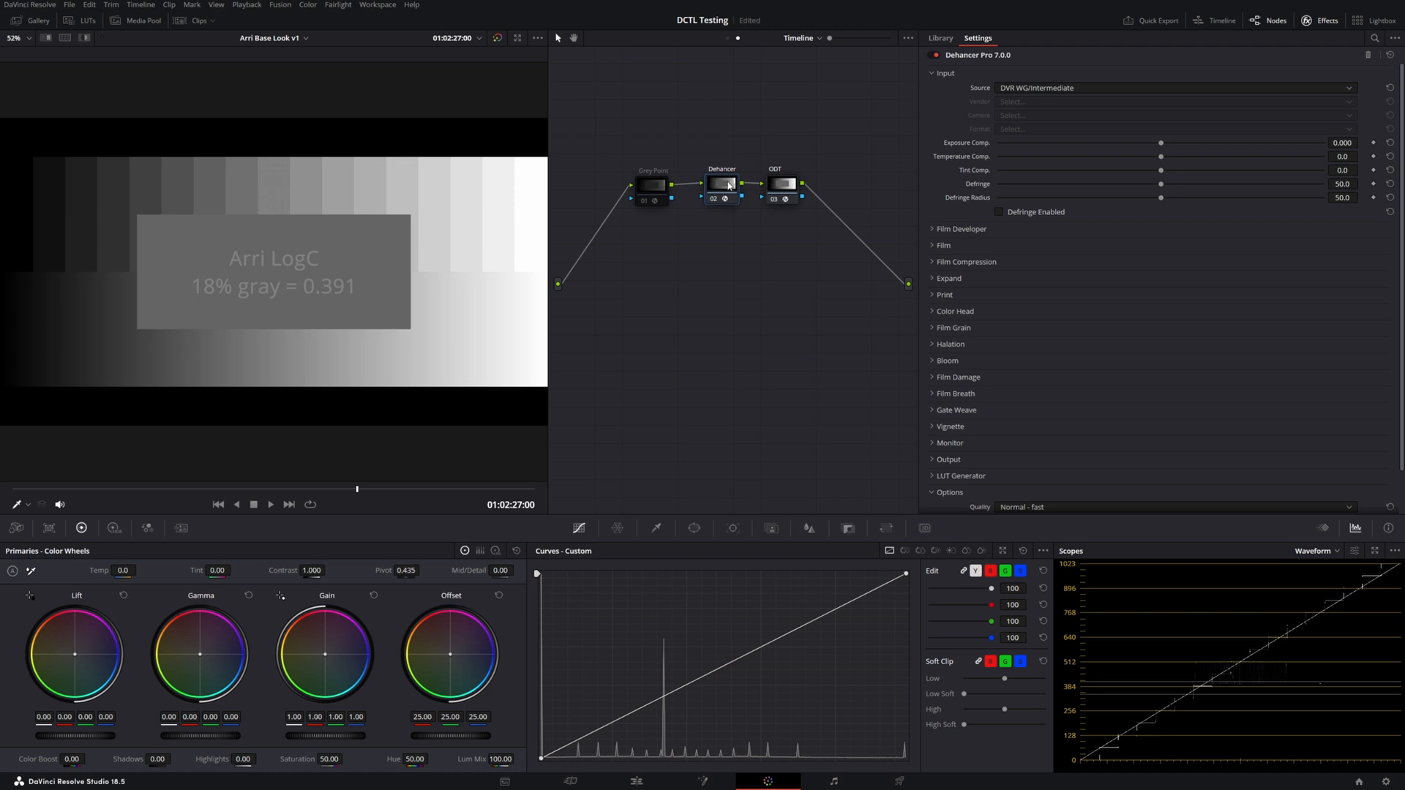
mouse_move(732, 195)
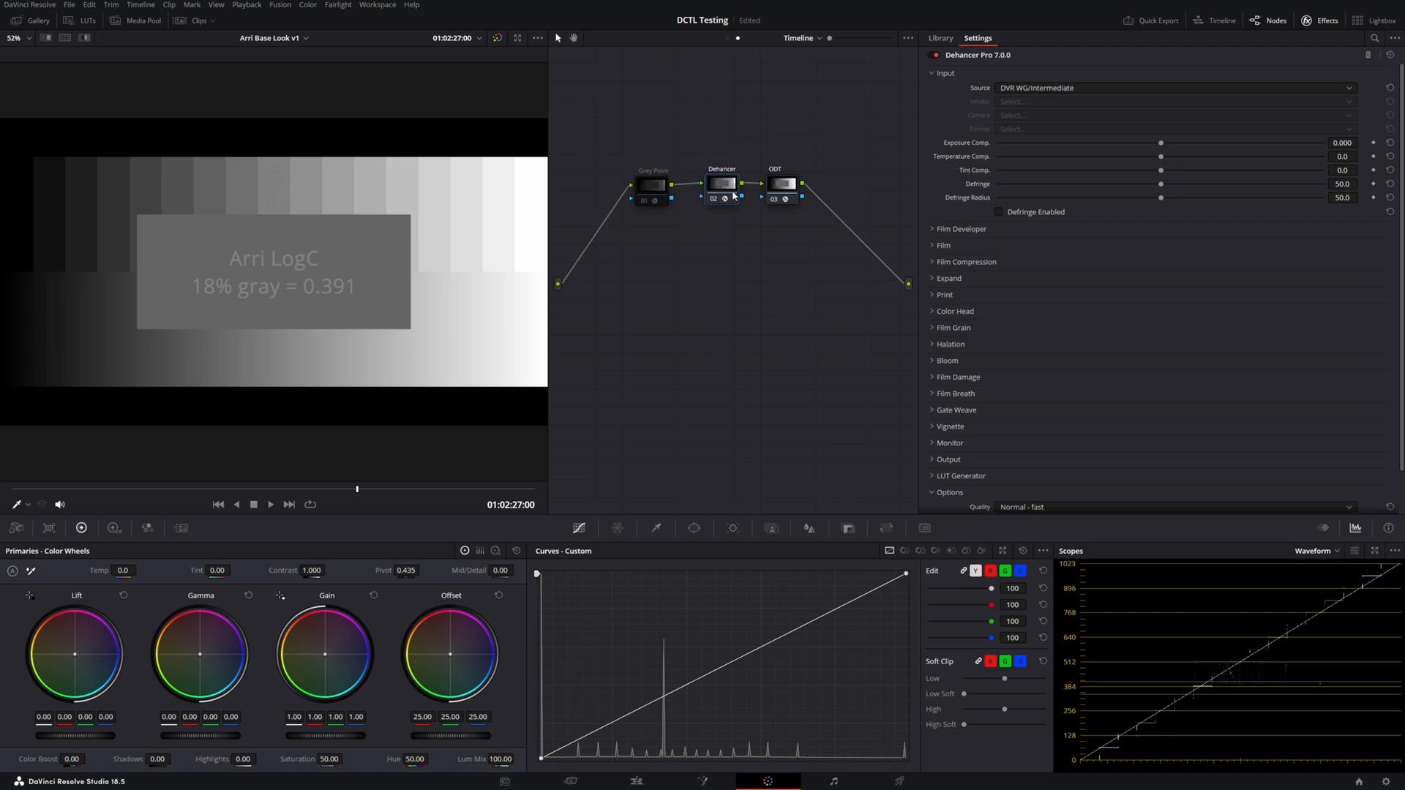
mouse_move(983, 155)
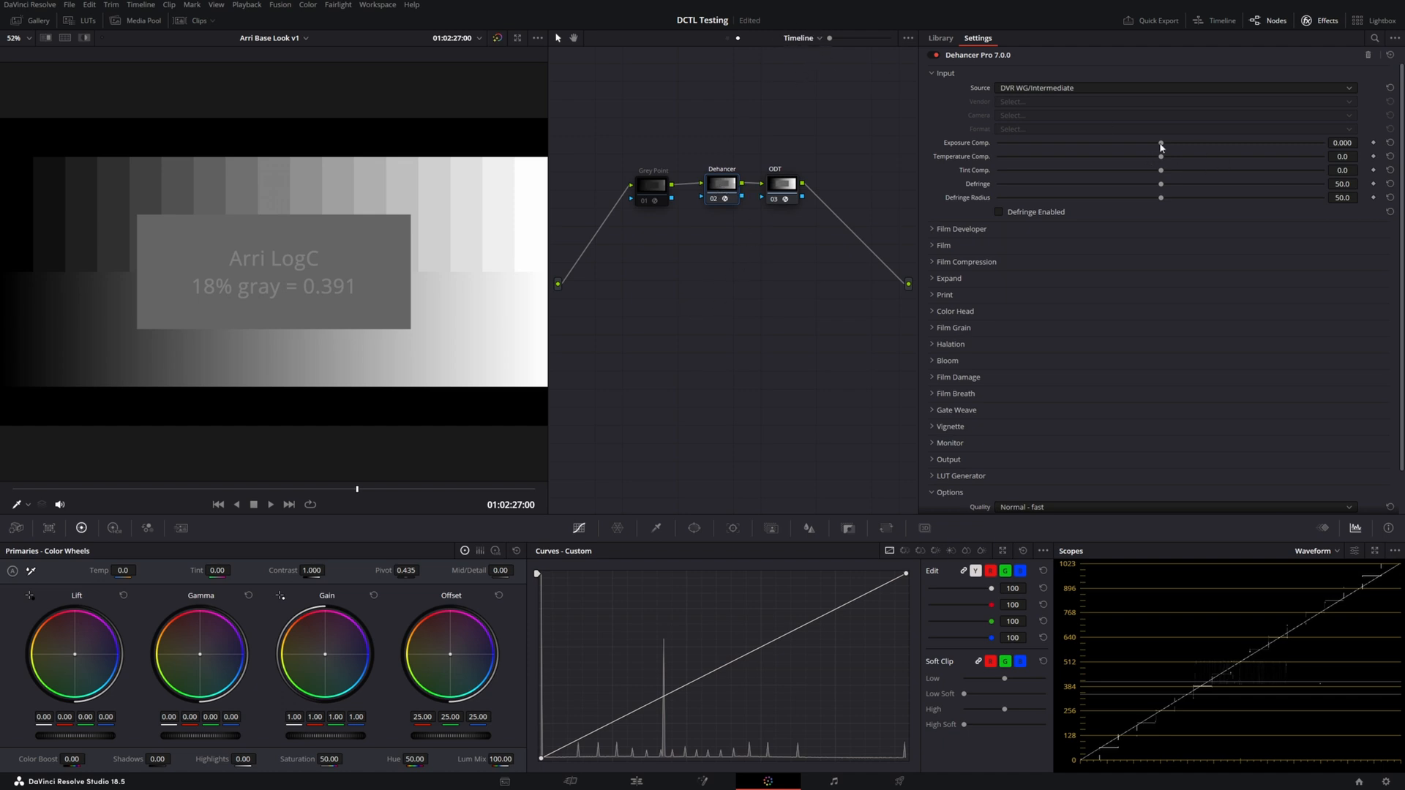
mouse_move(1153, 143)
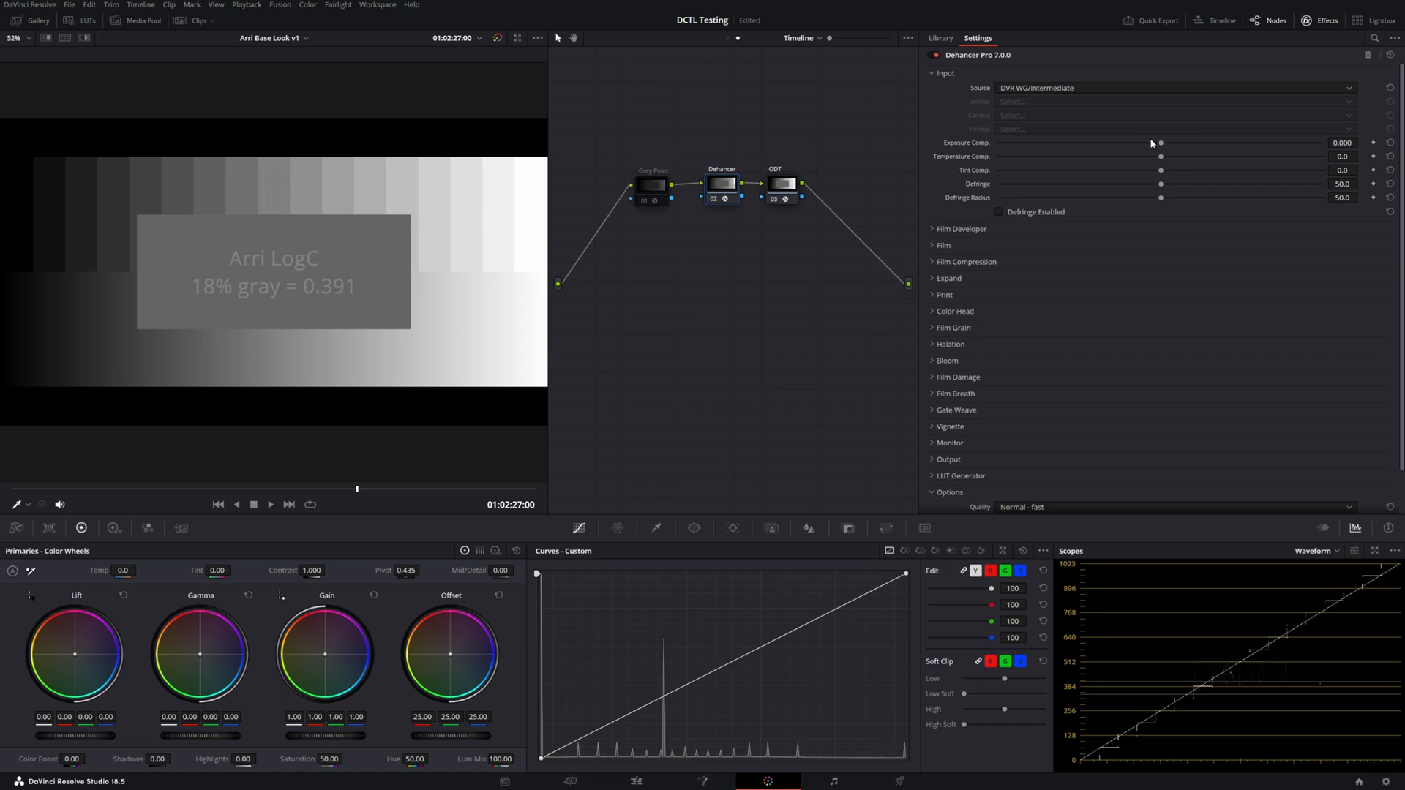
Enable Film Developer with Contrast Boost 43.9, set scopes to Waveform, and select the ARRI clip.
click(961, 228)
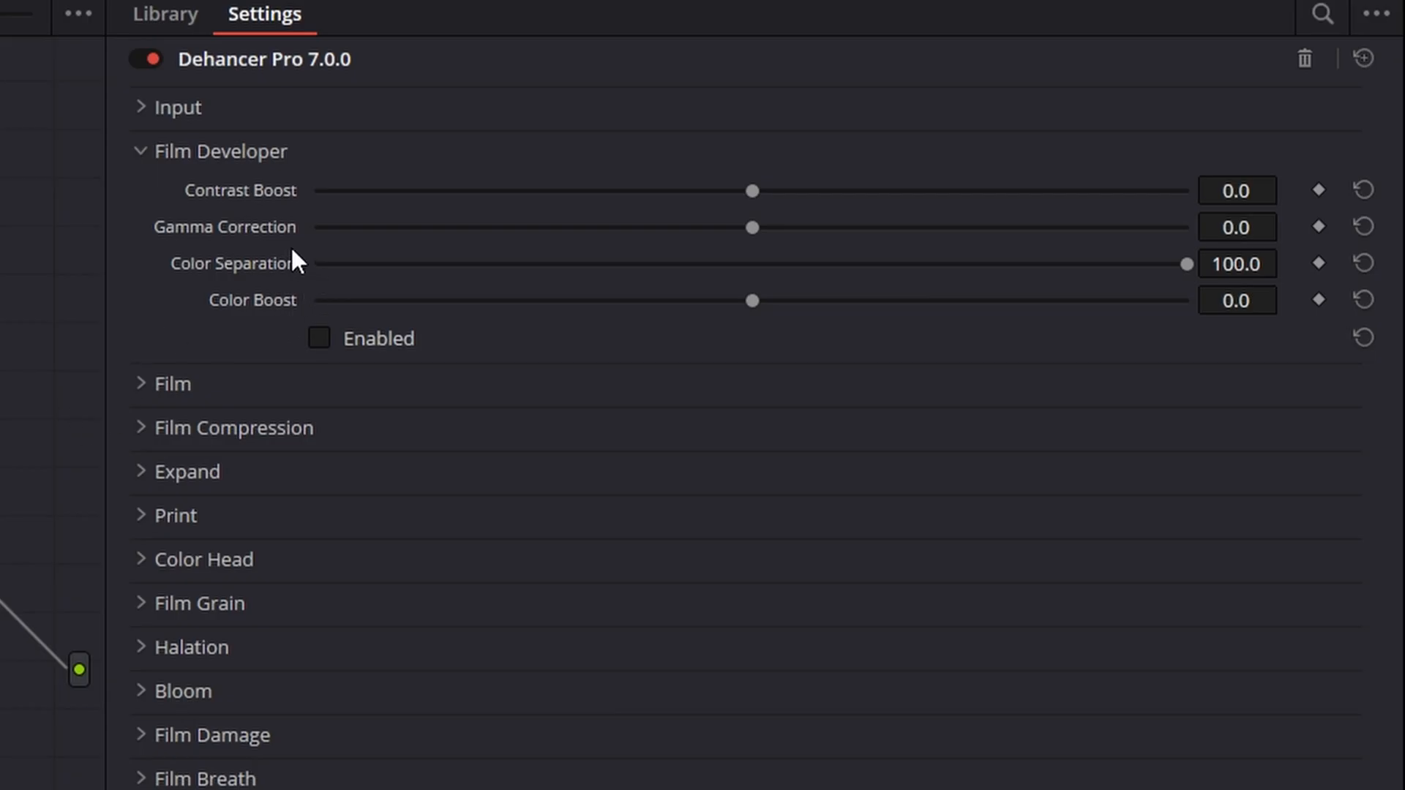
mouse_move(234, 223)
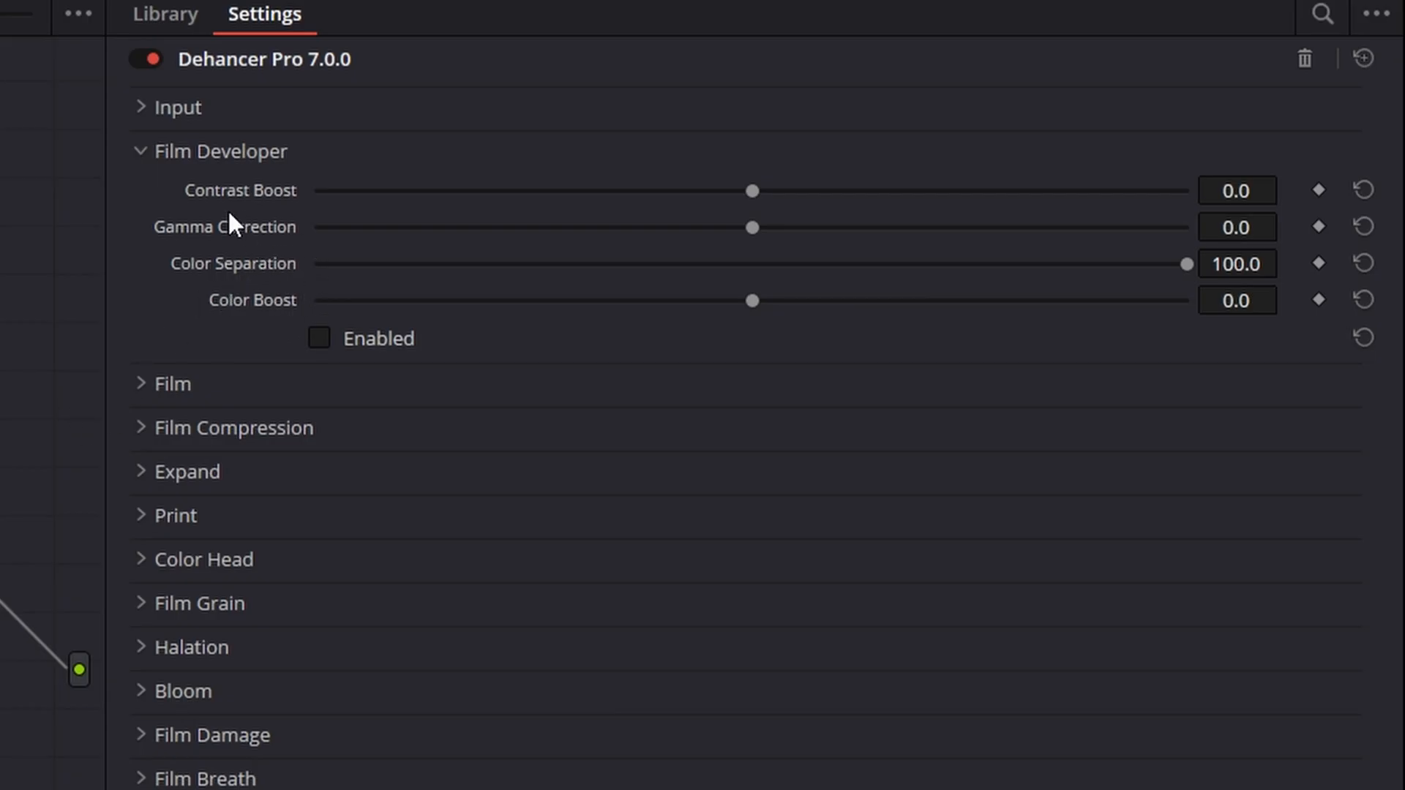
mouse_move(362, 112)
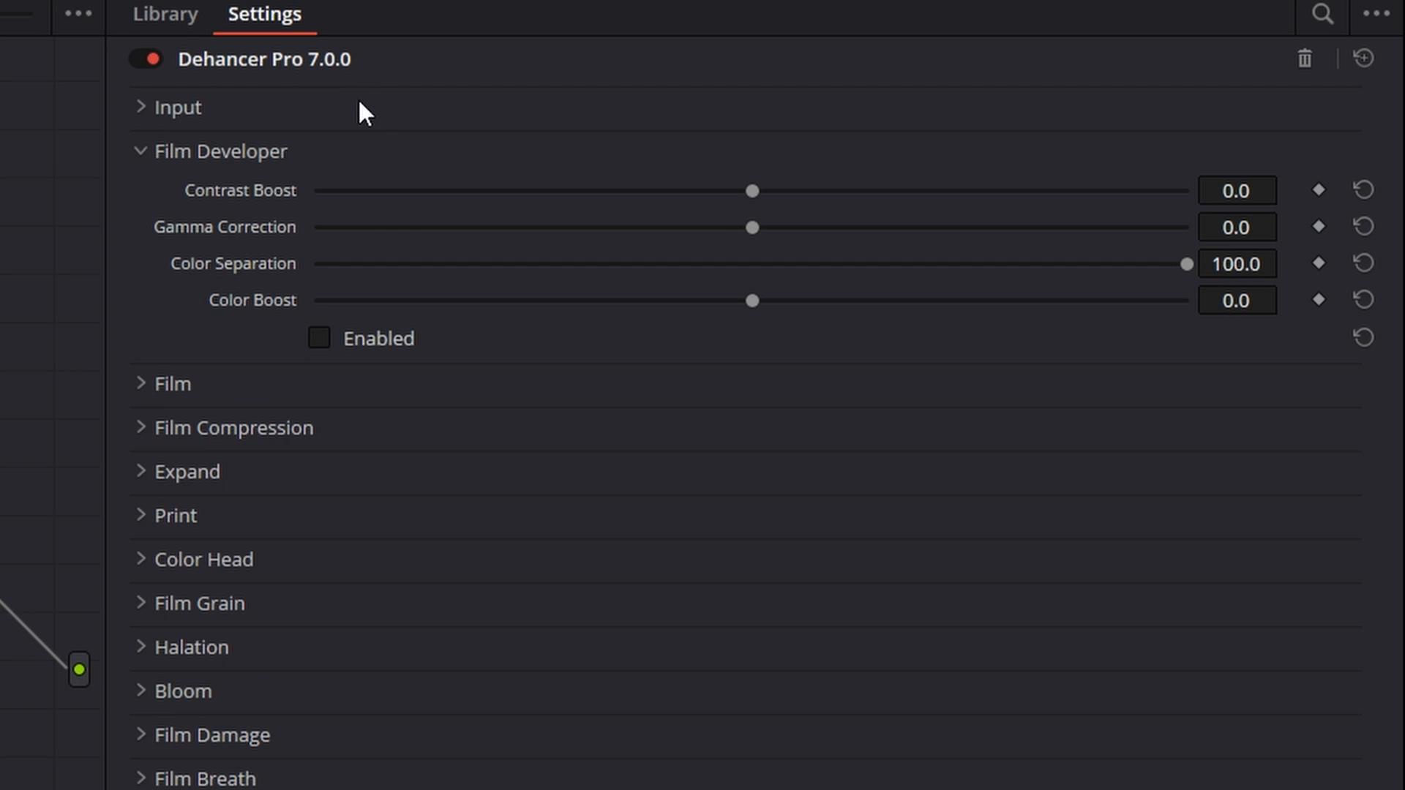
mouse_move(564, 267)
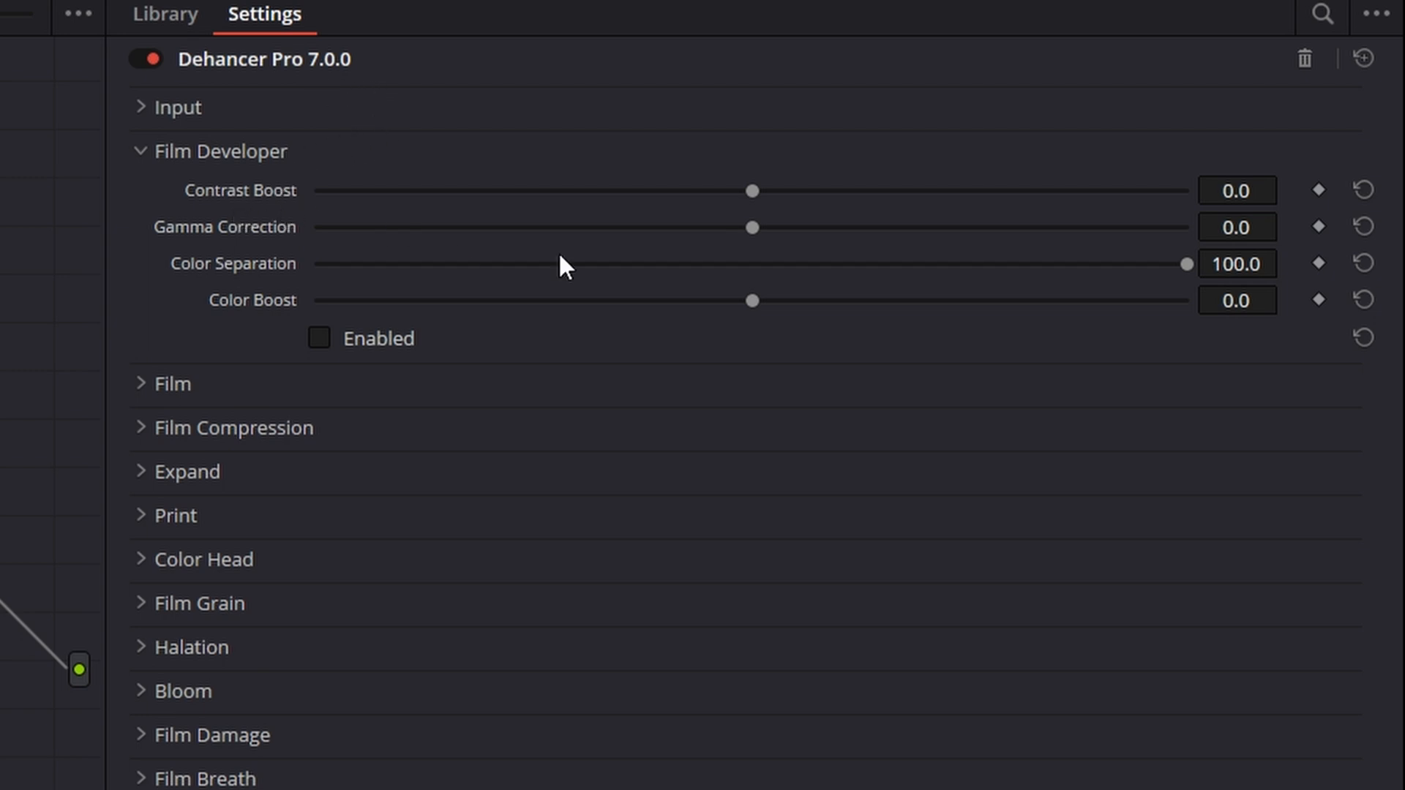
mouse_move(336, 354)
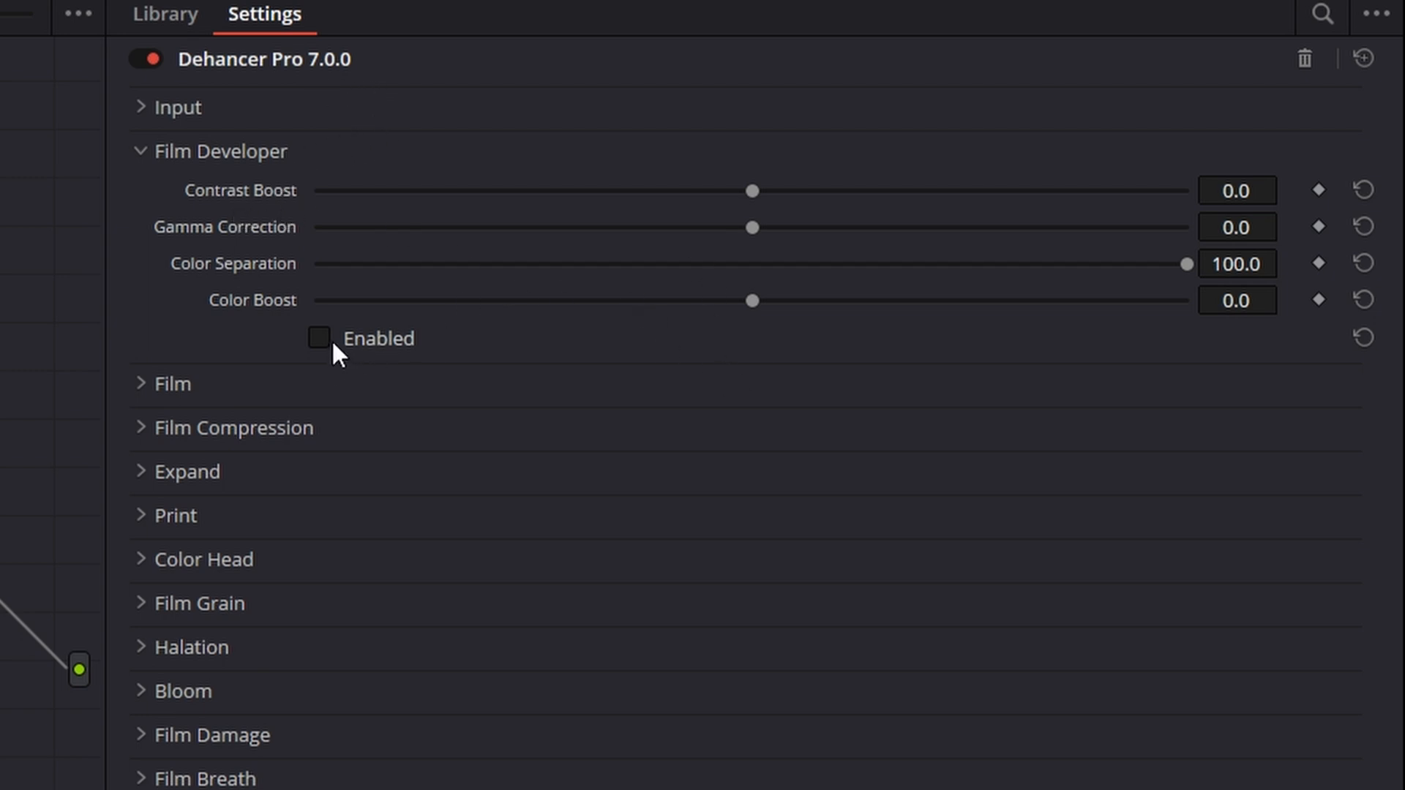
click(319, 338)
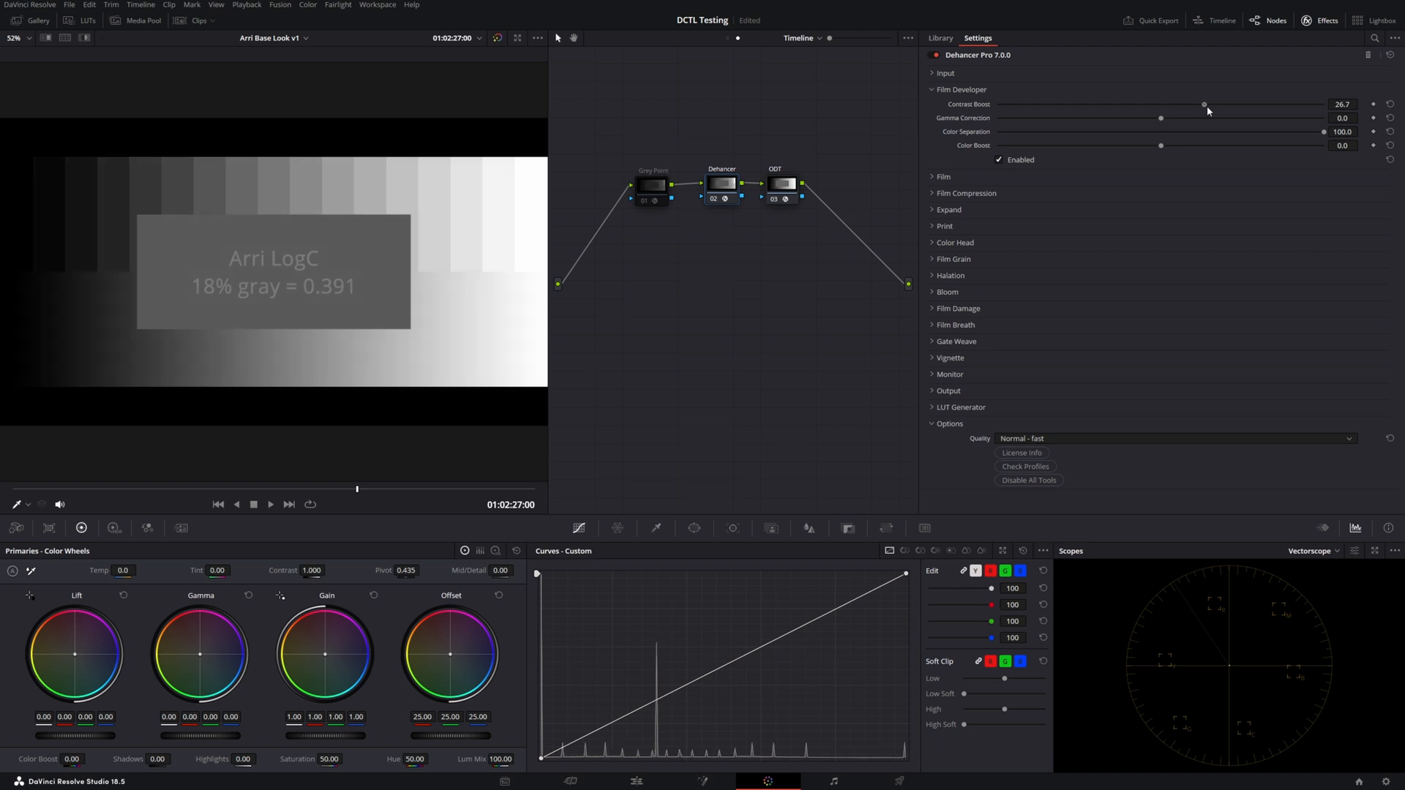
click(1312, 551)
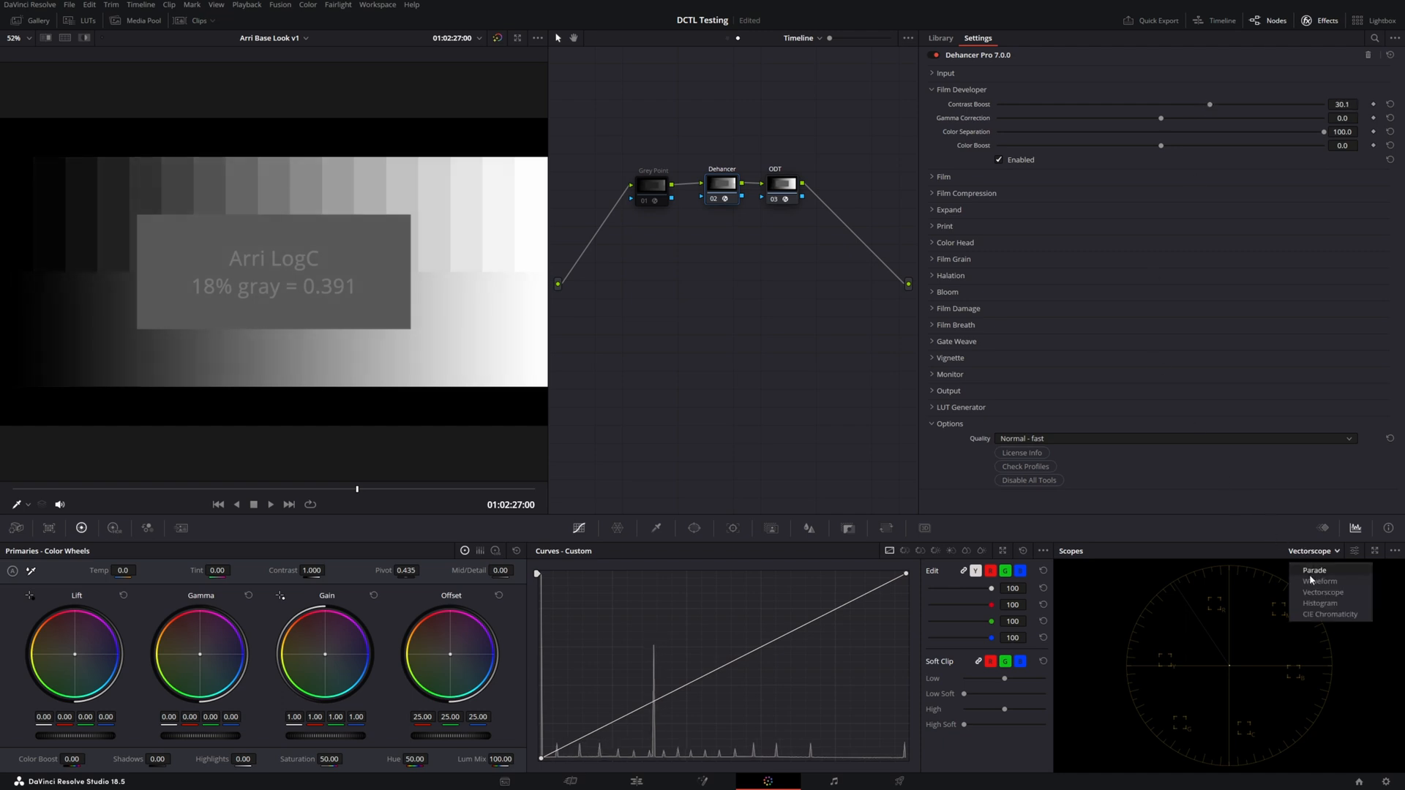
click(1320, 580)
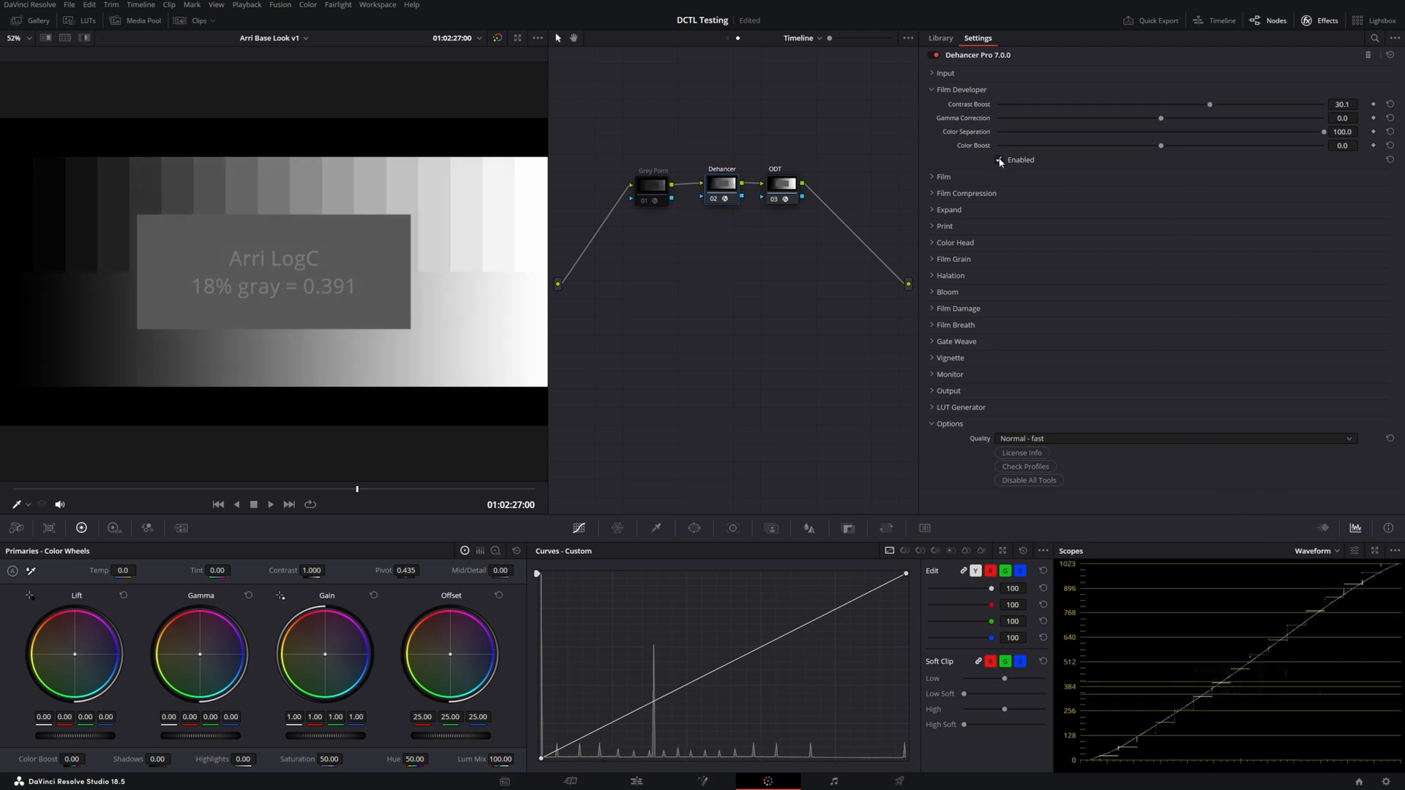
click(1000, 160)
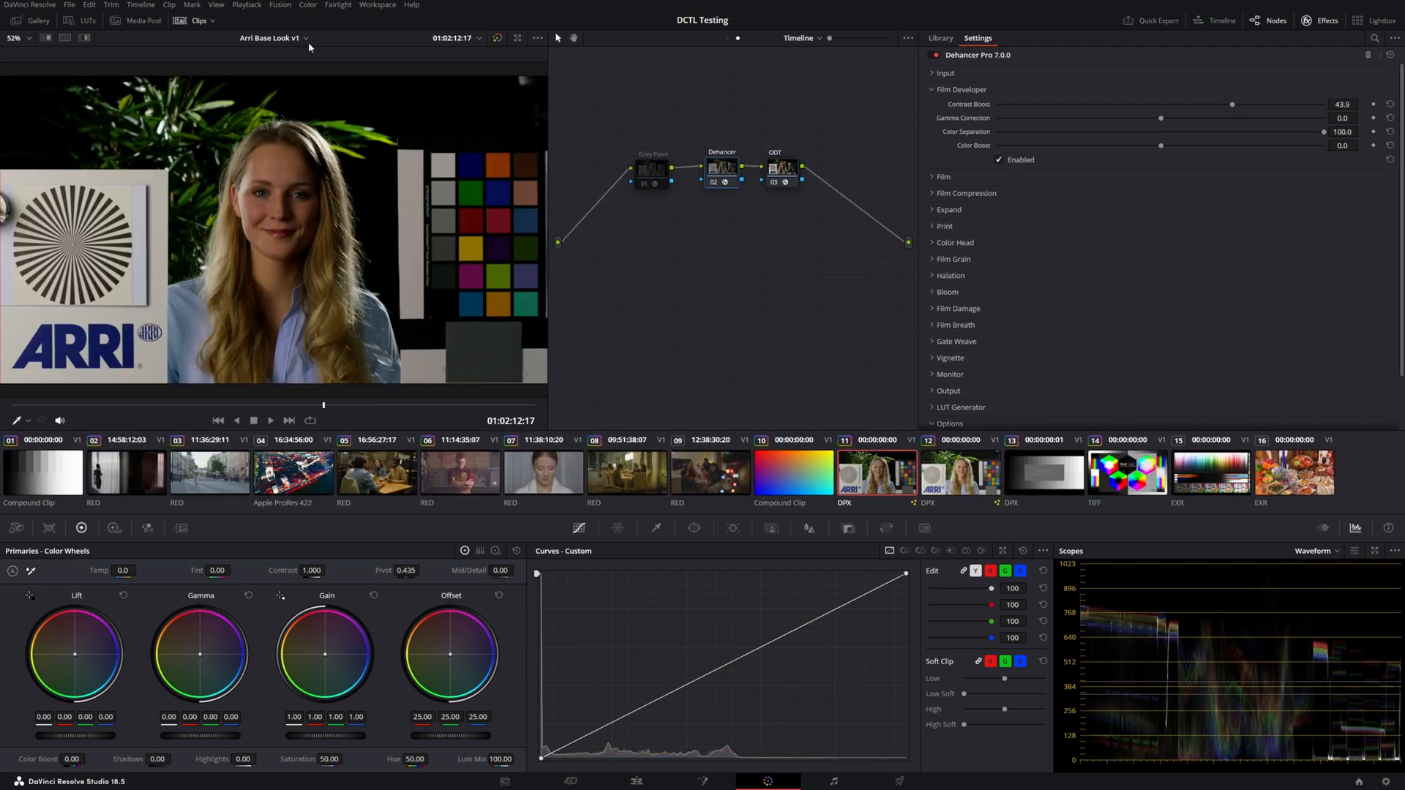
Hide the clips strip and toggle Film Developer off and back on to compare the ARRI shot.
click(949, 422)
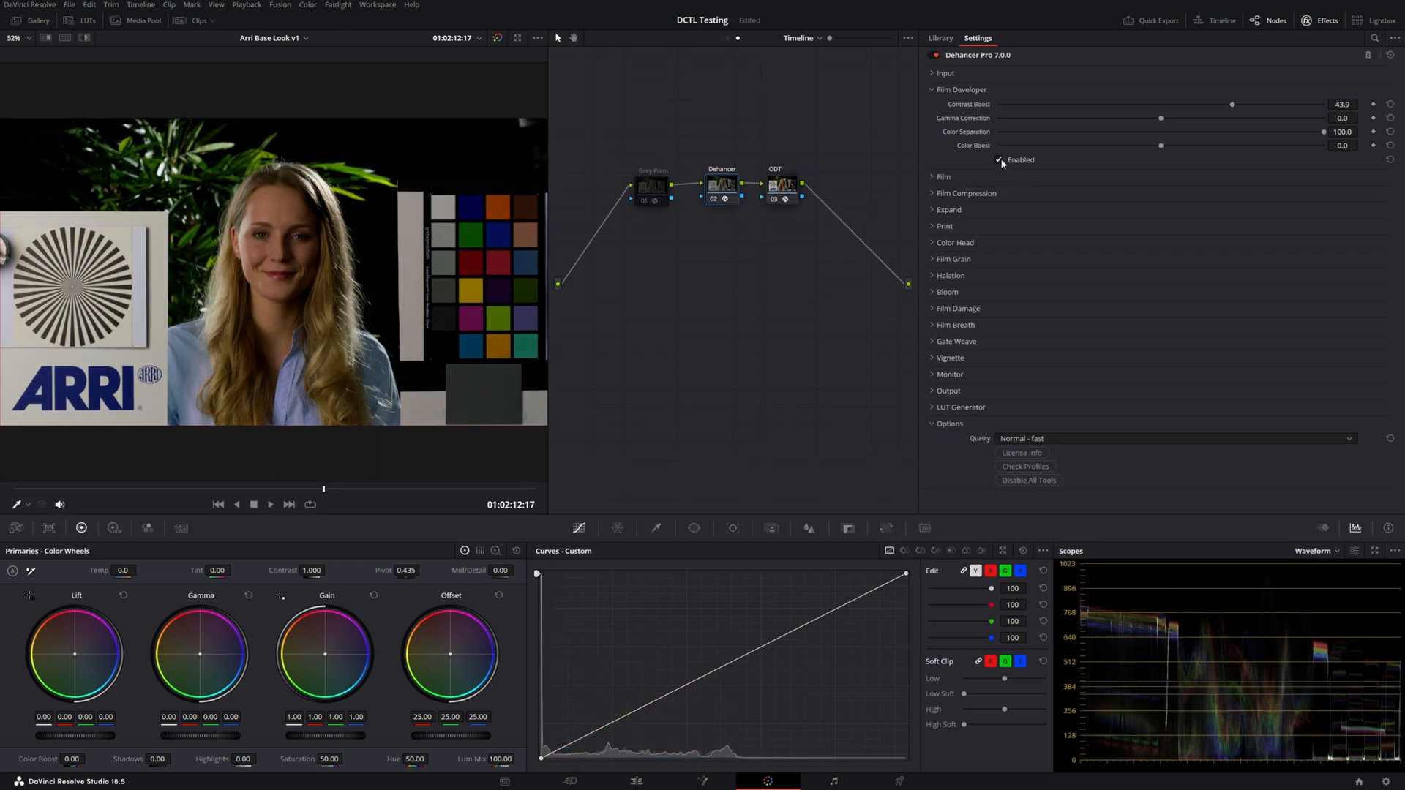
click(1000, 159)
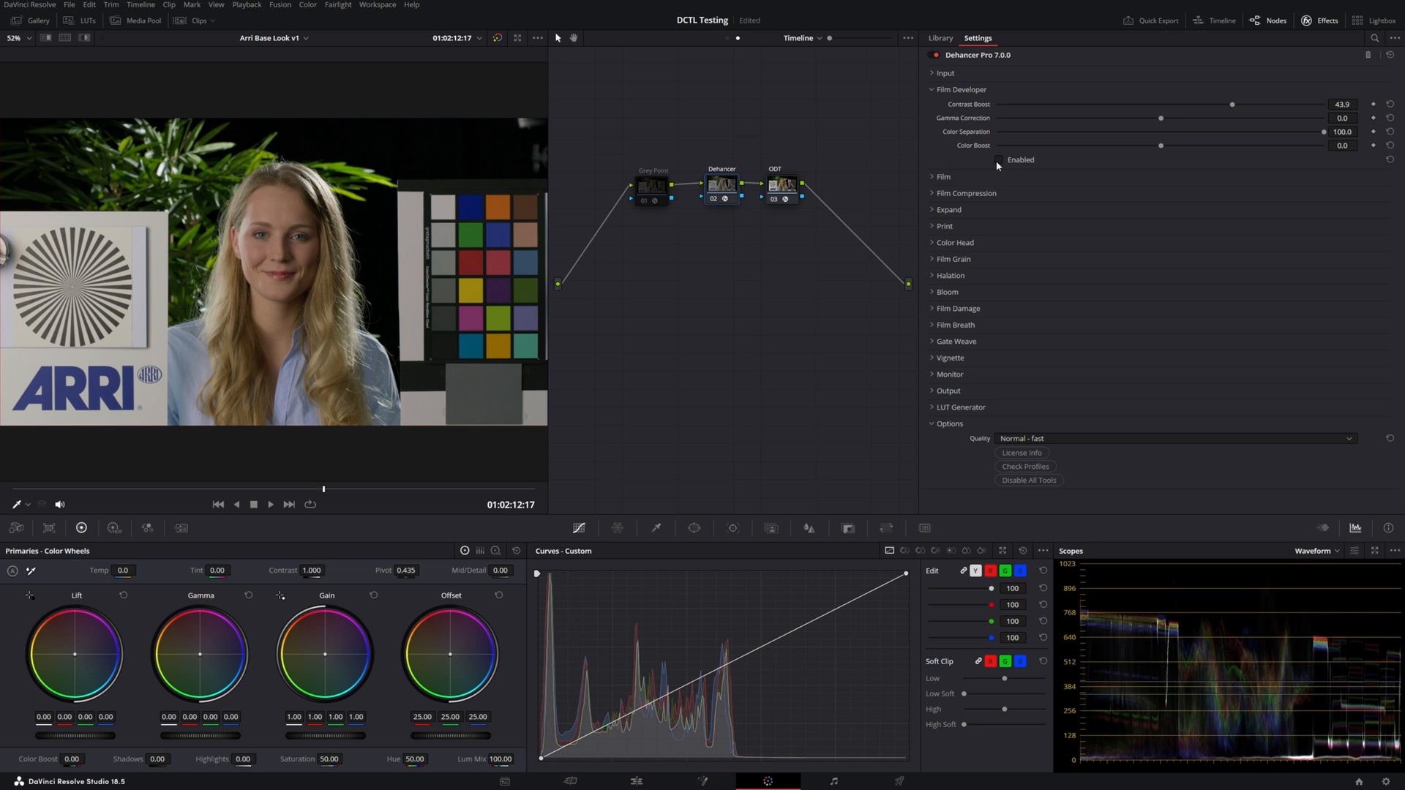
click(997, 160)
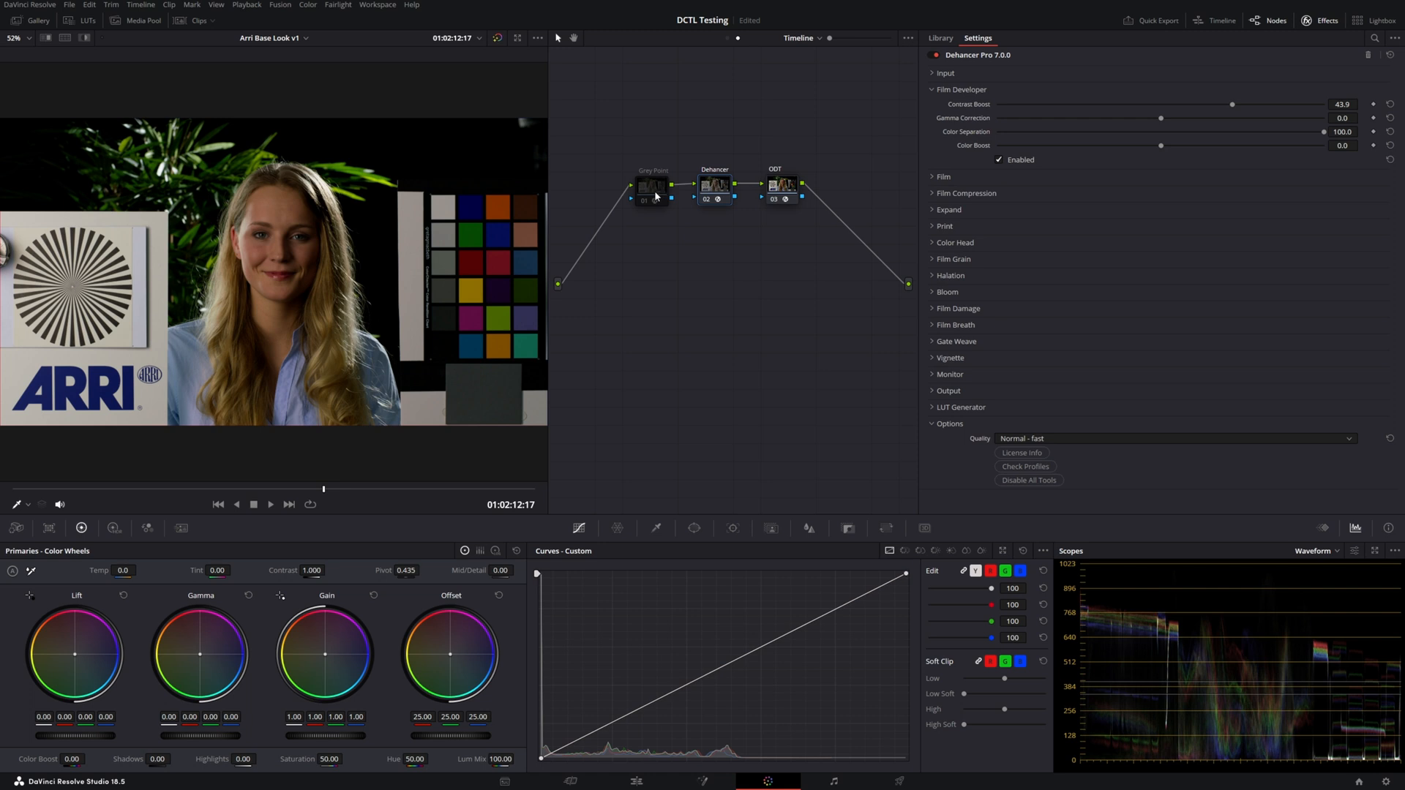
Check the Grey Point node, move the scope window aside, and expand Dehancer's Film Developer settings.
click(647, 185)
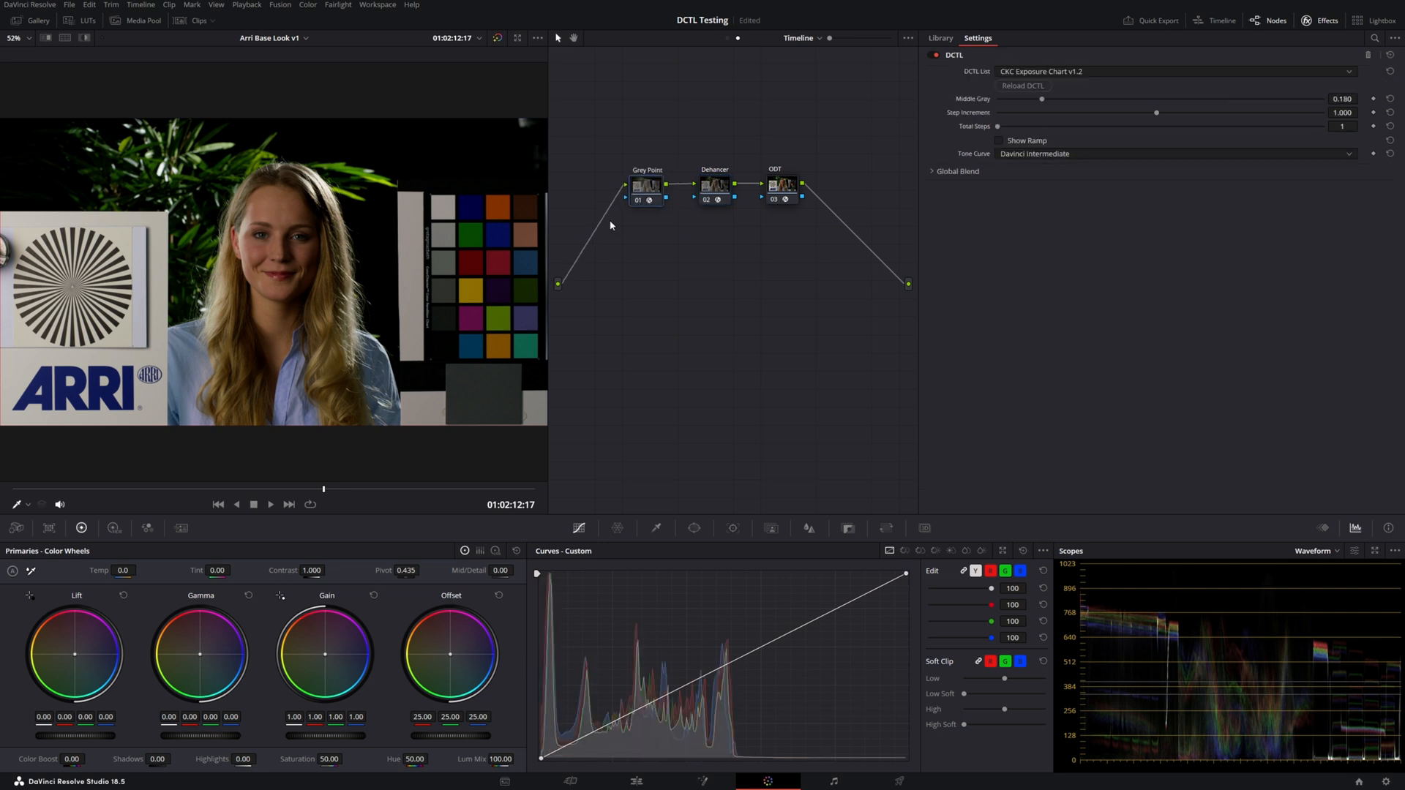
click(714, 183)
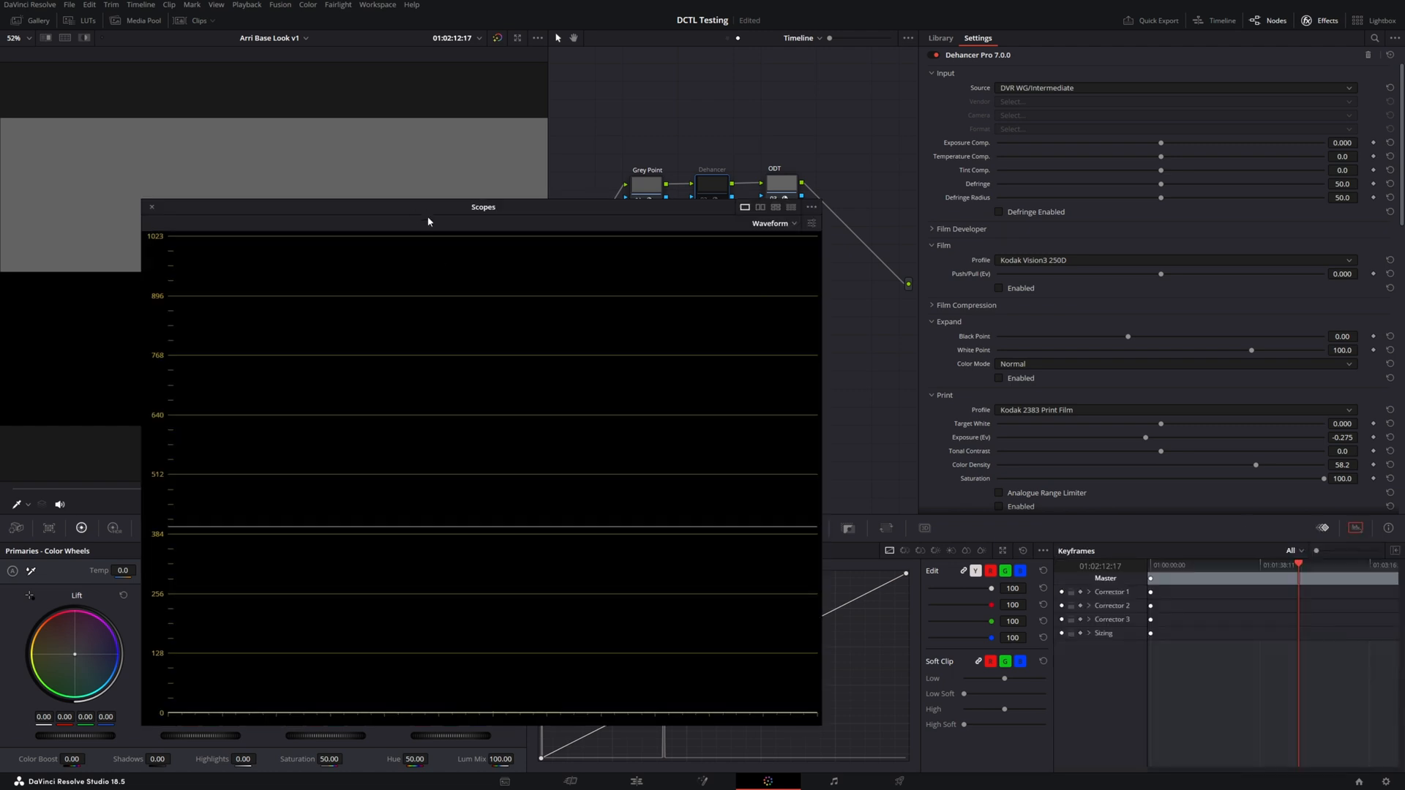
drag(482, 208, 430, 200)
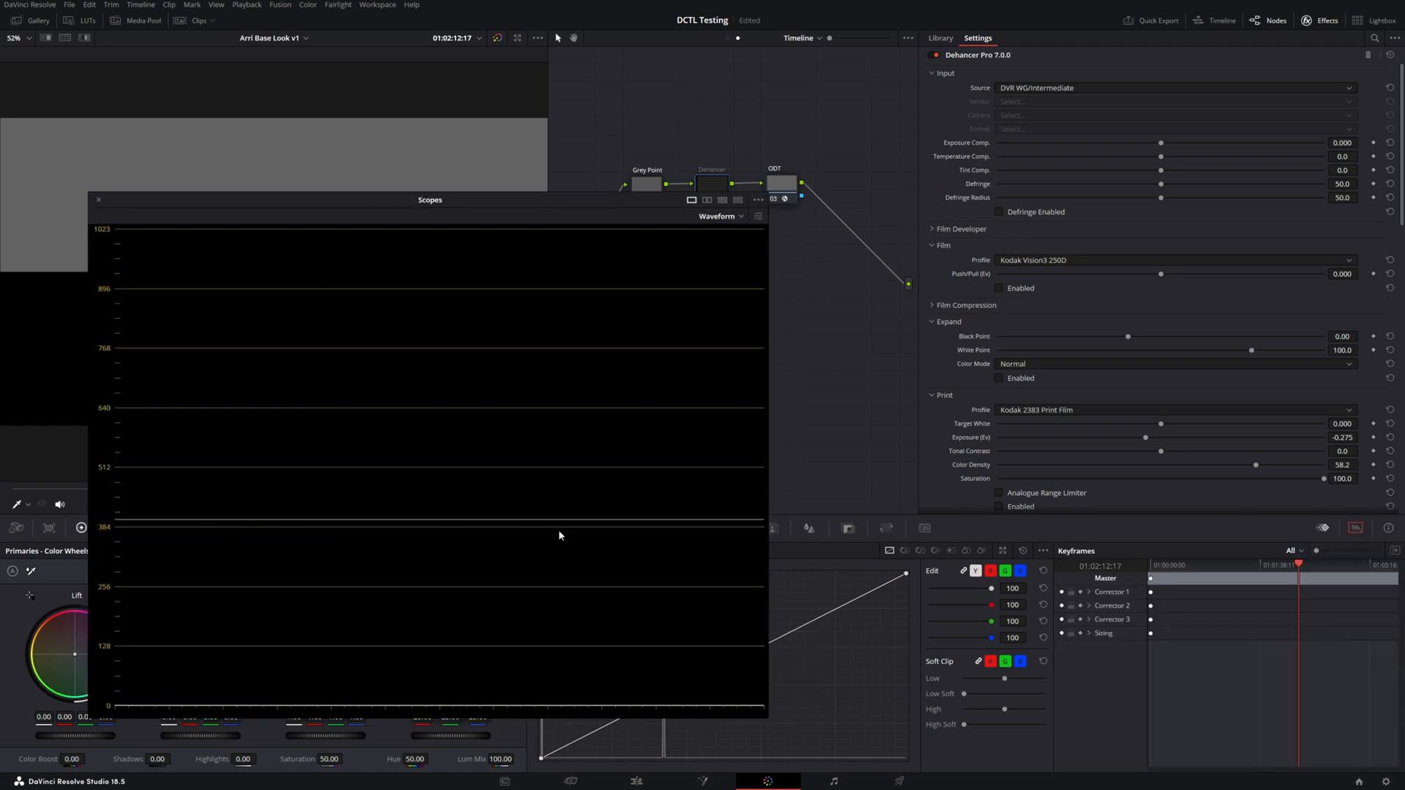
mouse_move(338, 556)
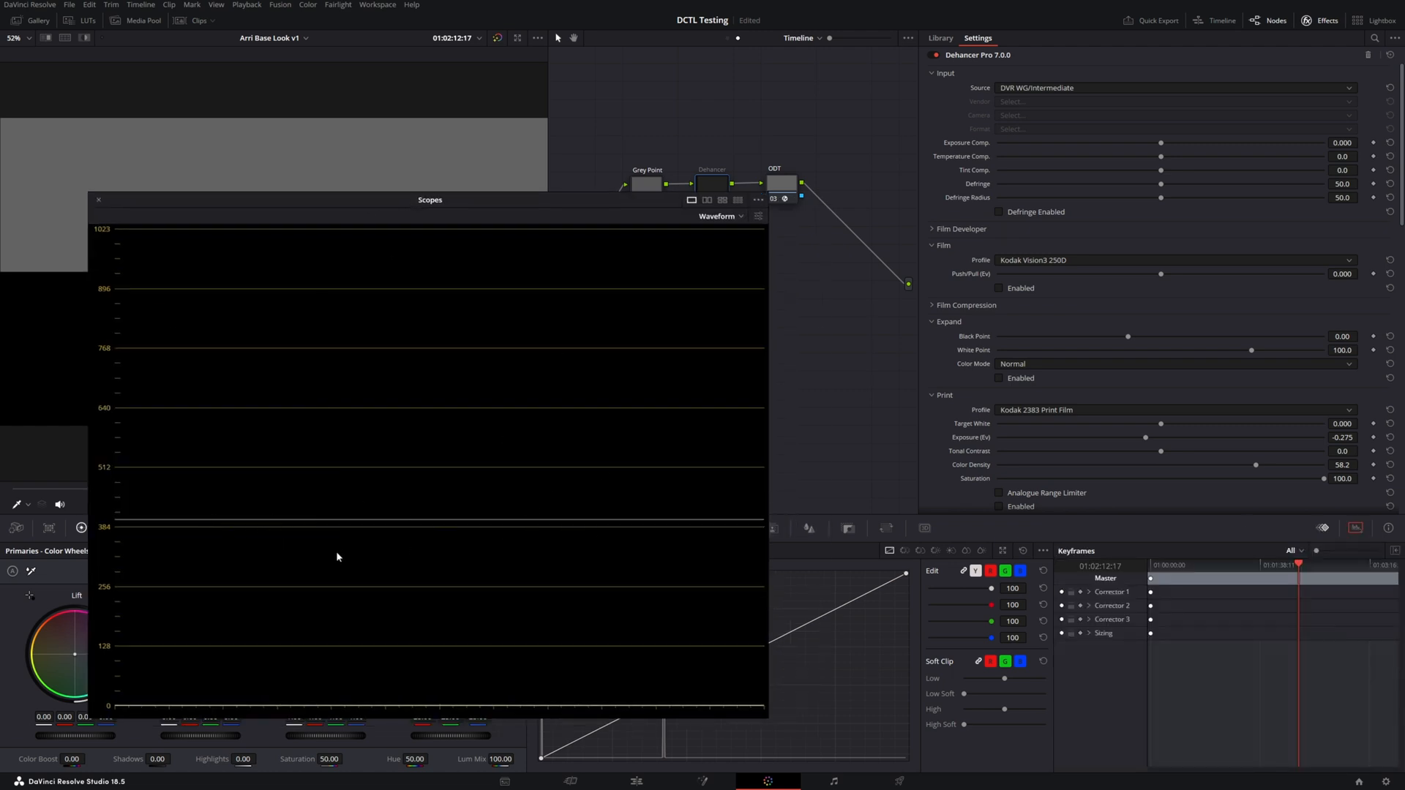
drag(430, 199, 442, 212)
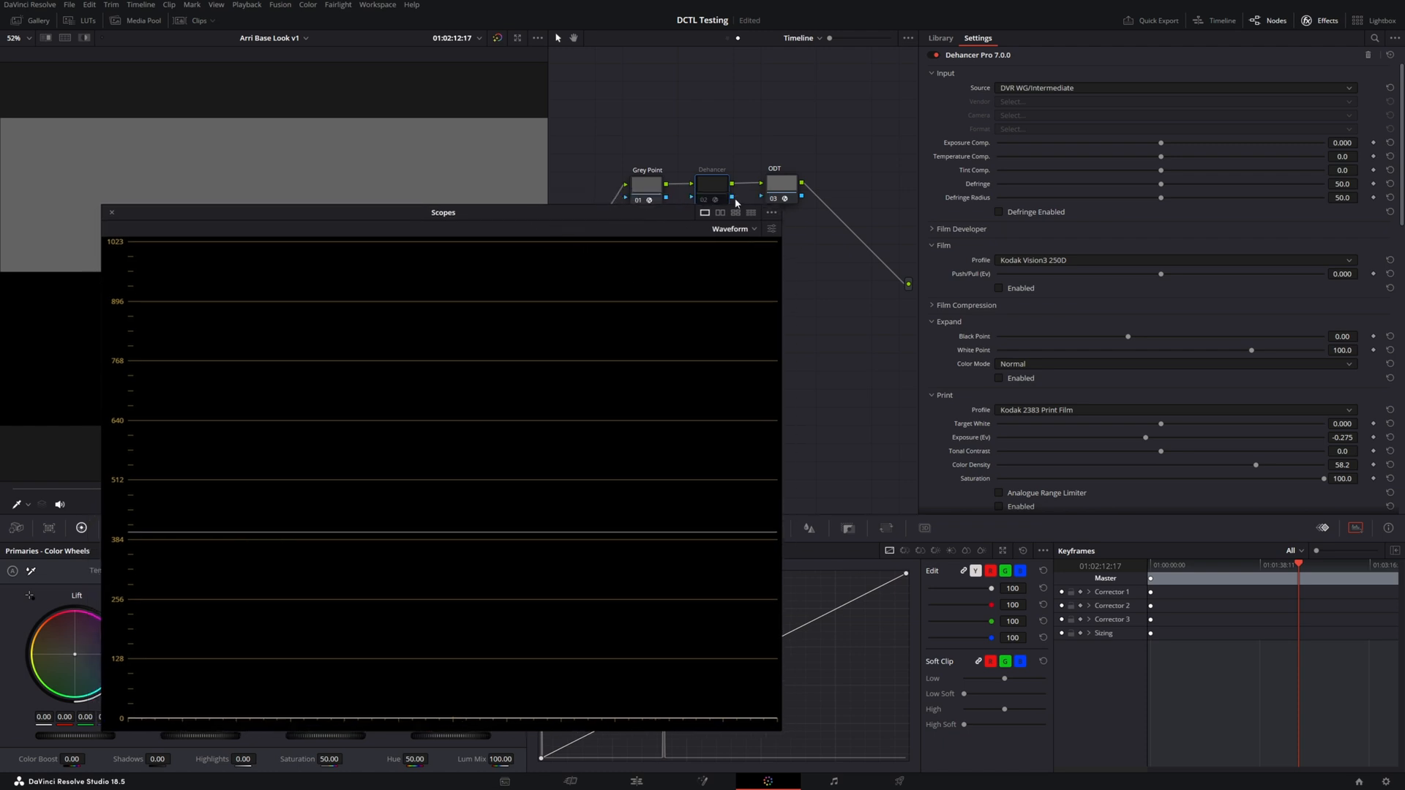
click(714, 184)
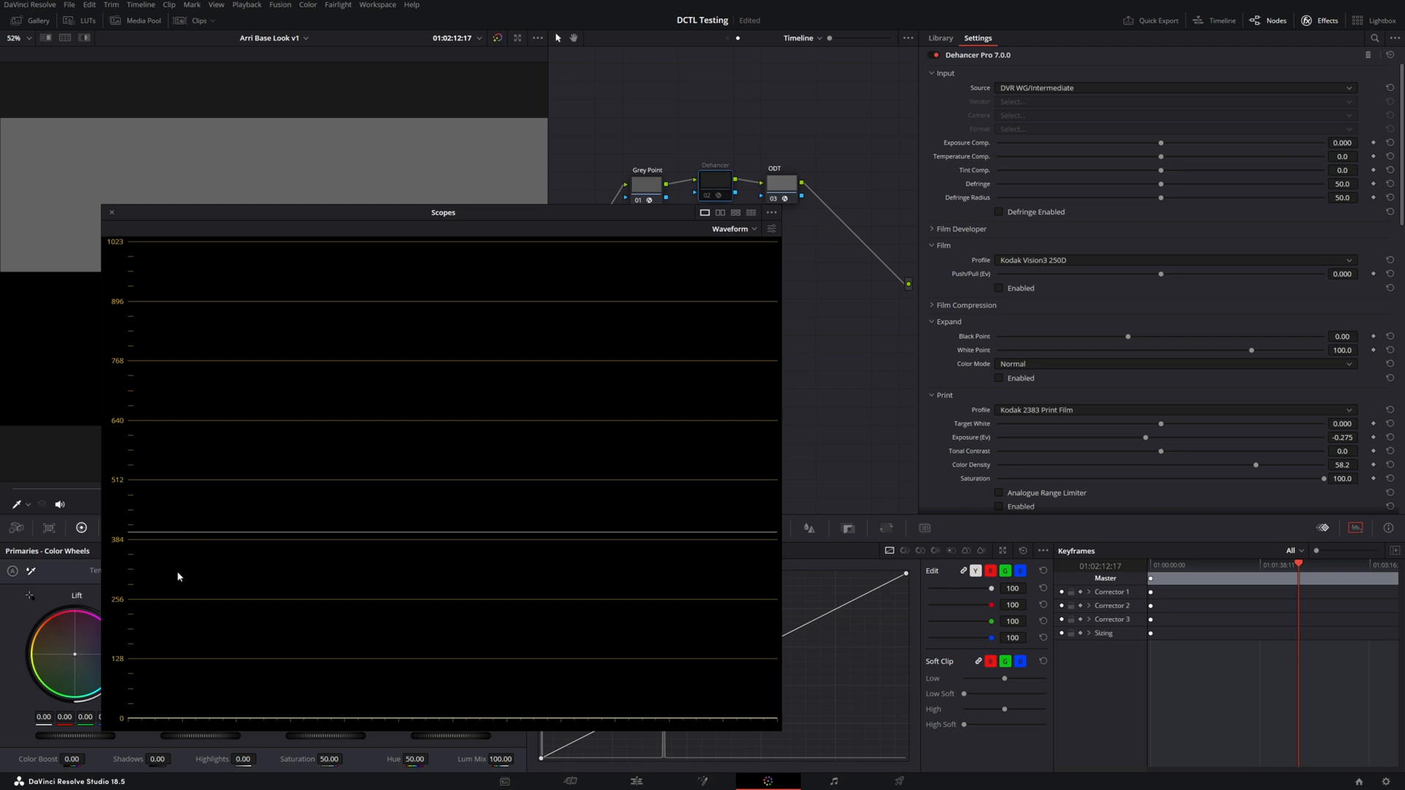
mouse_move(407, 391)
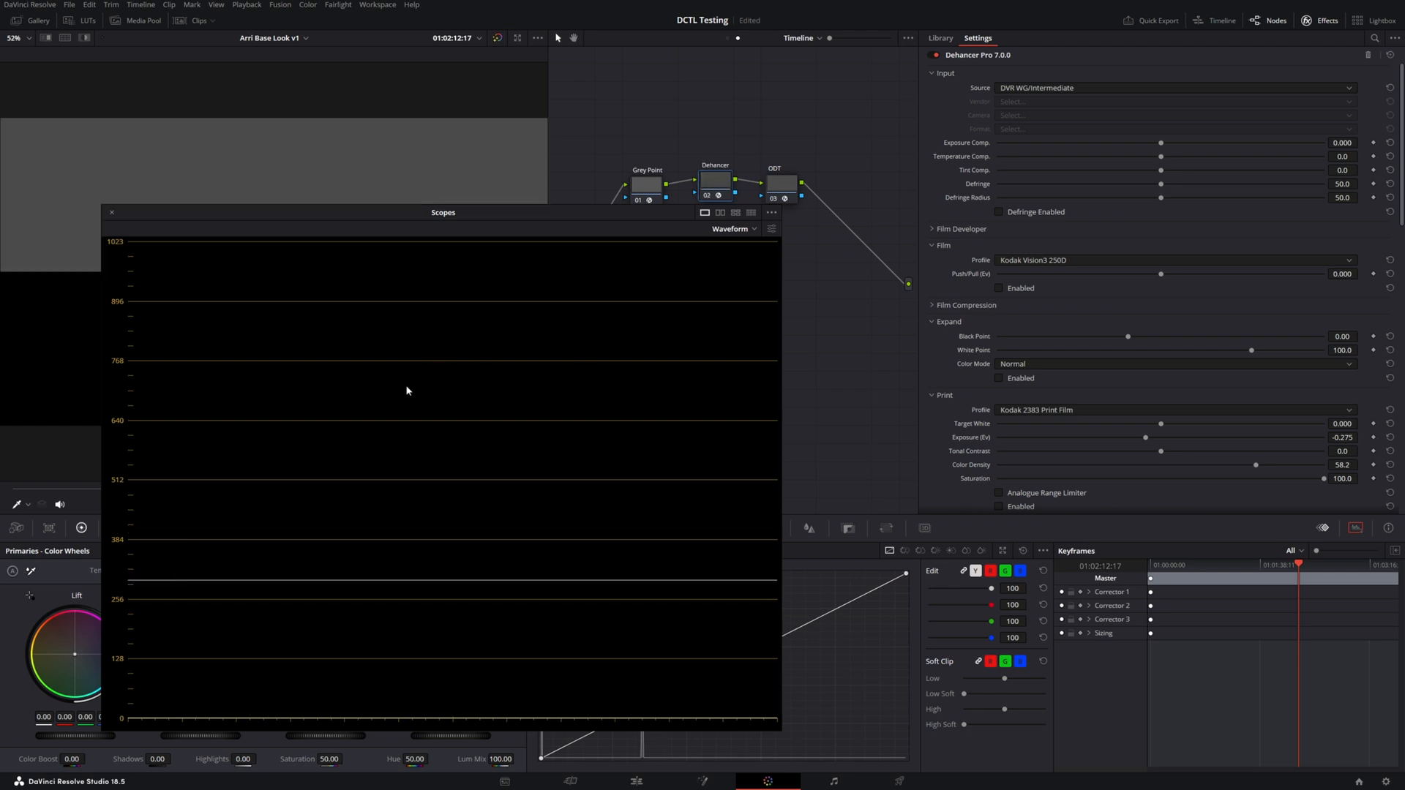
mouse_move(1101, 268)
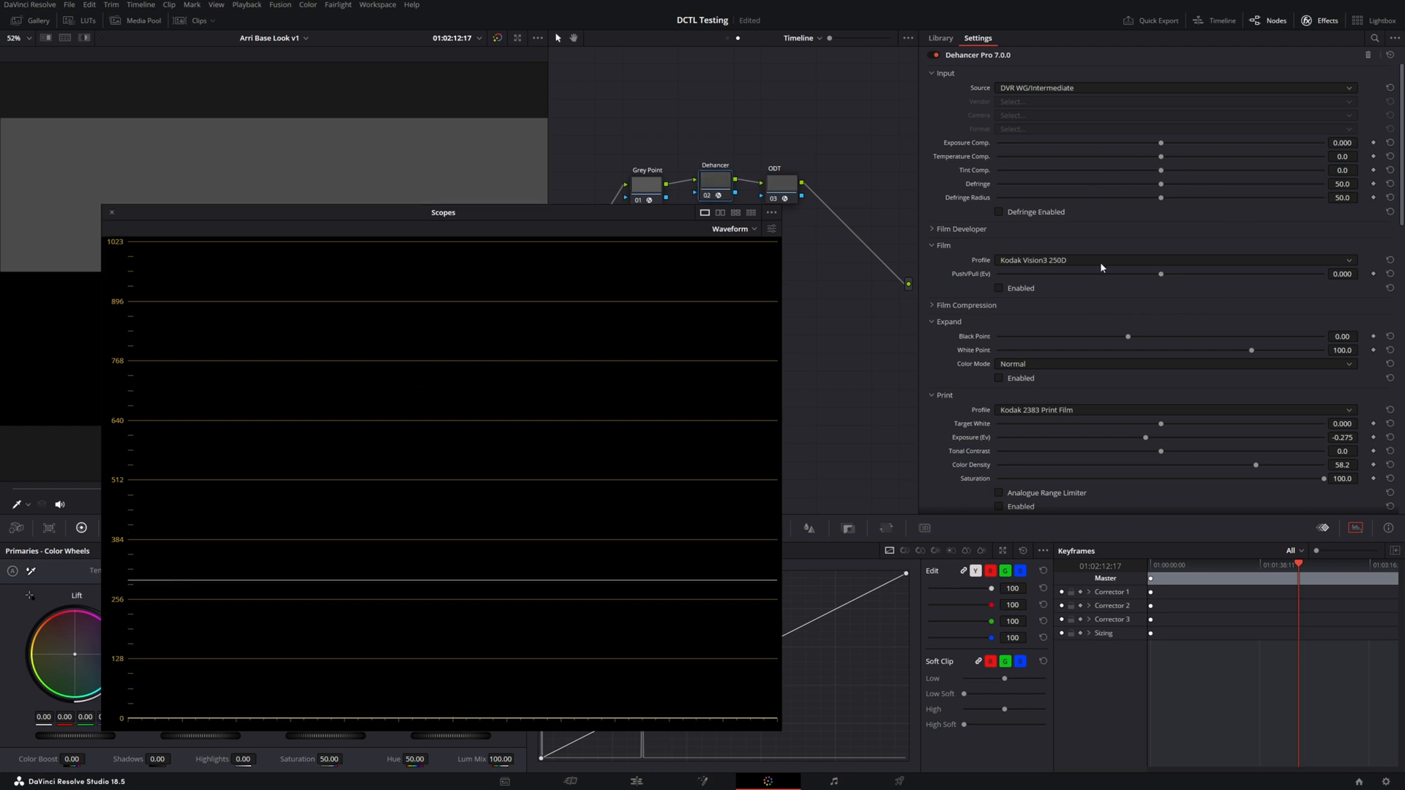
click(947, 229)
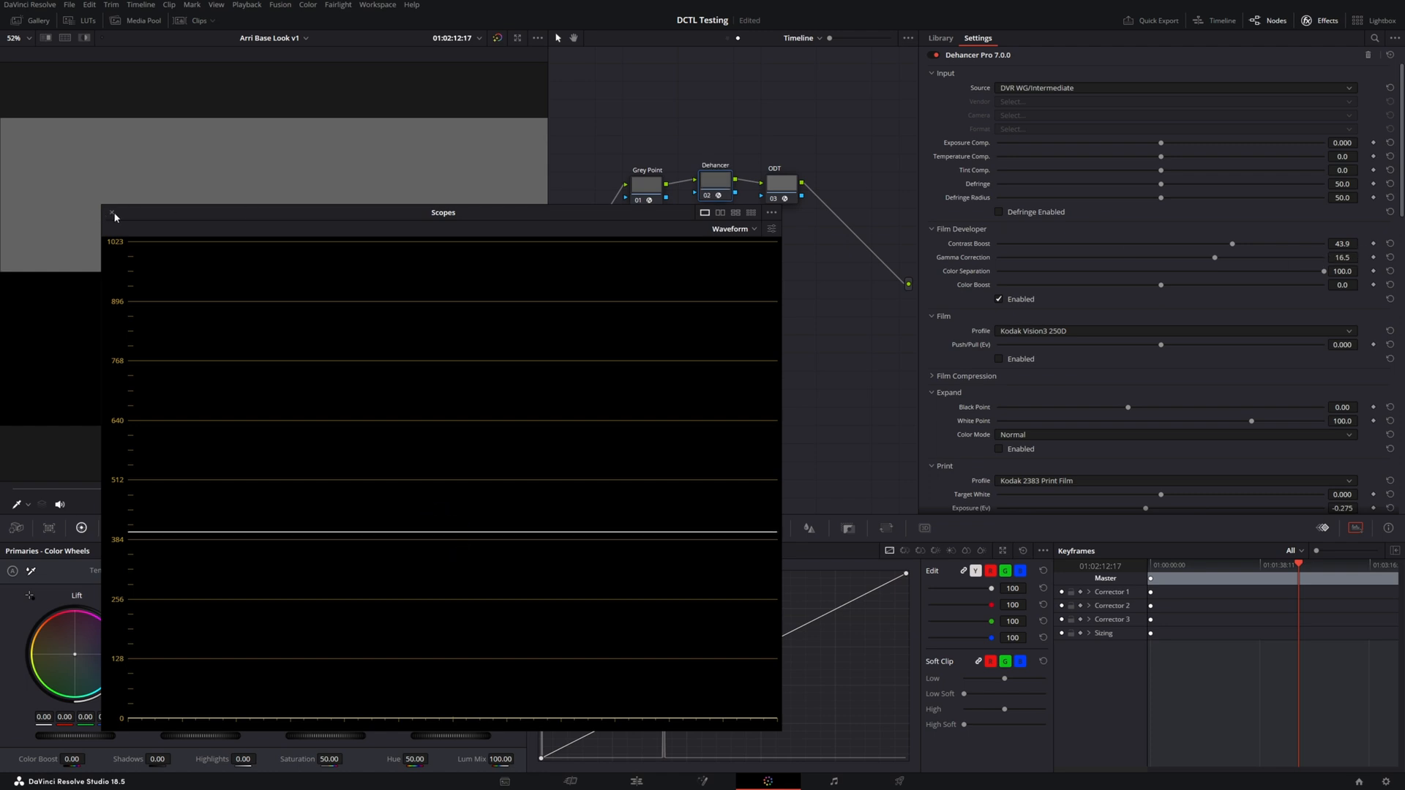
Close the scopes window, disable the Grey Point node, and set Color Separation to 0.
click(115, 214)
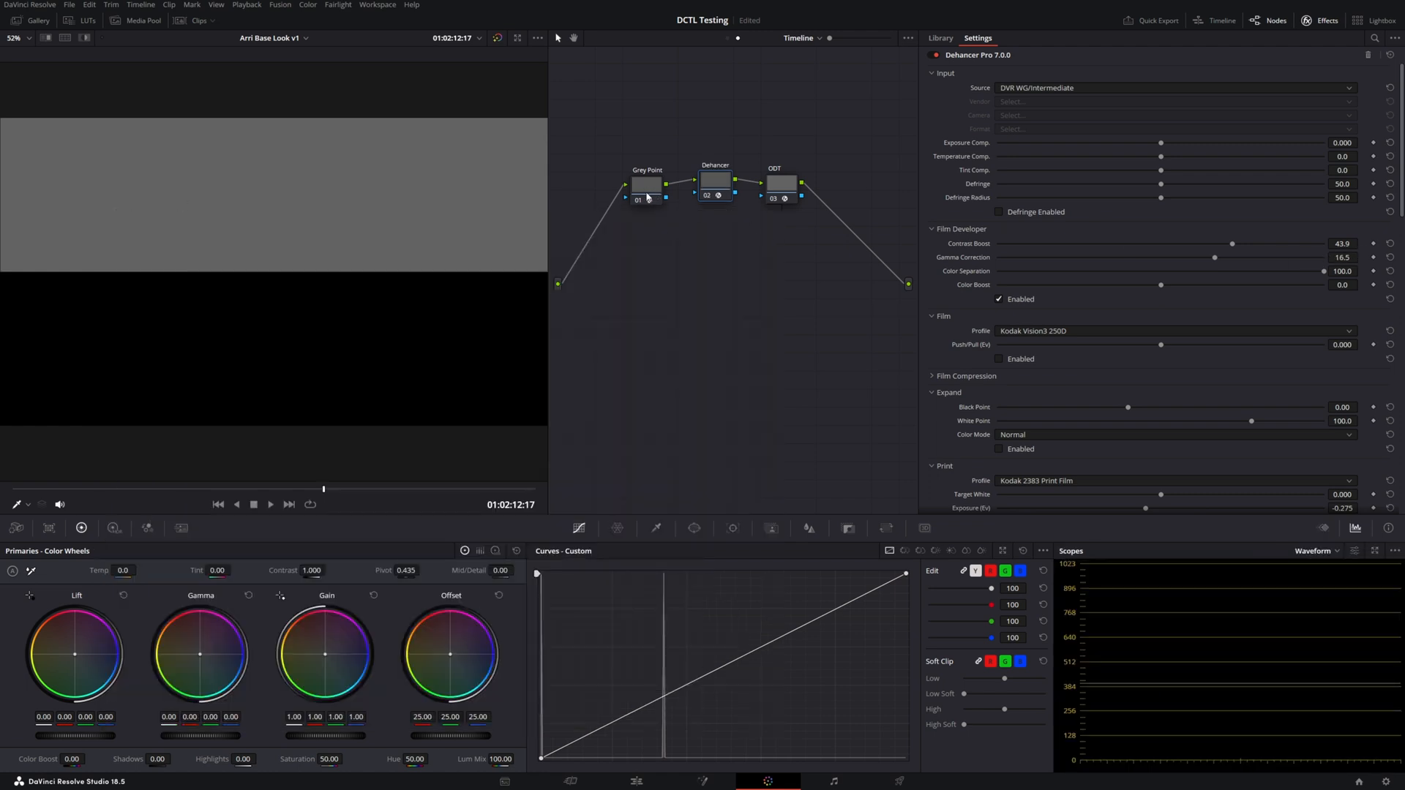
click(646, 184)
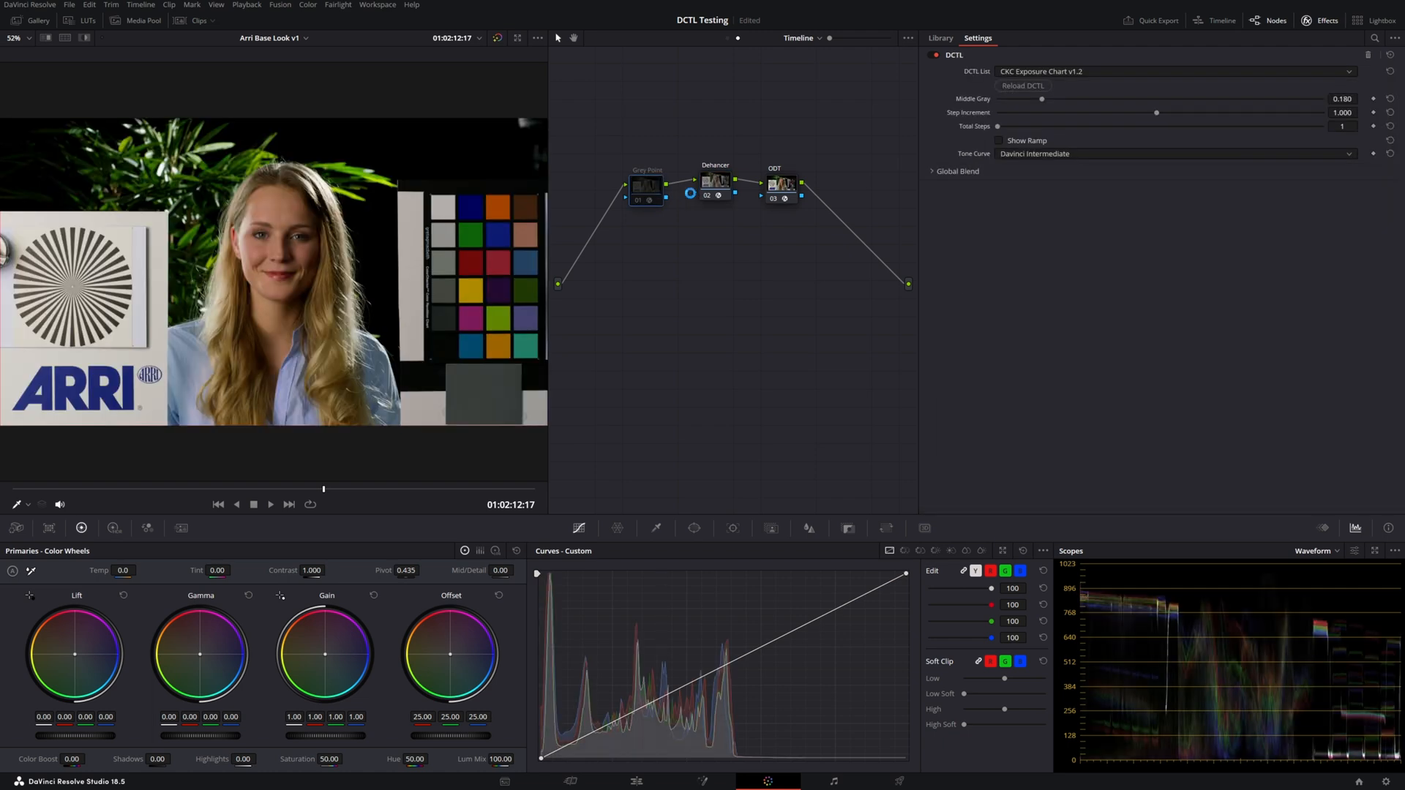
click(714, 183)
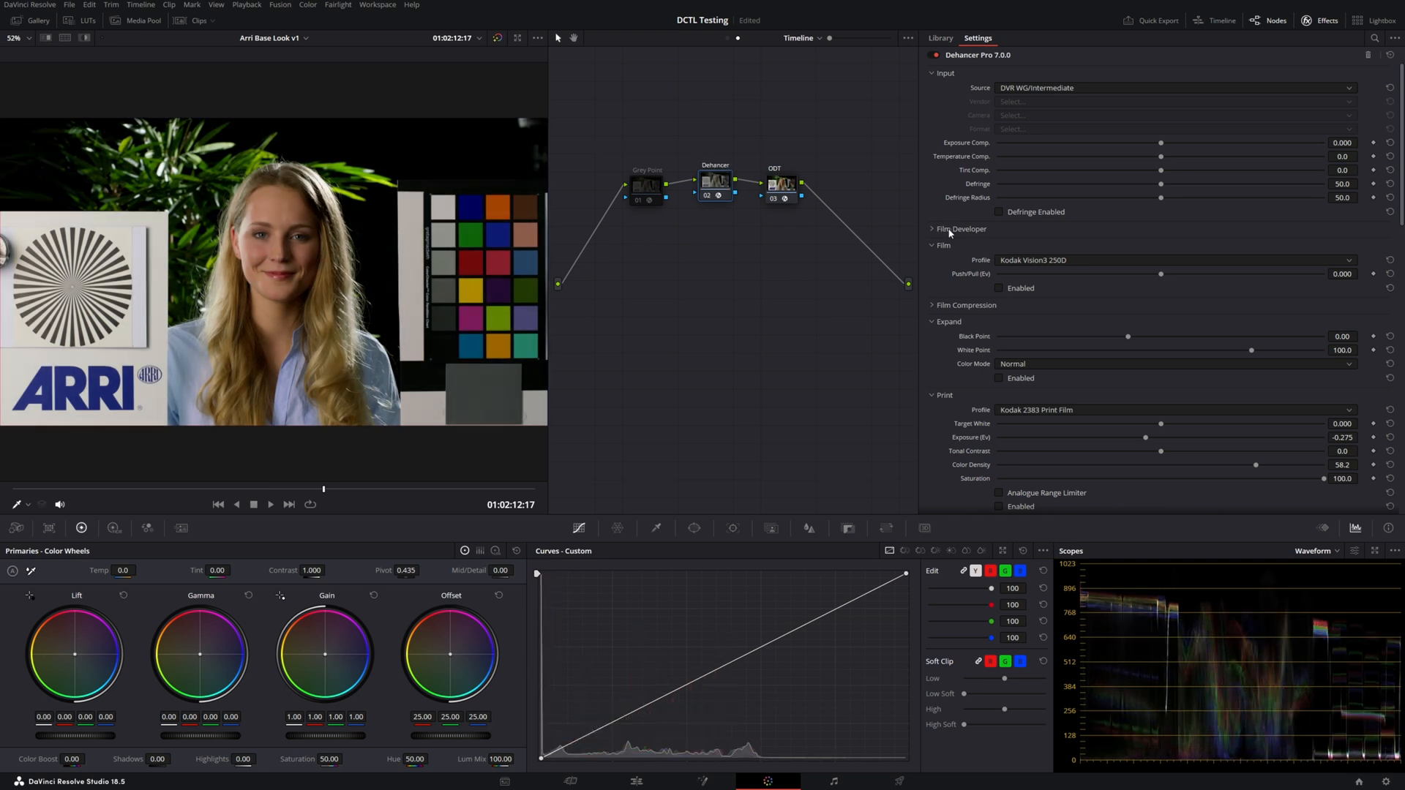
click(931, 228)
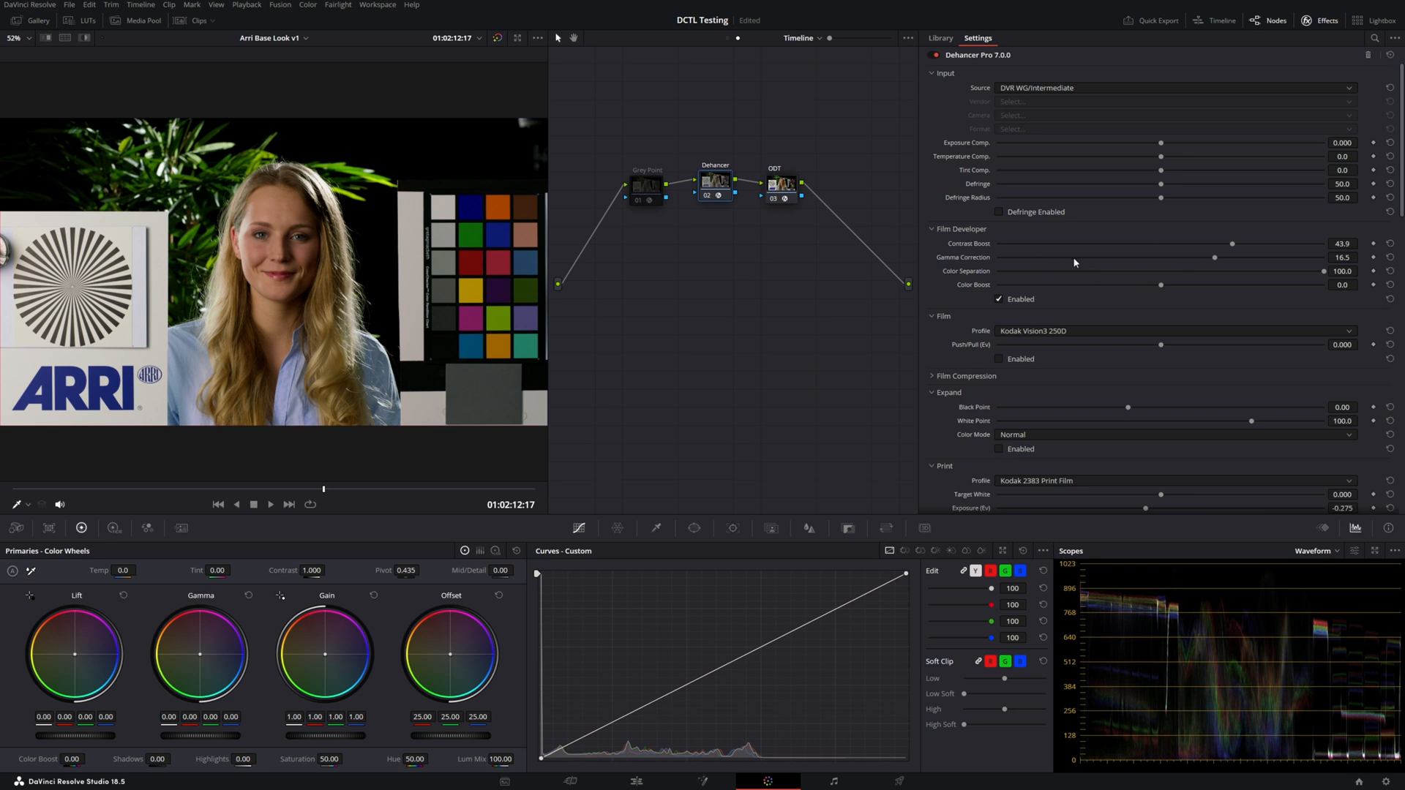
mouse_move(1237, 264)
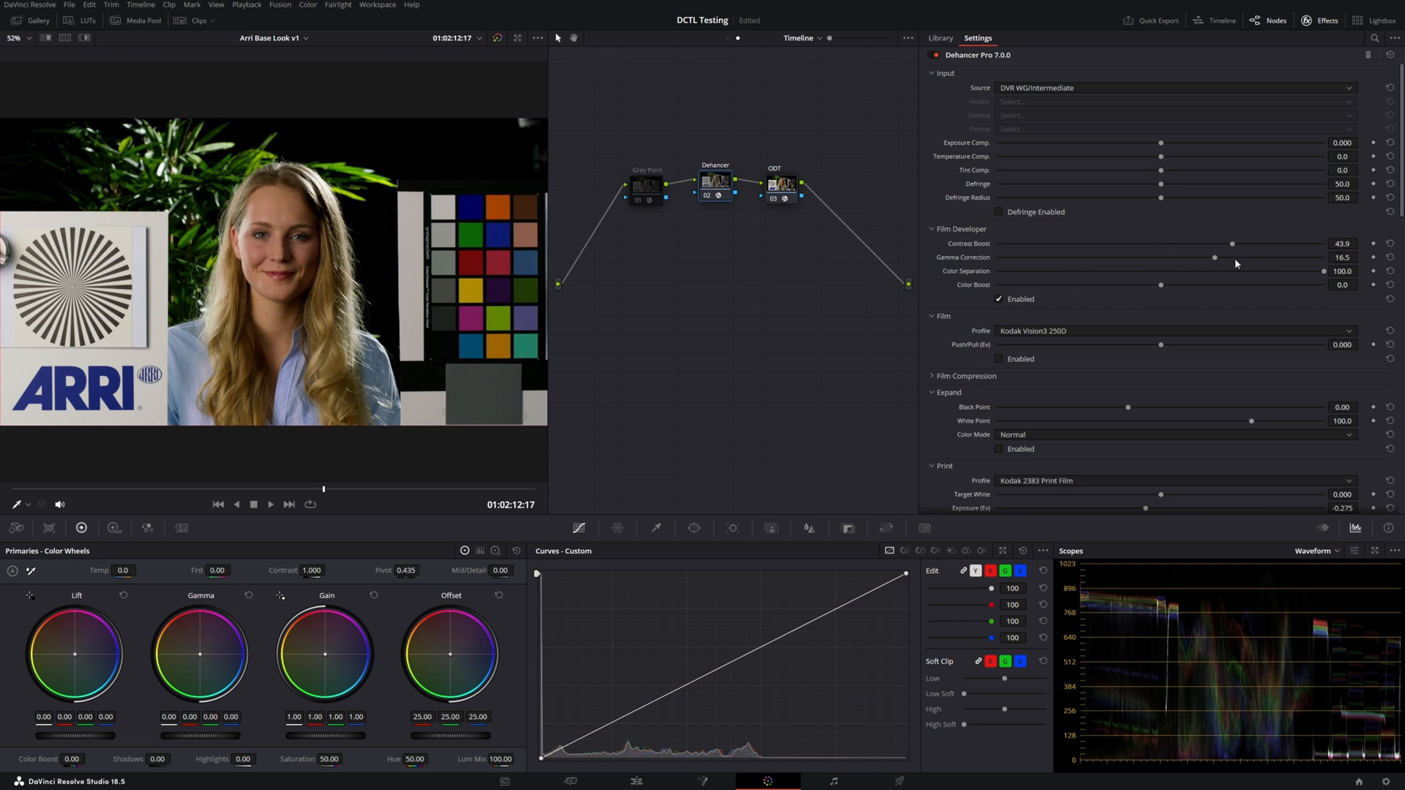
mouse_move(1212, 263)
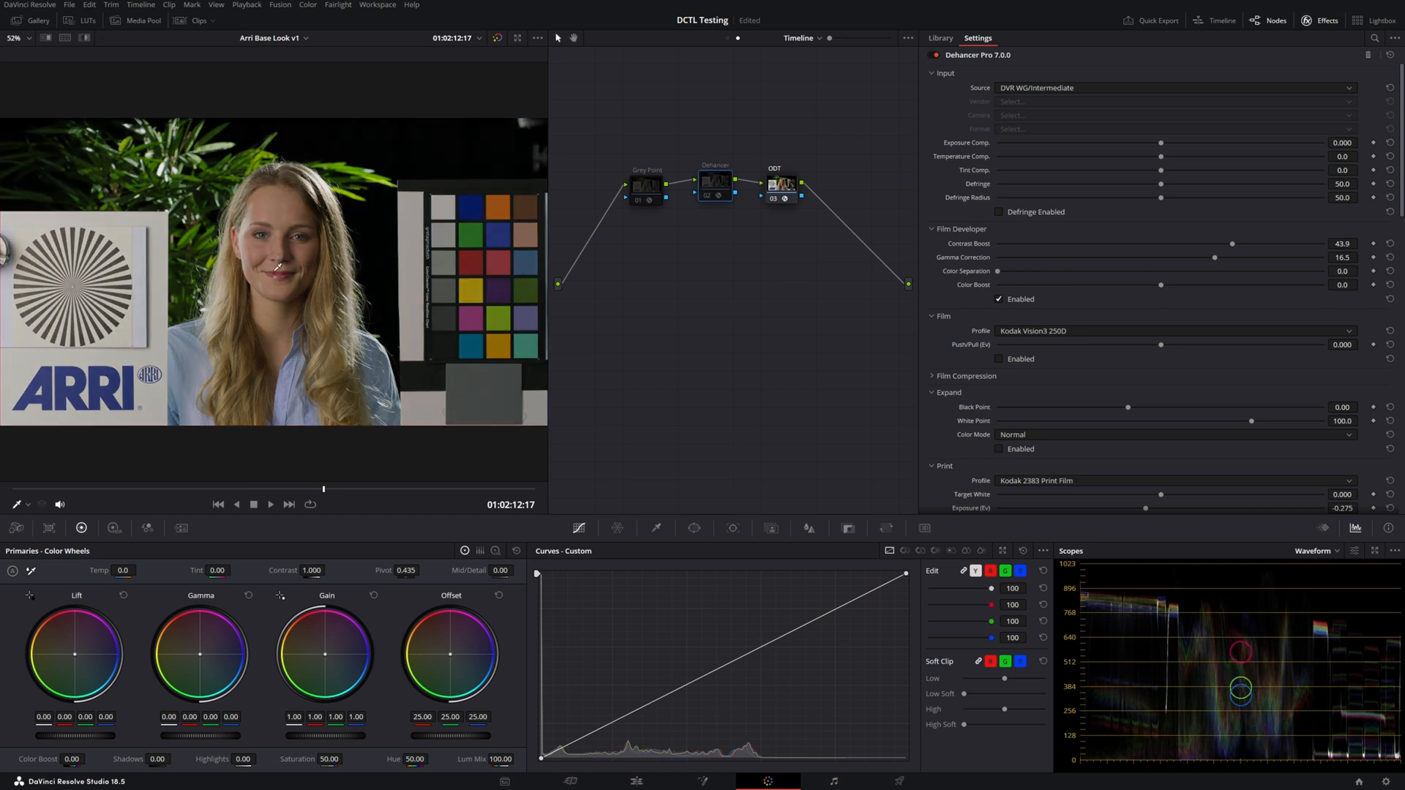
click(715, 183)
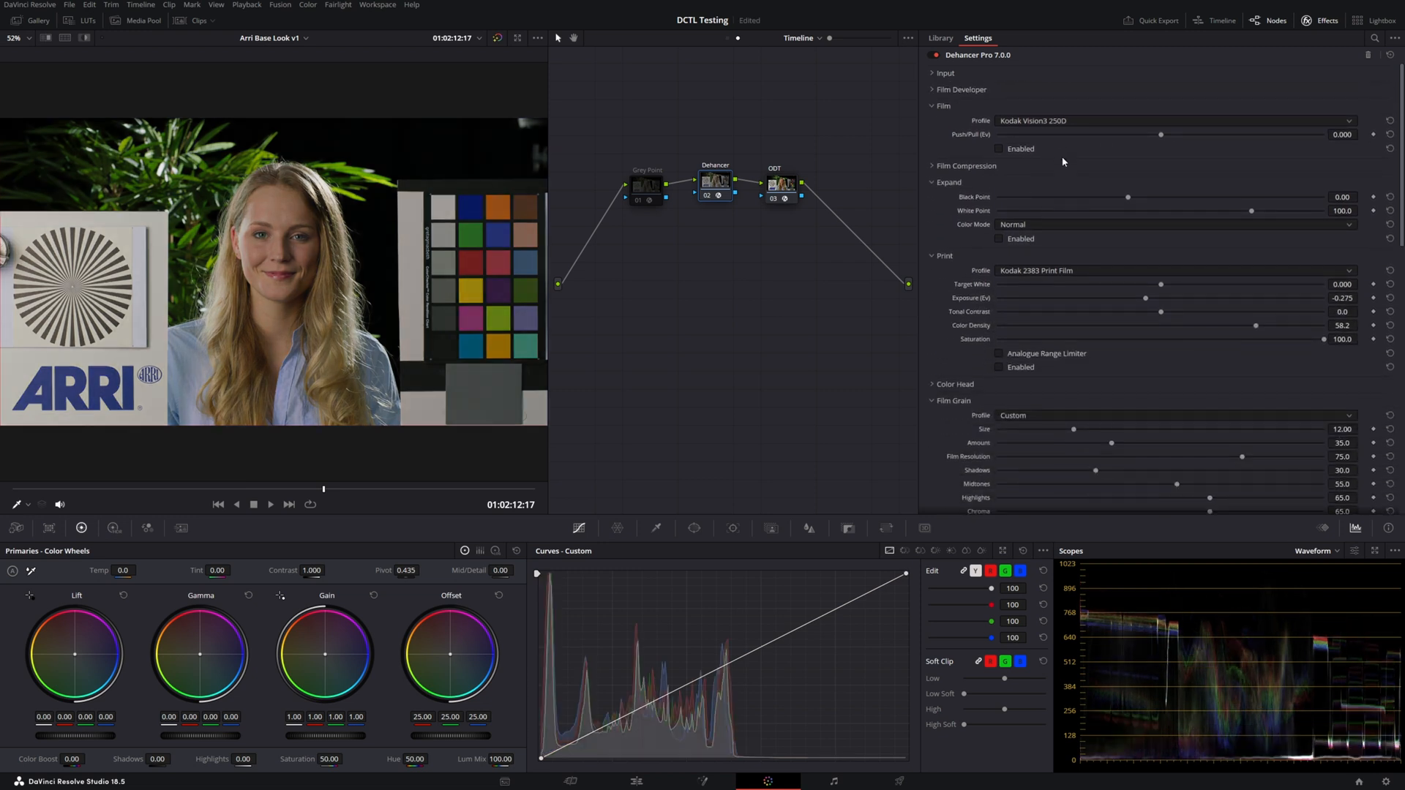
Enable Film emulation and browse the stock profiles to choose Kodak Vision3 50D.
click(997, 149)
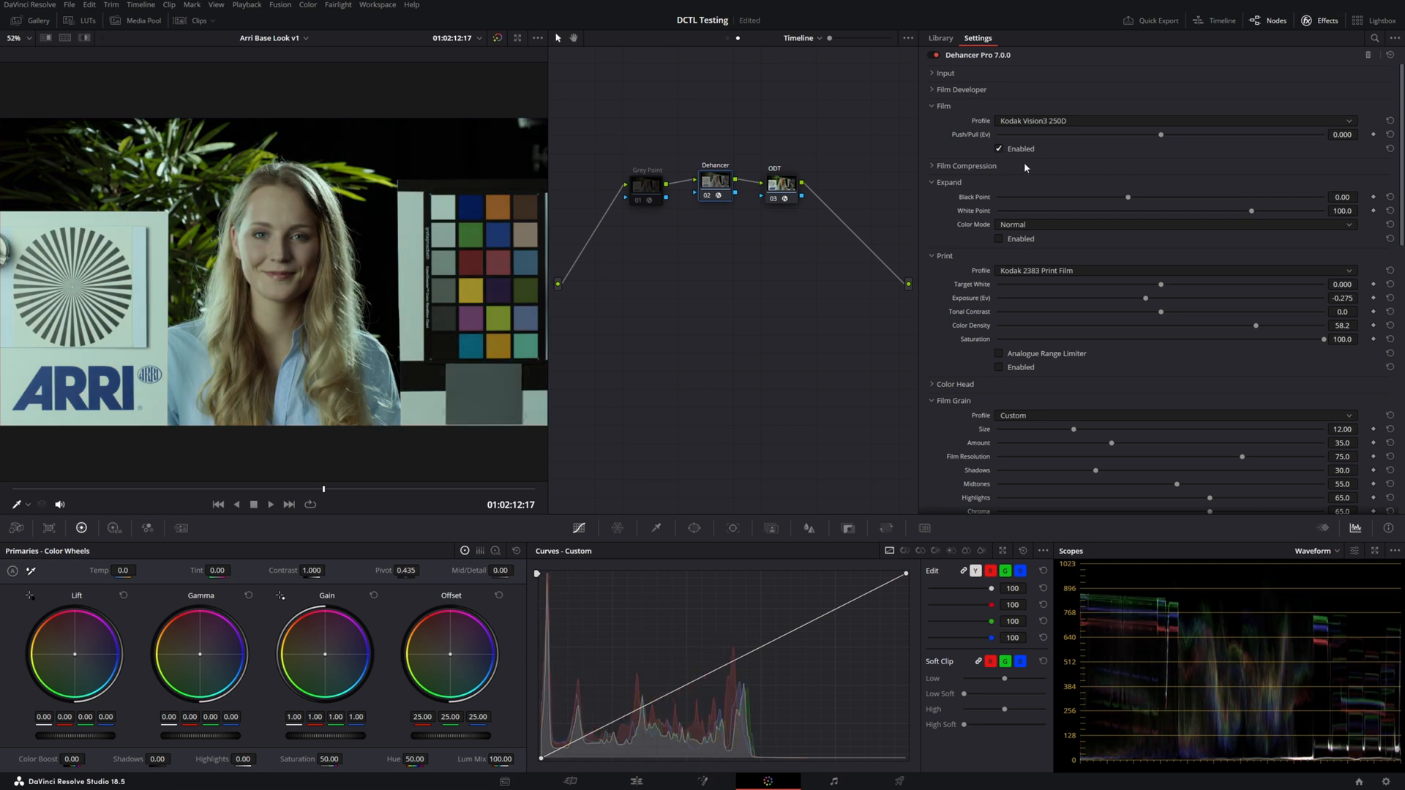
mouse_move(1062, 128)
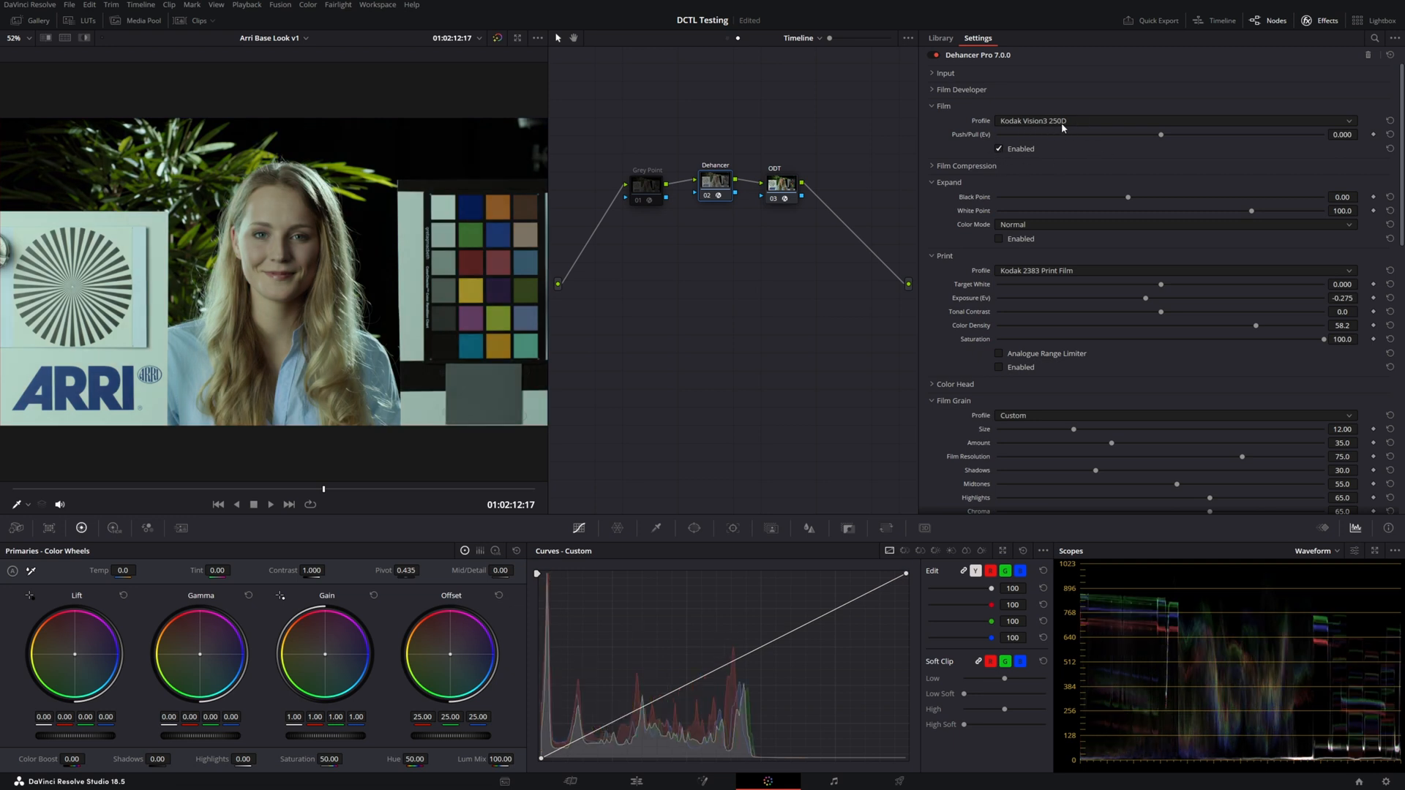
click(1165, 120)
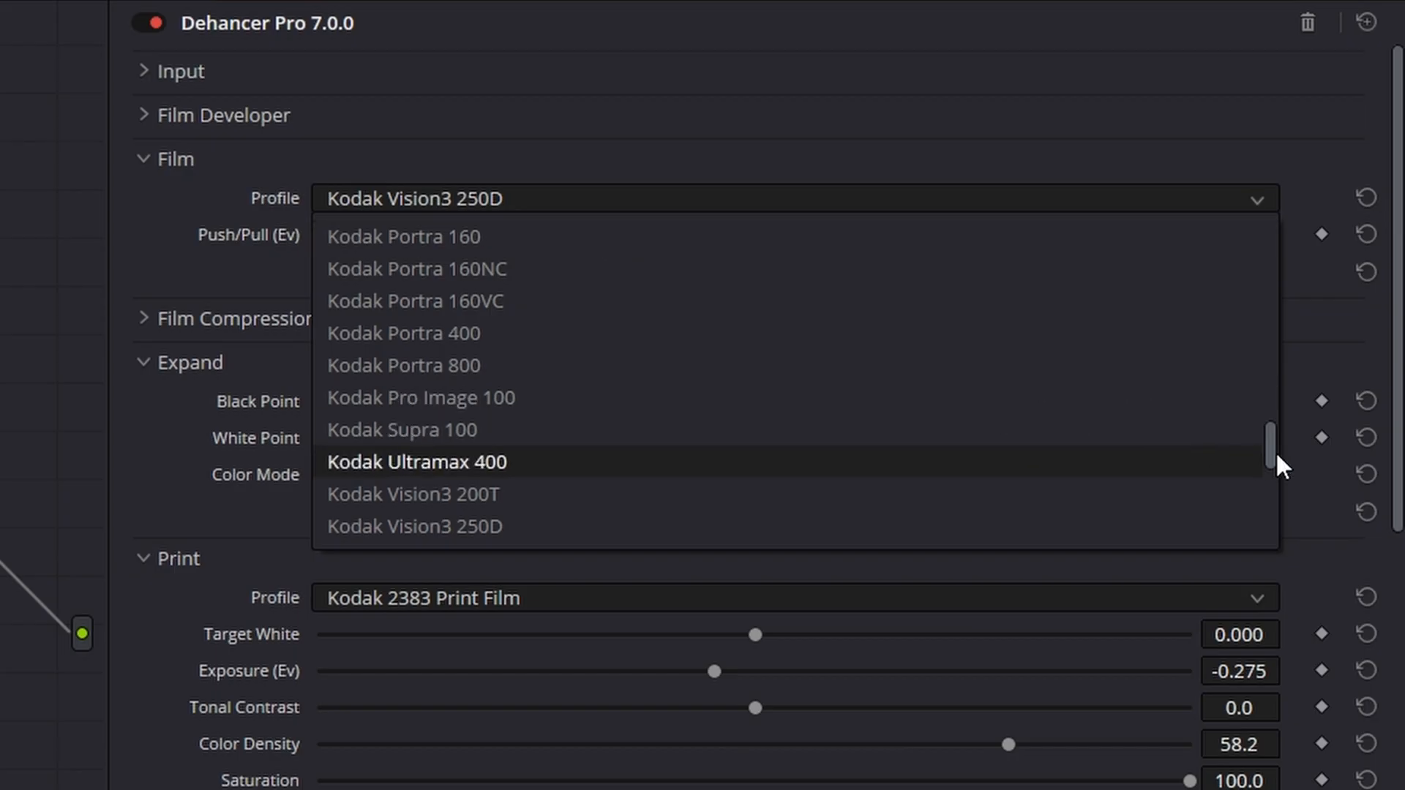
scroll(up, 3)
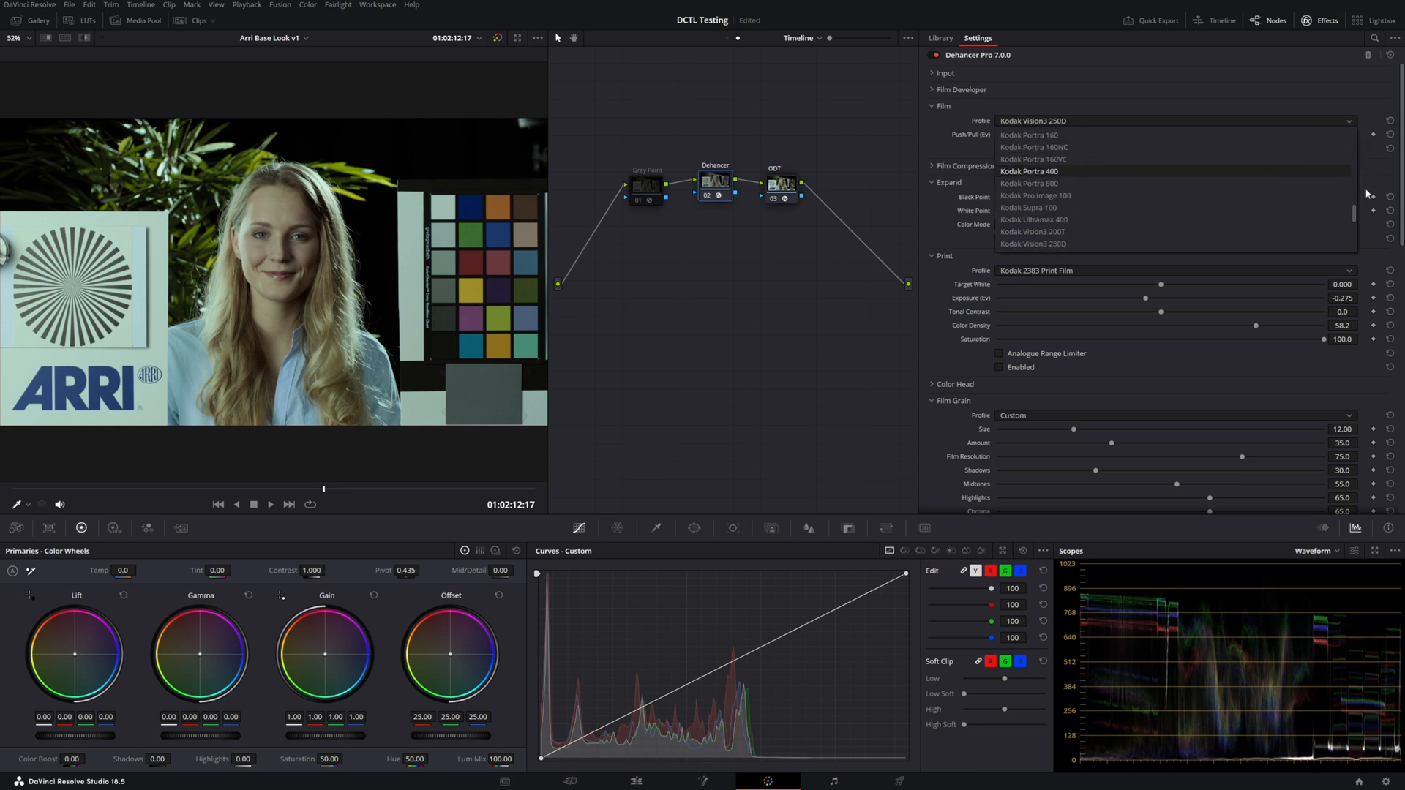
scroll(up, 3)
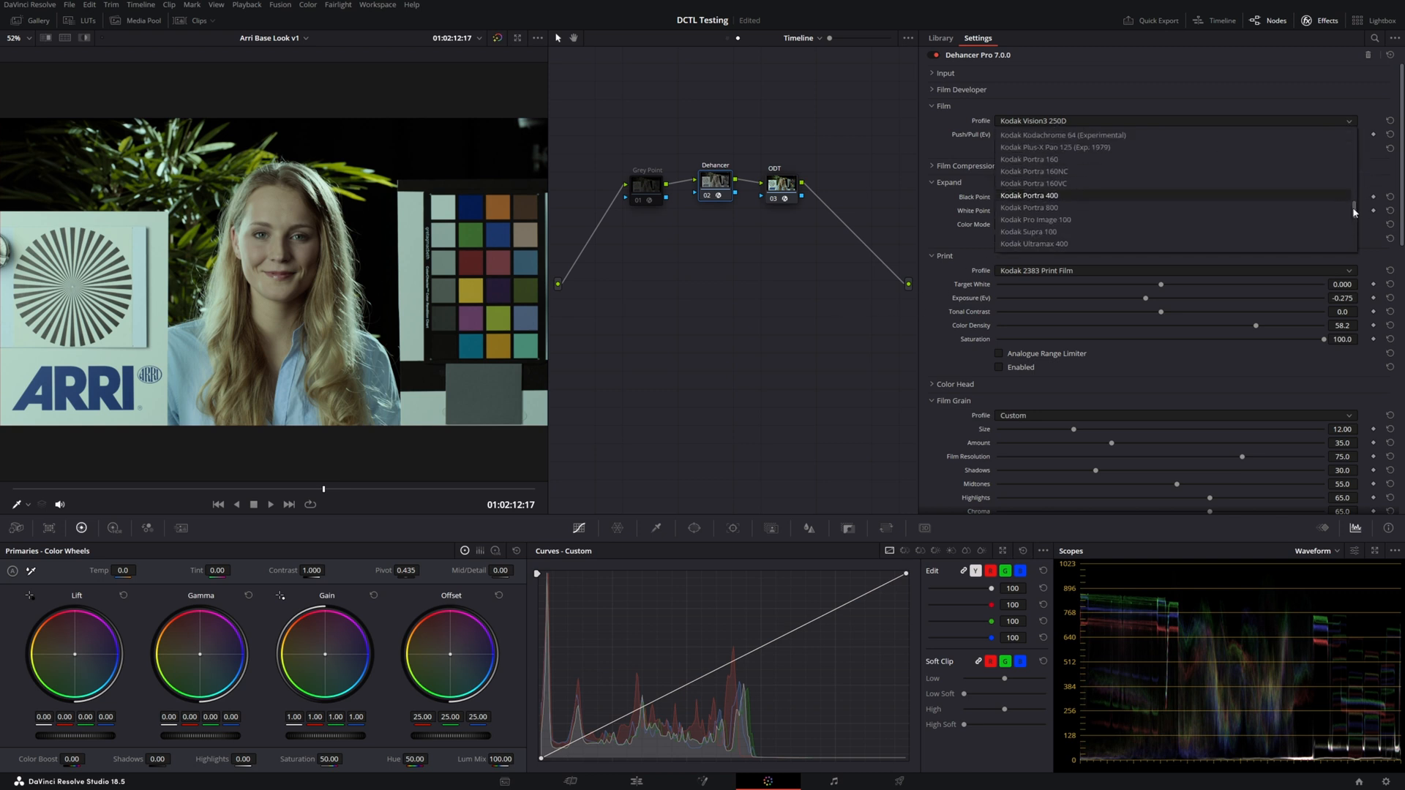
scroll(down, 3)
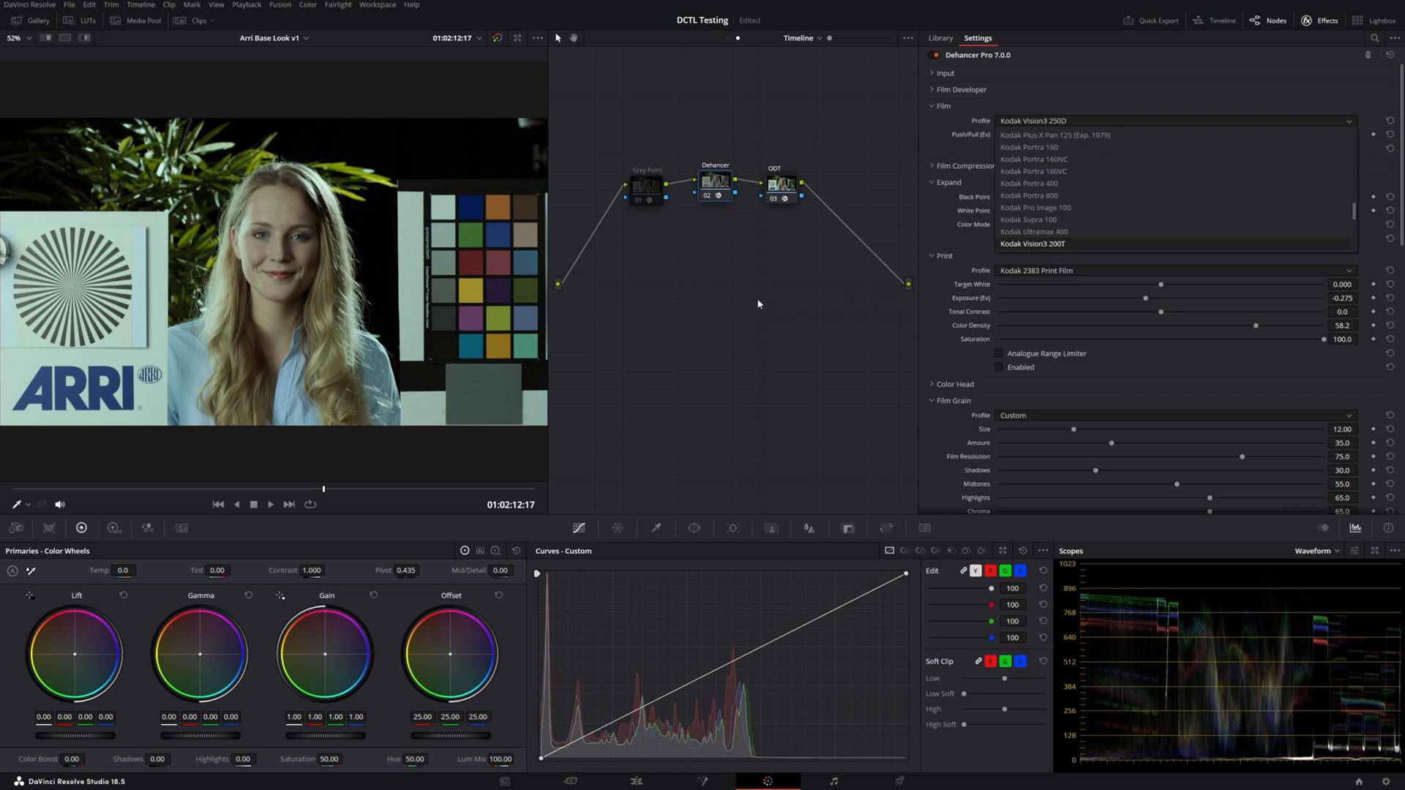
mouse_move(1017, 256)
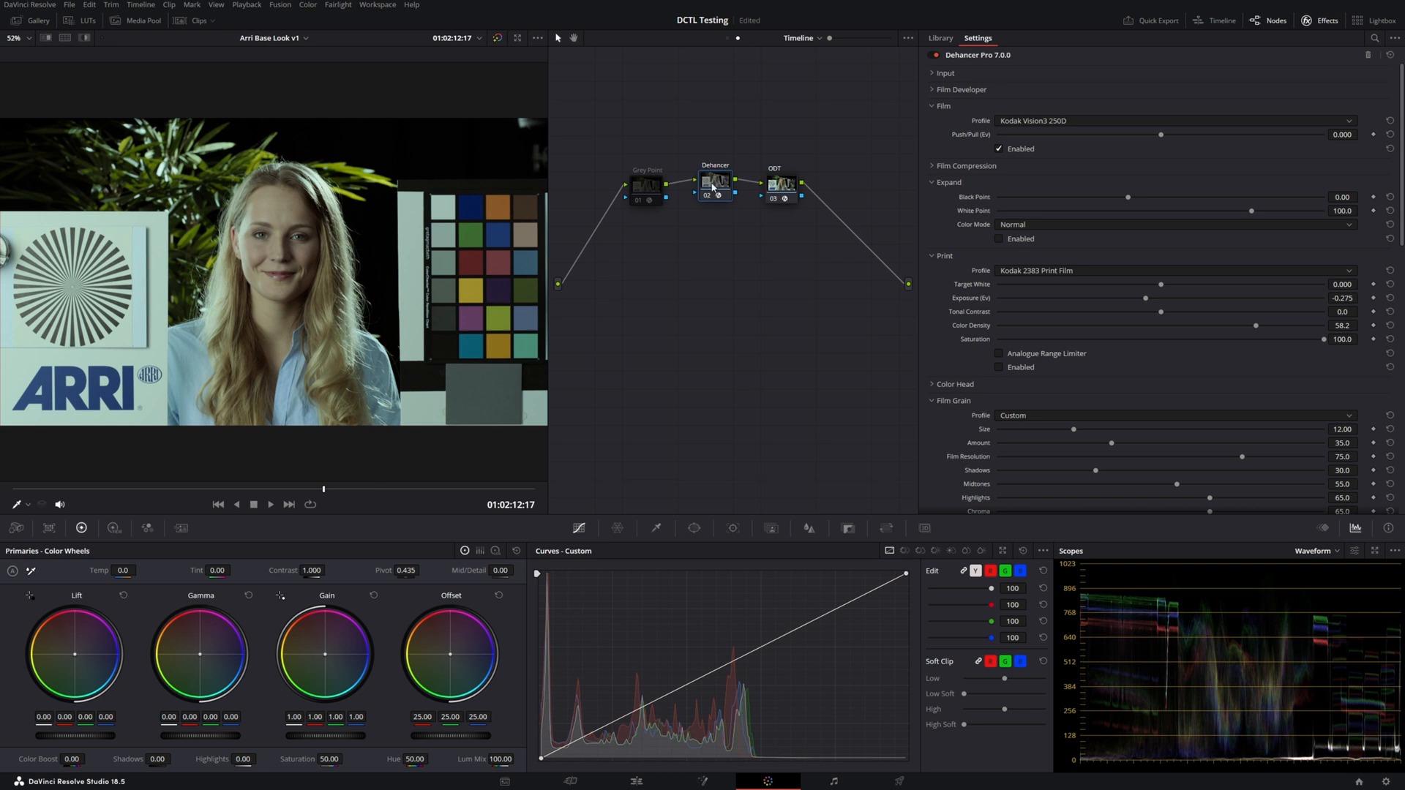
mouse_move(1192, 153)
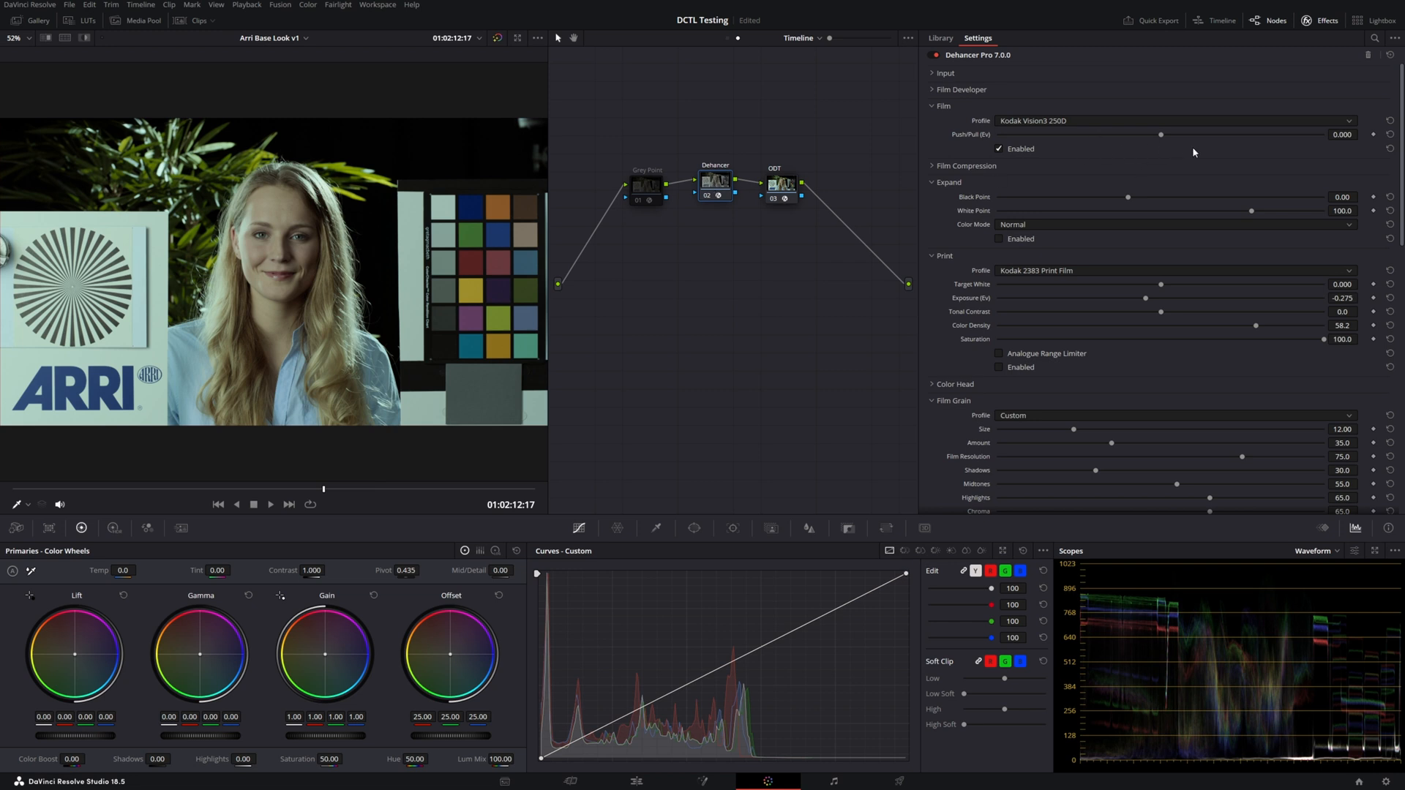
mouse_move(1090, 159)
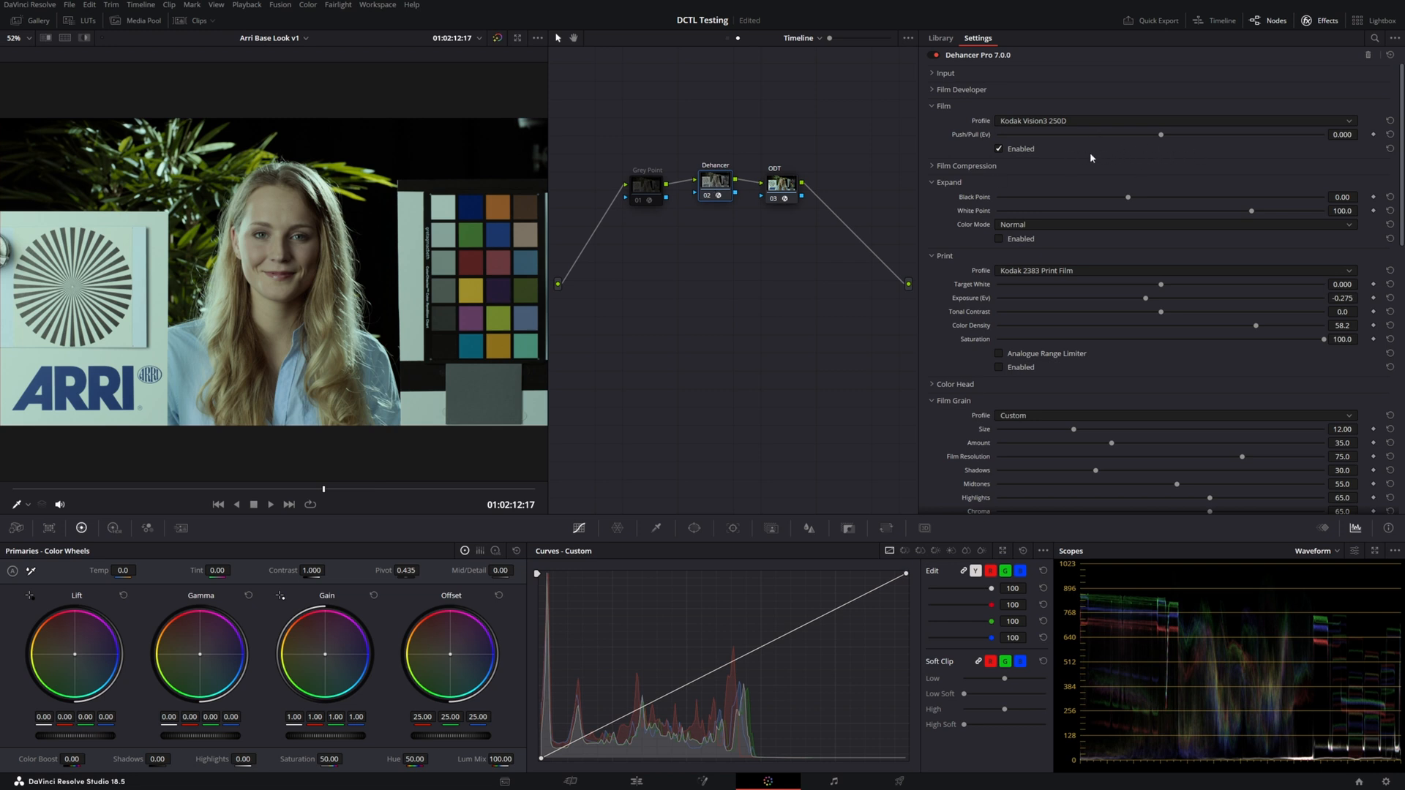
click(1173, 120)
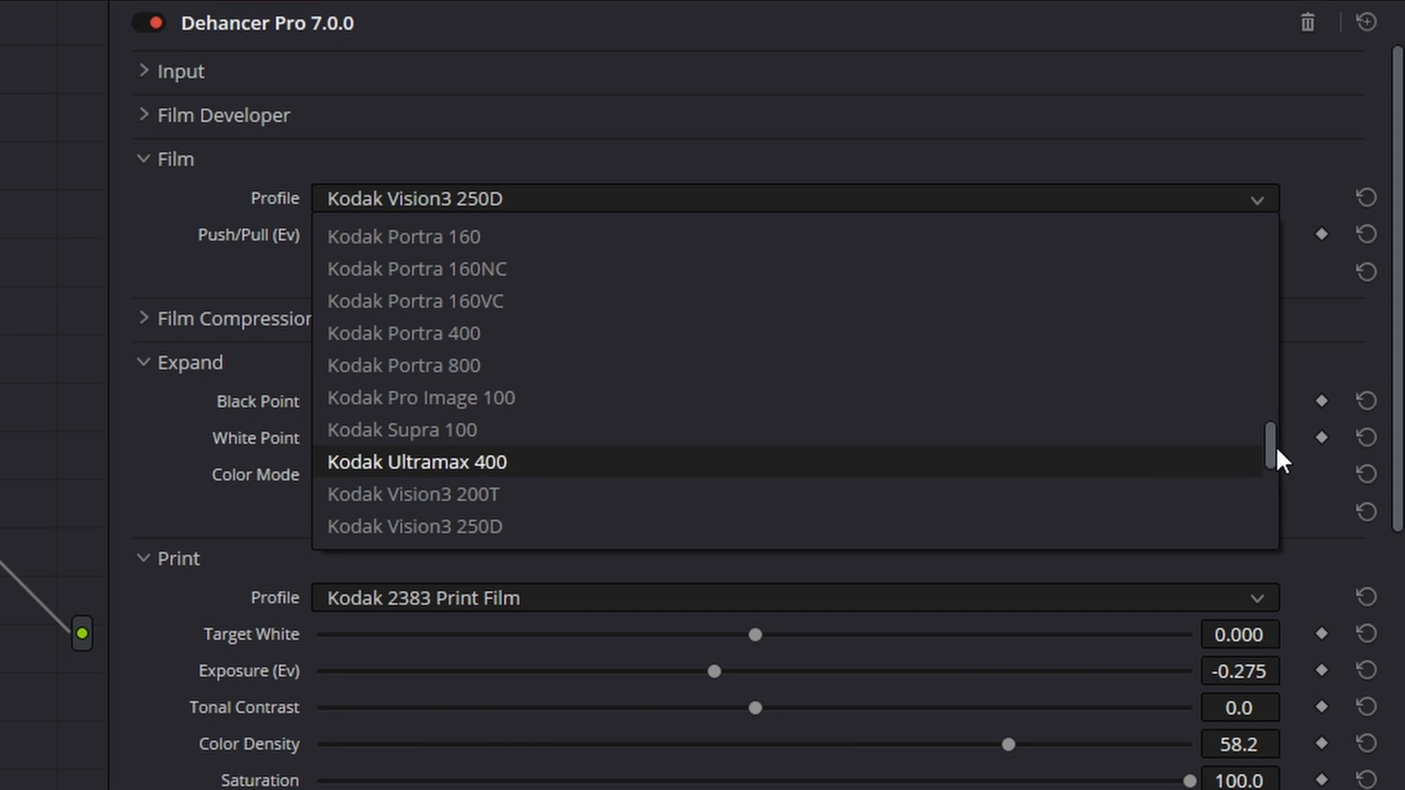
scroll(up, 3)
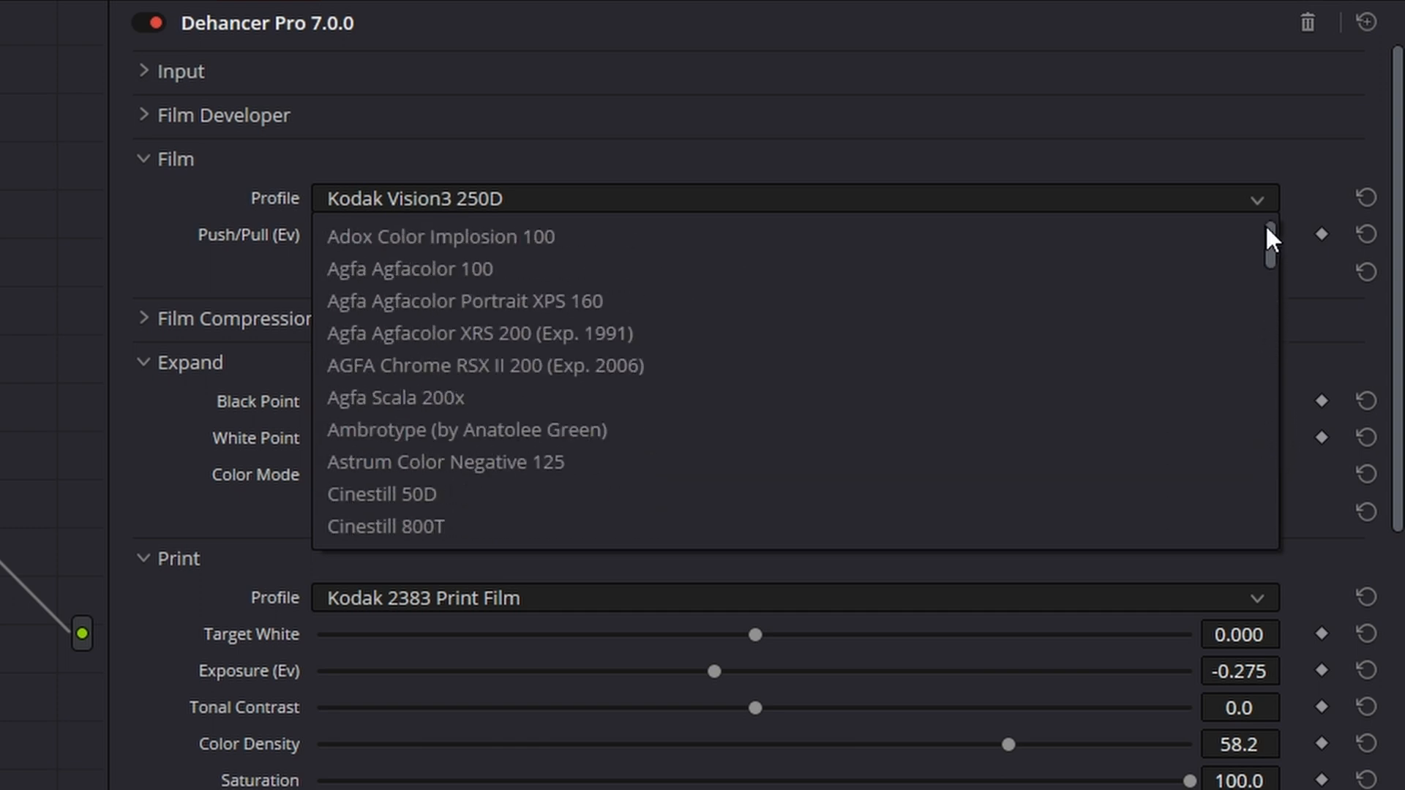
scroll(down, 3)
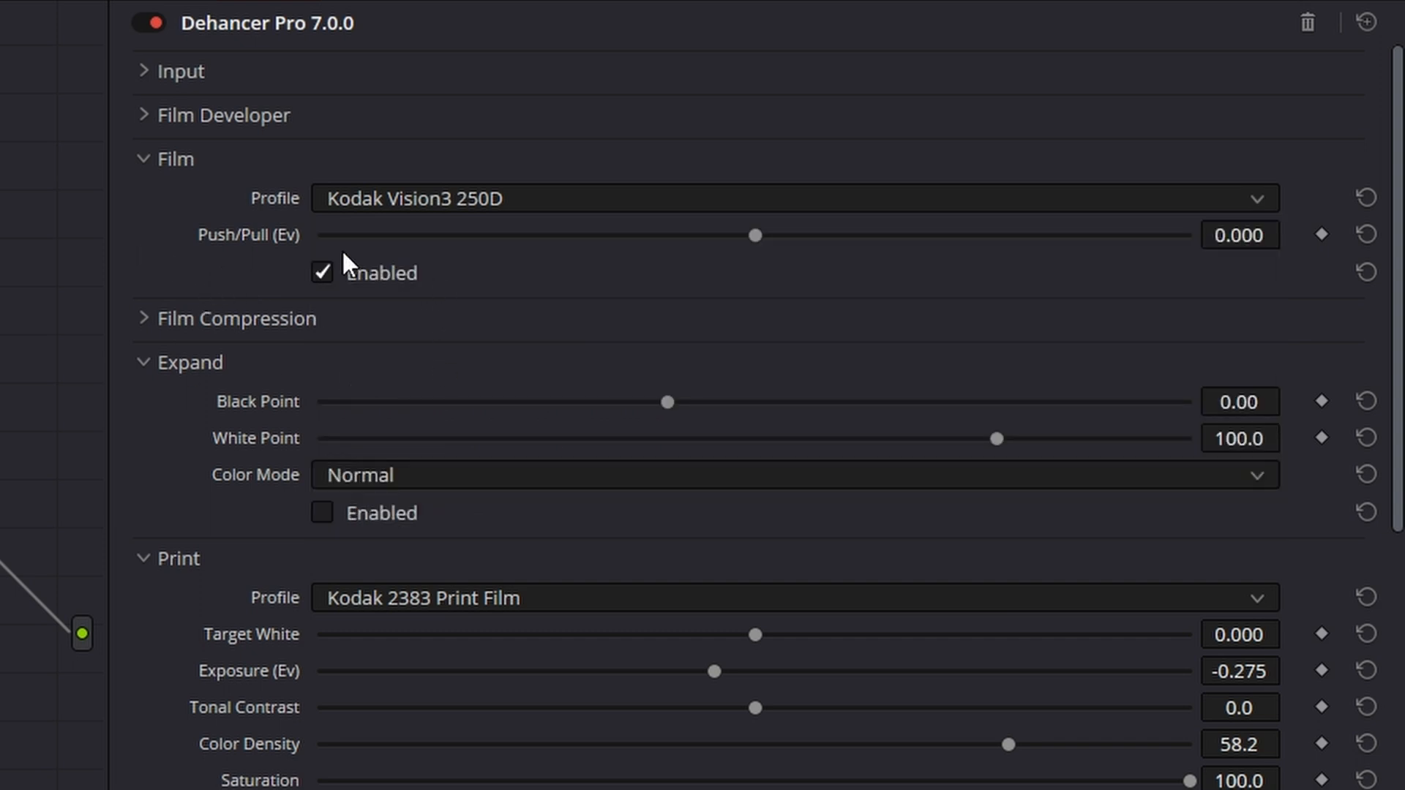
mouse_move(220, 336)
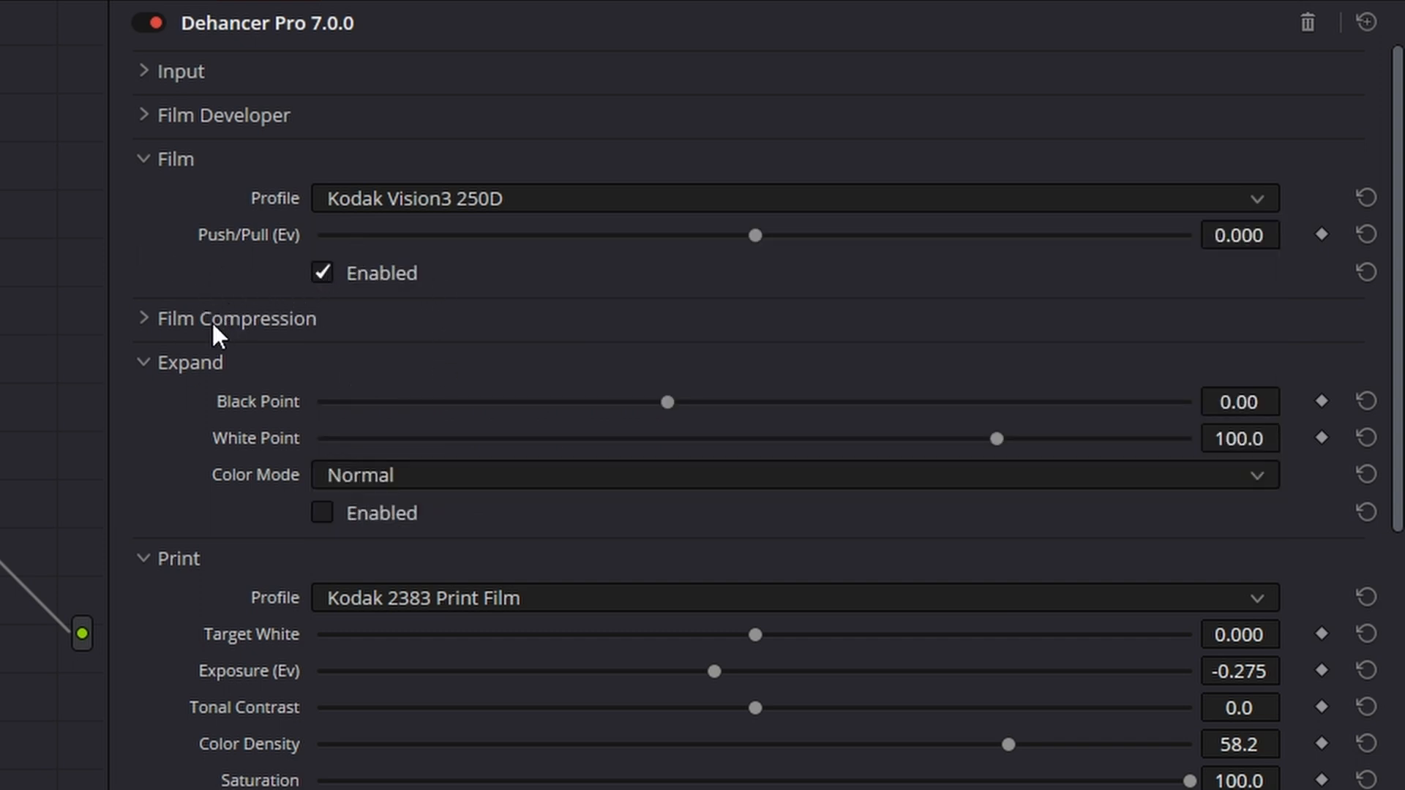
mouse_move(381, 242)
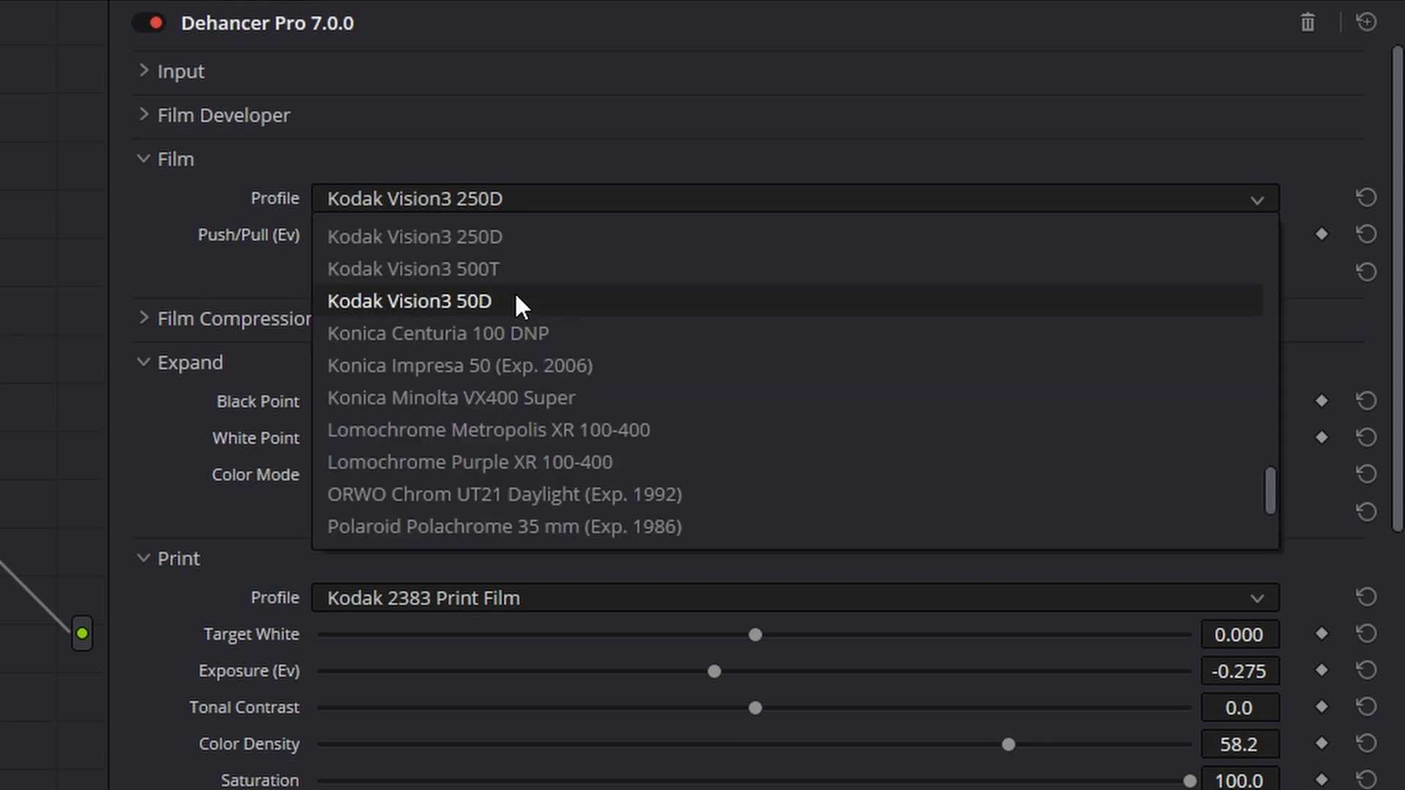
click(409, 300)
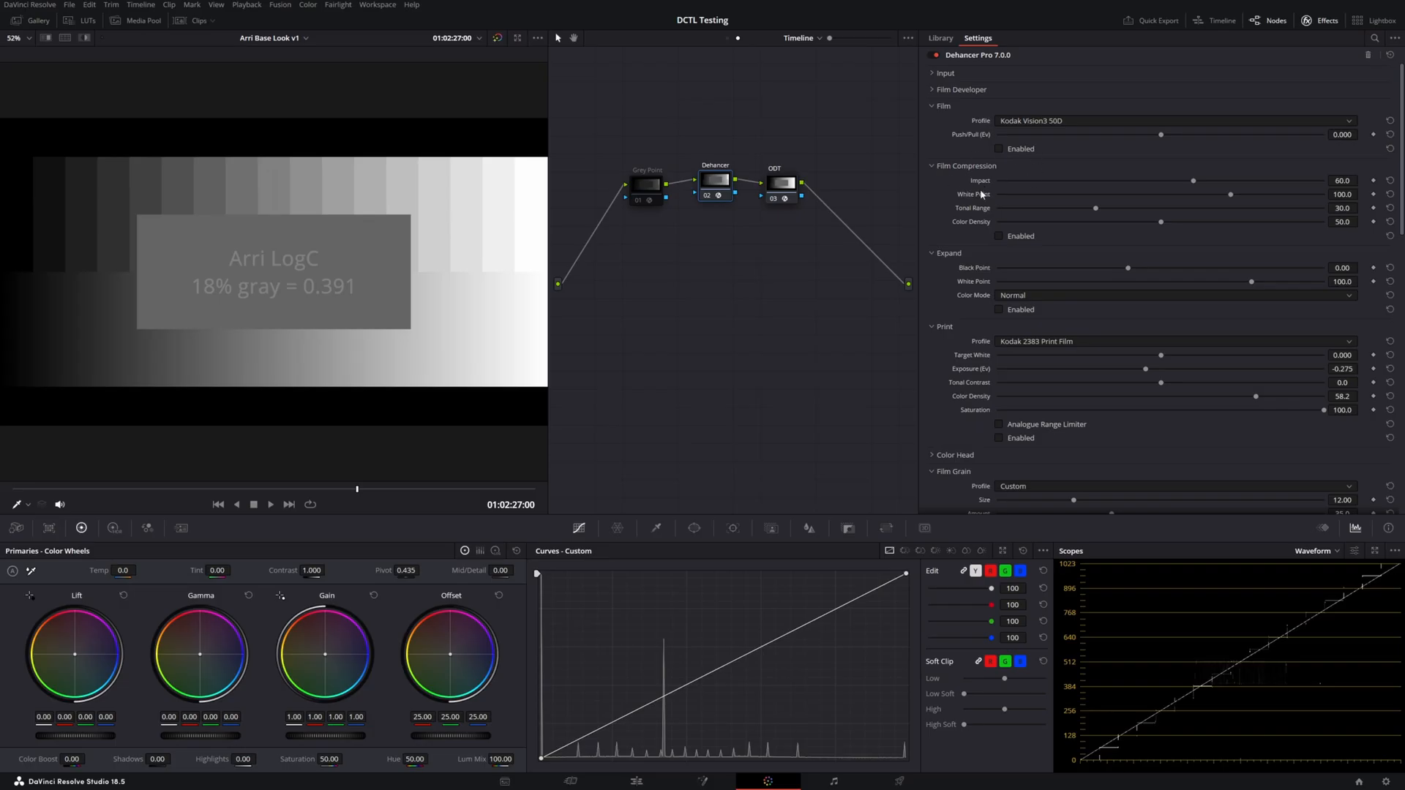
mouse_move(994, 239)
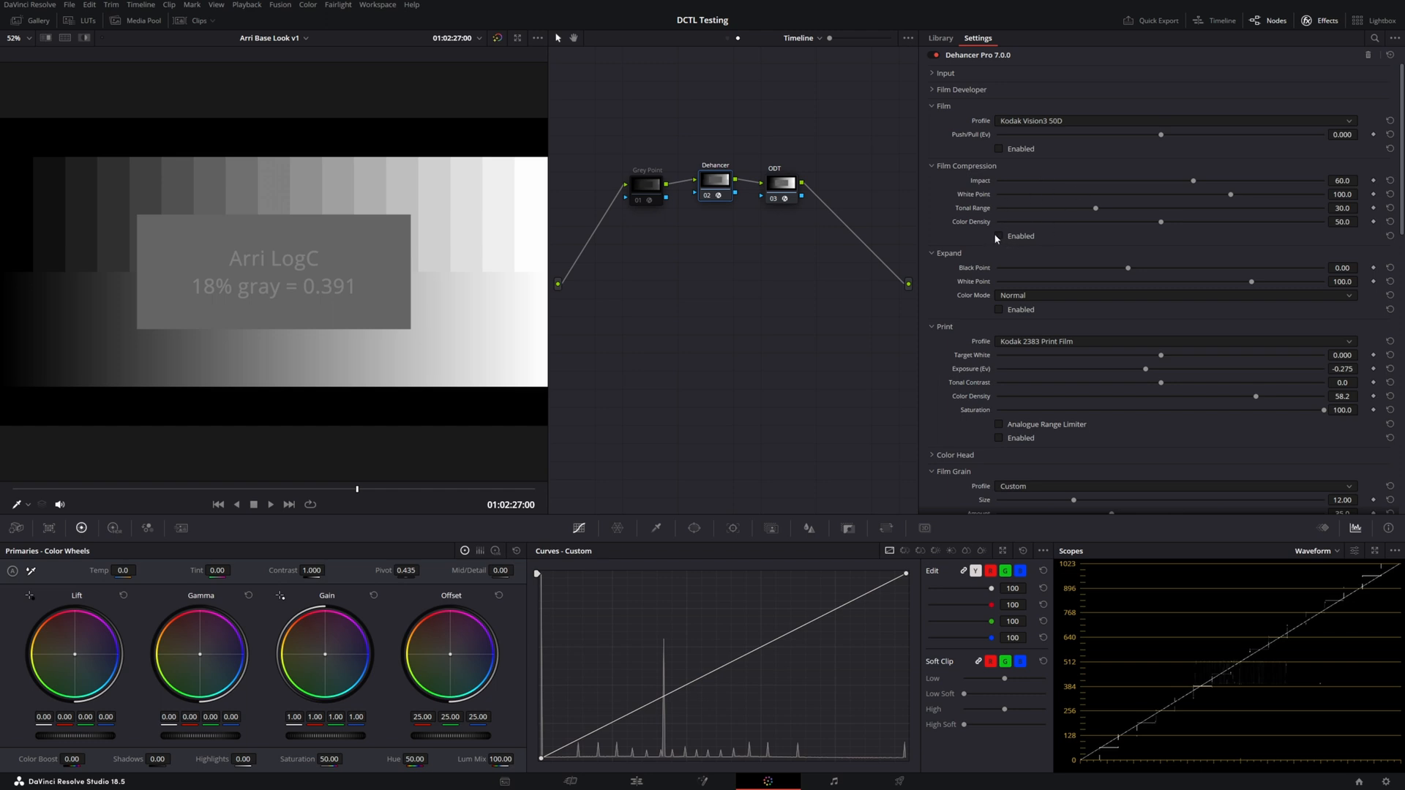
Enable Film Compression, bring up the street cycling clip, and set the Print profile to Linear.
click(1000, 236)
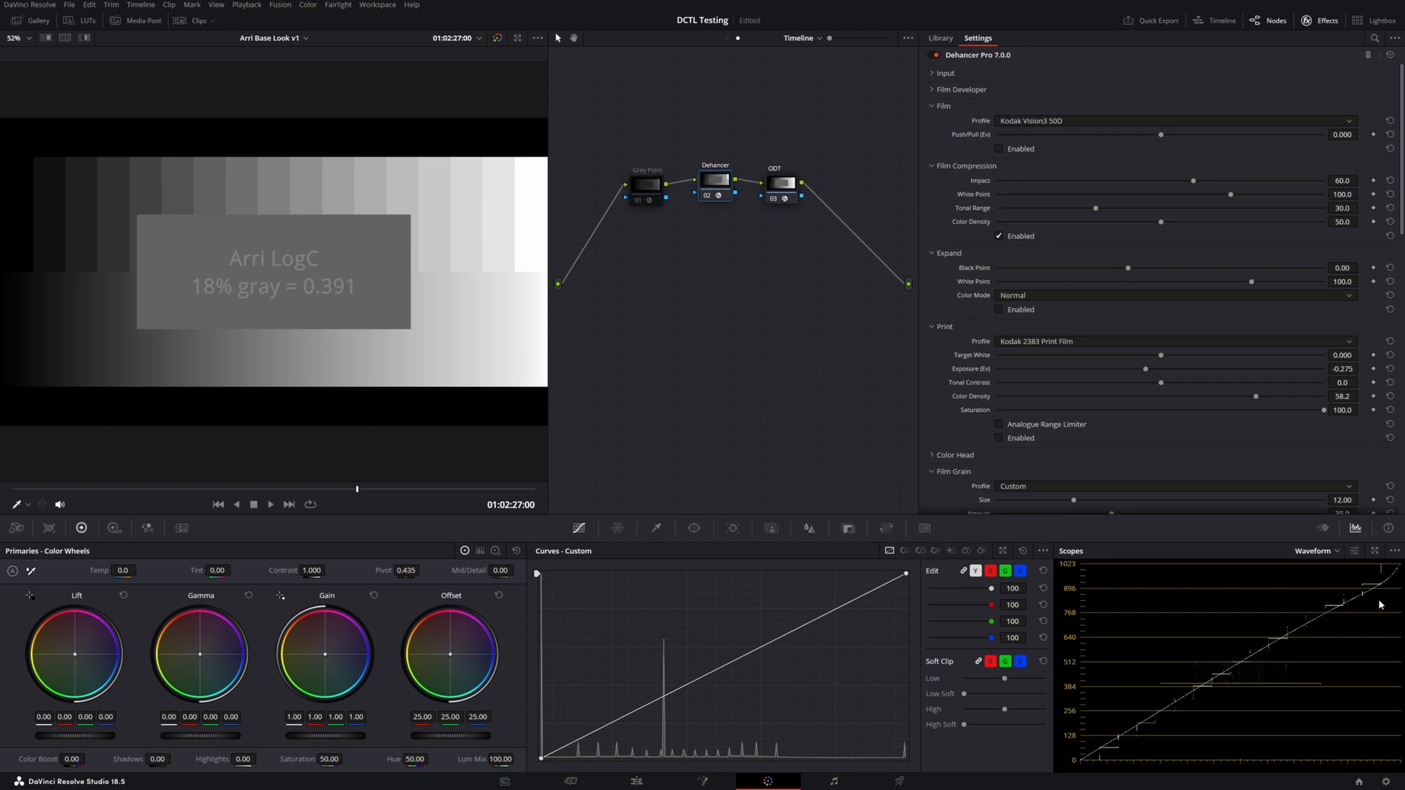
click(714, 183)
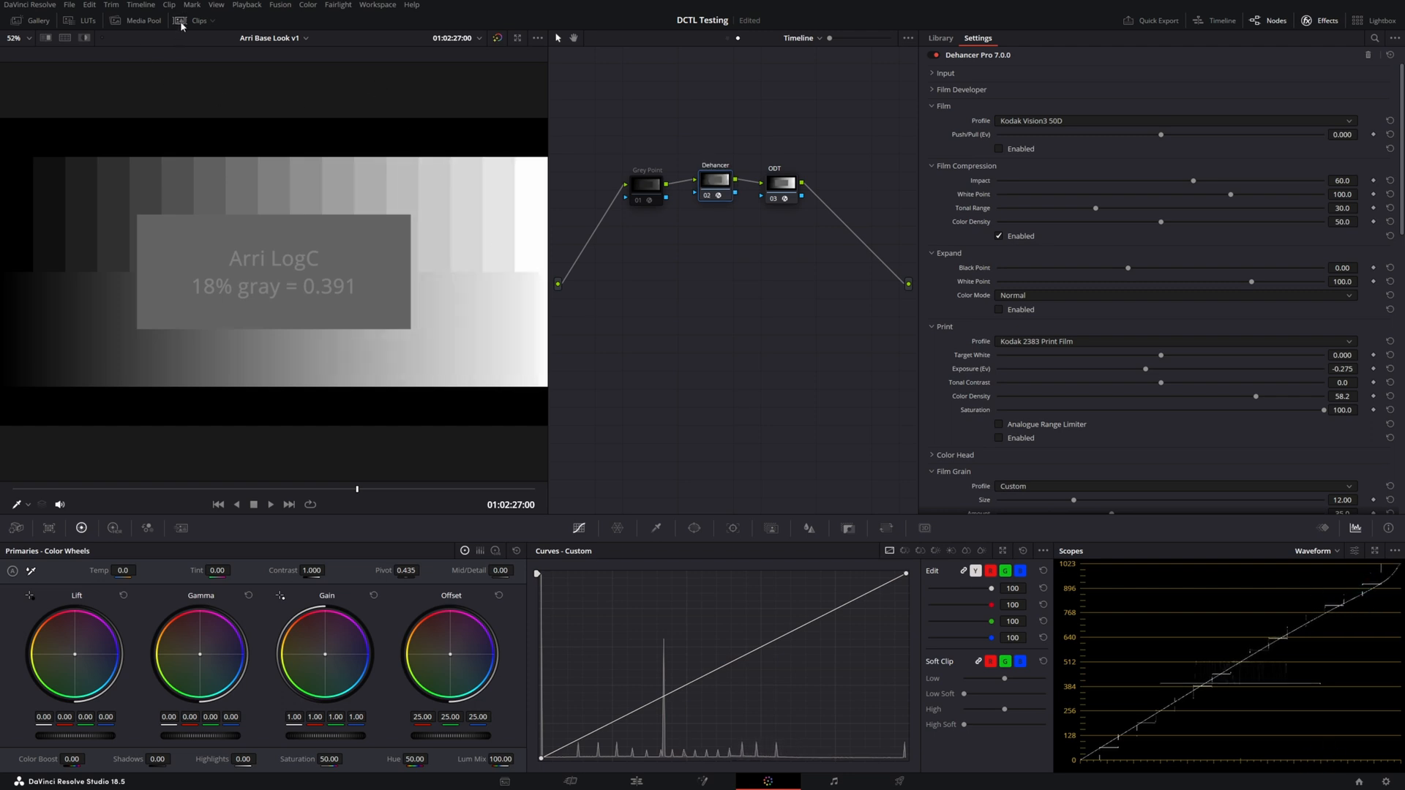
click(179, 21)
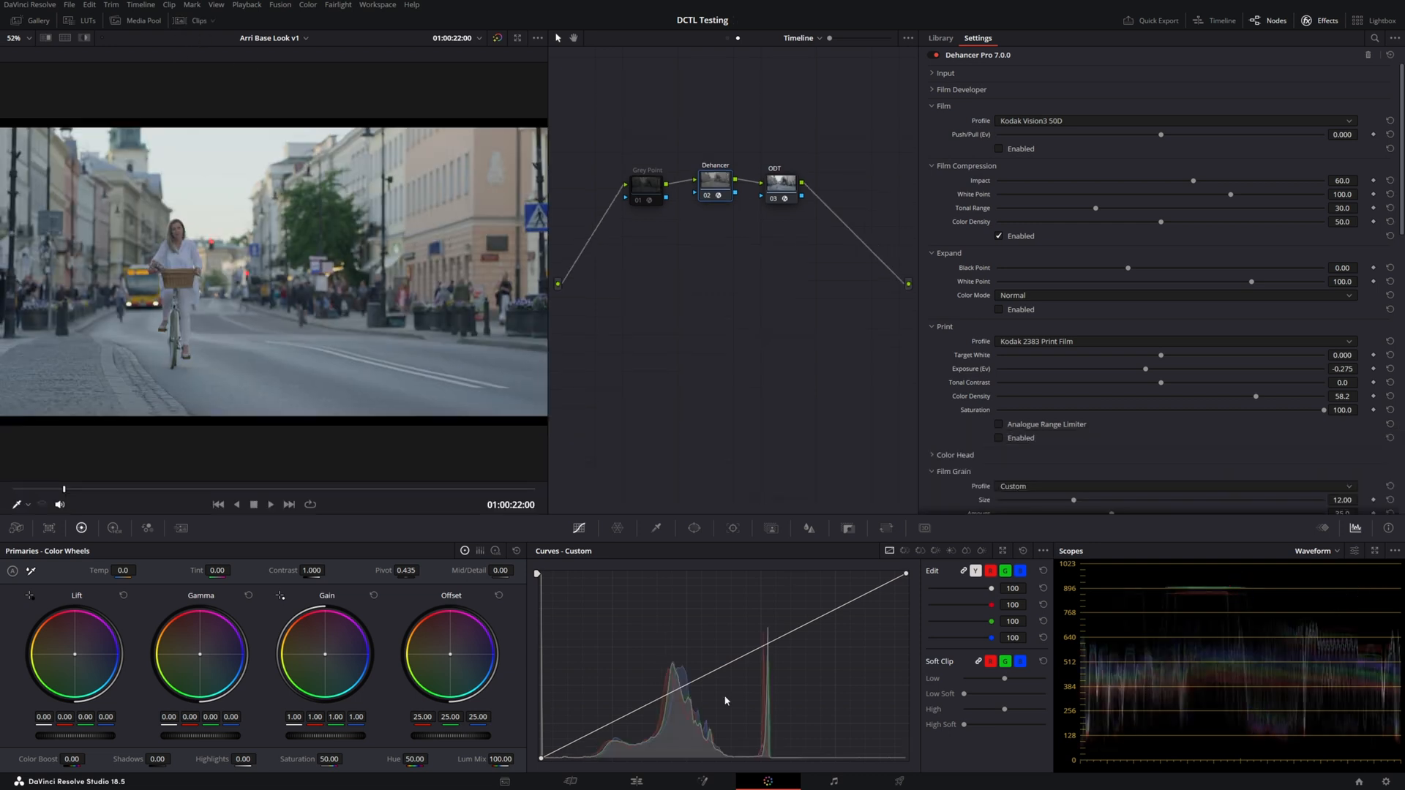
click(931, 164)
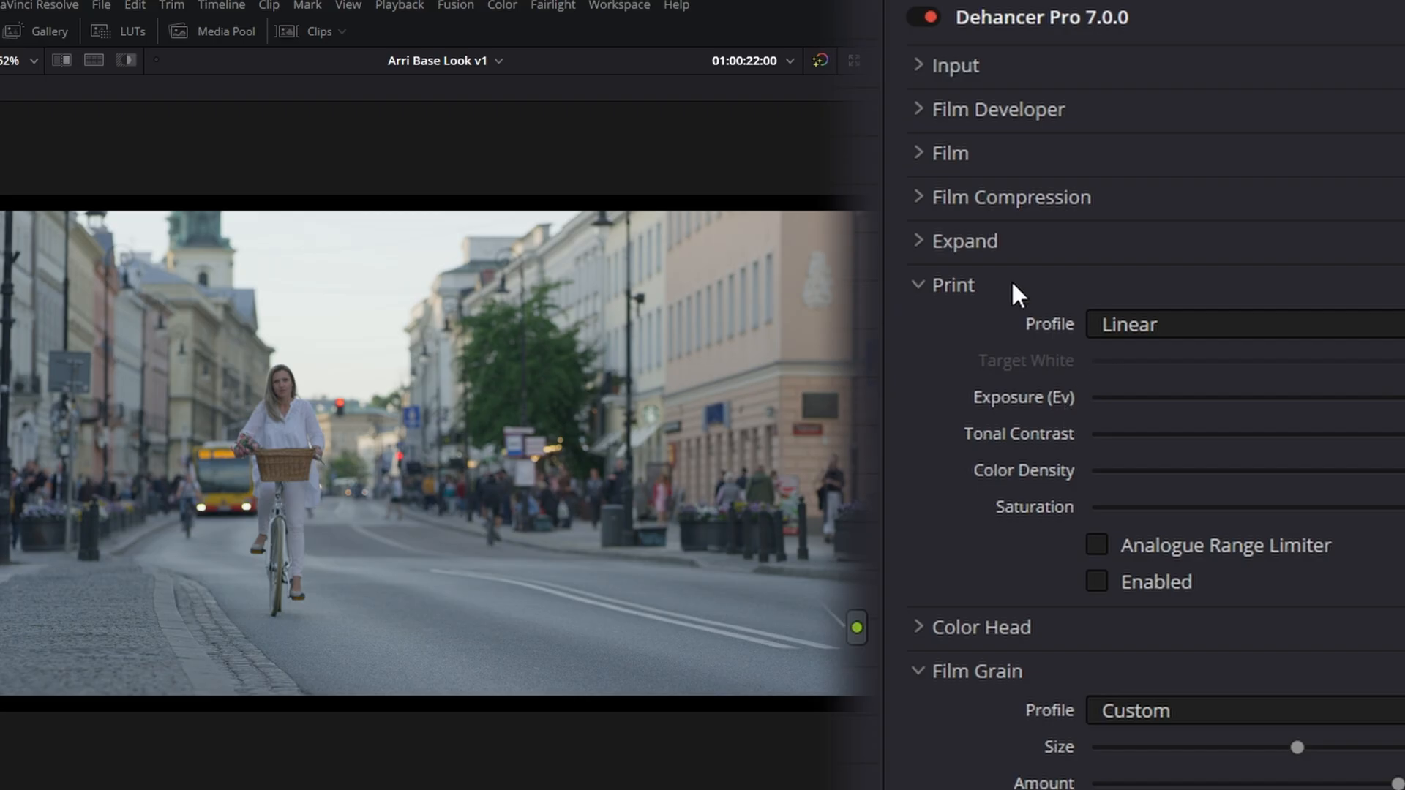
Enable Print and compare Cineon Film Log, Kodak 2383 and Fujifilm 3513, ending on Kodak 2383.
click(1237, 324)
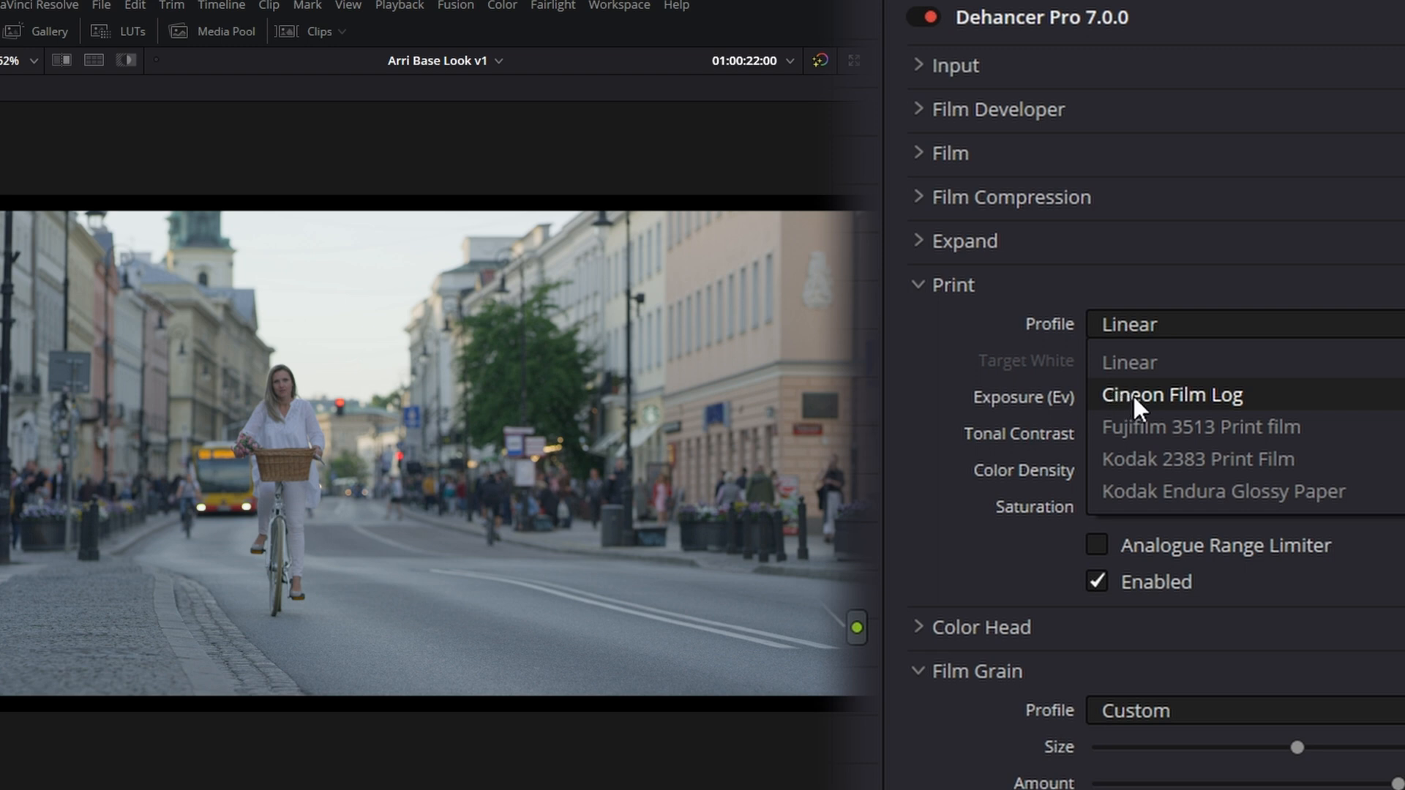
click(1170, 394)
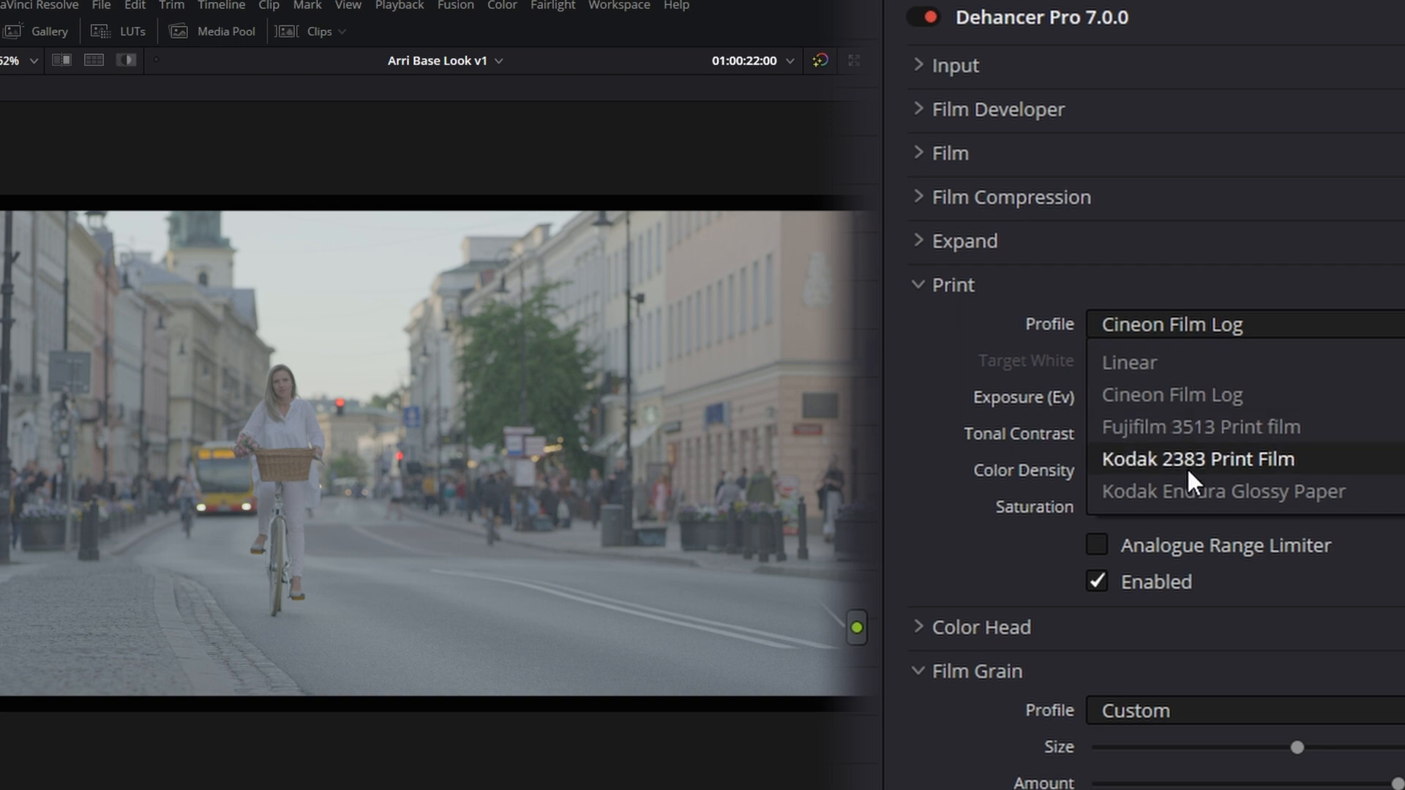
click(1195, 459)
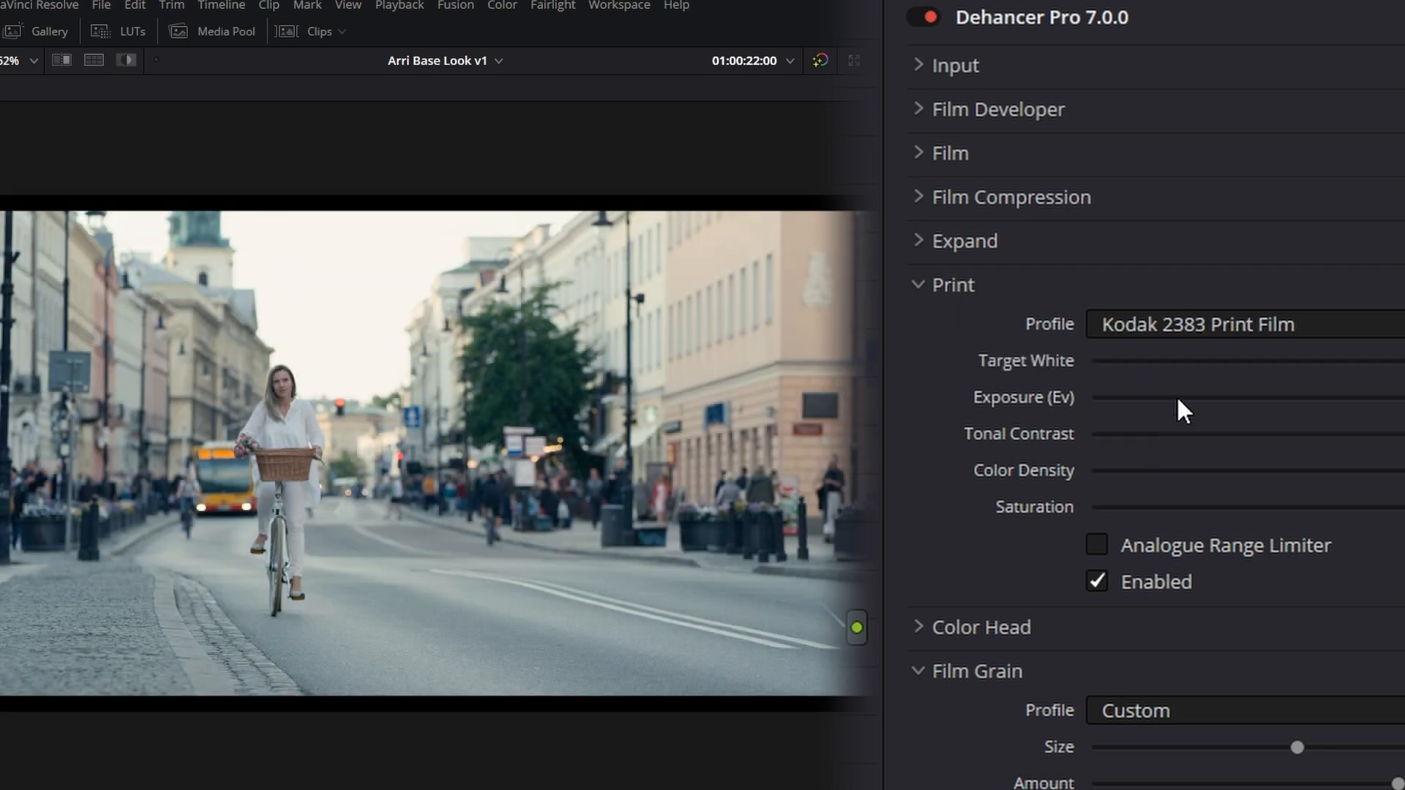
click(1239, 324)
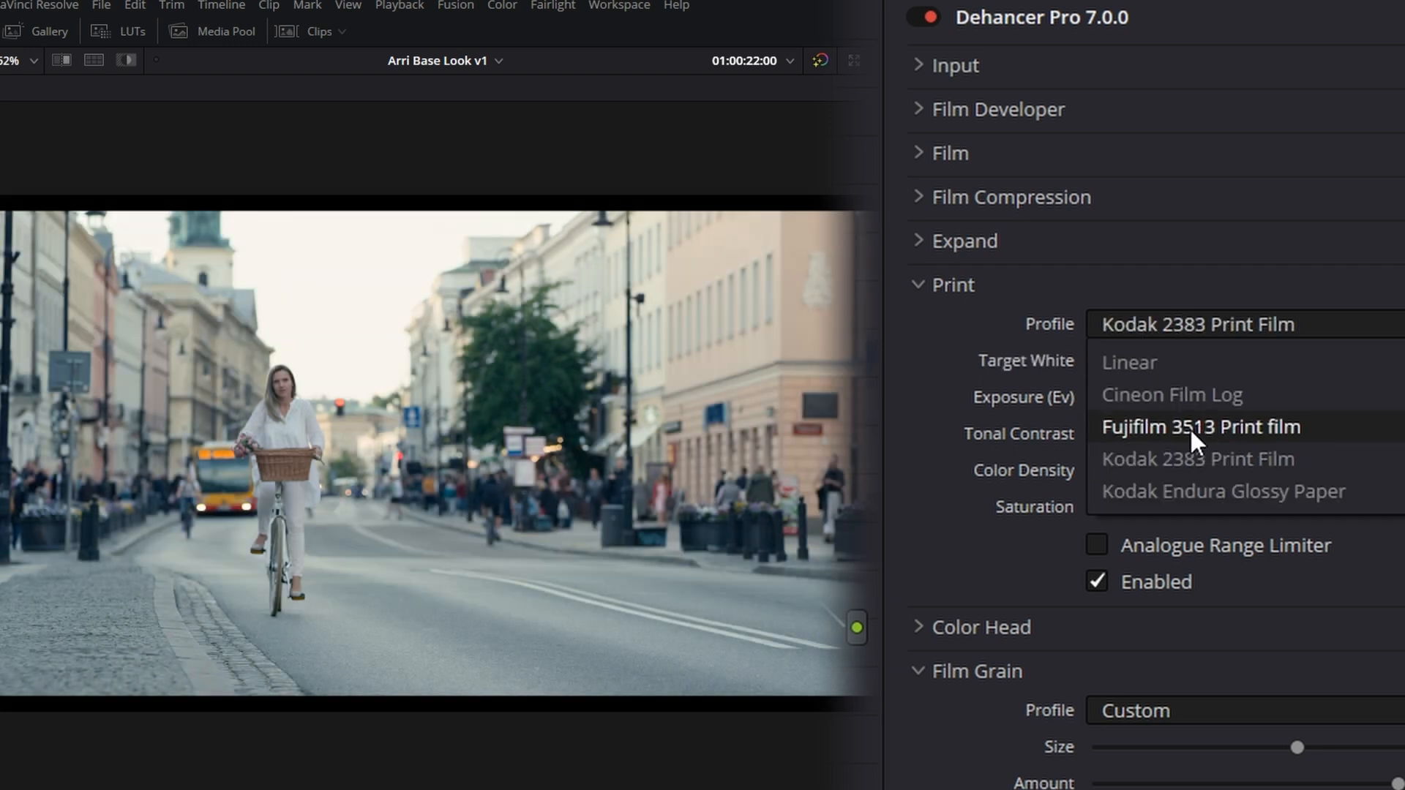
click(1198, 426)
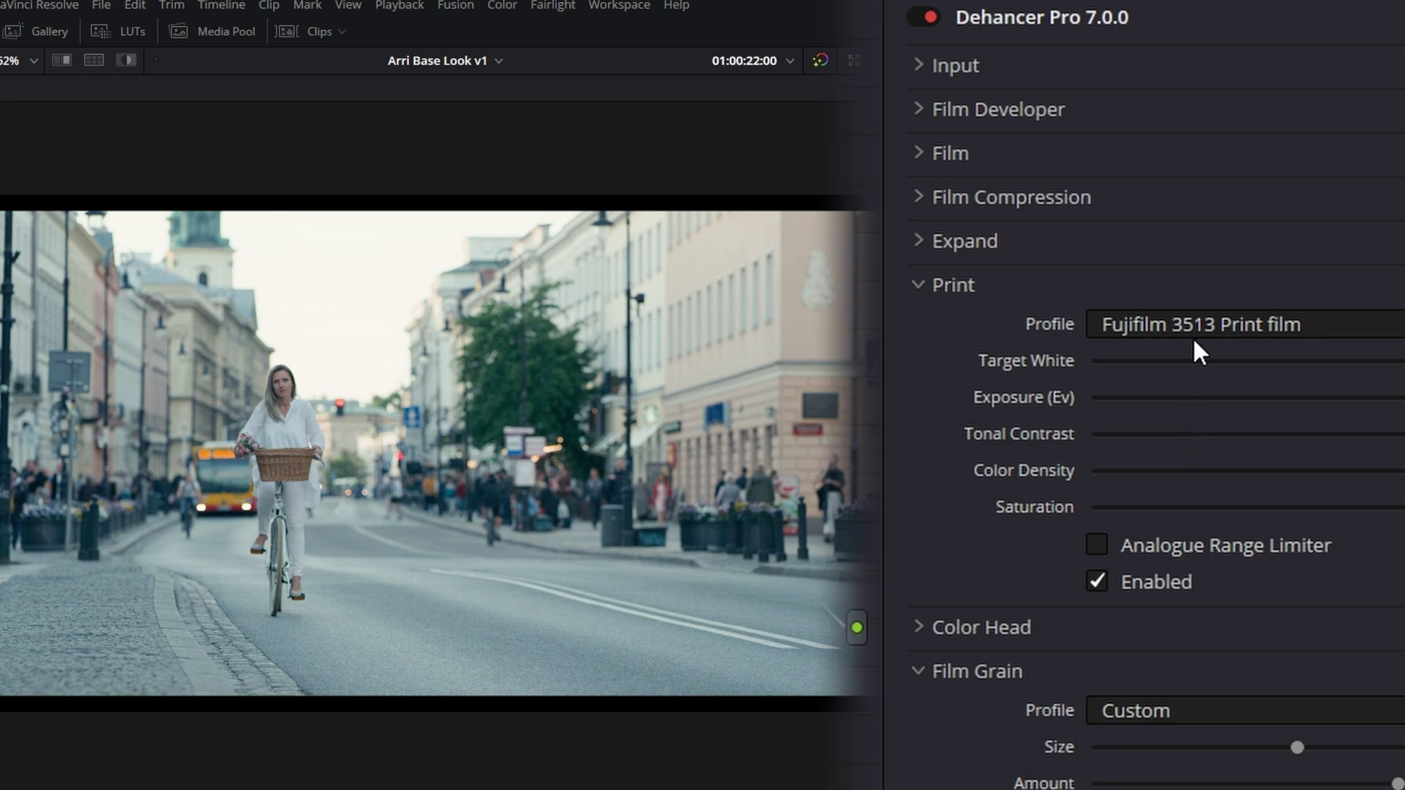
click(1200, 324)
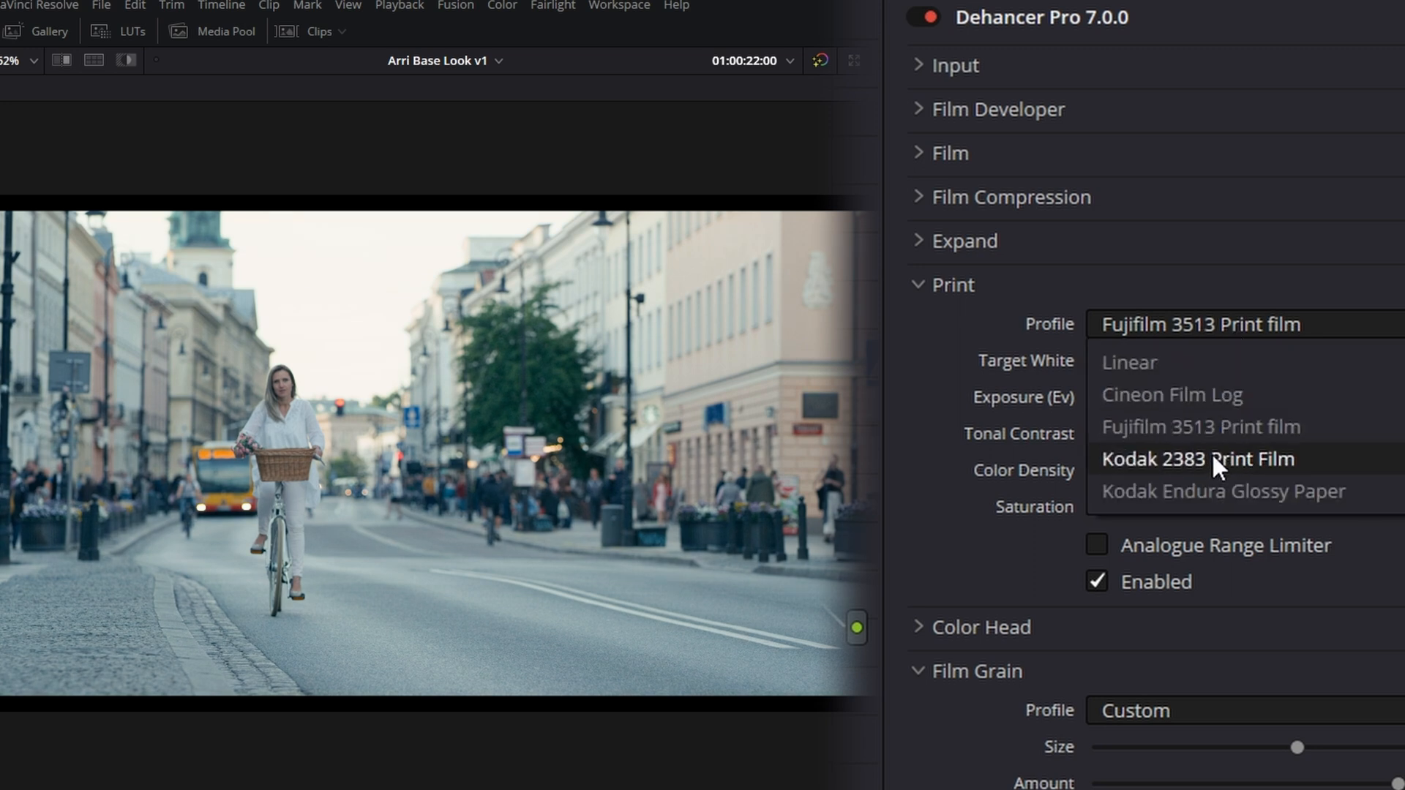
click(1197, 458)
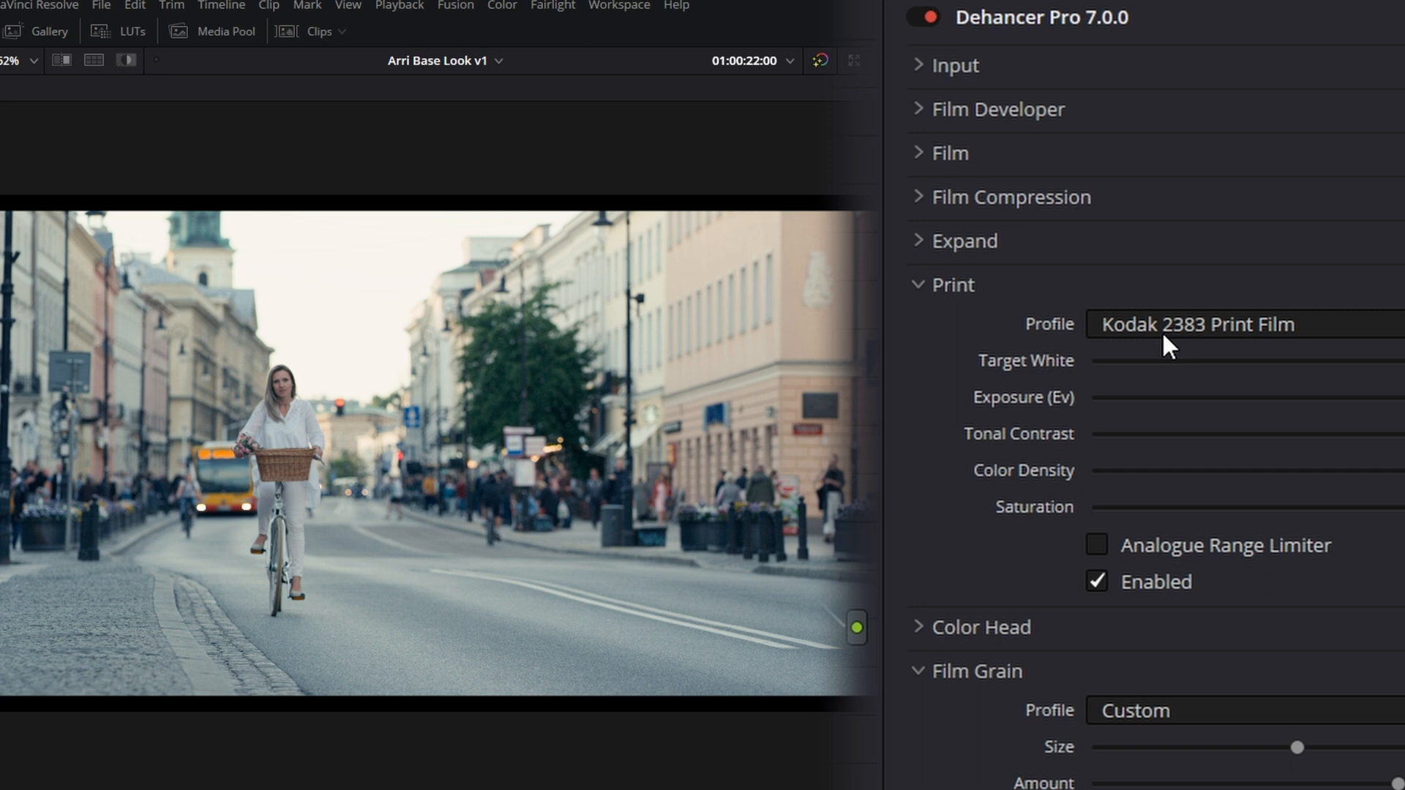
mouse_move(1151, 350)
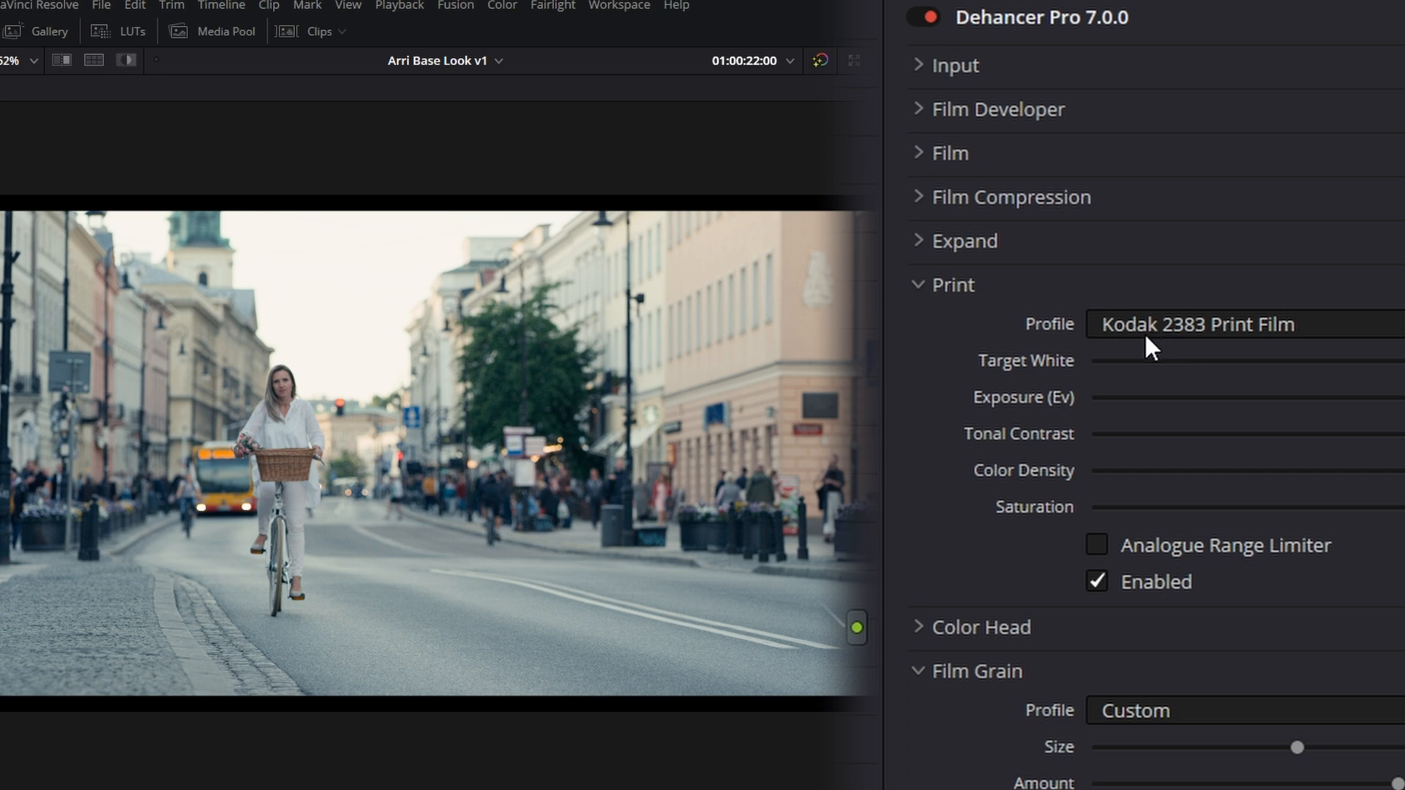
mouse_move(1210, 342)
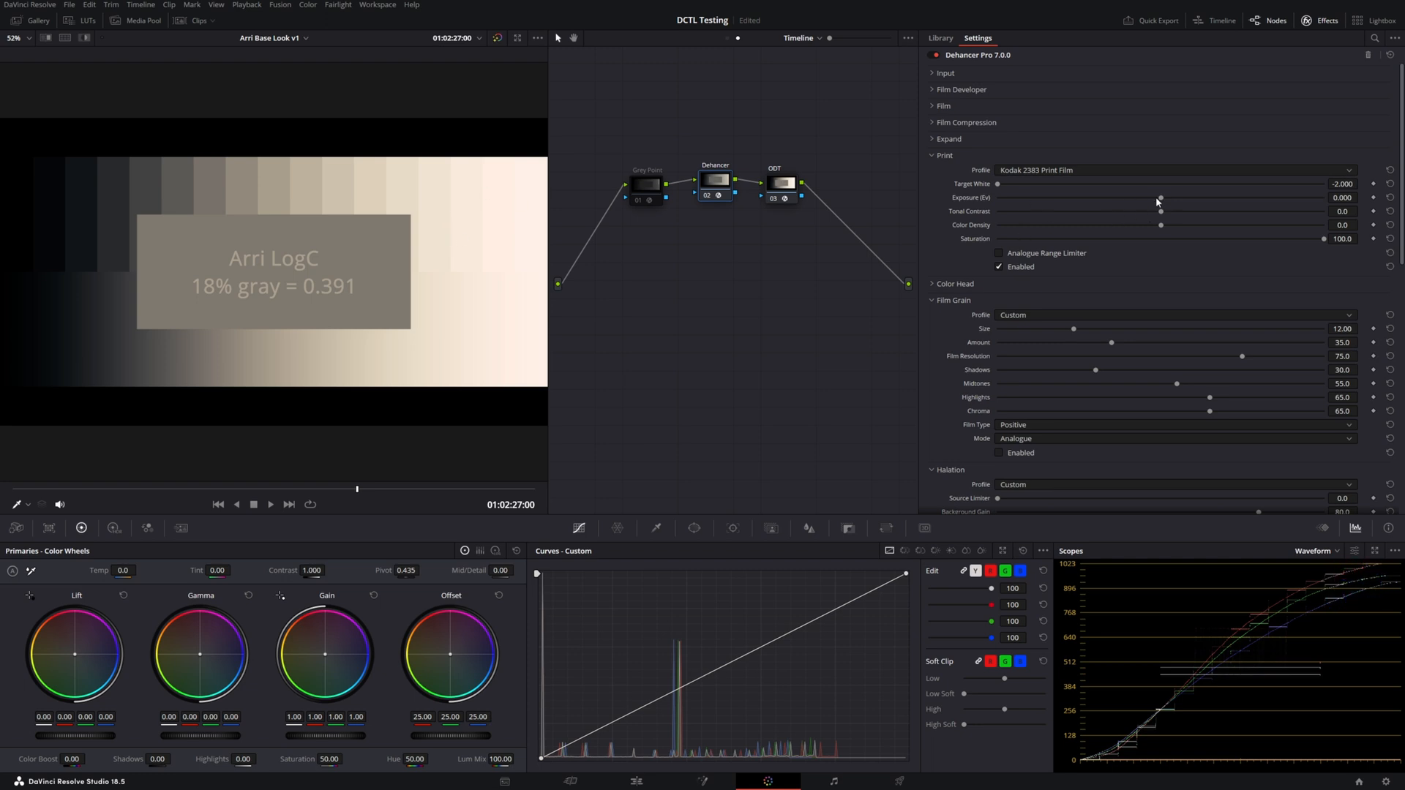
mouse_move(1161, 228)
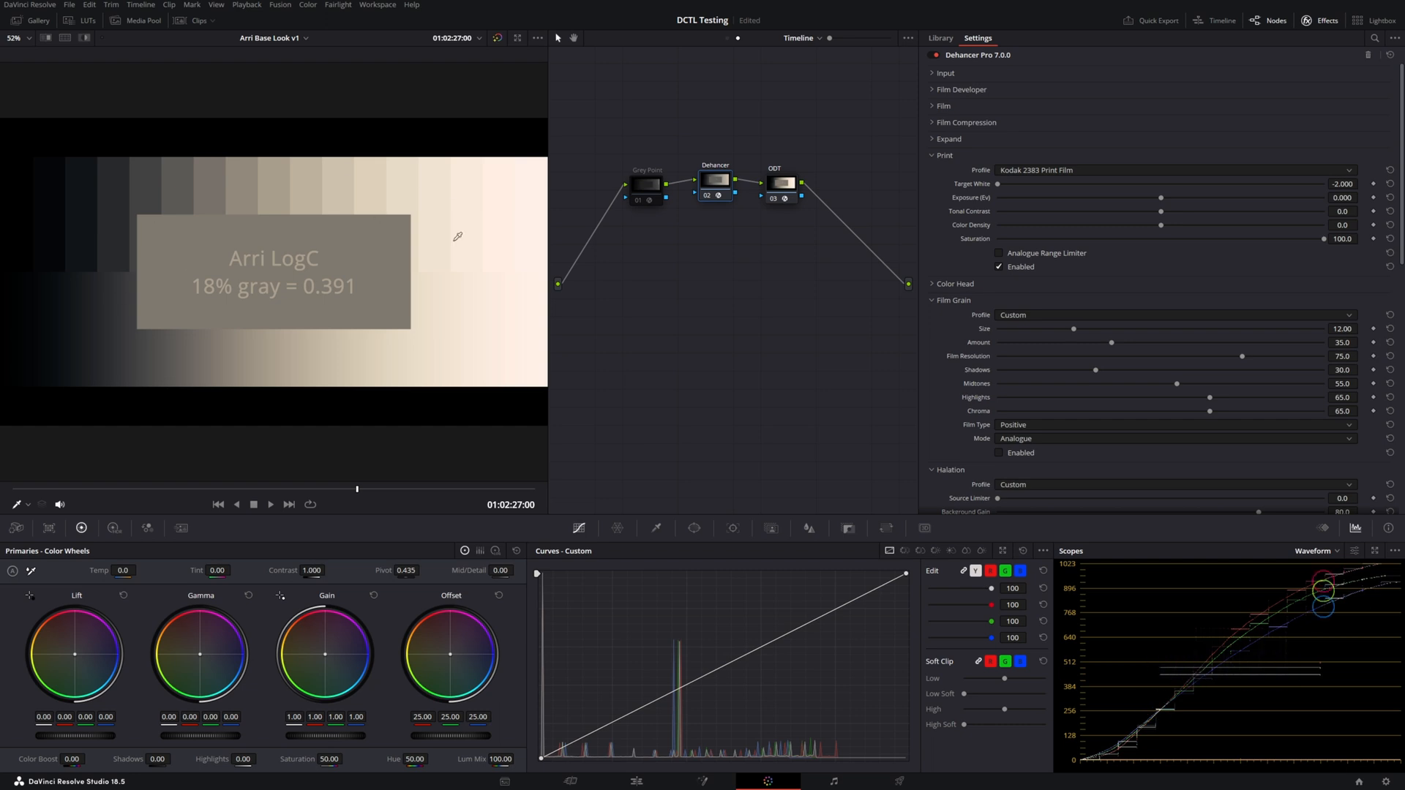
mouse_move(1325, 246)
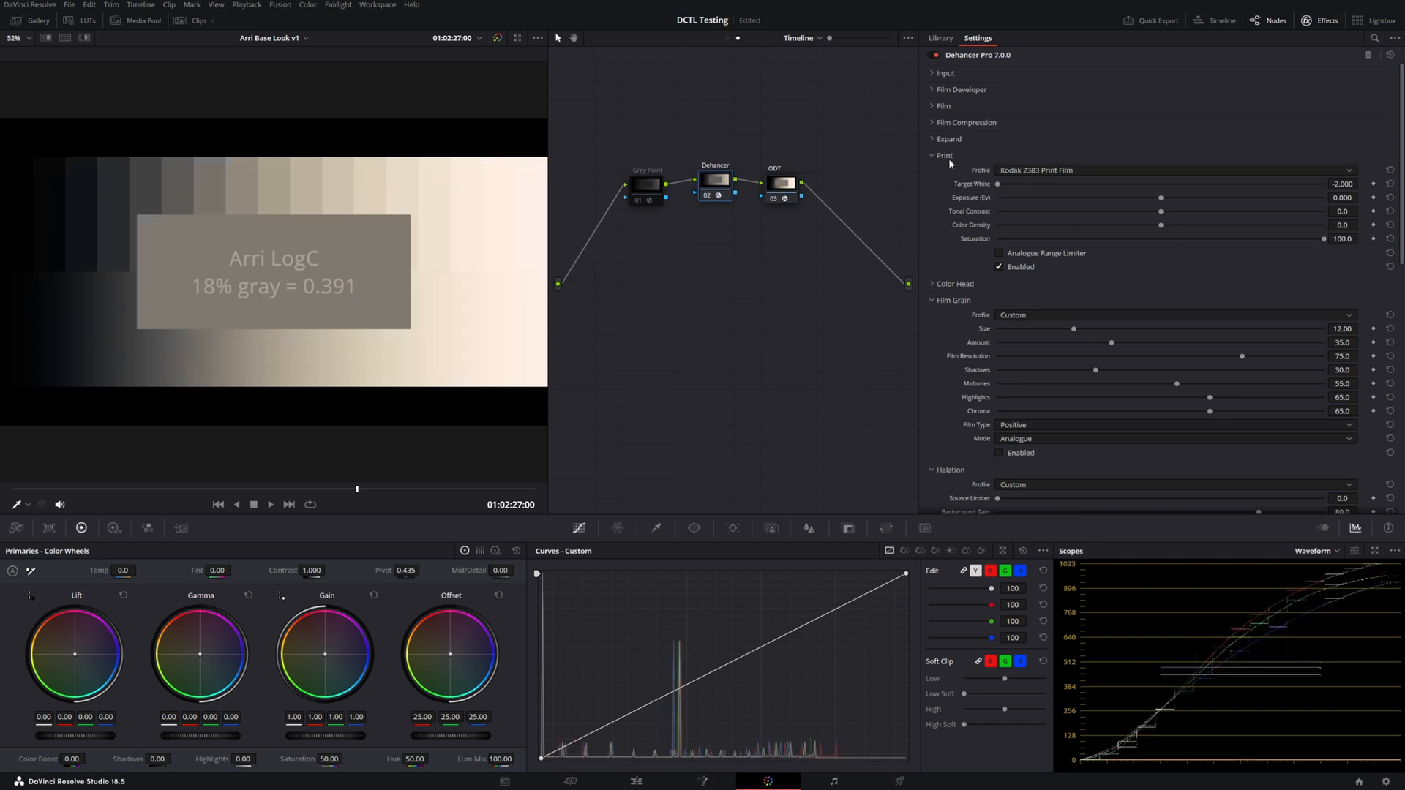
Expand the Film section and tick Enabled to activate the Kodak Vision3 50D stock.
click(943, 106)
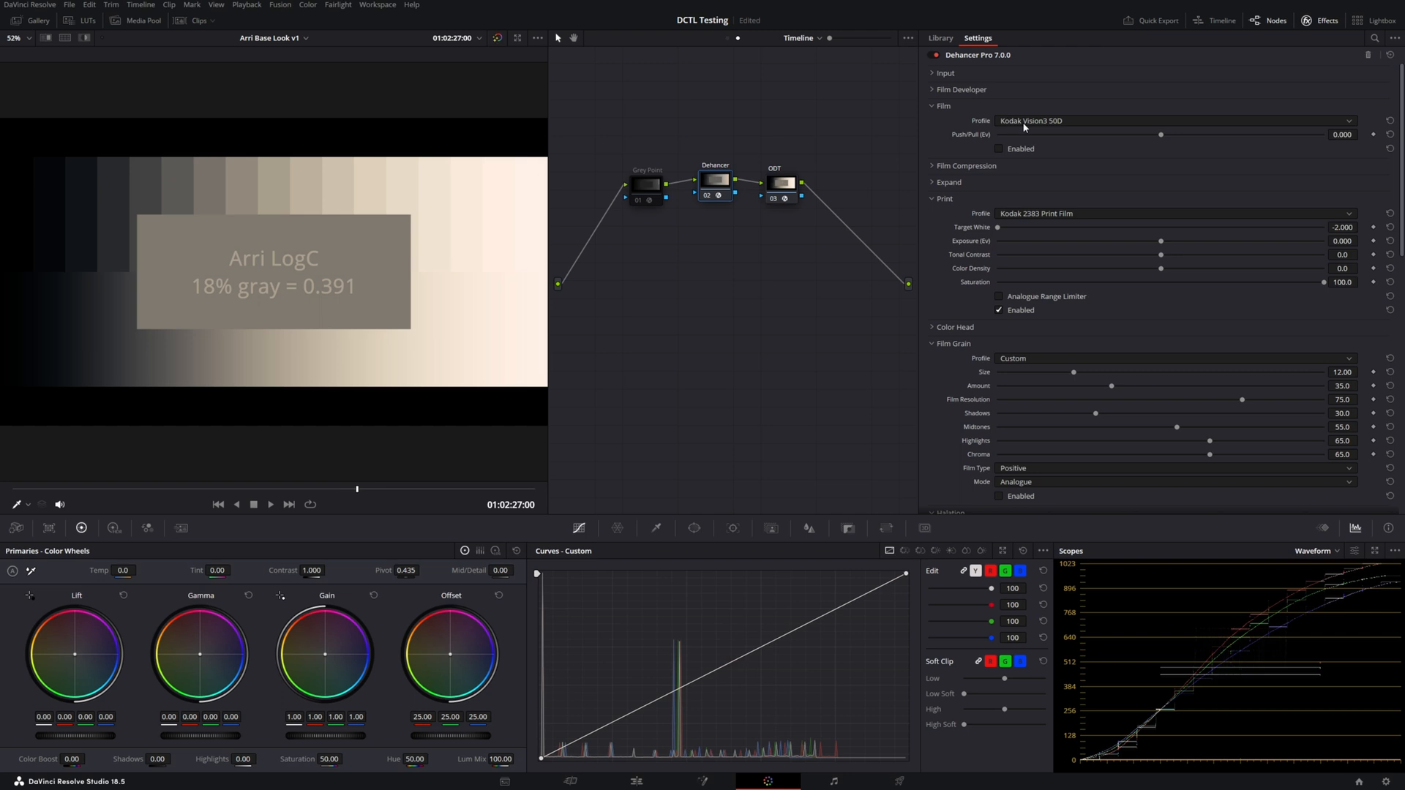
click(999, 148)
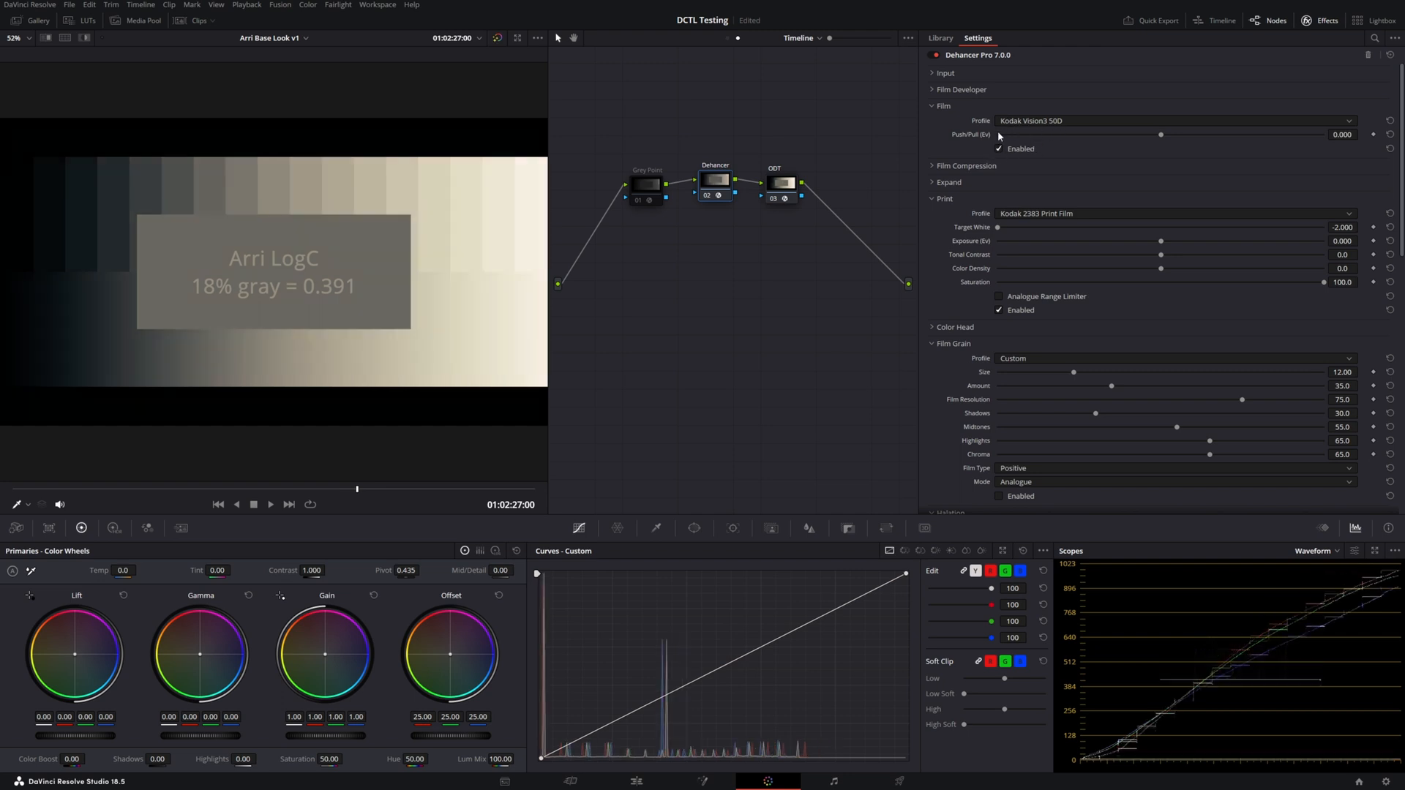
mouse_move(1037, 219)
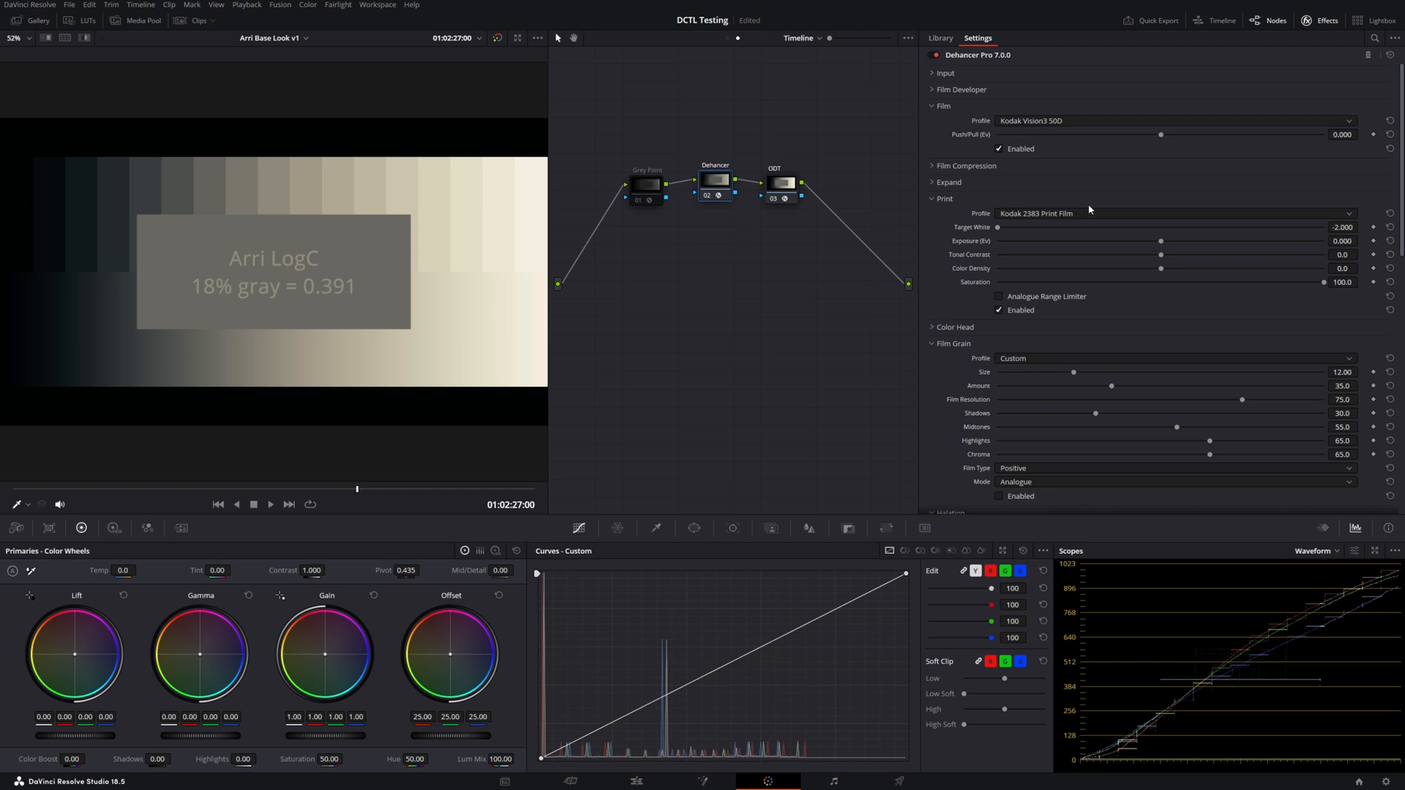
mouse_move(1090, 210)
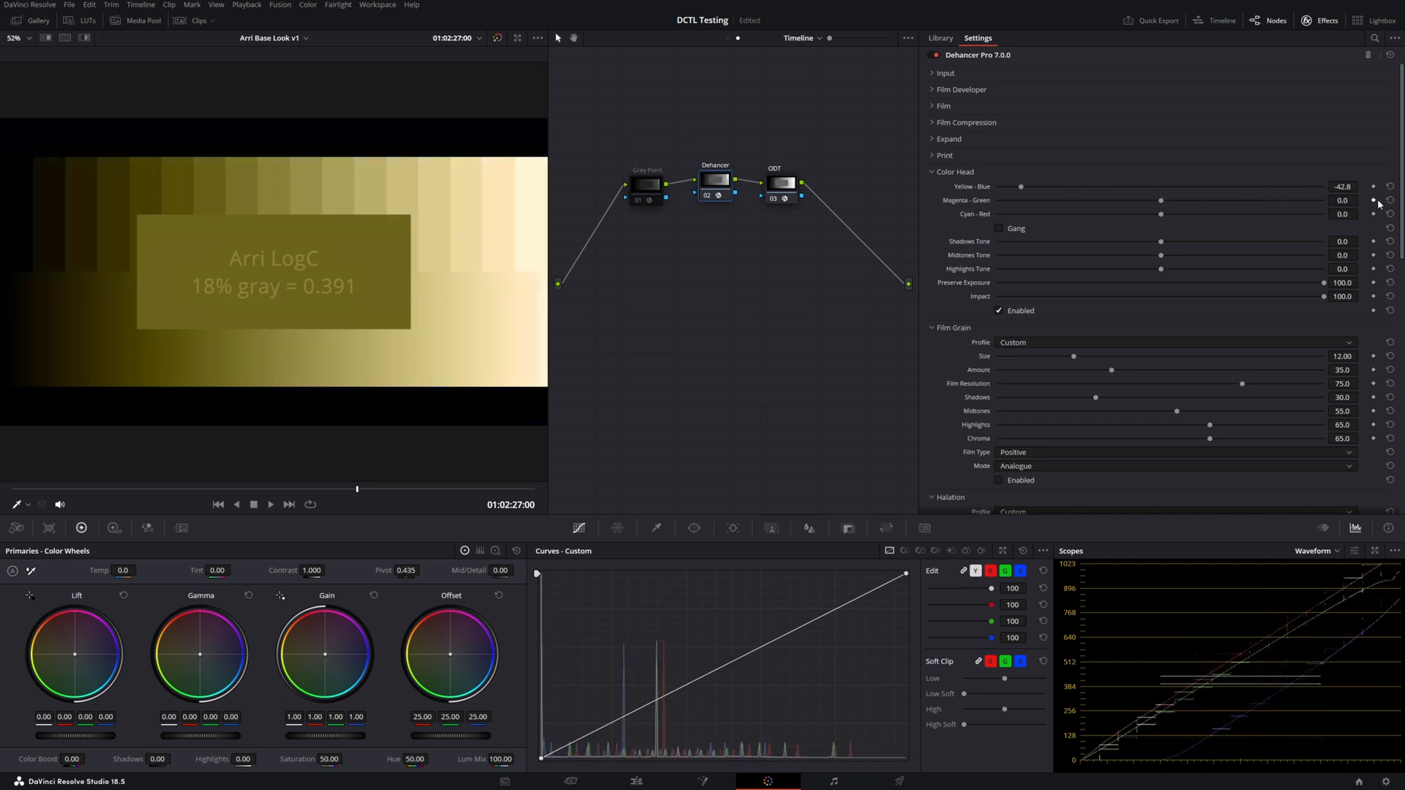
Reset the Color Head Yellow-Blue balance to zero and collapse the Color Head section.
click(1389, 185)
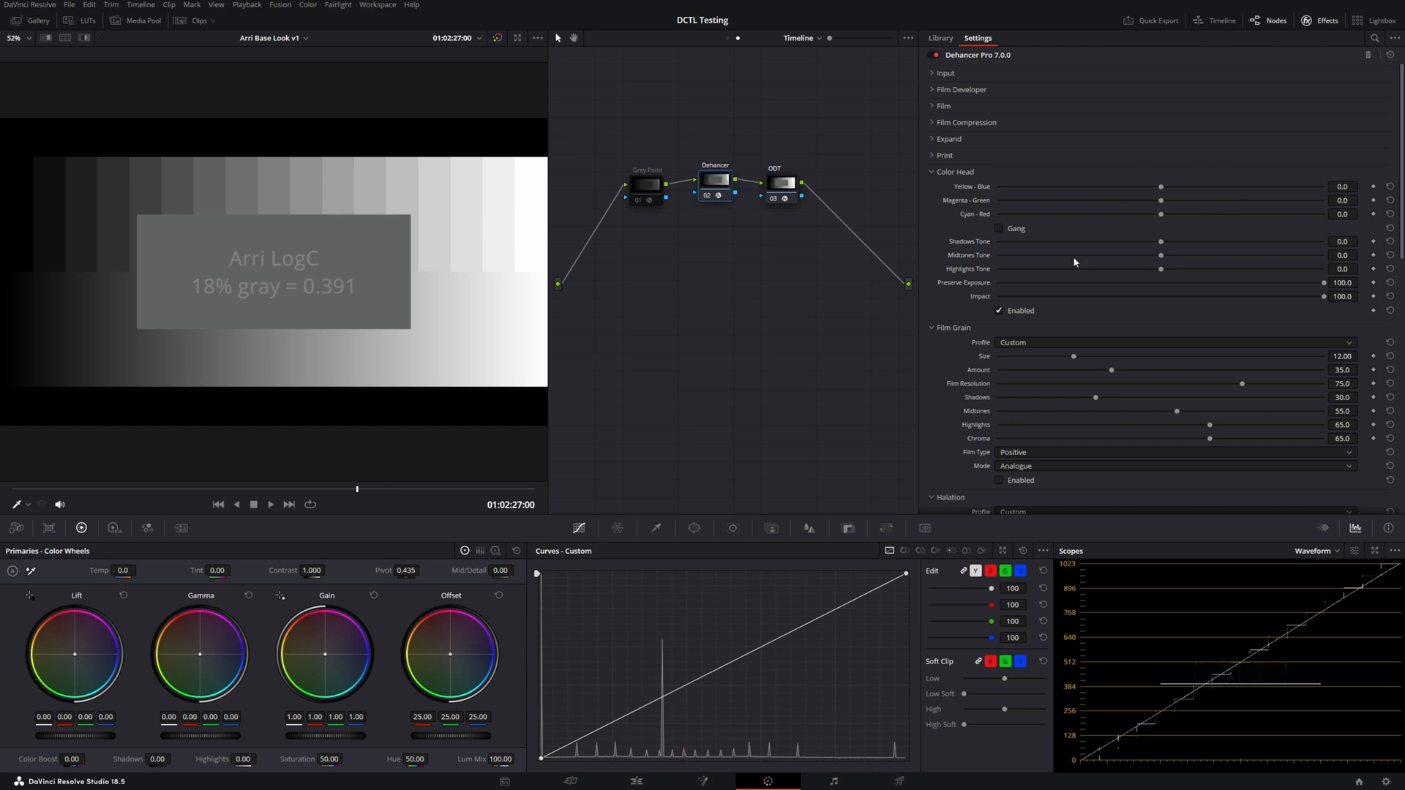
mouse_move(1162, 195)
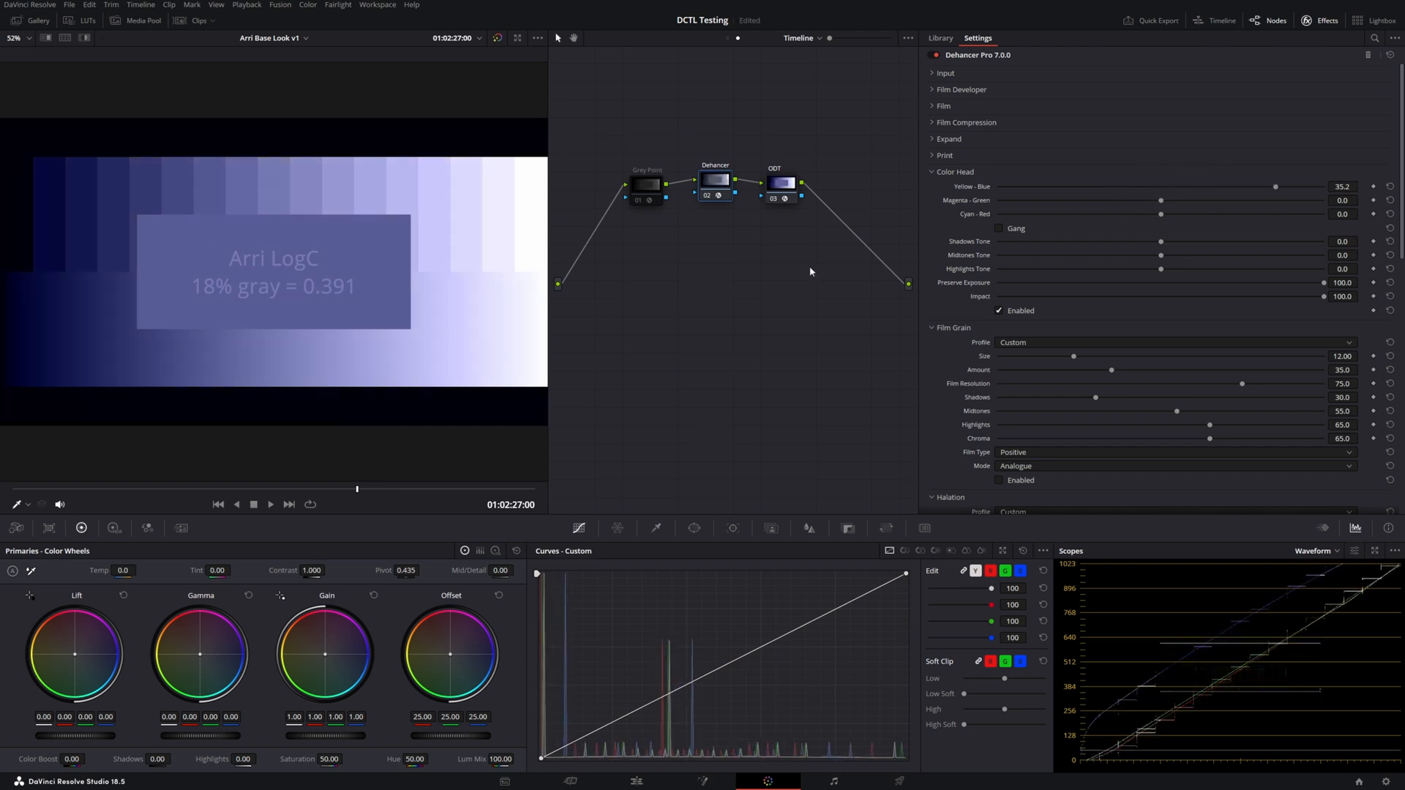
mouse_move(1142, 231)
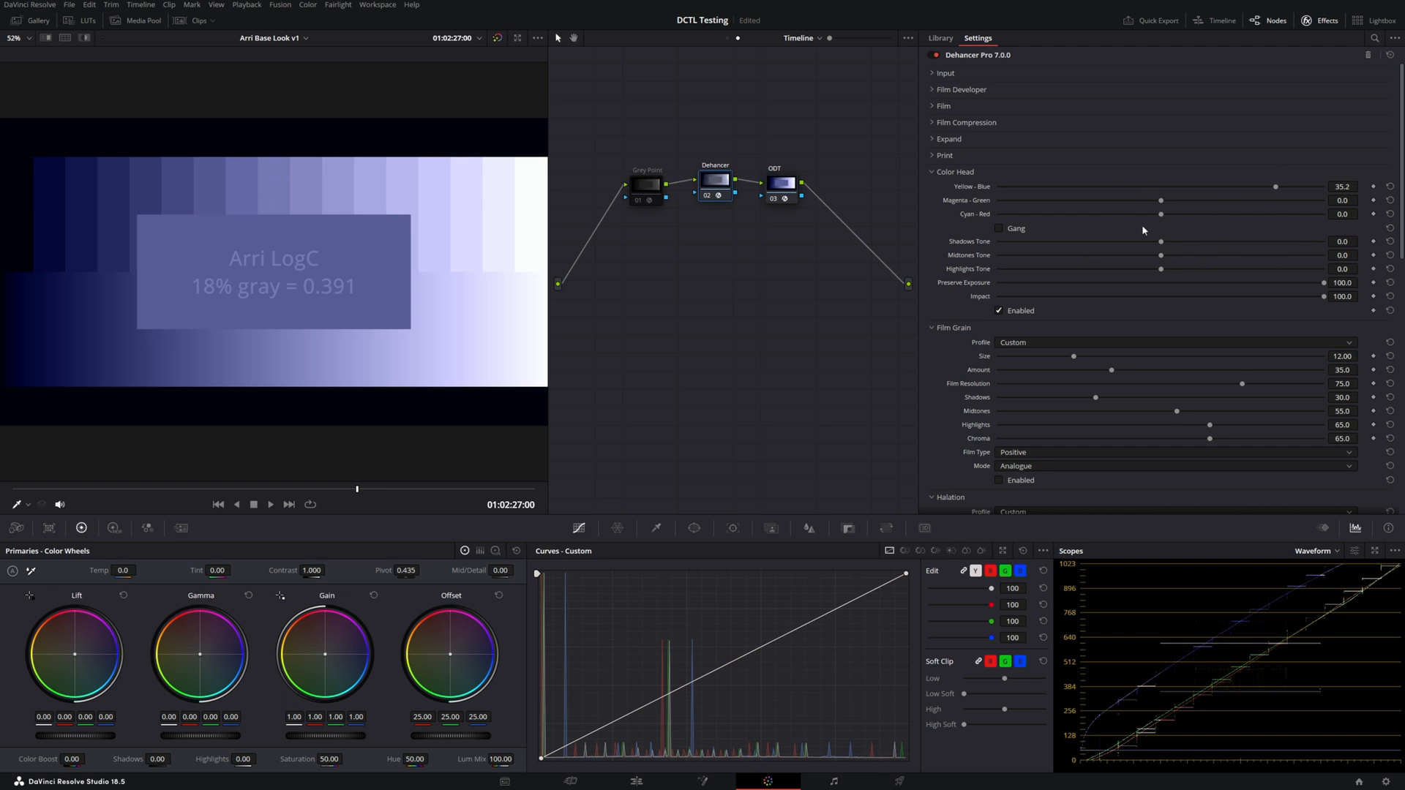
mouse_move(1093, 213)
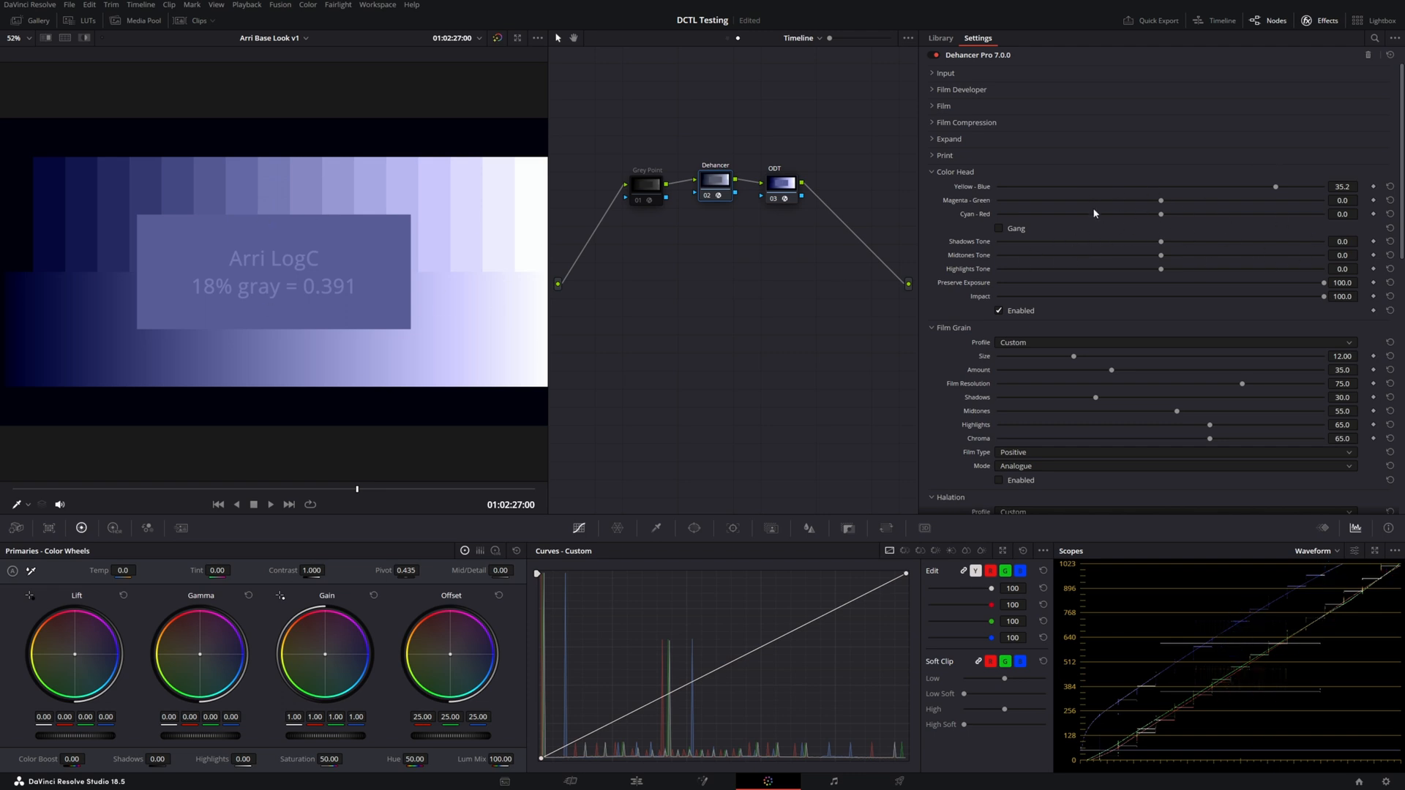
mouse_move(970, 257)
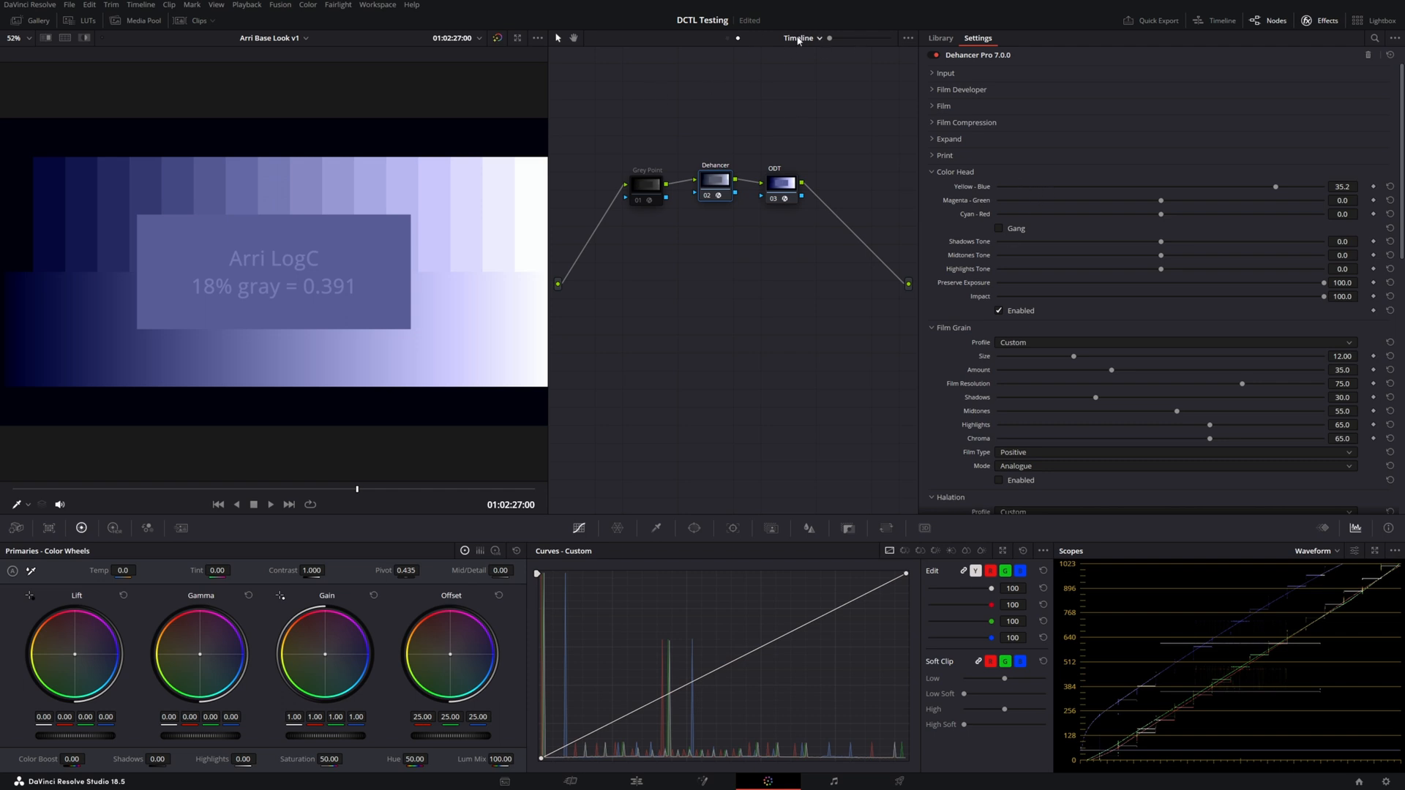
mouse_move(483, 647)
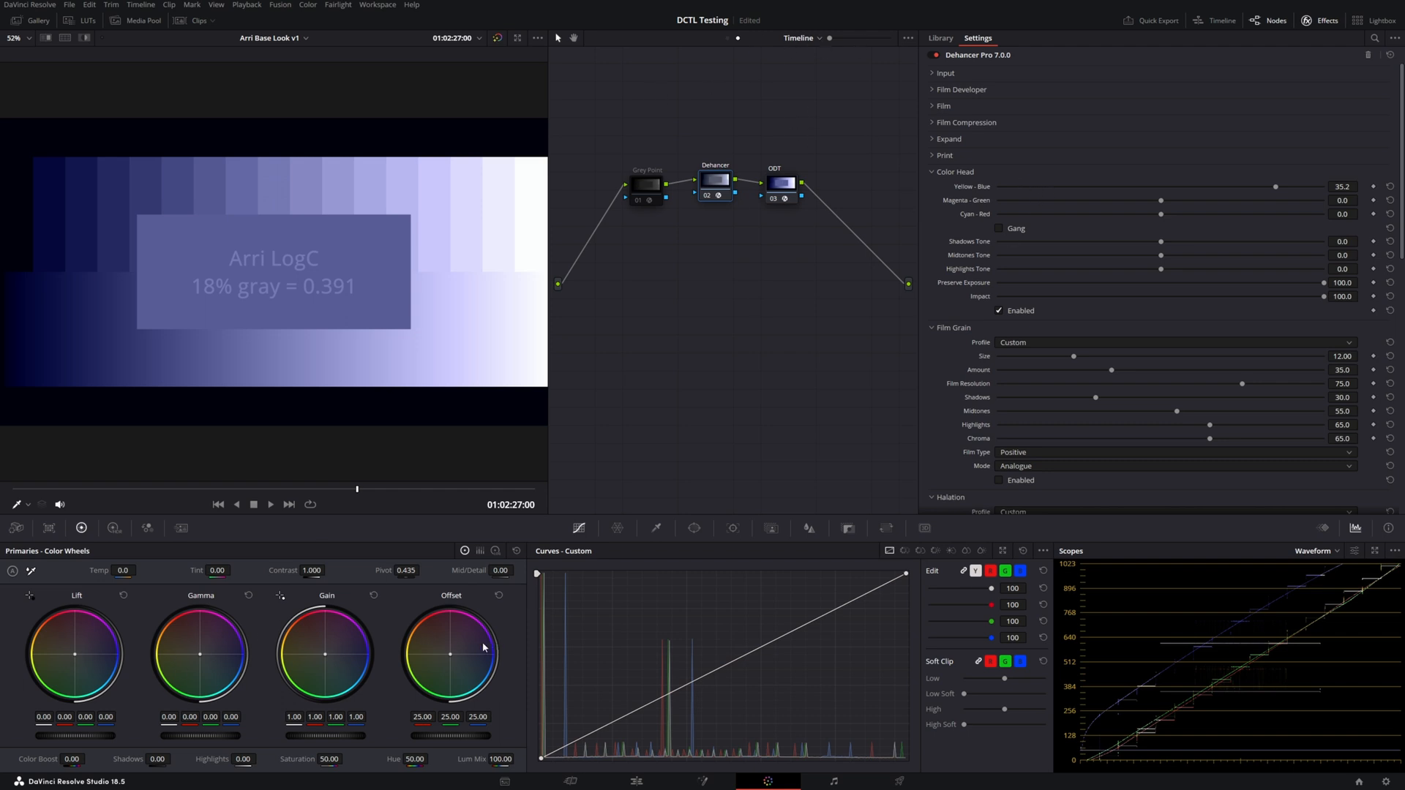
mouse_move(1323, 150)
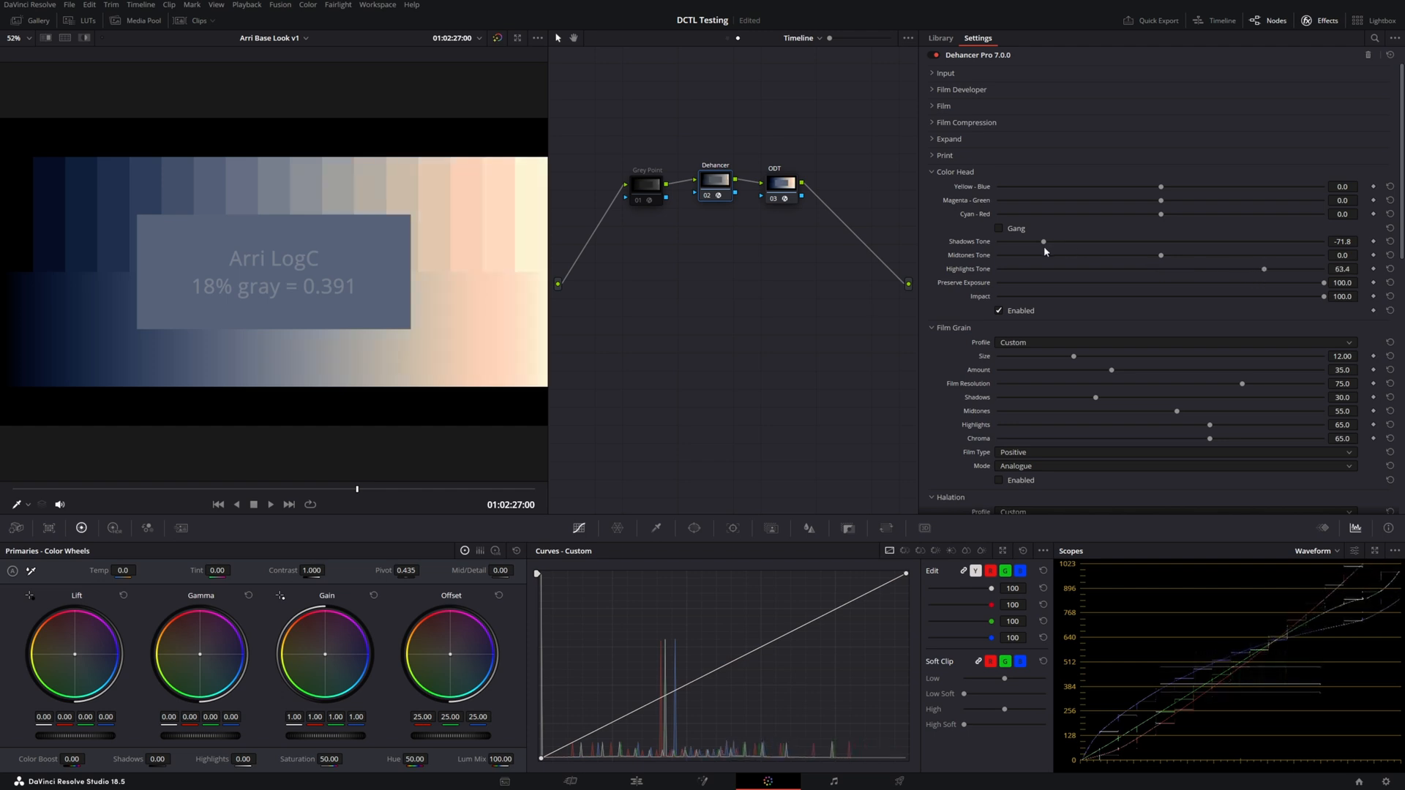
mouse_move(1262, 275)
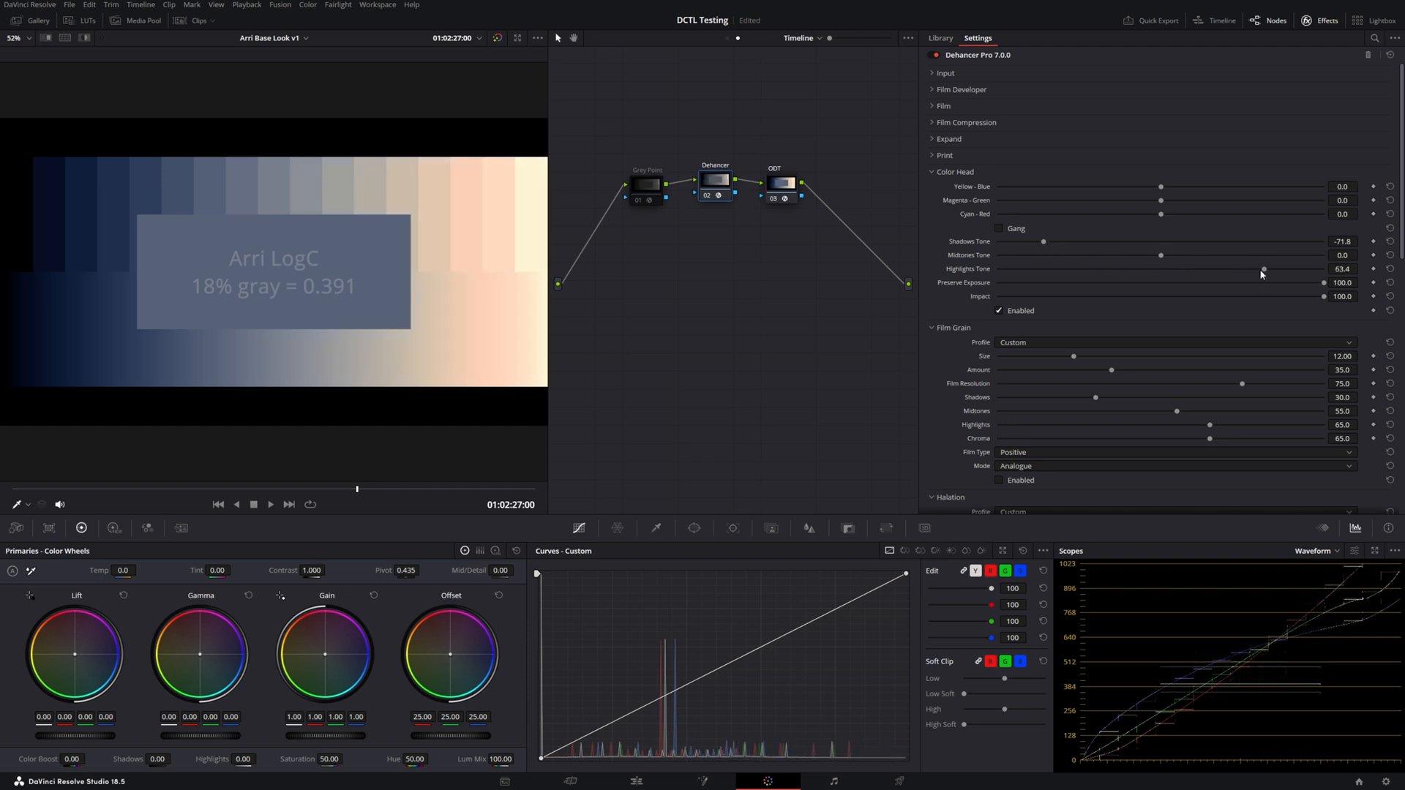
mouse_move(607, 717)
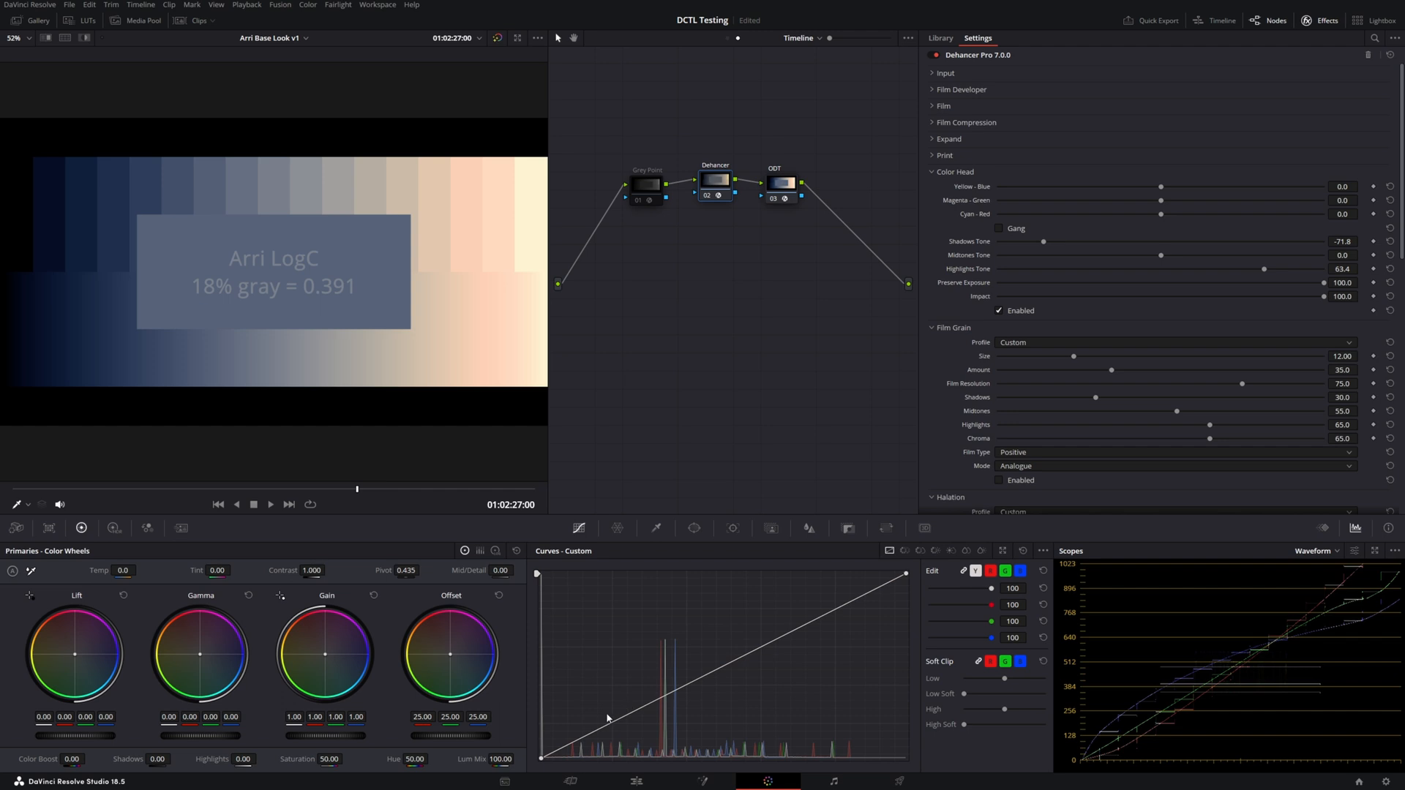
mouse_move(577, 730)
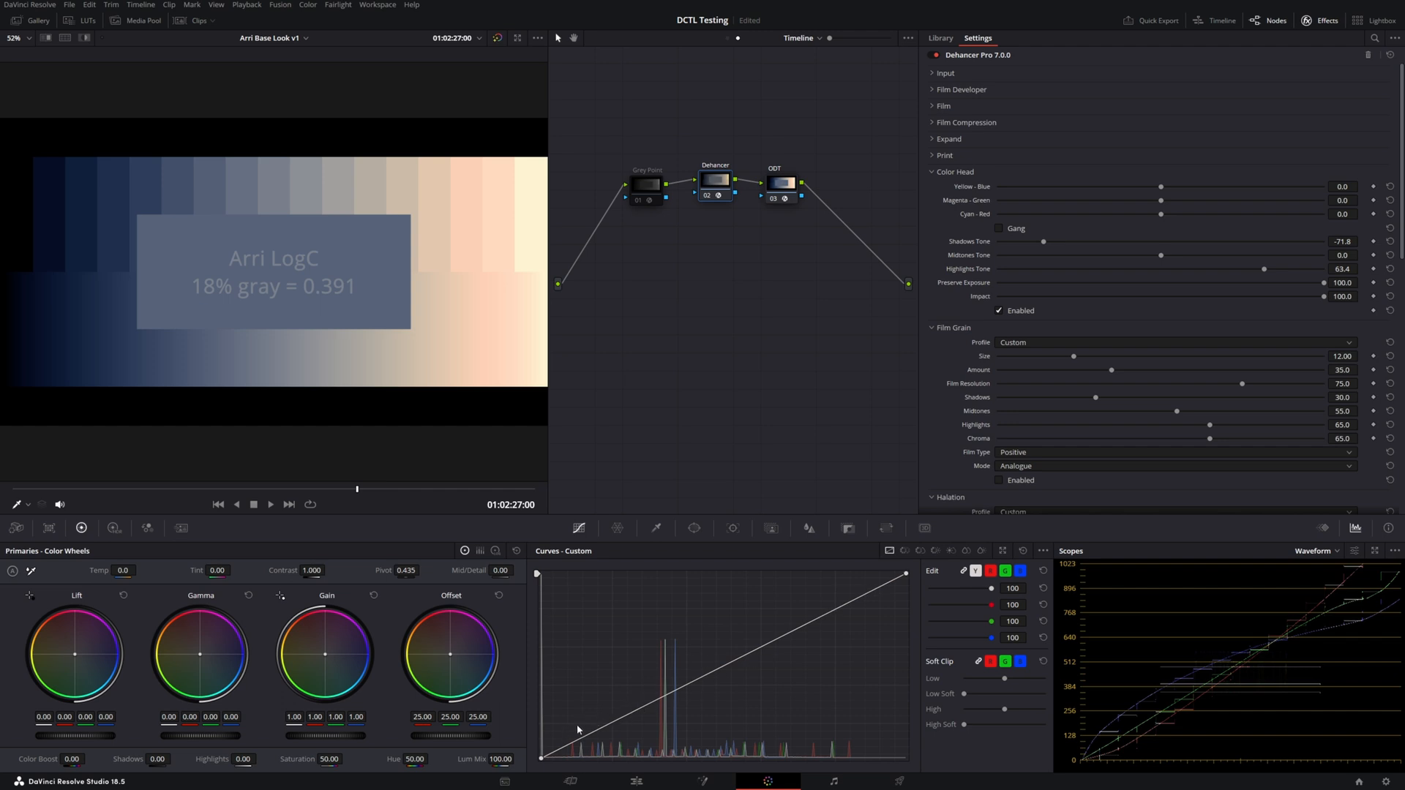
mouse_move(1314, 276)
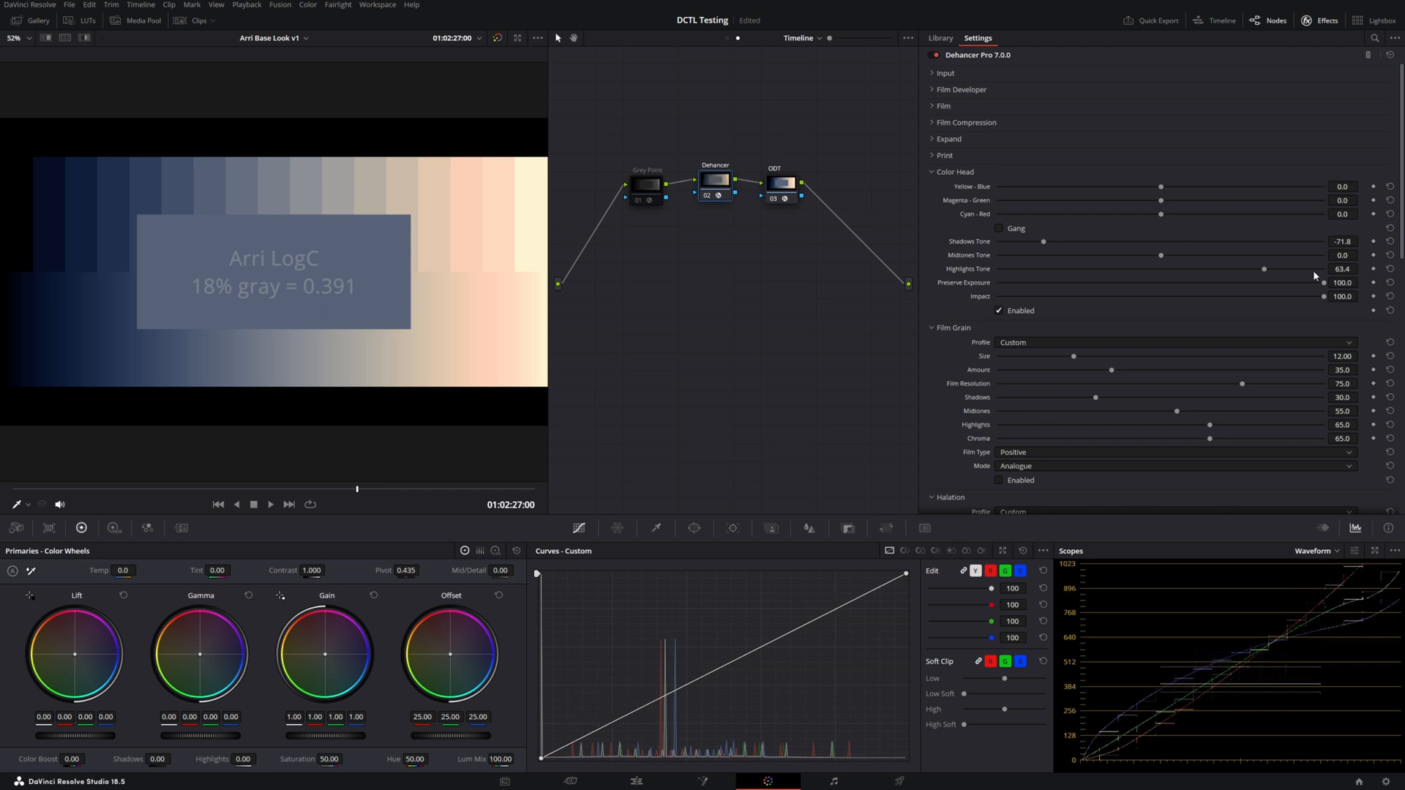
mouse_move(1236, 257)
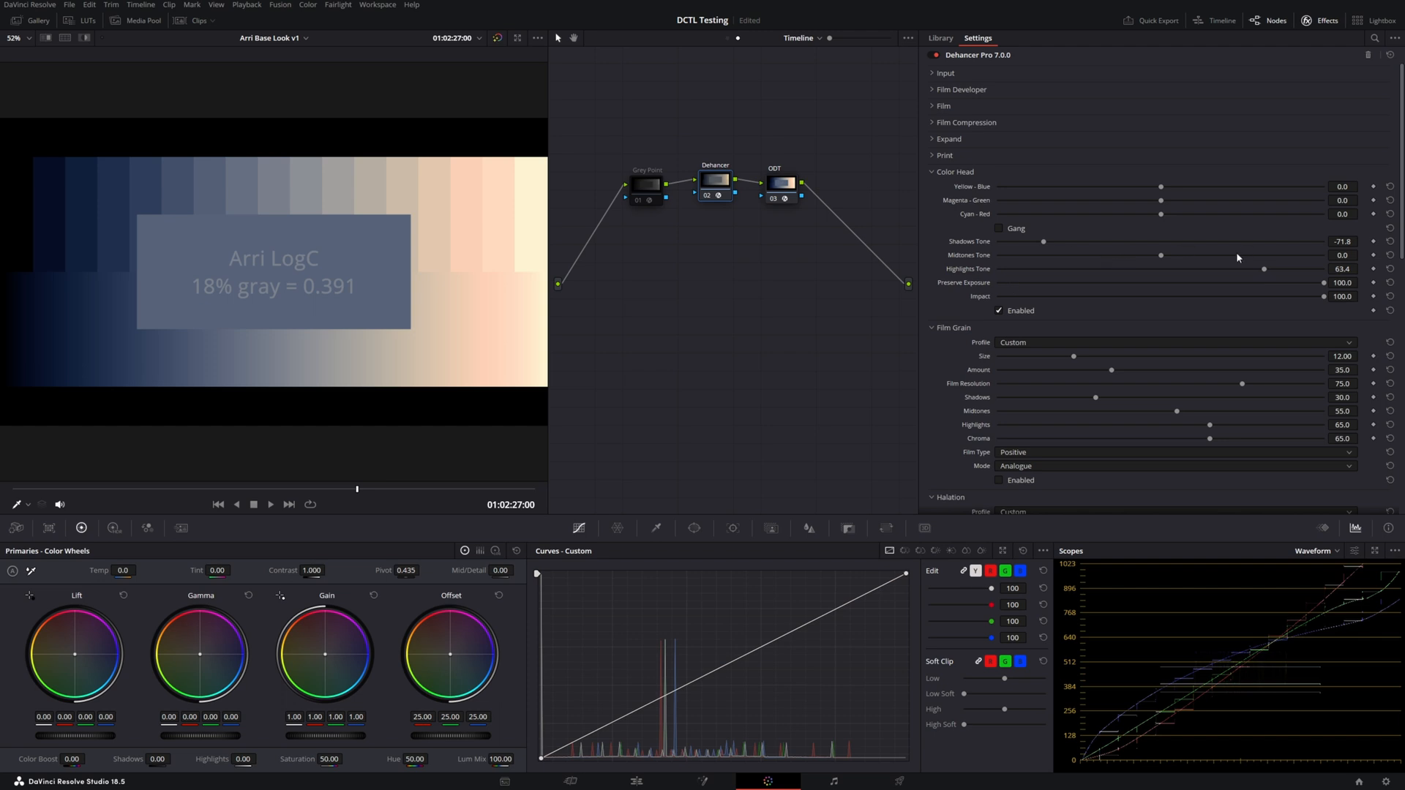
click(954, 171)
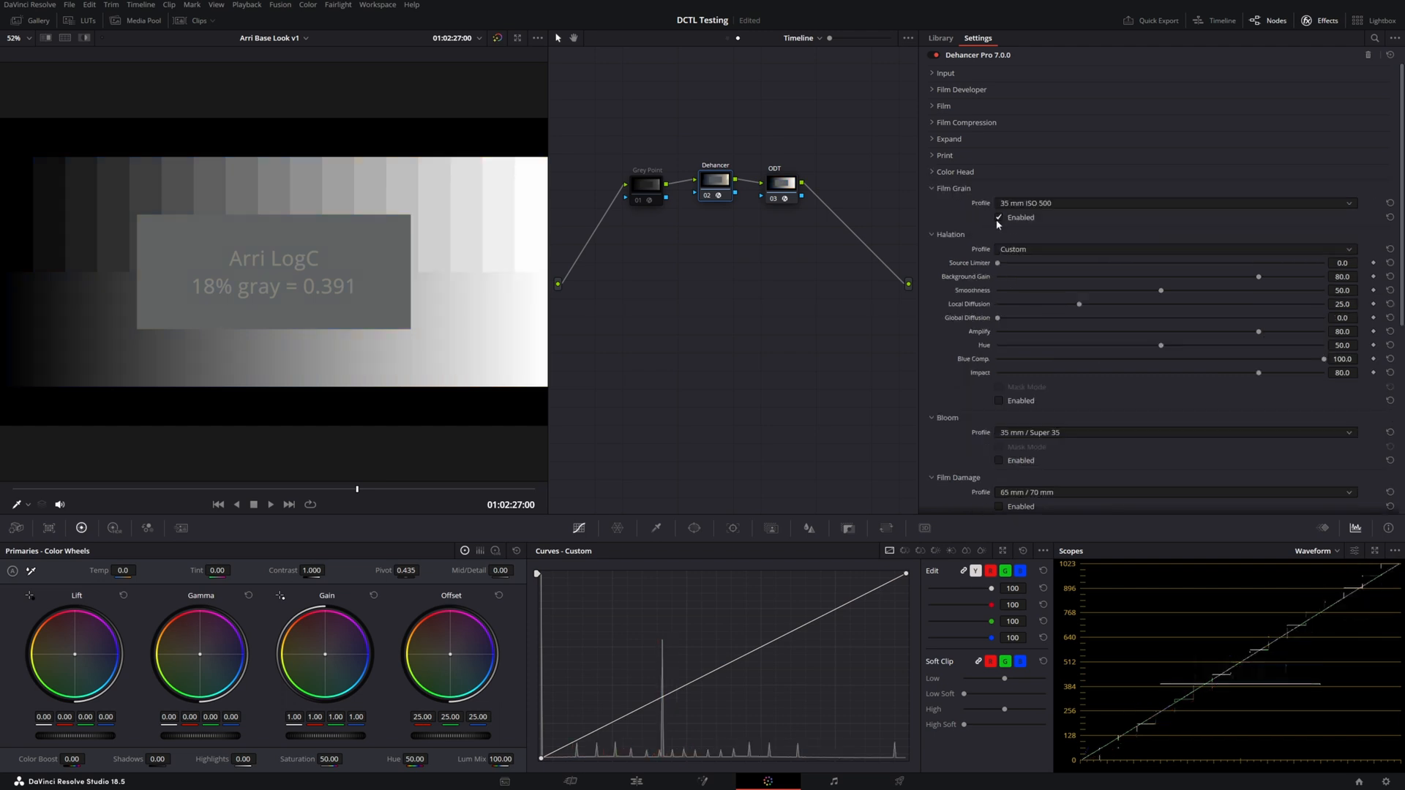
Enable Film Grain and try the 65 mm ISO 500 profile, ending Custom at Size 25, Amount 70.
click(1000, 217)
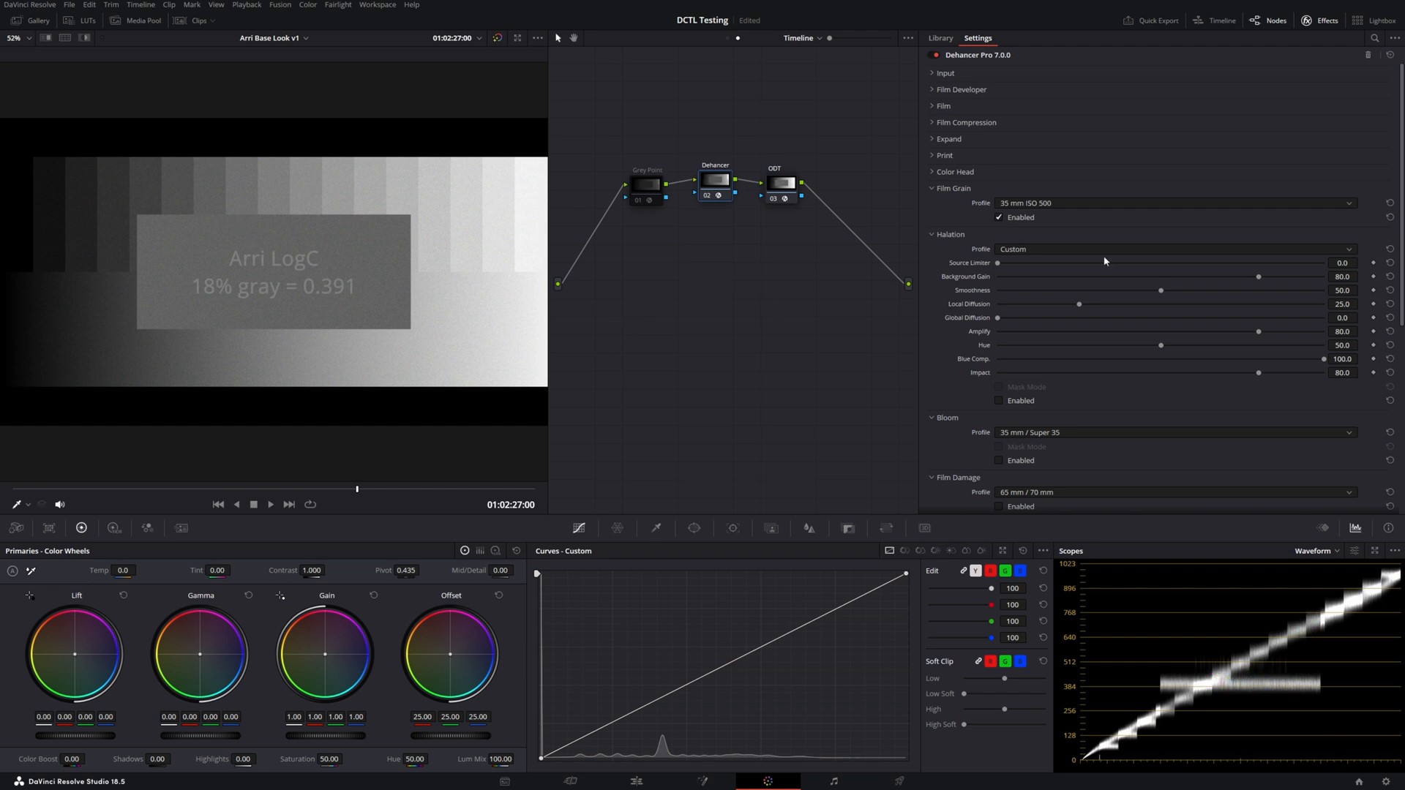
mouse_move(1058, 207)
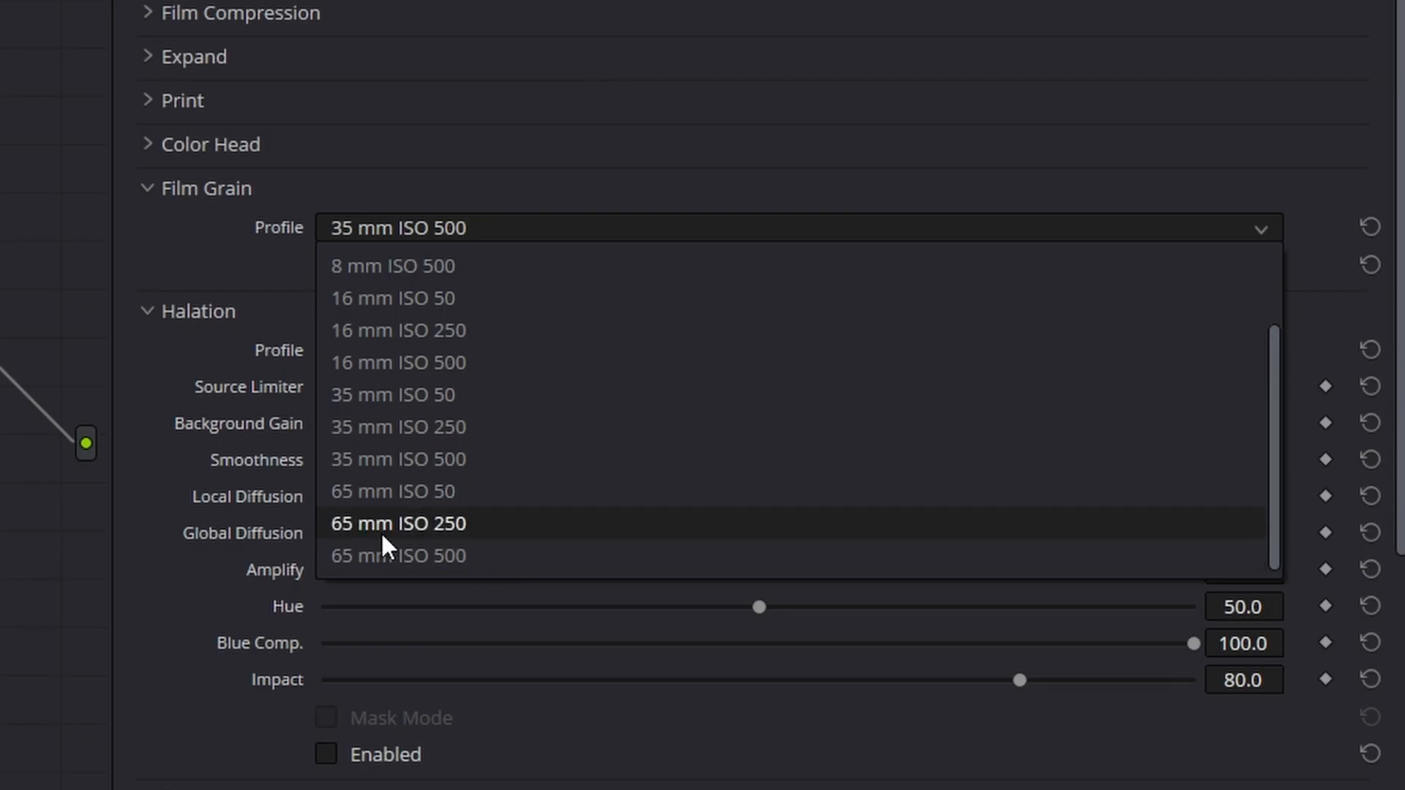
mouse_move(406, 556)
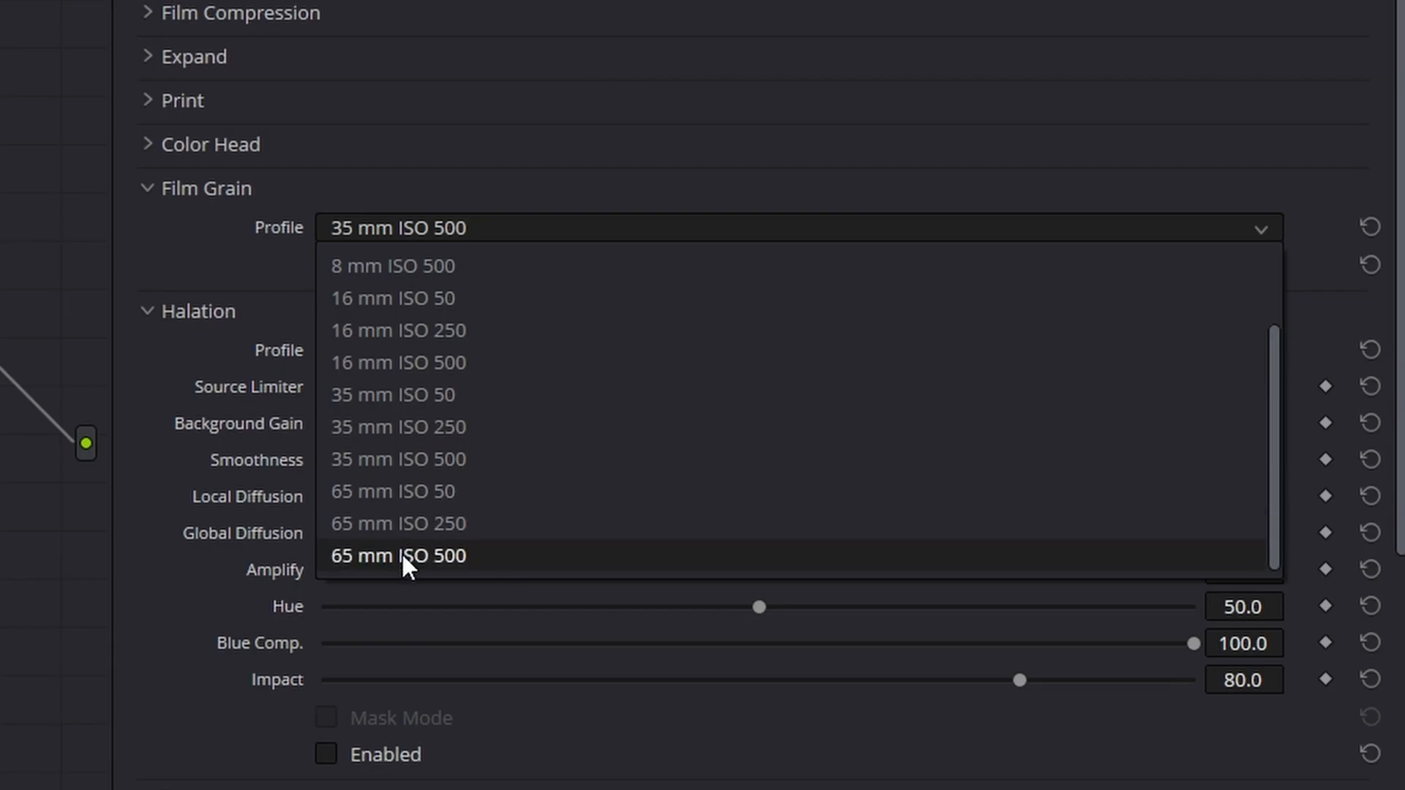
click(398, 555)
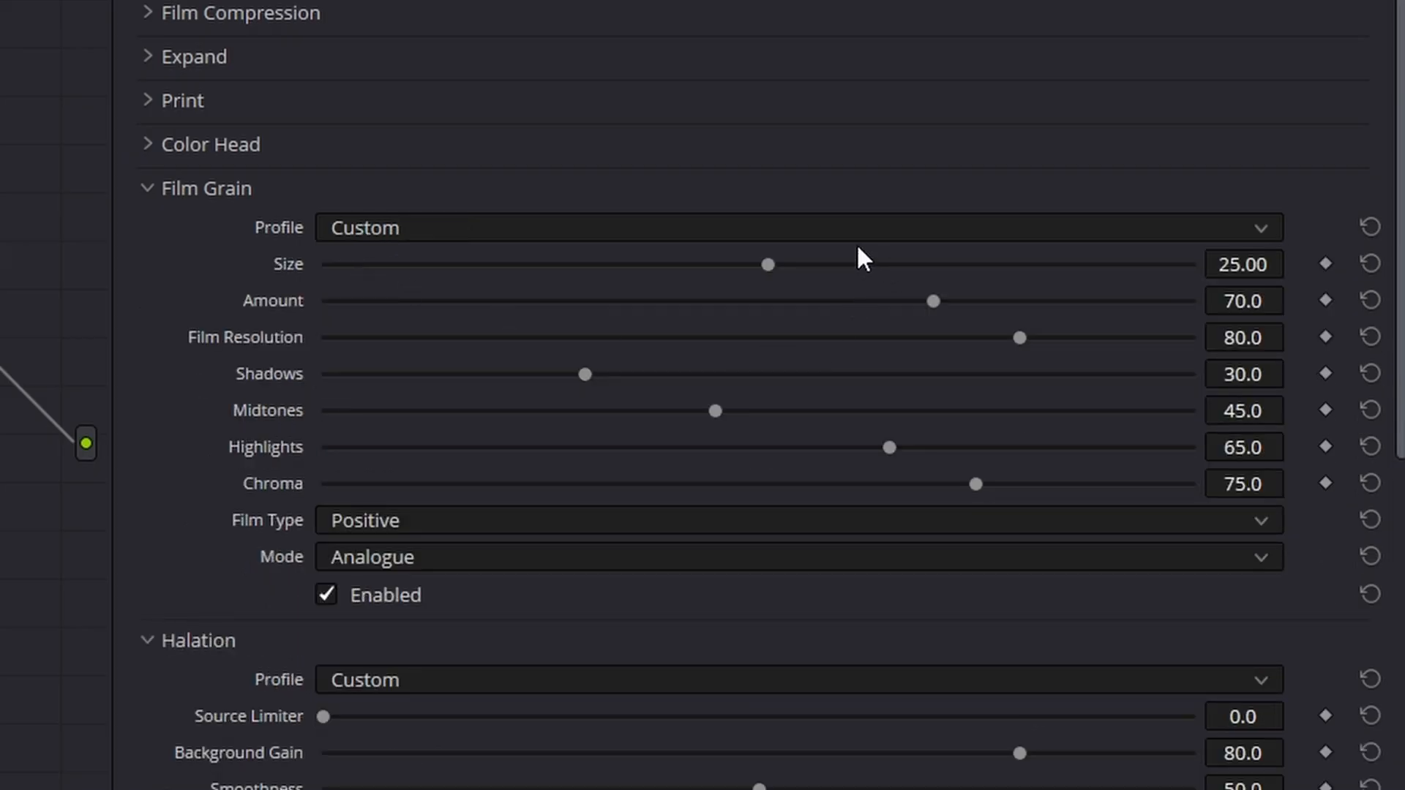
mouse_move(703, 452)
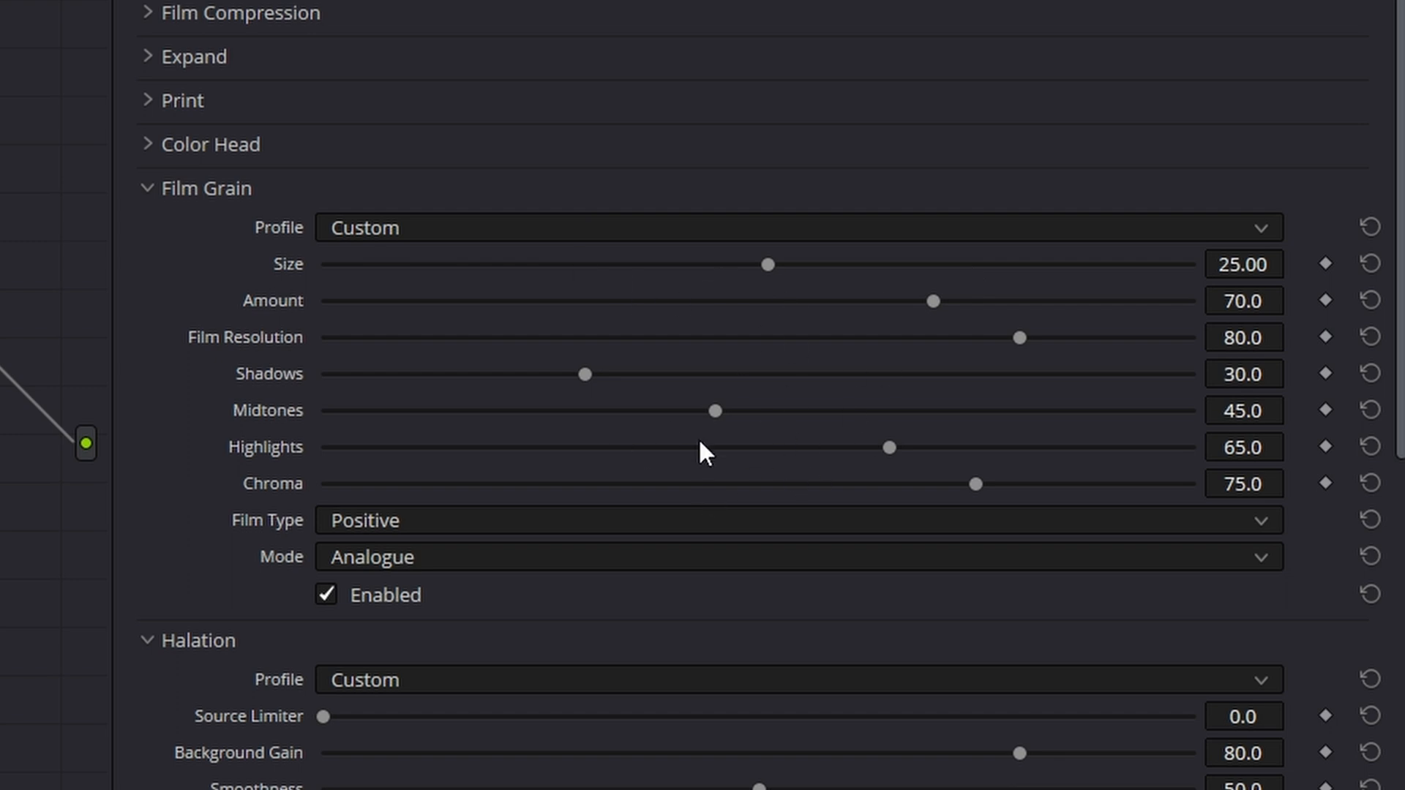
mouse_move(387, 240)
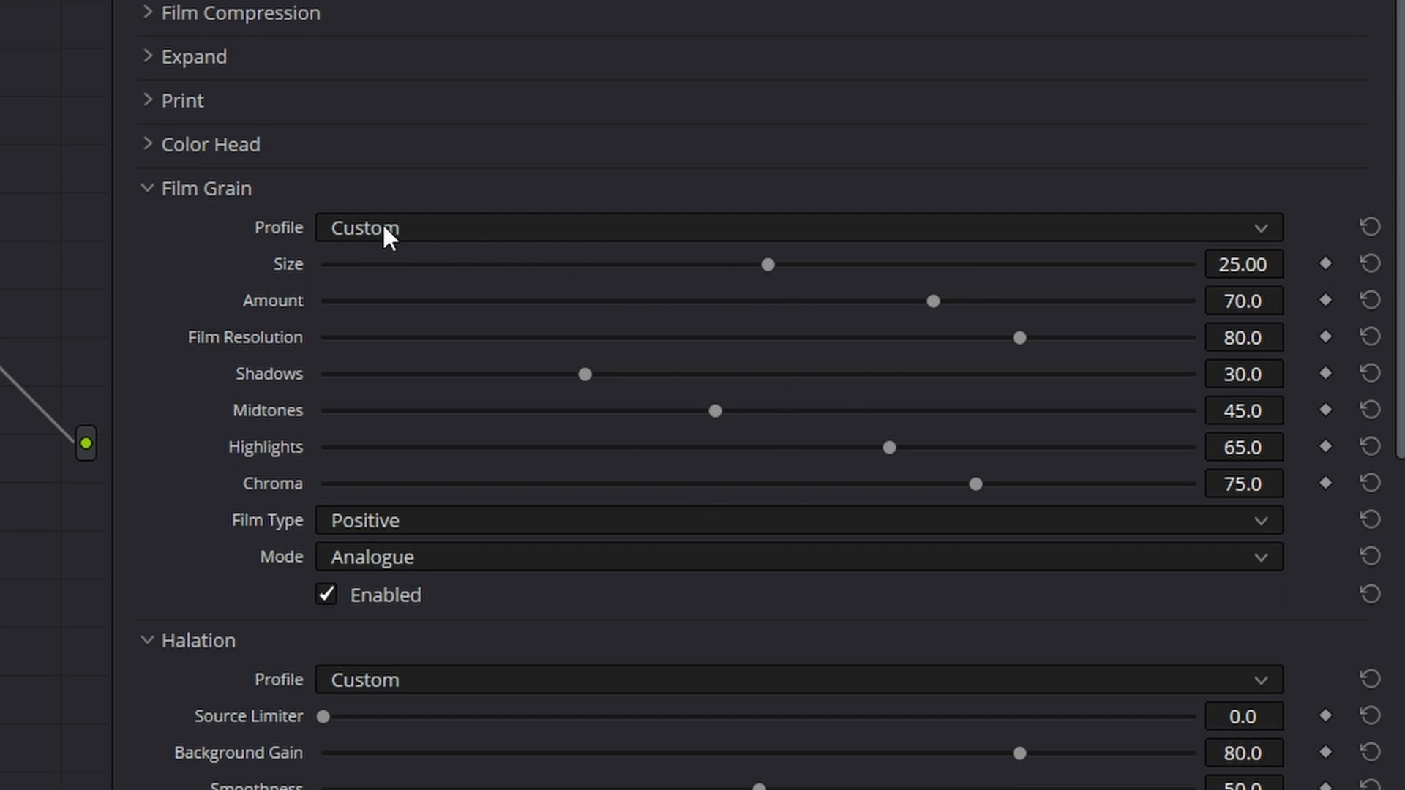
mouse_move(376, 379)
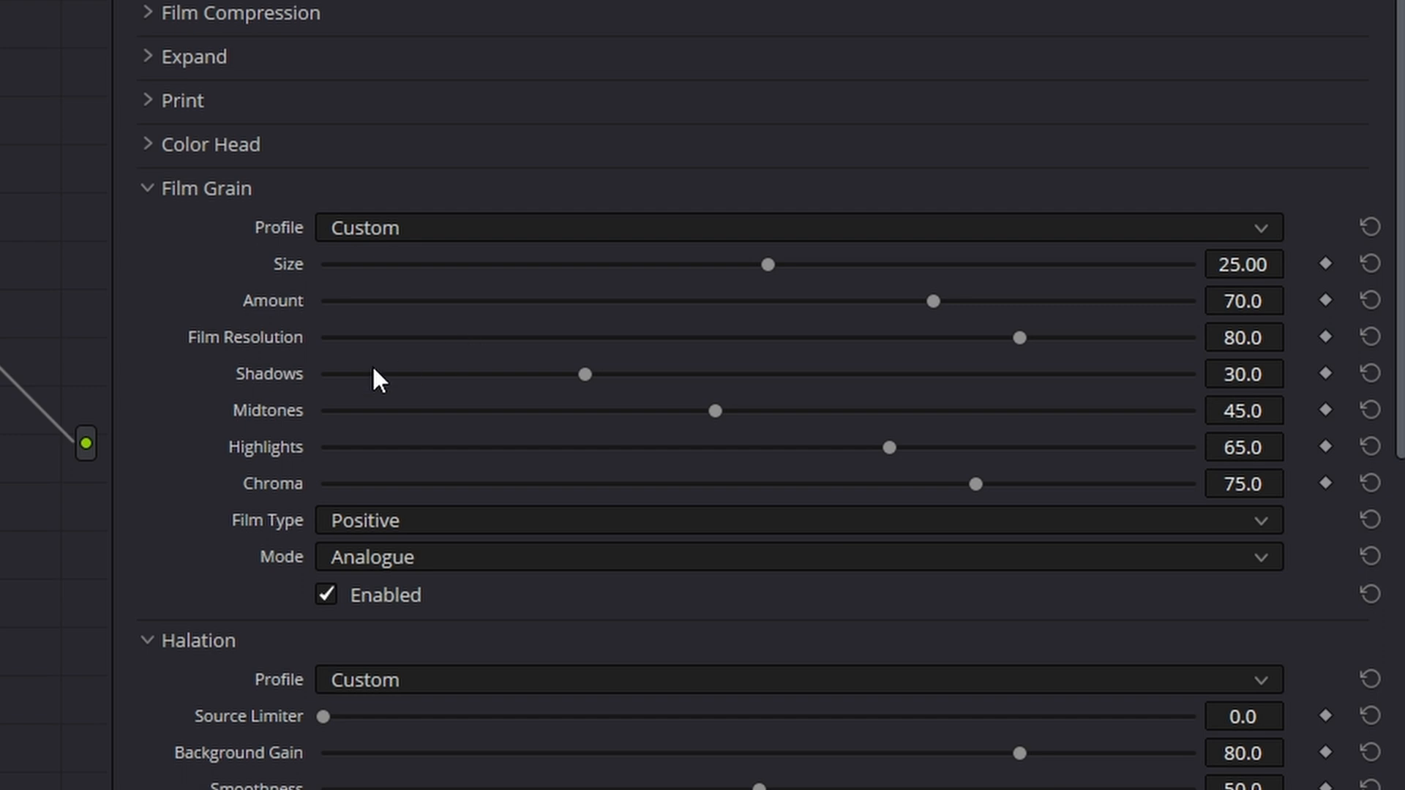
mouse_move(1072, 409)
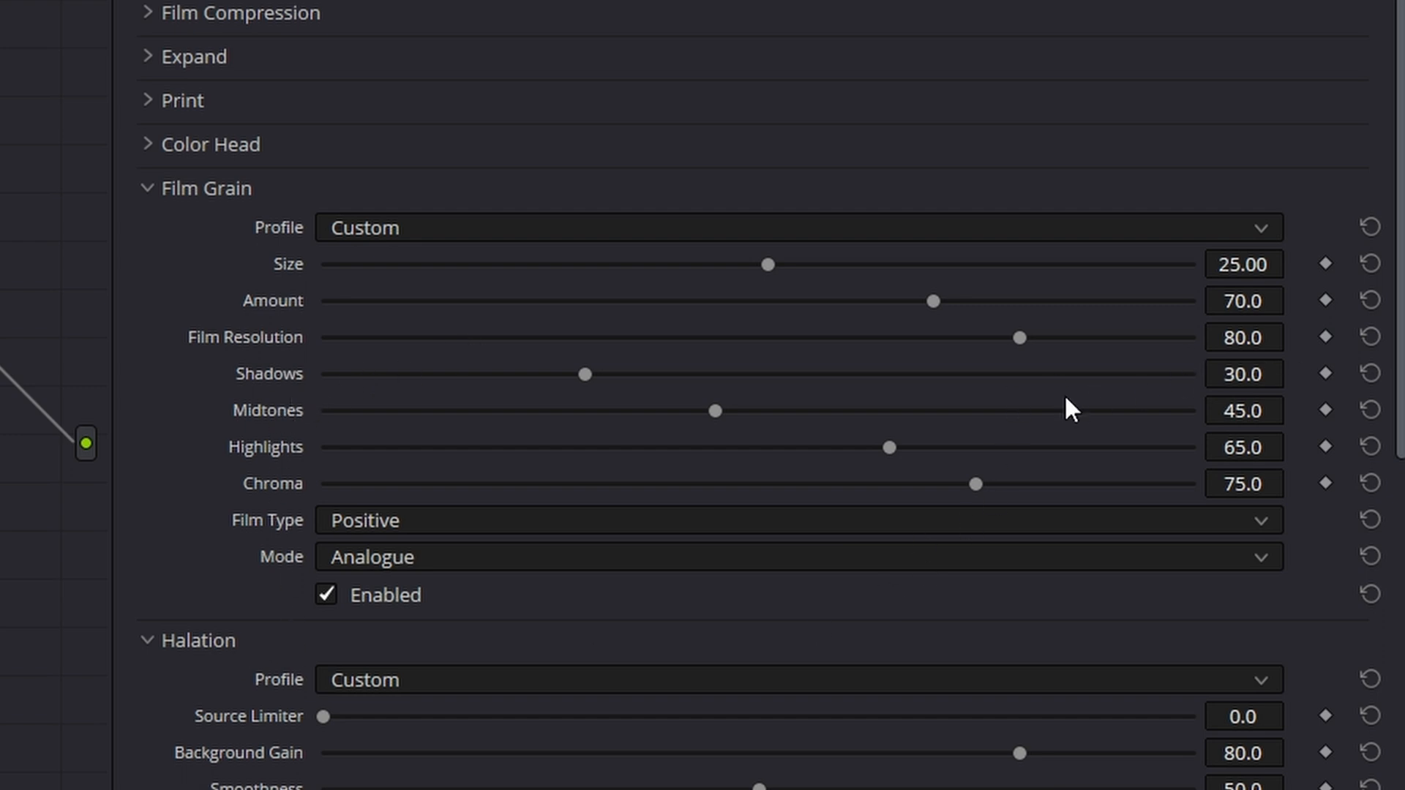
mouse_move(912, 374)
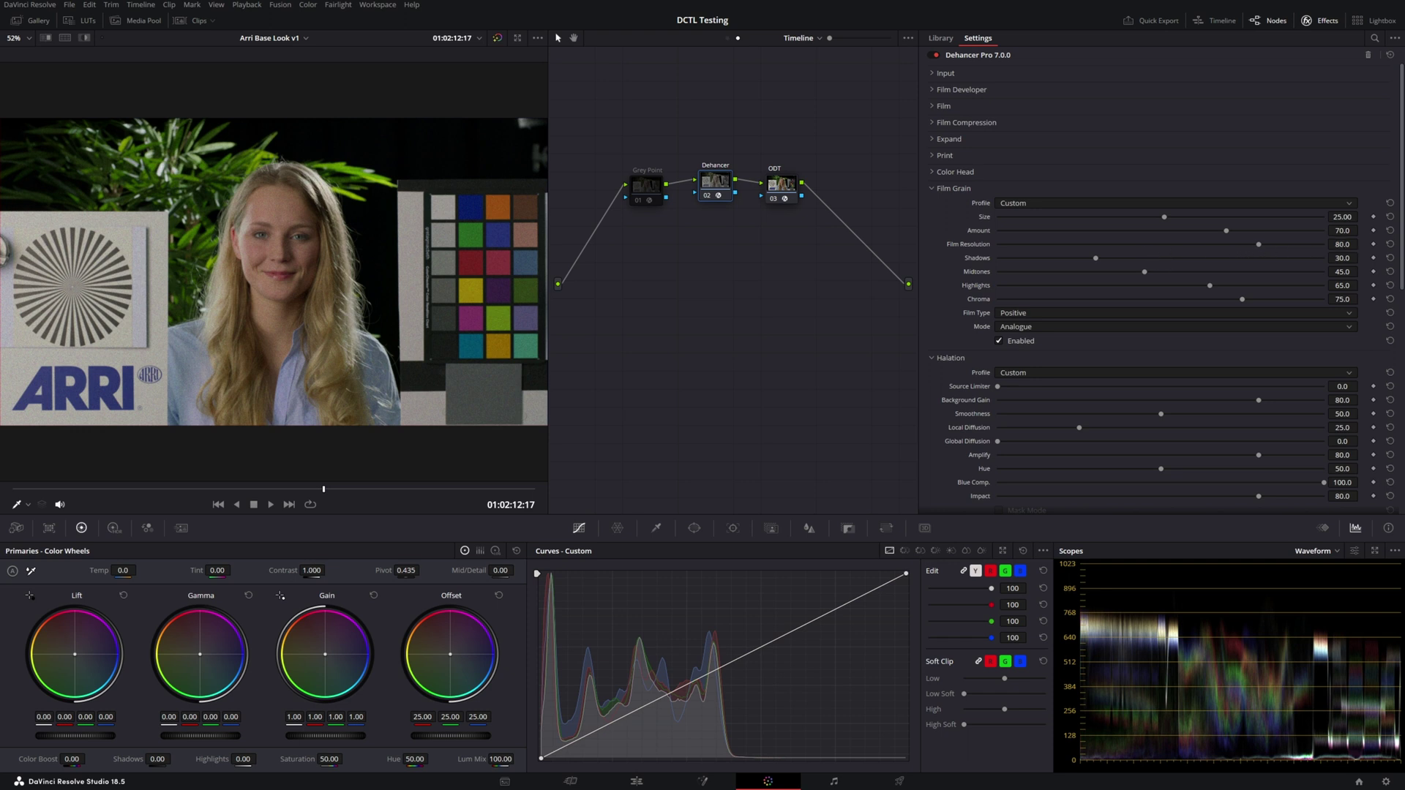
Switch the grain profile back to Custom: Size 16, Amount 40, Chroma 70.
double_click(1342, 244)
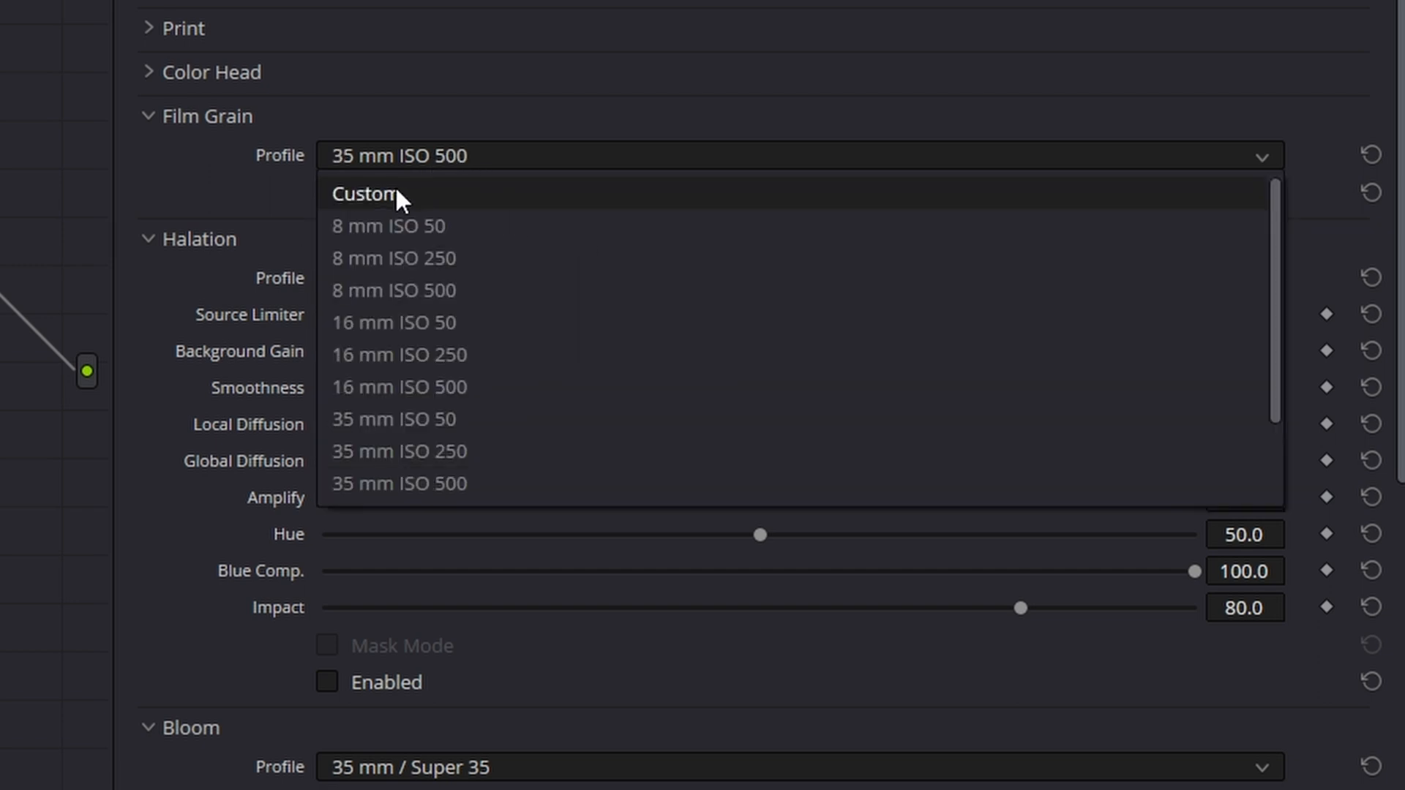
click(363, 193)
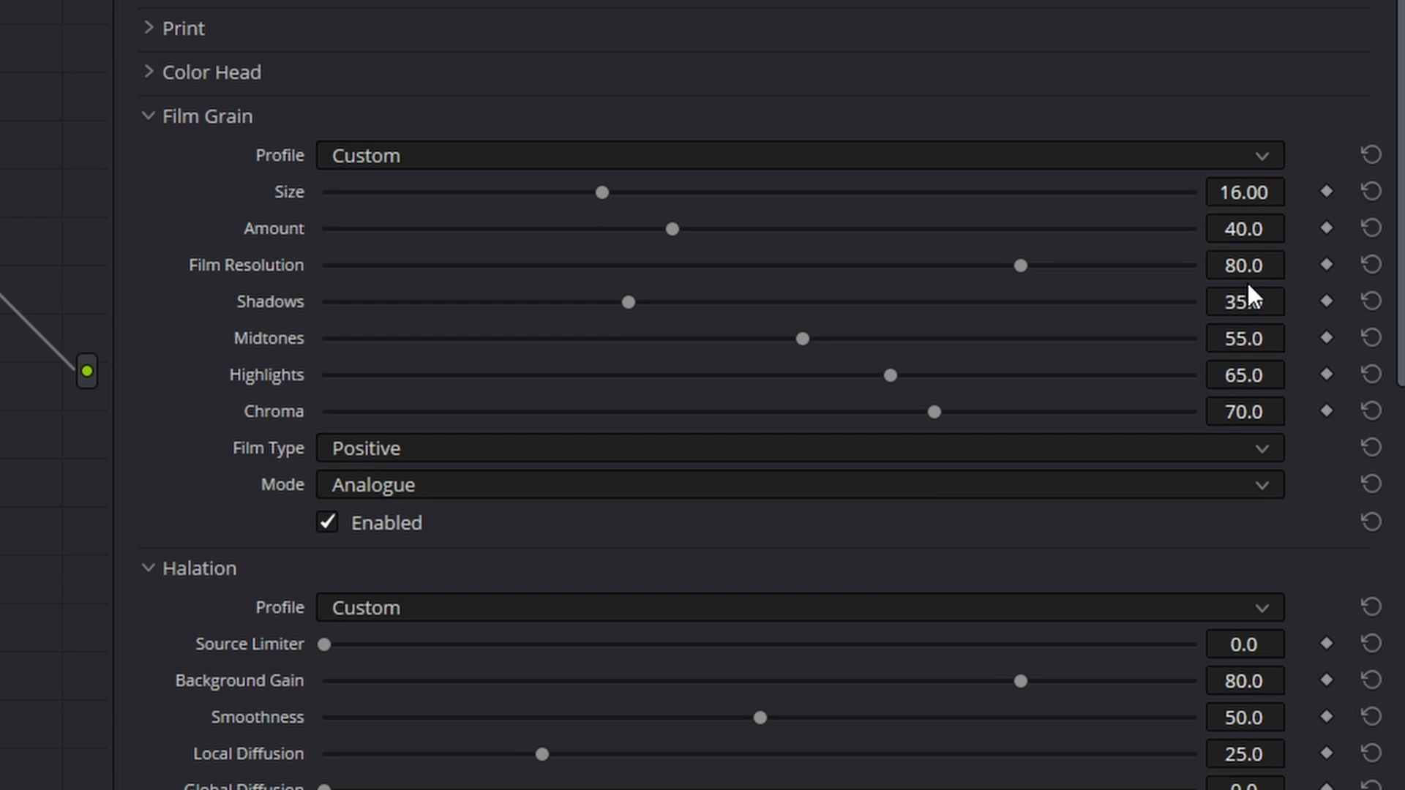
mouse_move(1244, 265)
text(100)
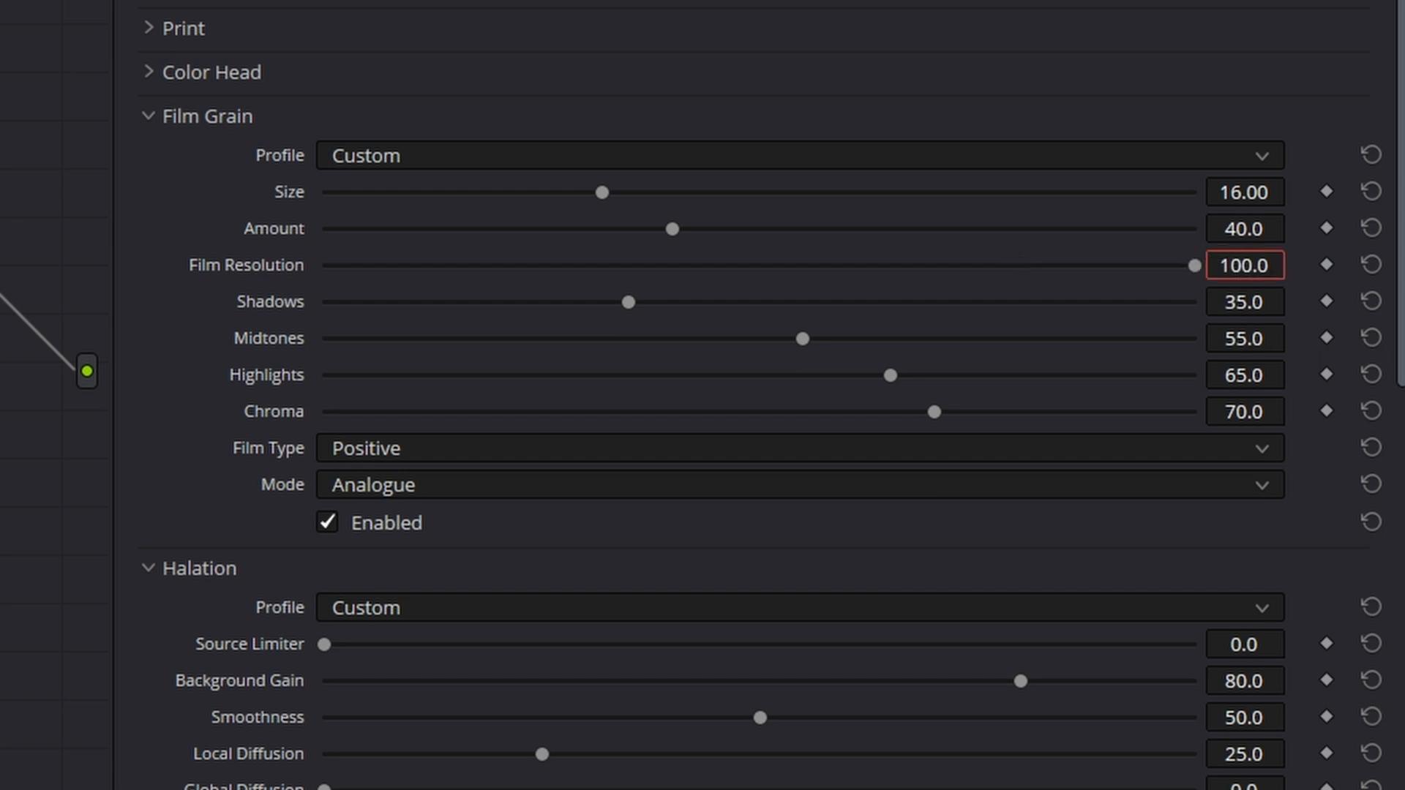
mouse_move(579, 497)
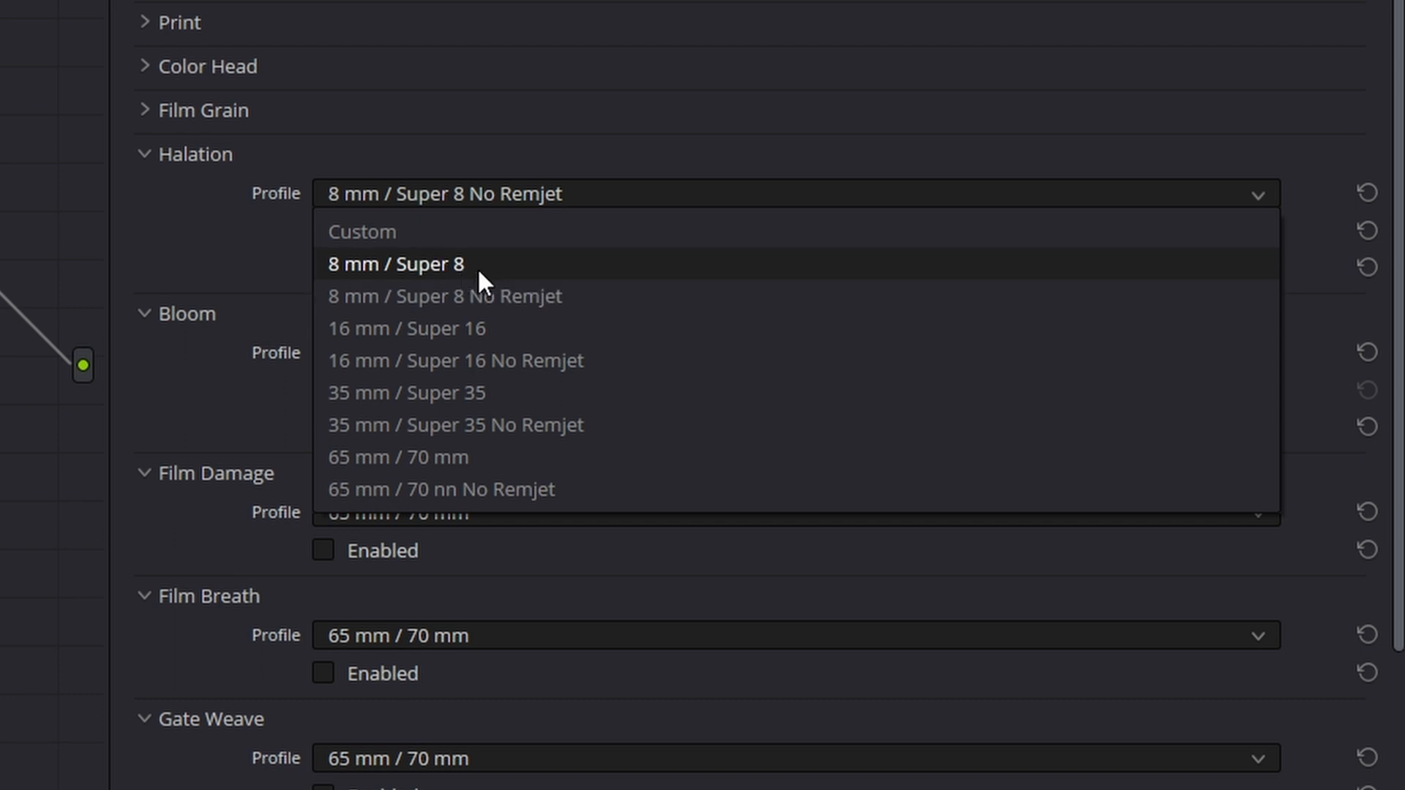
Compare halation film-format profiles, settling on Custom with Background Gain 80 and Impact 80.
click(406, 327)
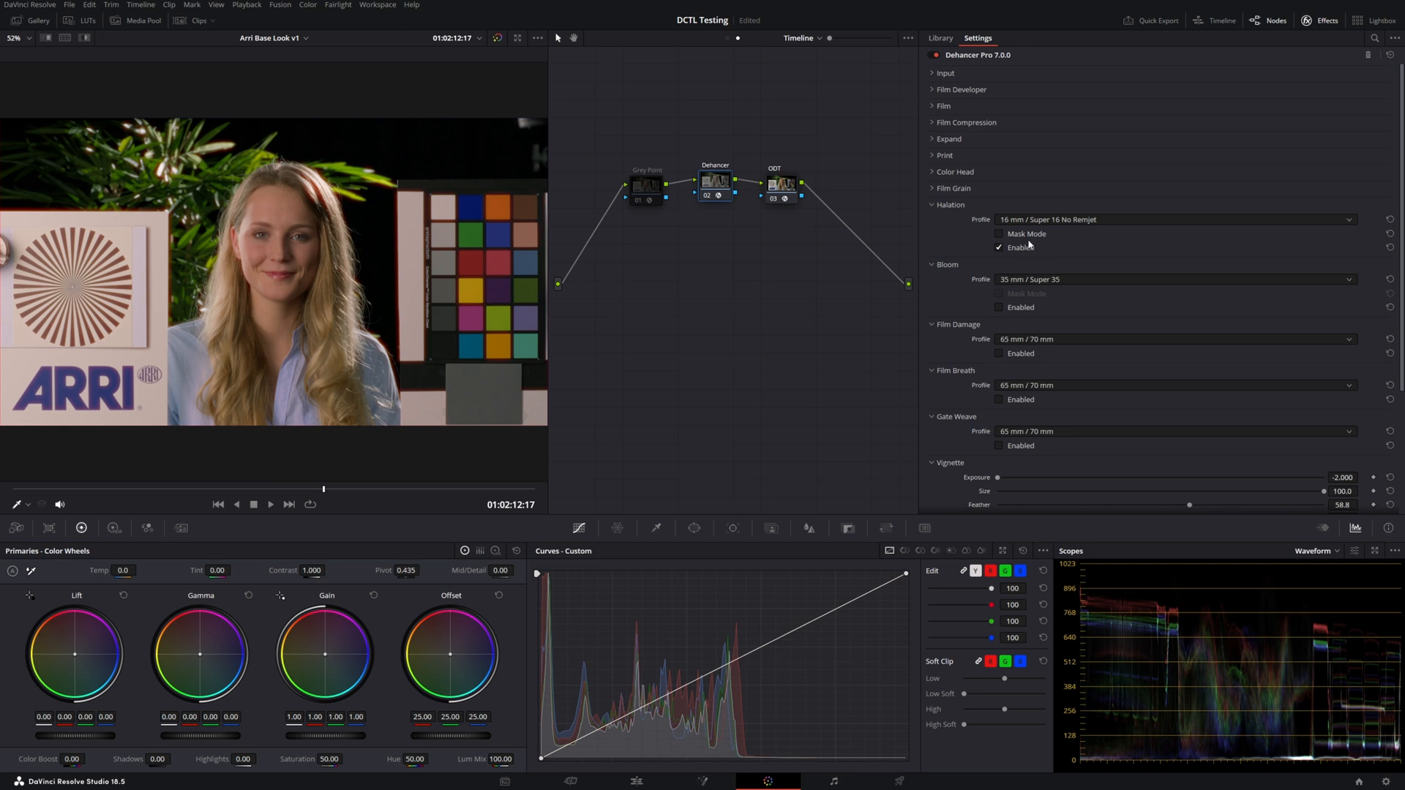
mouse_move(1065, 231)
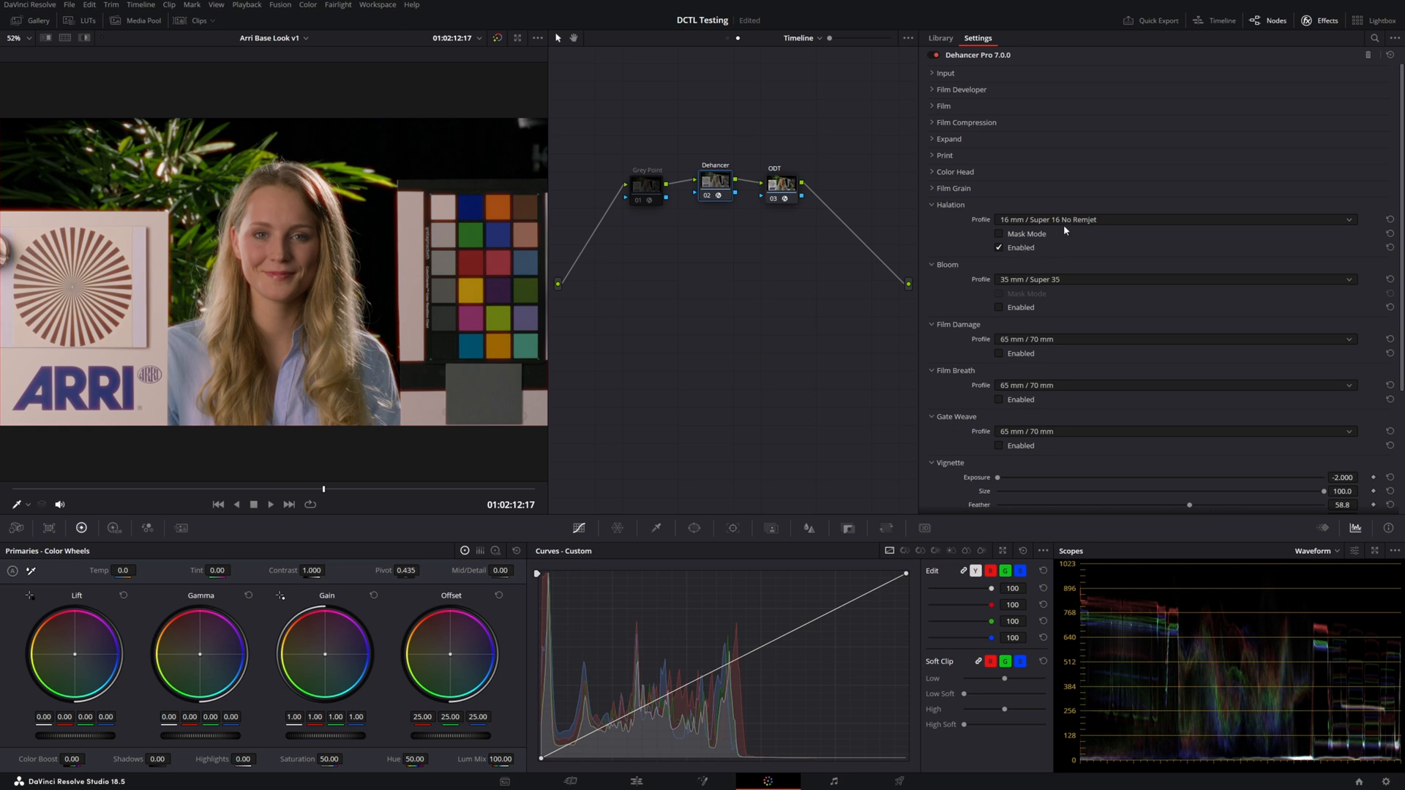
mouse_move(1066, 231)
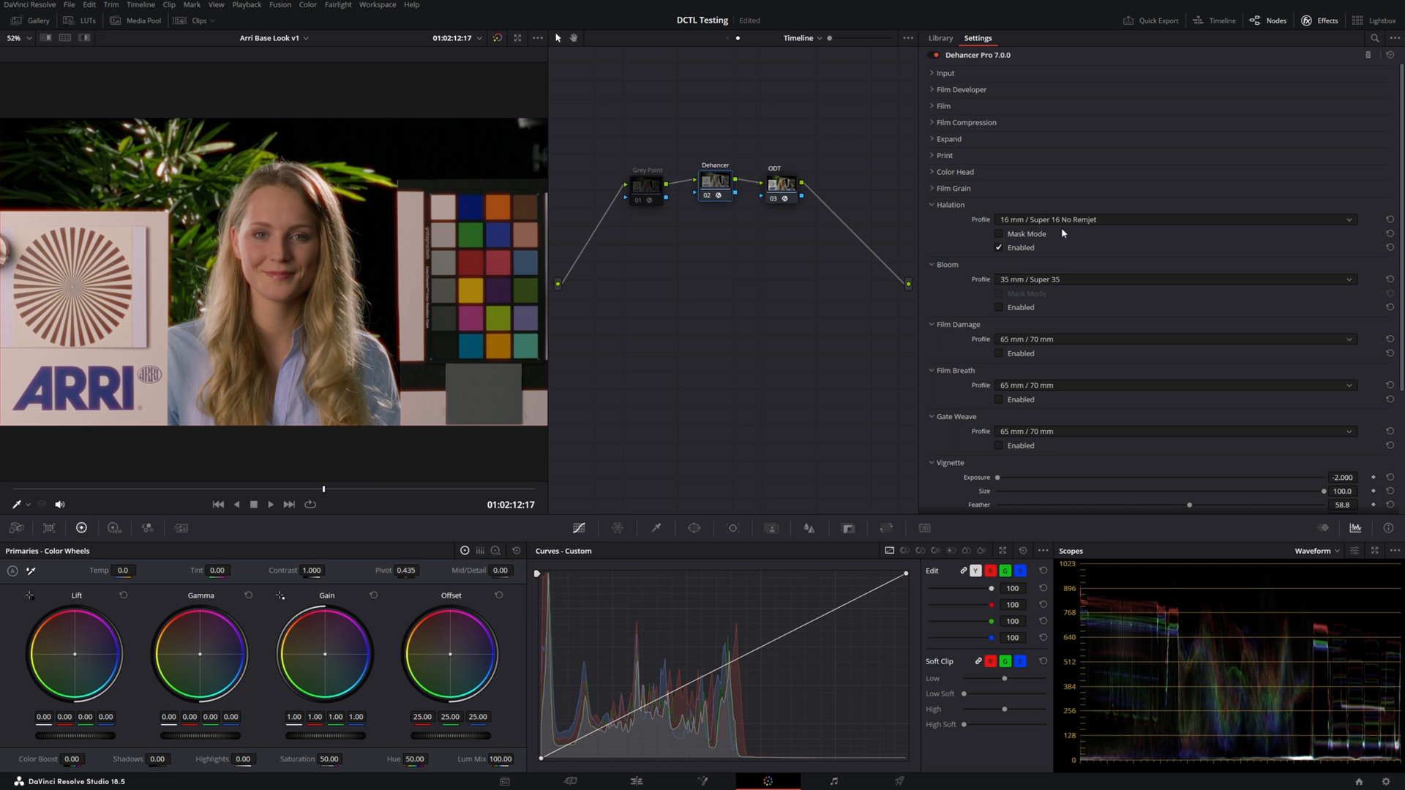
mouse_move(1077, 226)
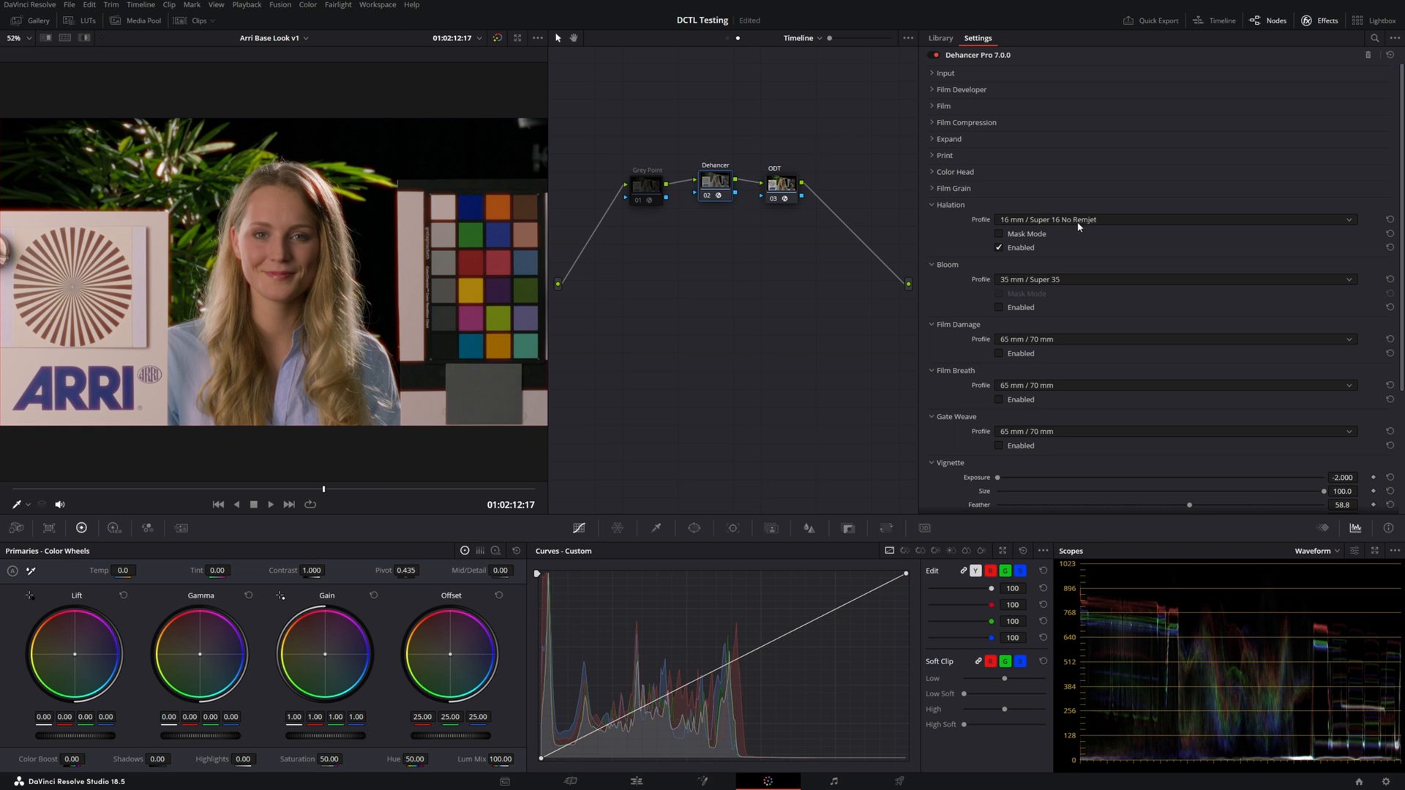
mouse_move(1078, 227)
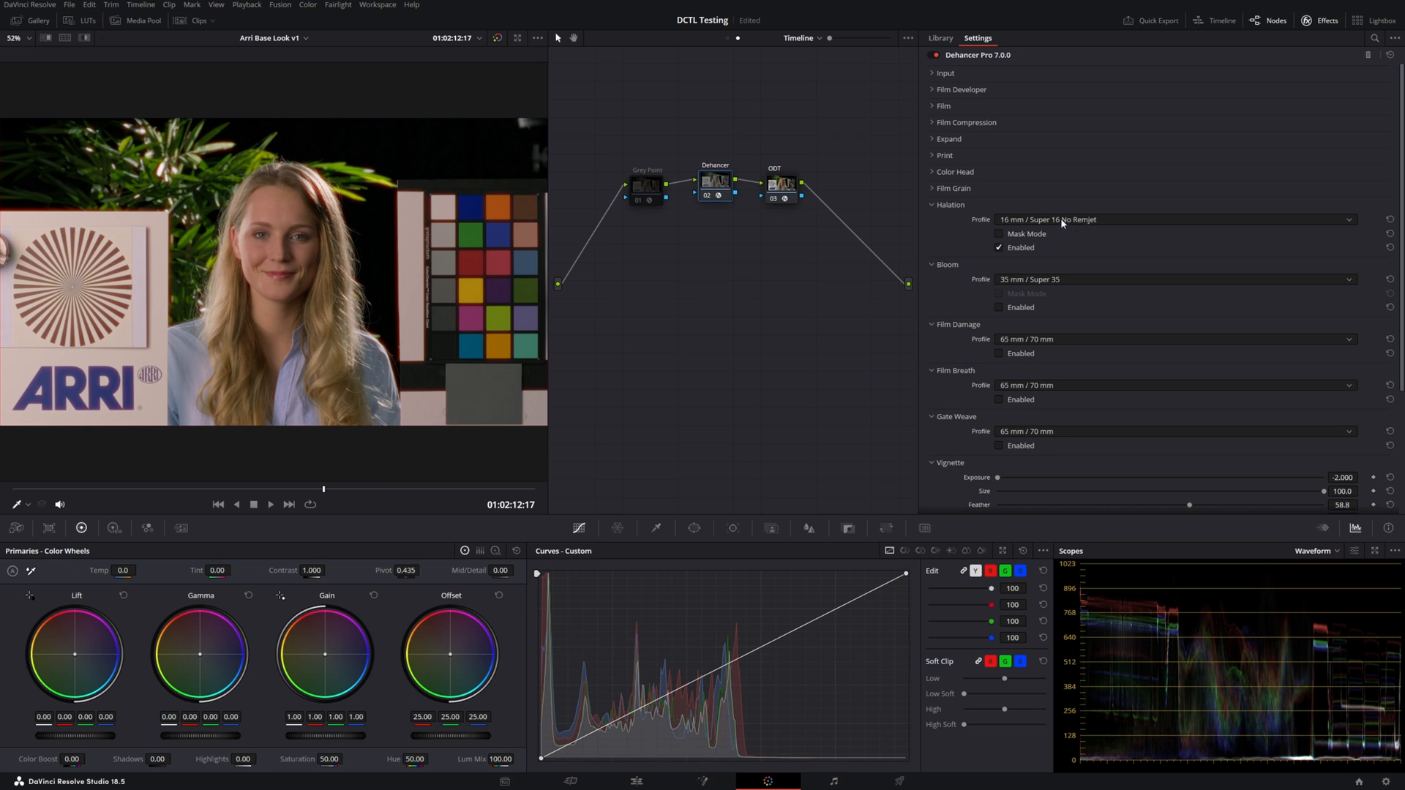
click(1165, 219)
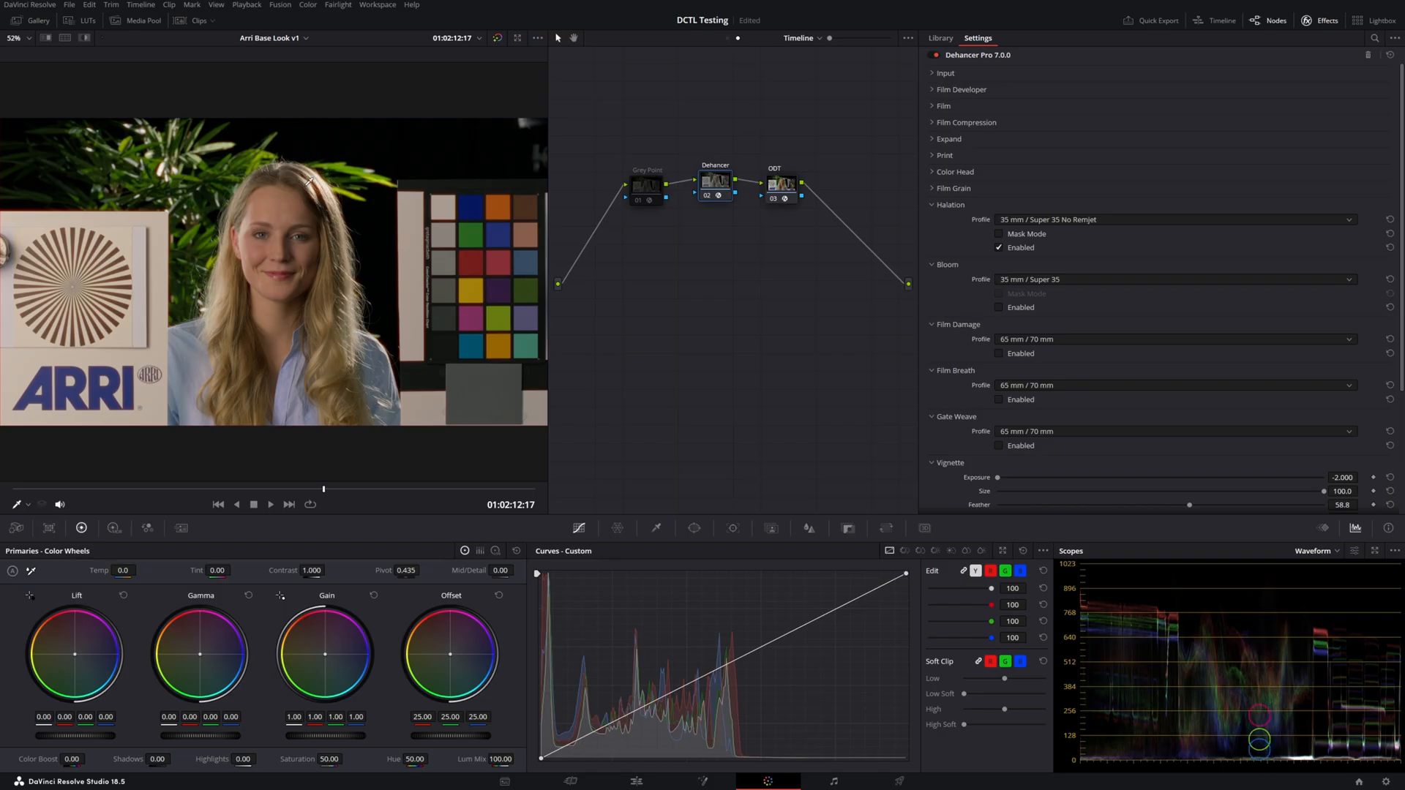
click(1165, 220)
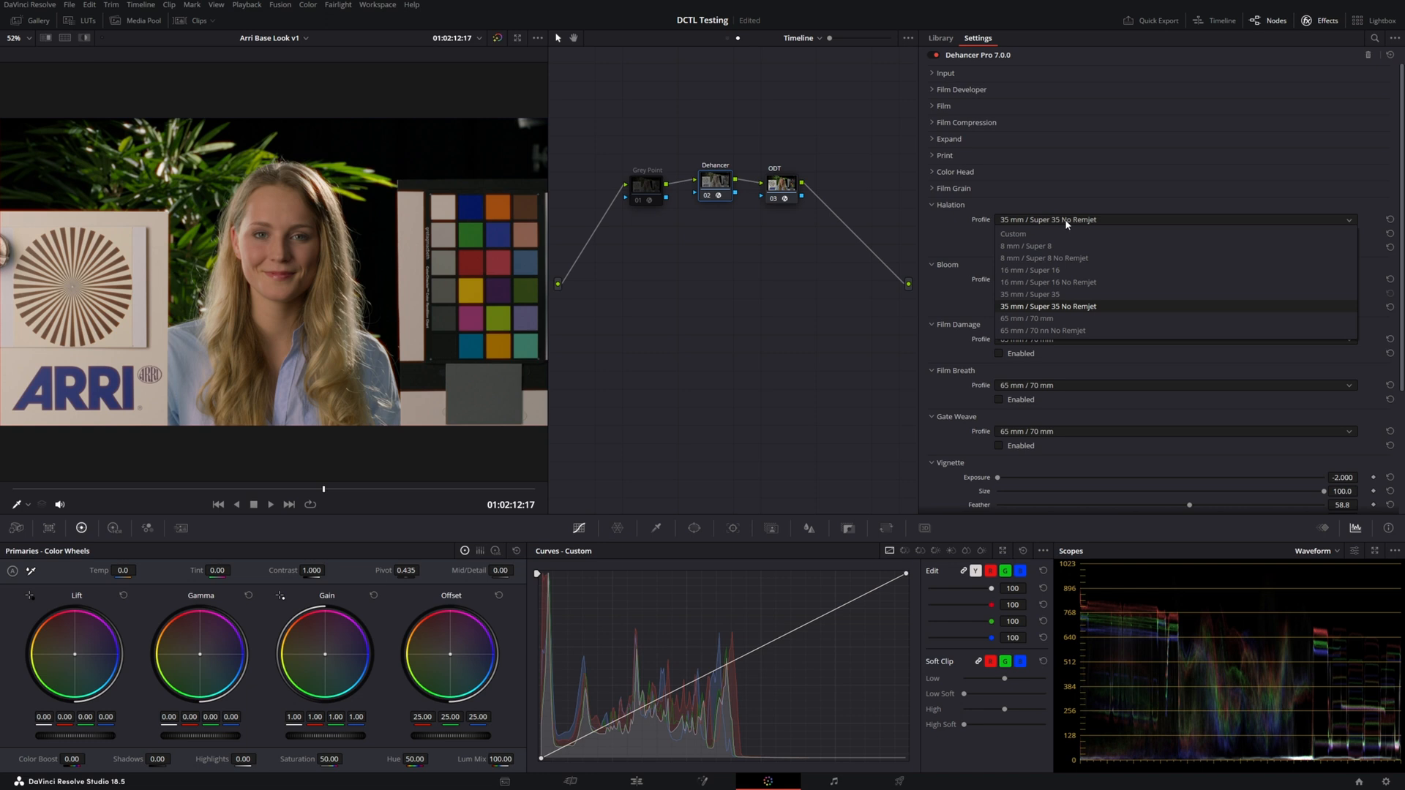
click(1047, 305)
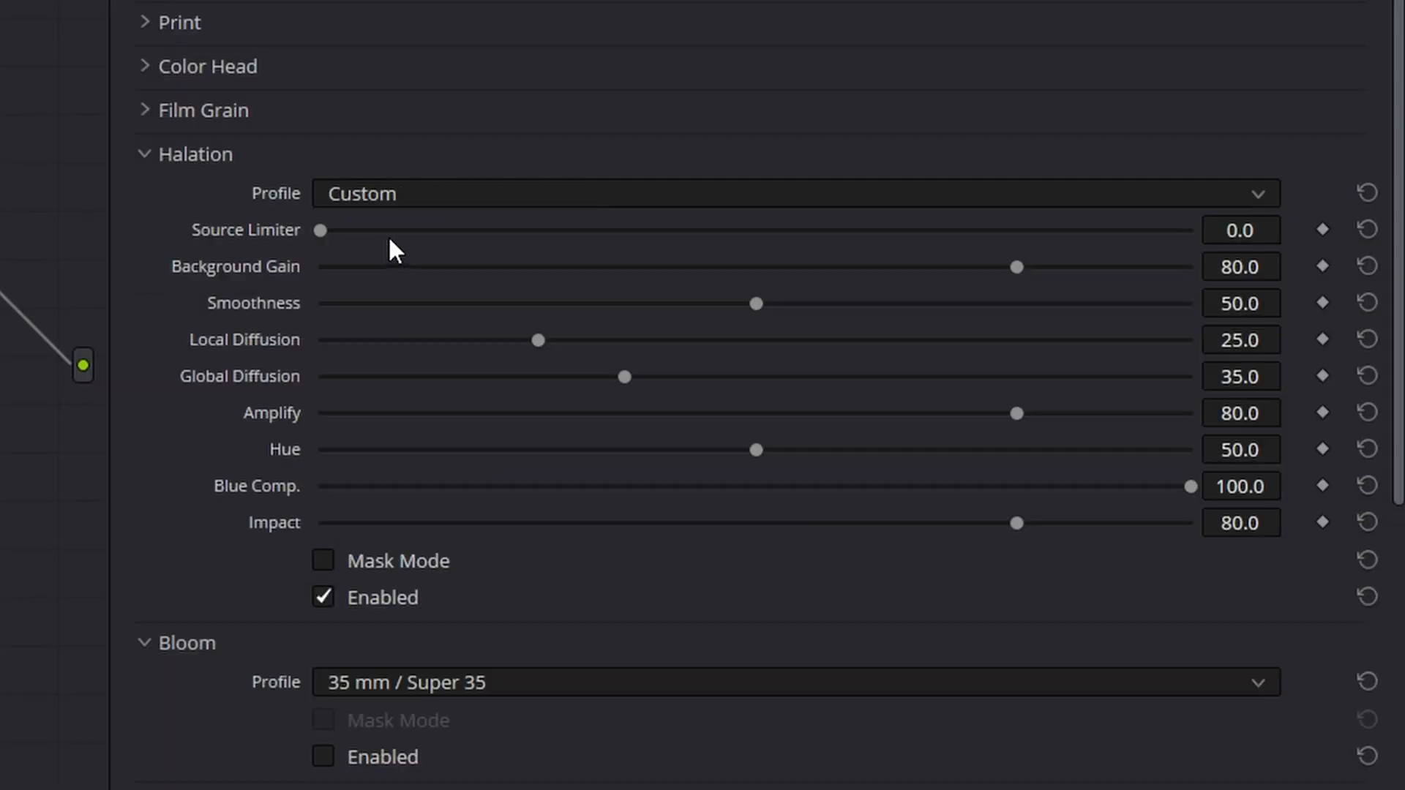
mouse_move(438, 339)
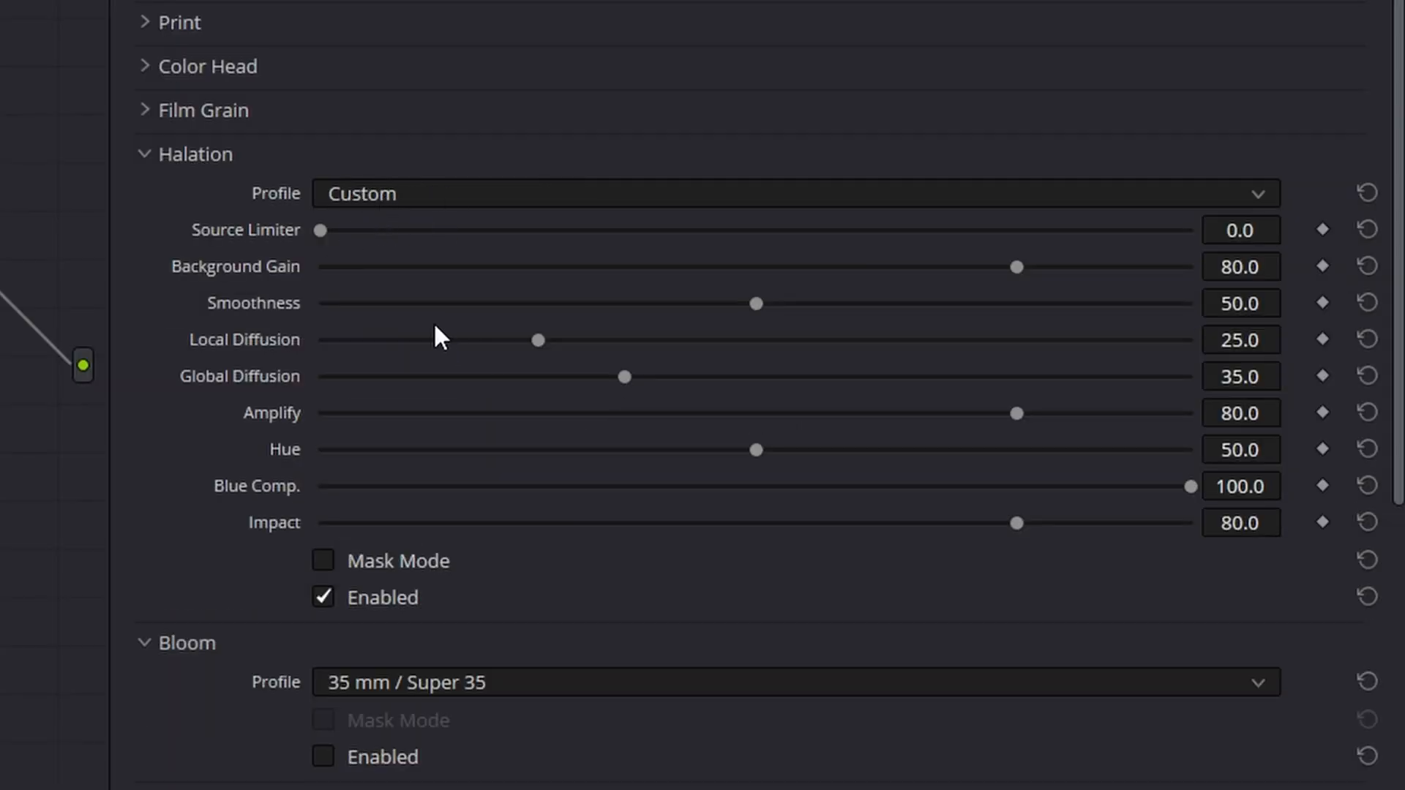
mouse_move(676, 390)
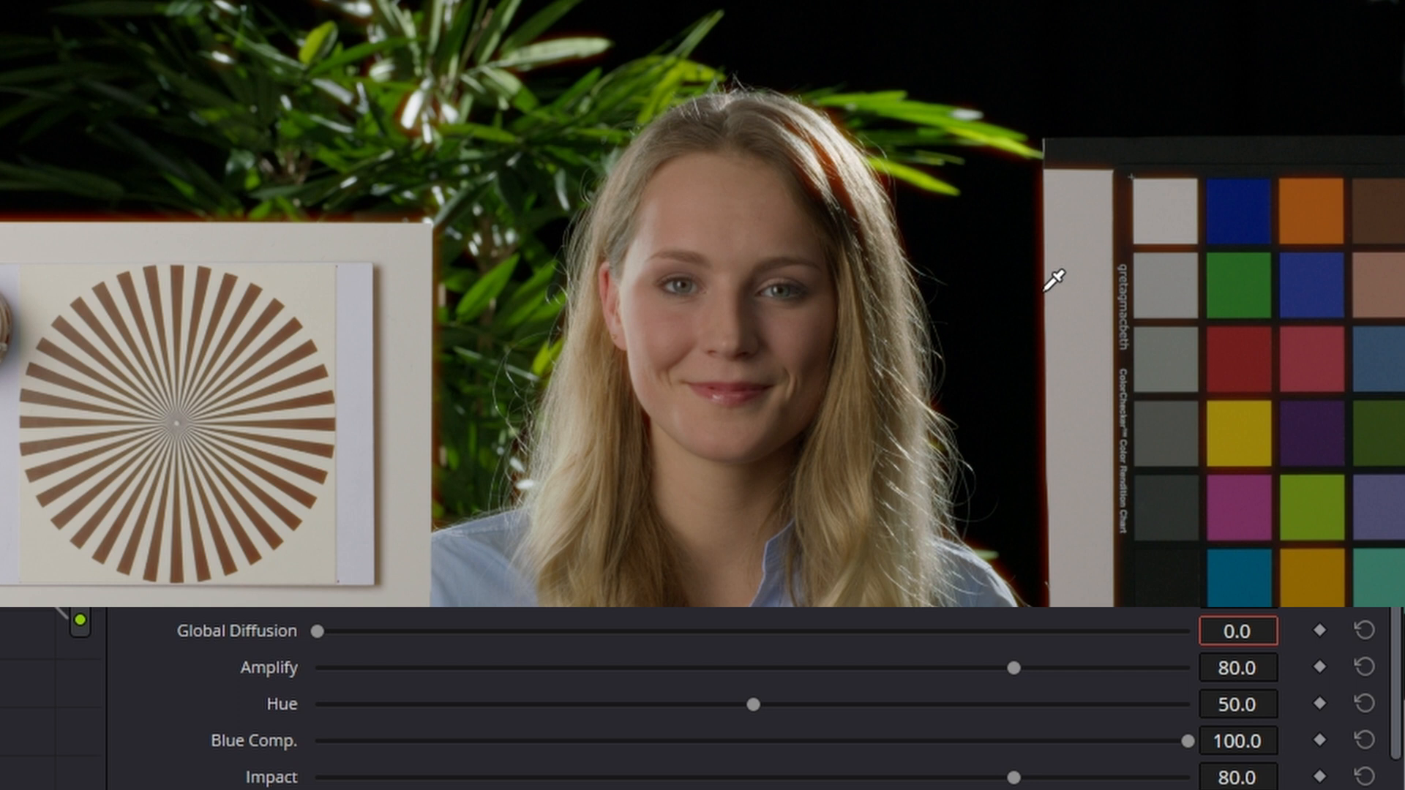
mouse_move(881, 149)
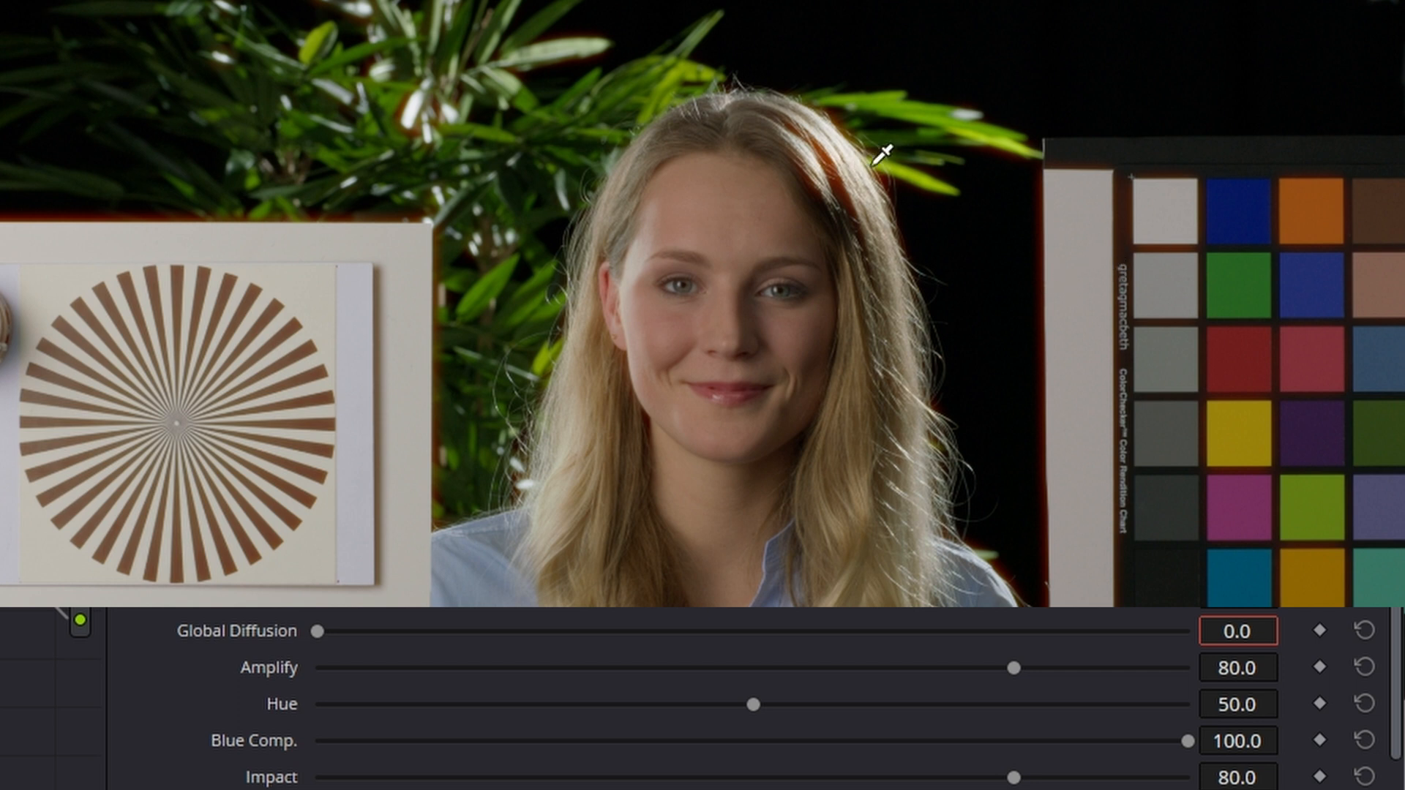
mouse_move(606, 286)
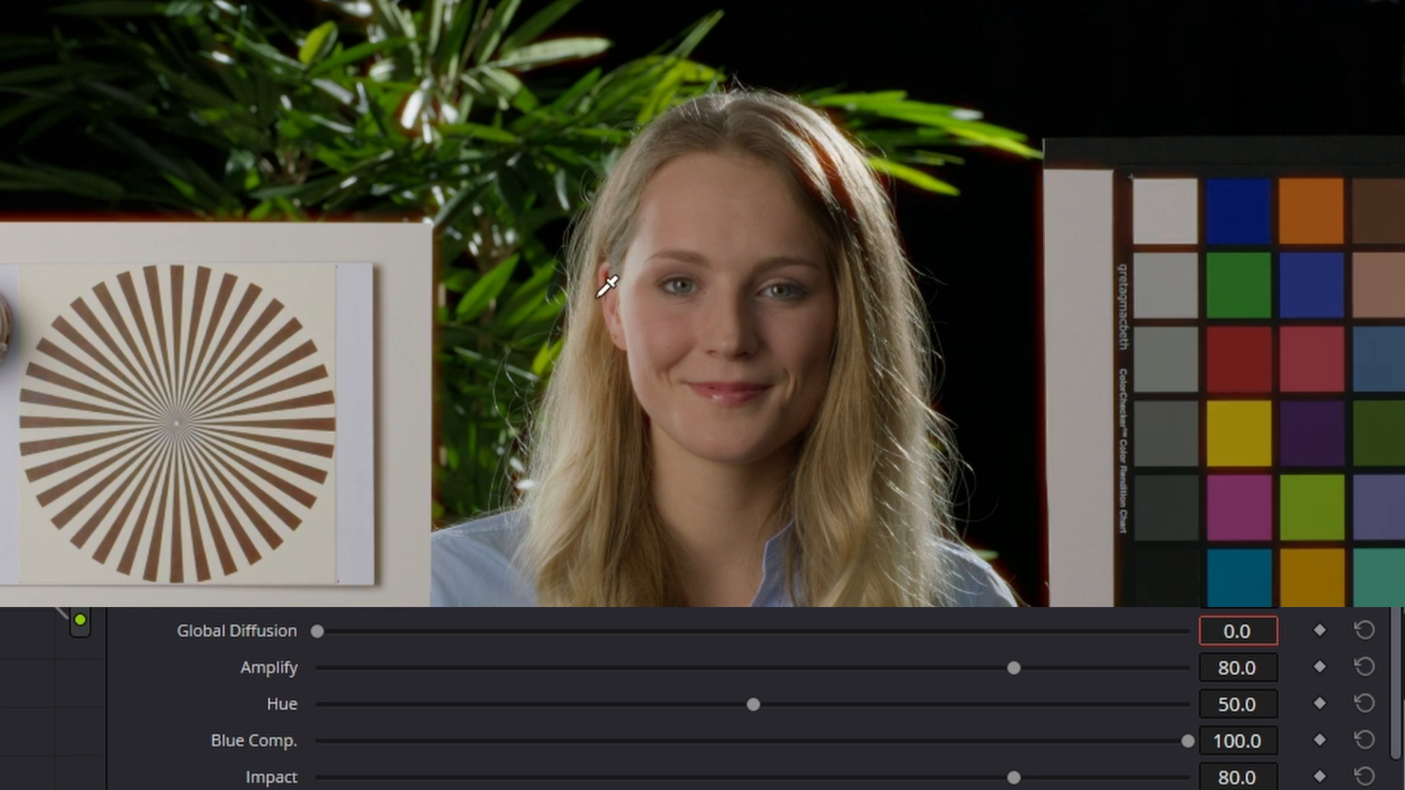
mouse_move(1238, 631)
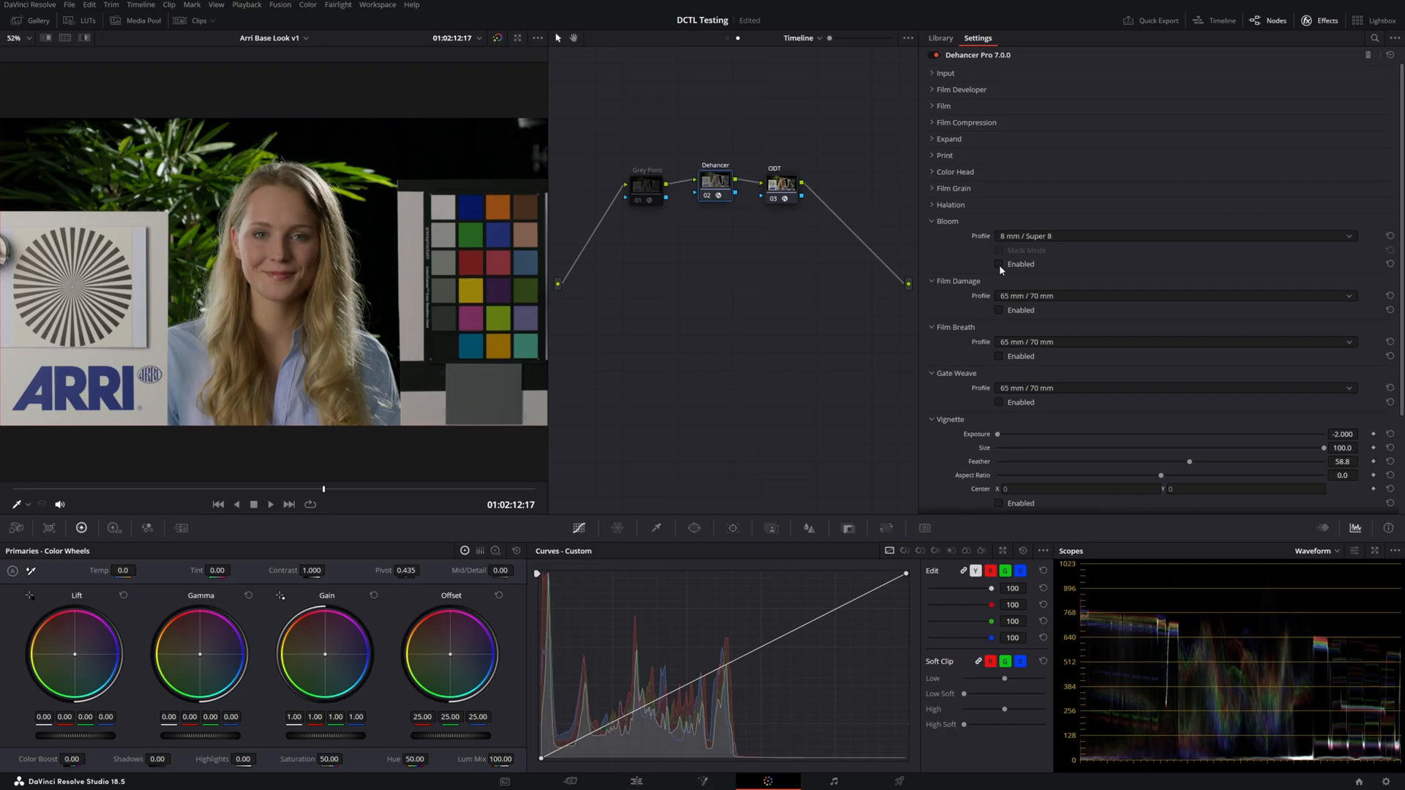
click(1000, 264)
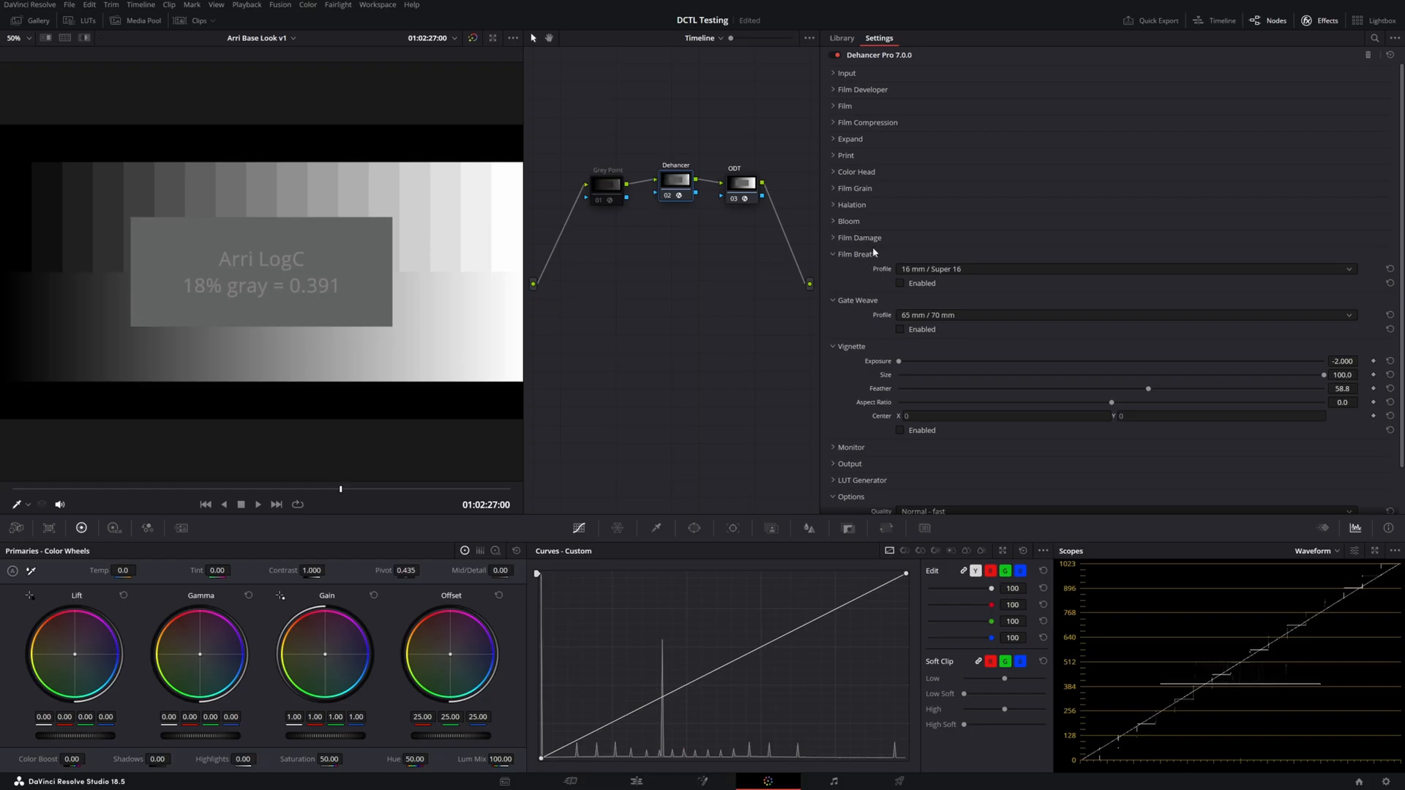
mouse_move(868, 270)
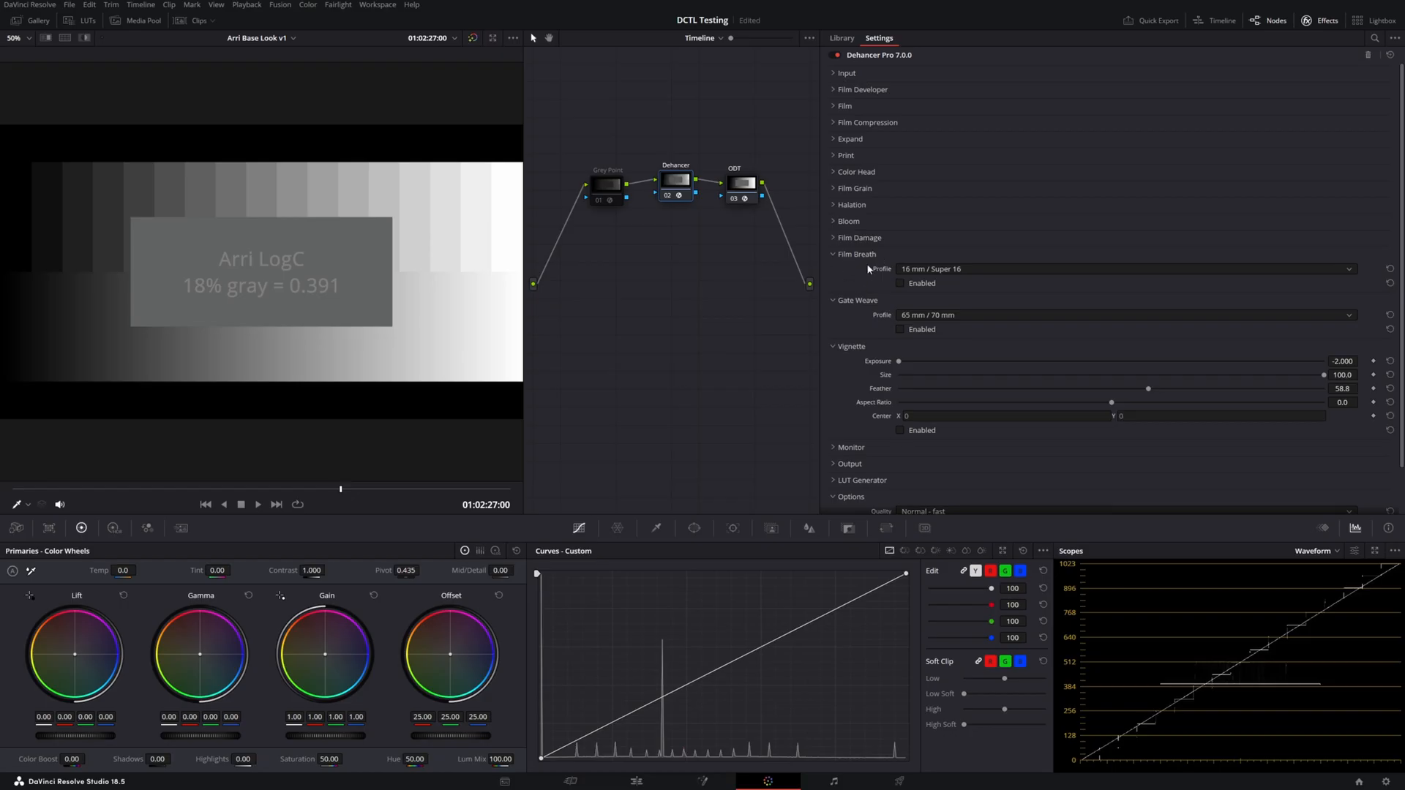
Enable Film Breath, preview playback on the chart, and zero tonal contrast breathing.
click(901, 284)
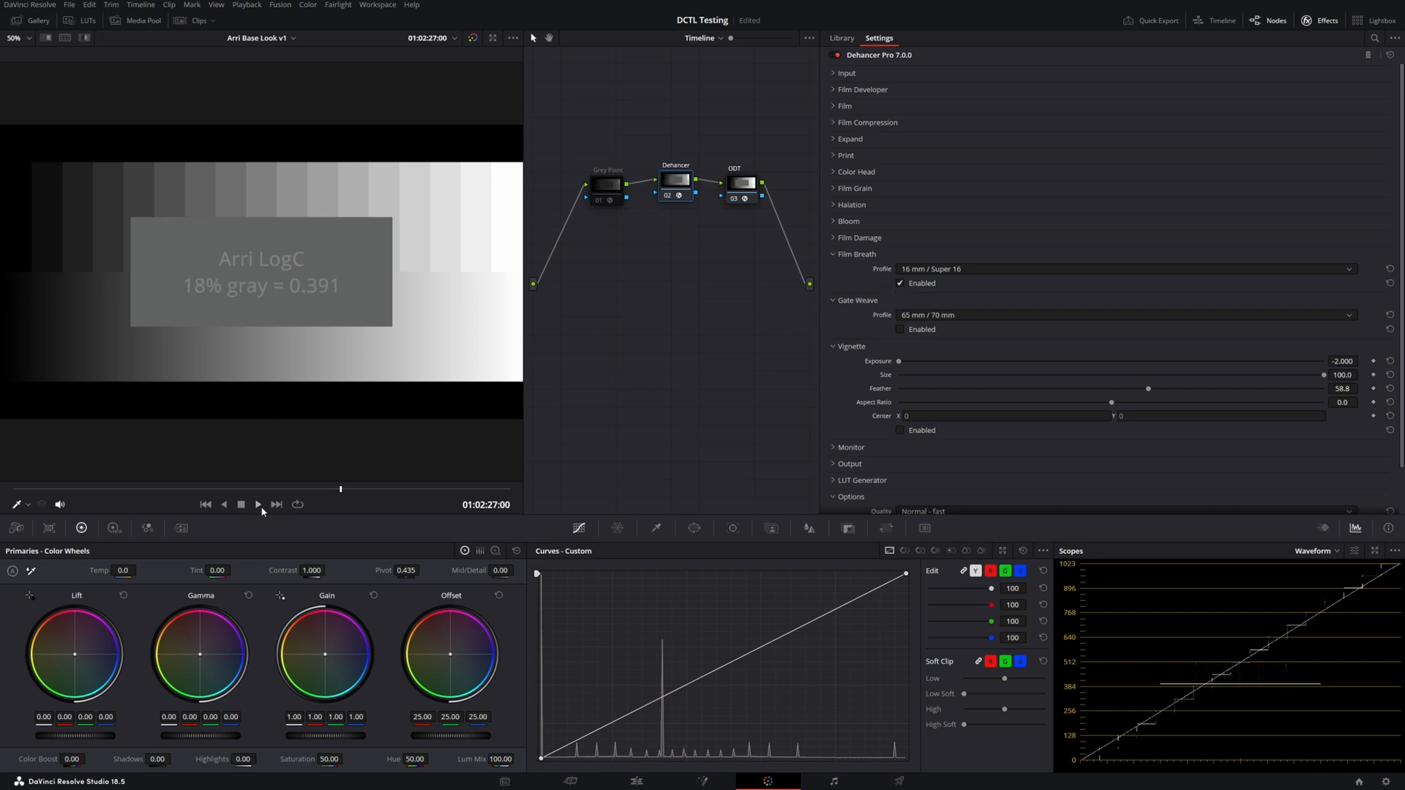
click(257, 503)
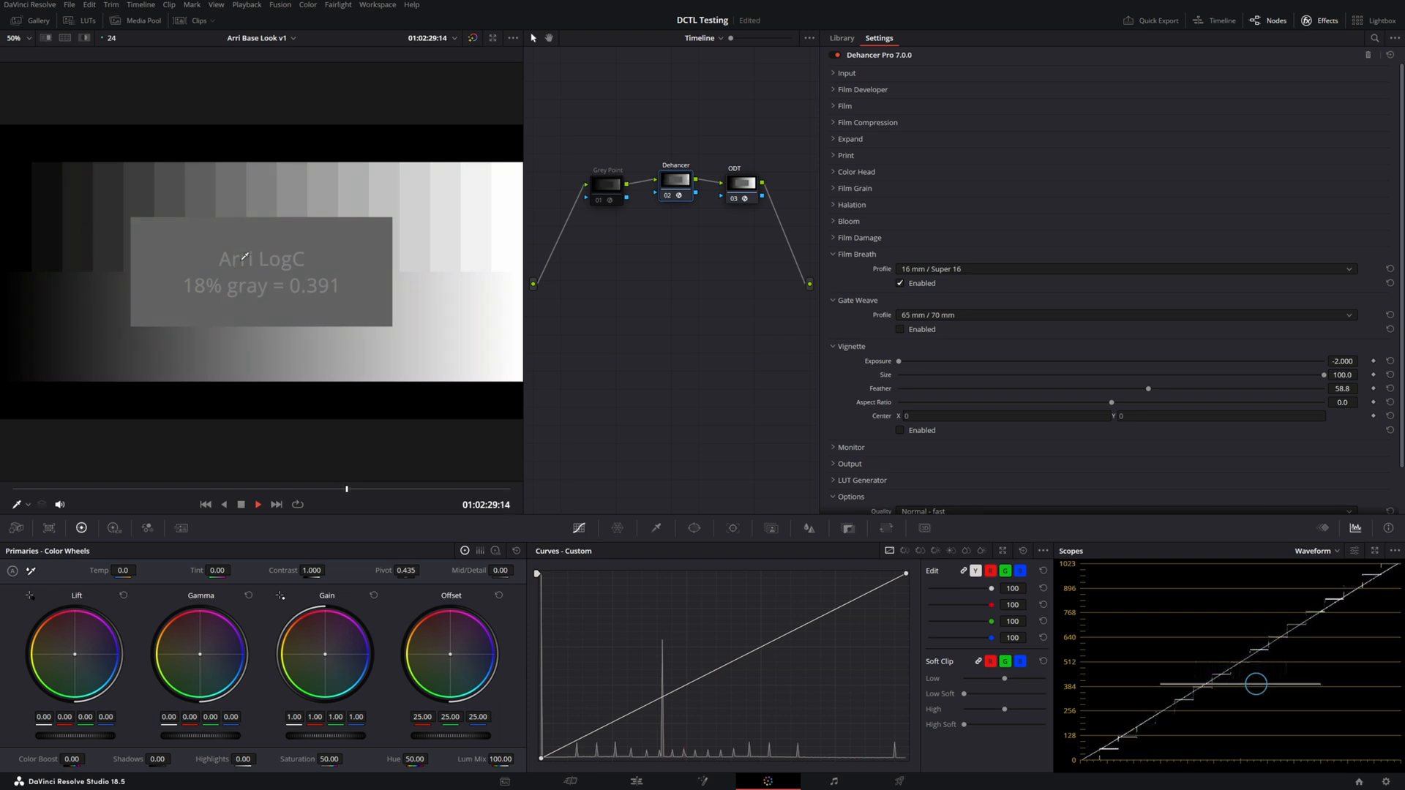
click(257, 504)
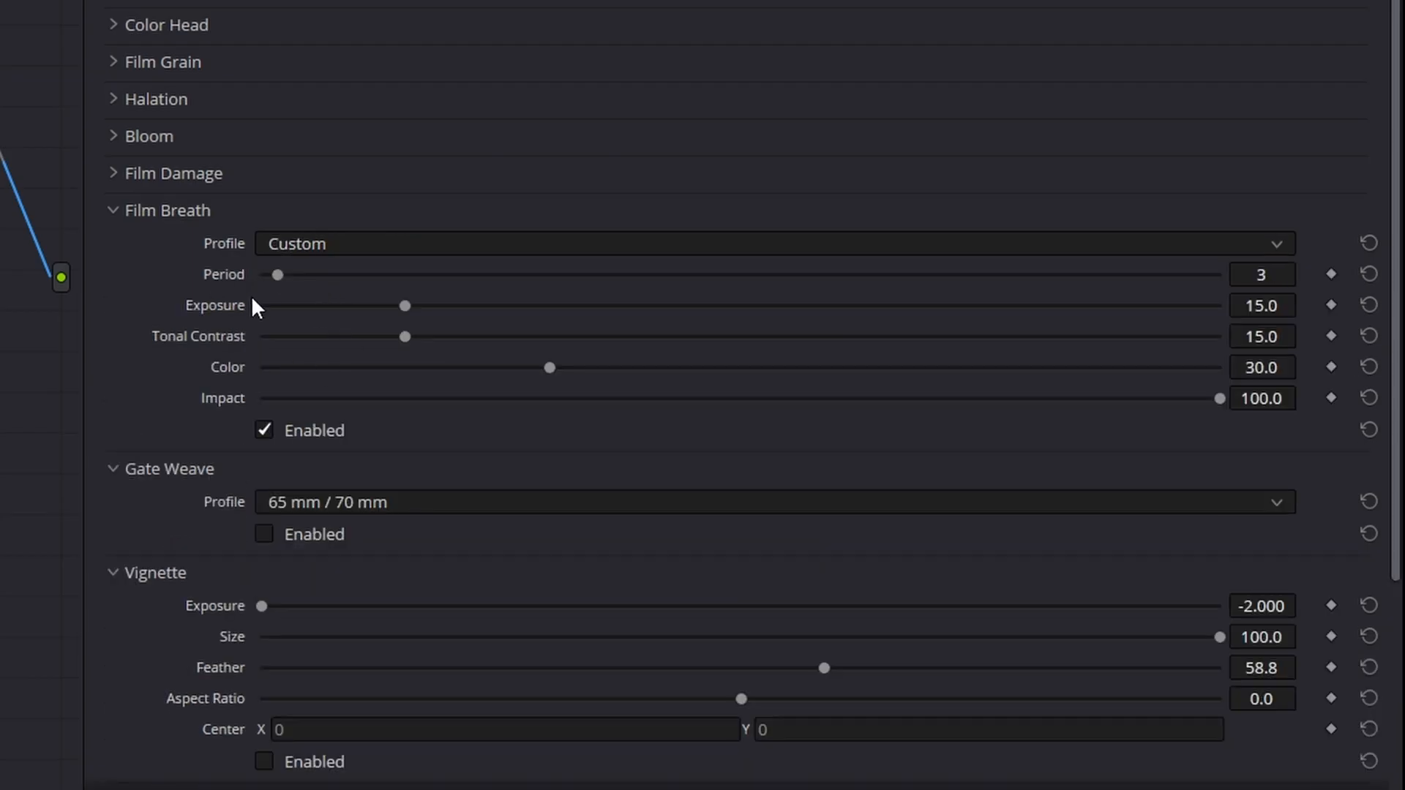
mouse_move(1264, 336)
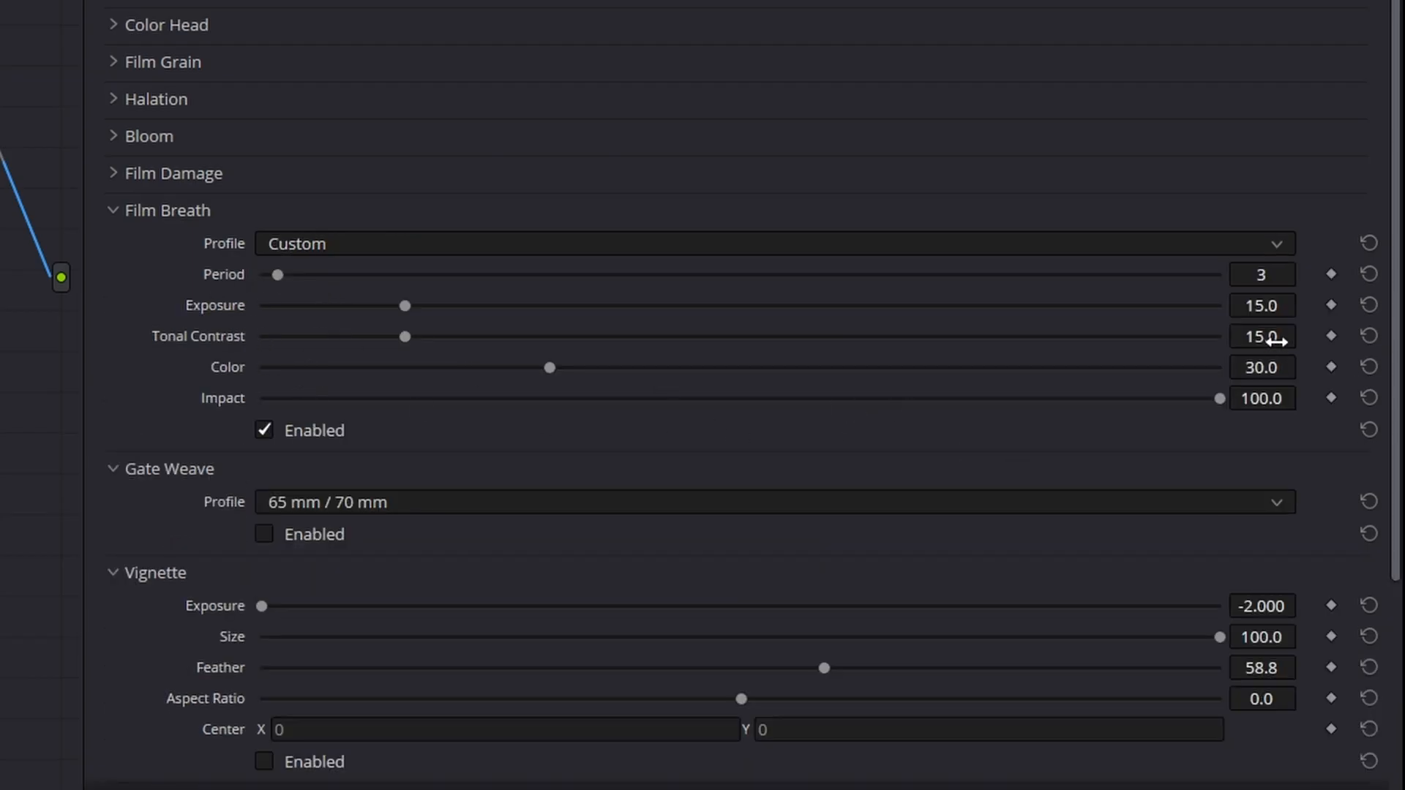
double_click(1261, 336)
text(0)
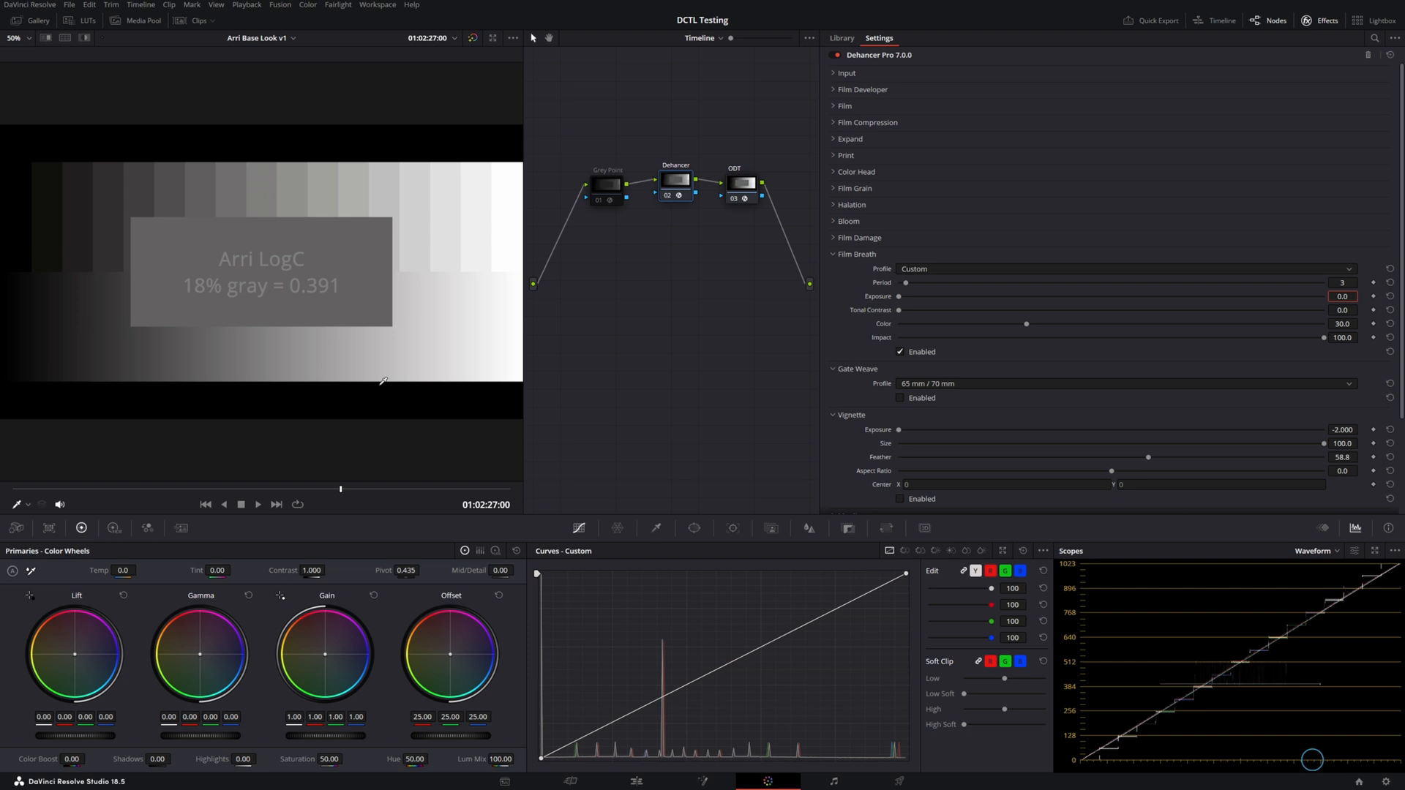
Collapse Film Breath, try 8 mm / Super 8 gate weave, then keep 35 mm / Super 35 after playback.
click(1120, 285)
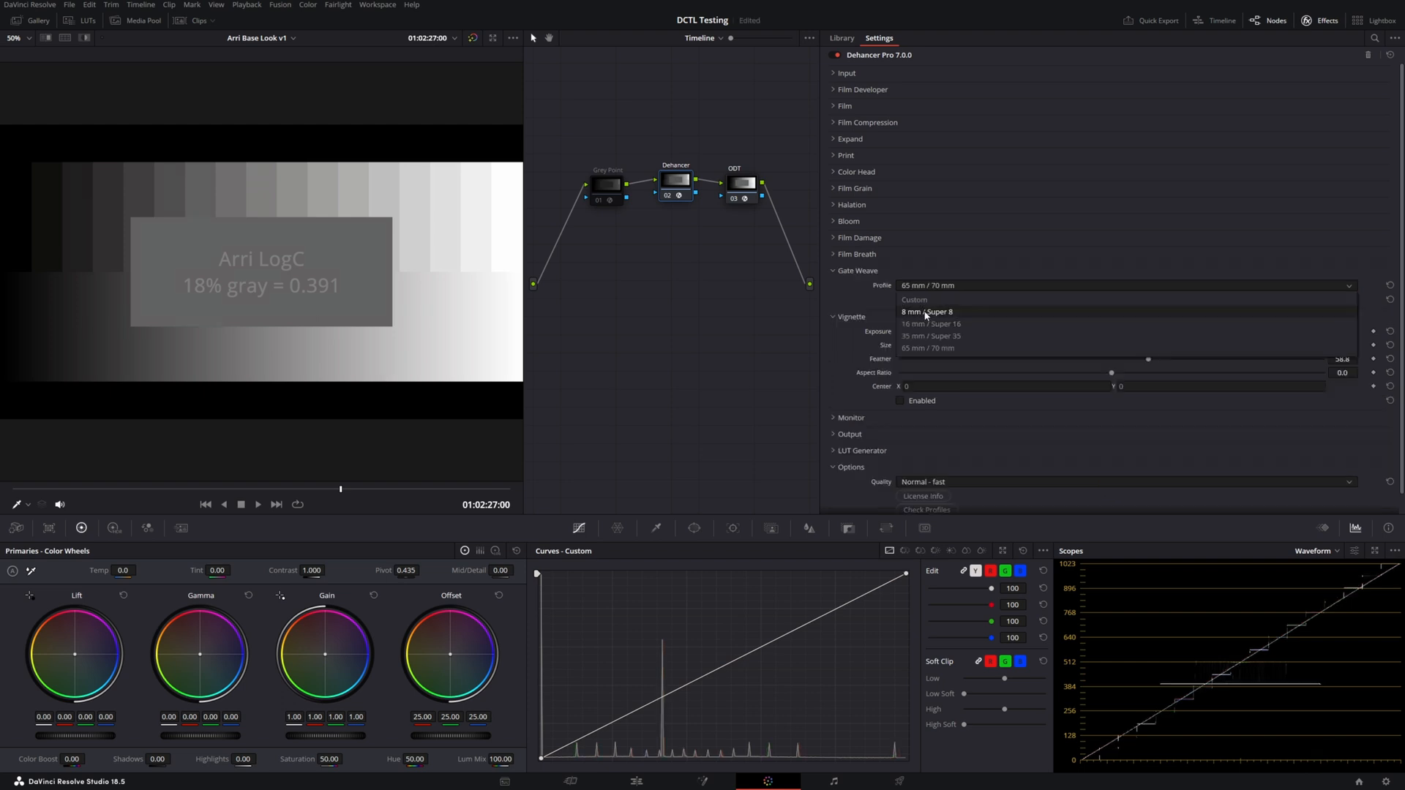
click(929, 311)
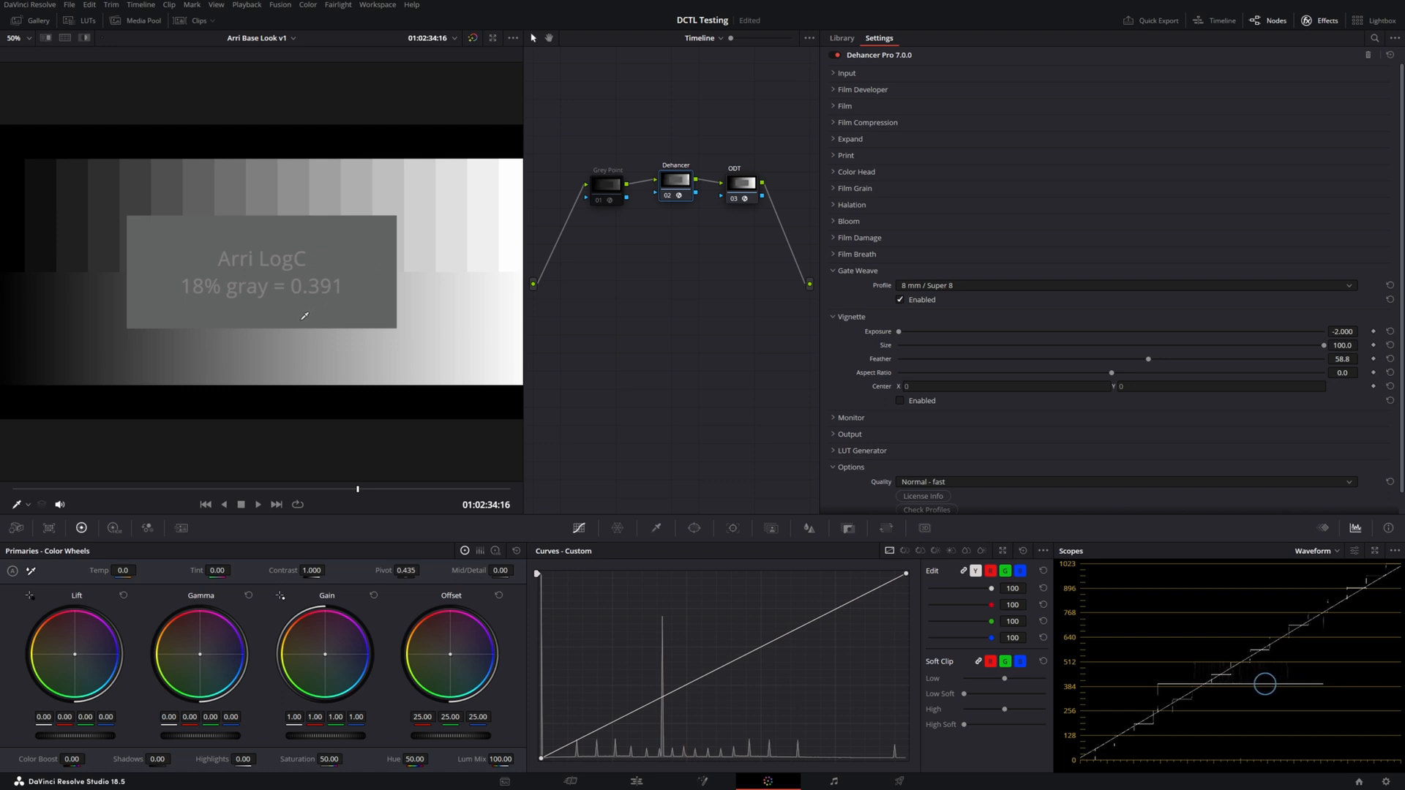
click(1120, 285)
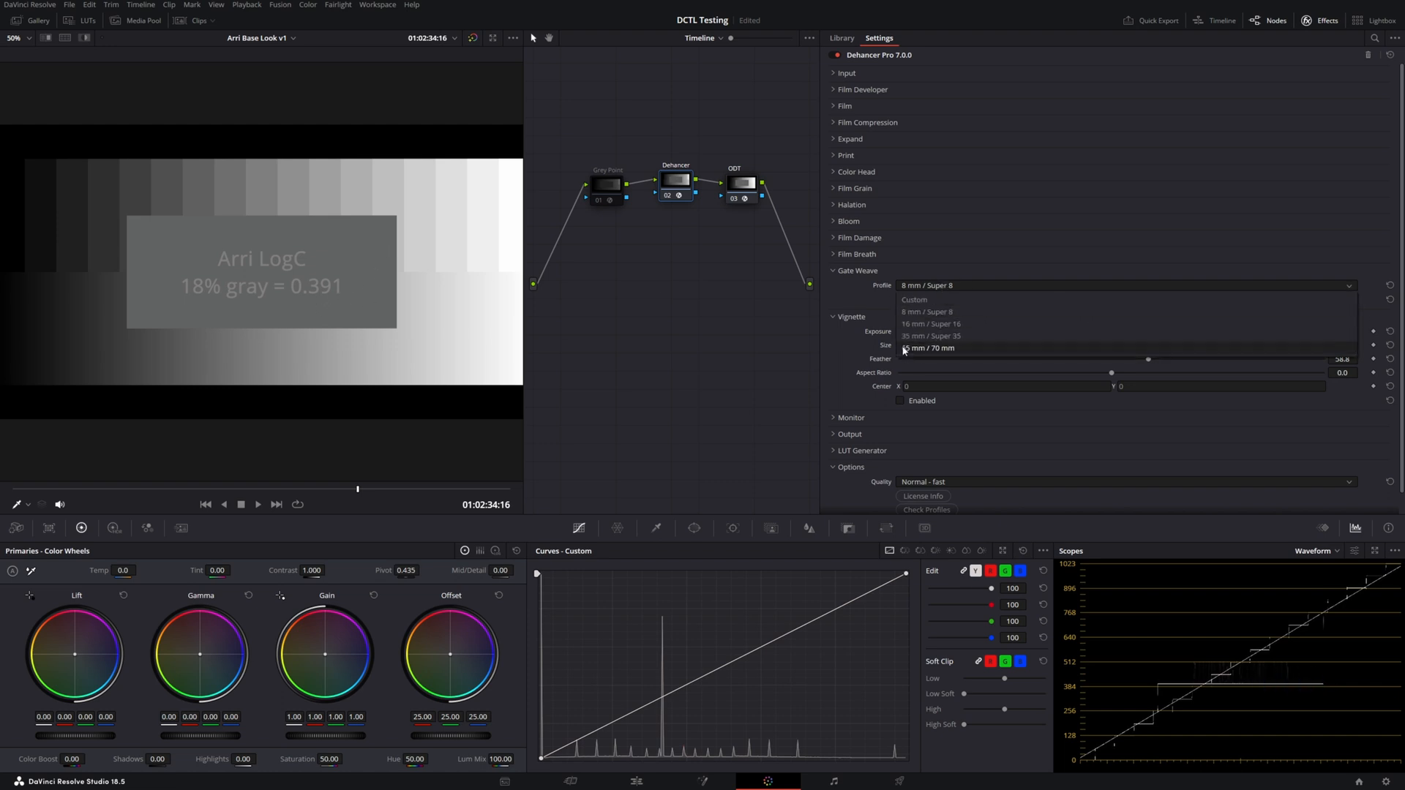
click(932, 336)
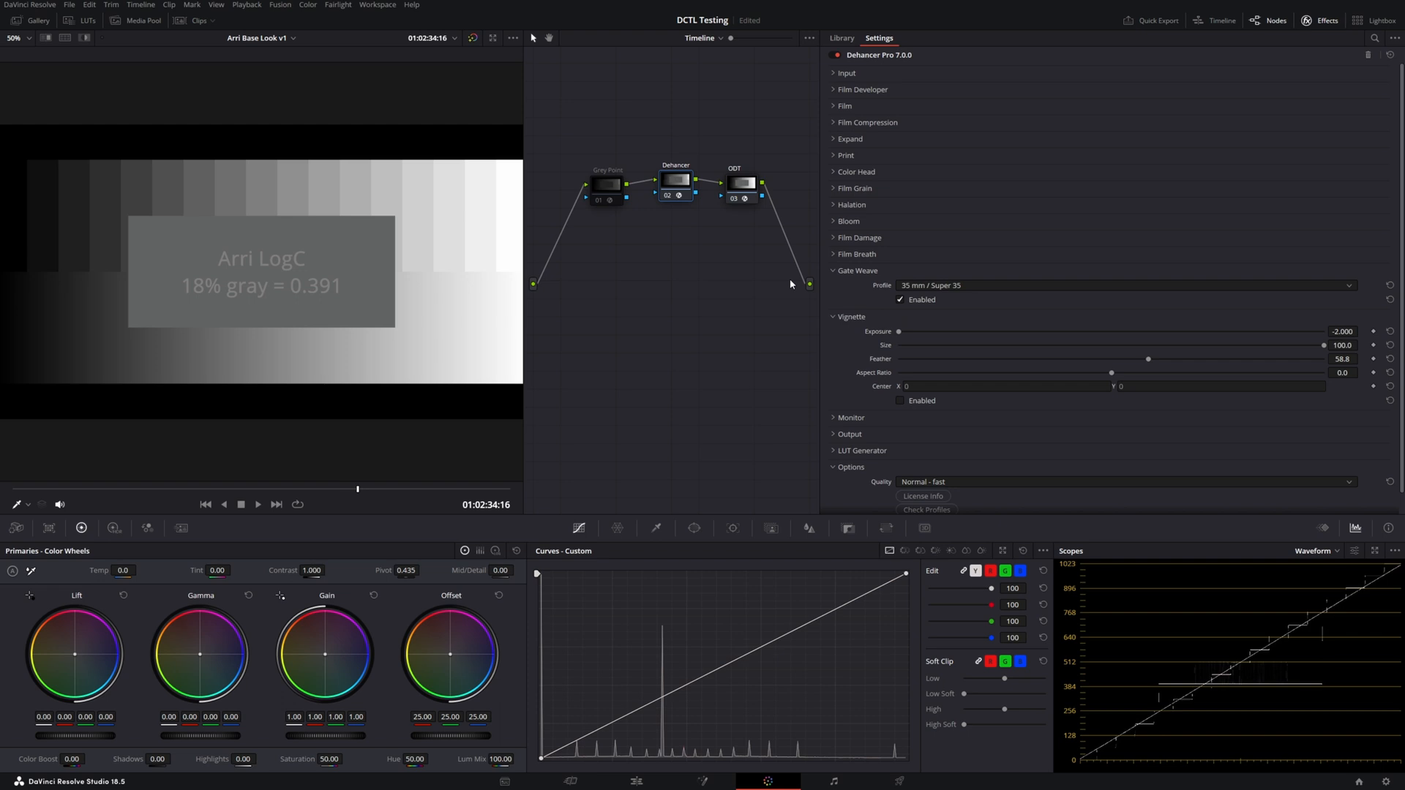
click(257, 503)
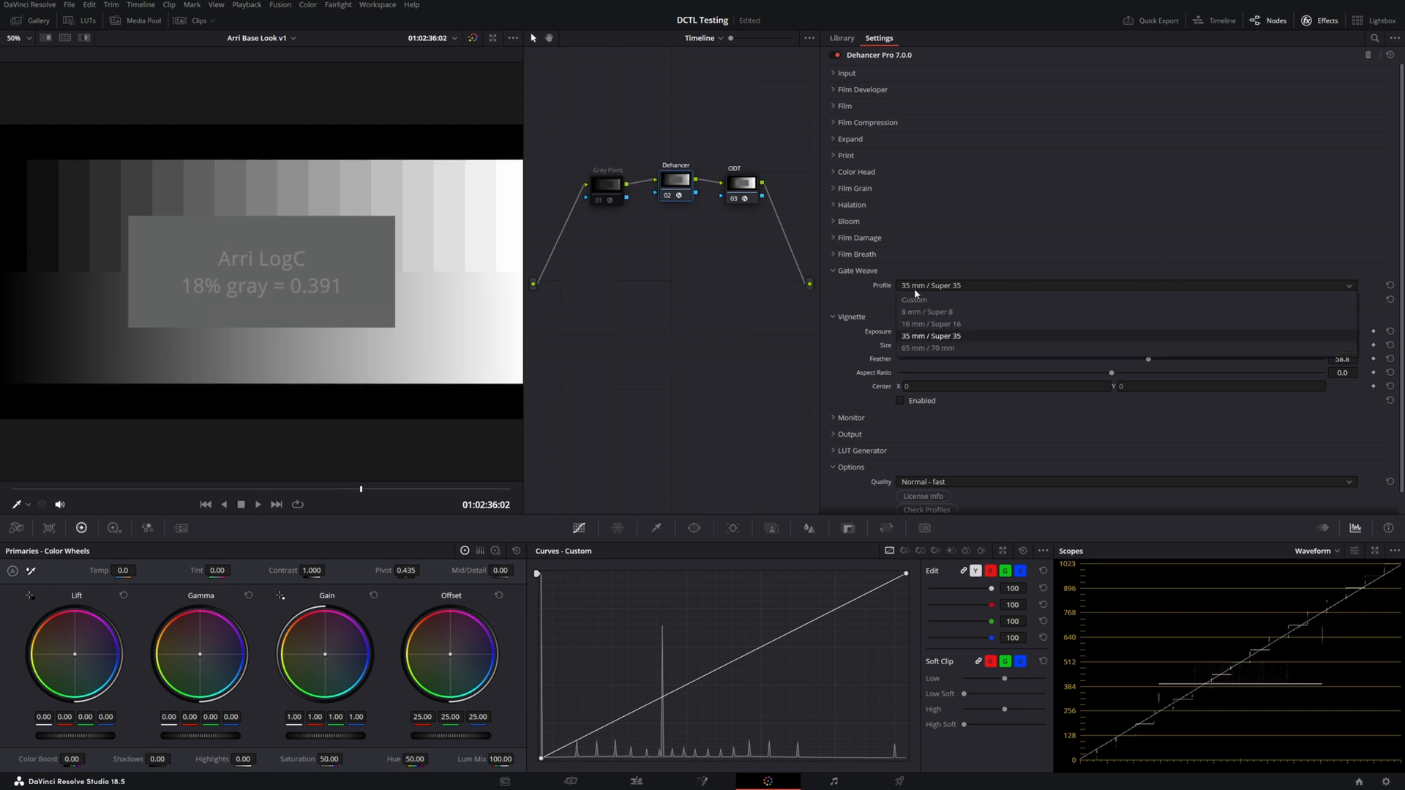
click(930, 335)
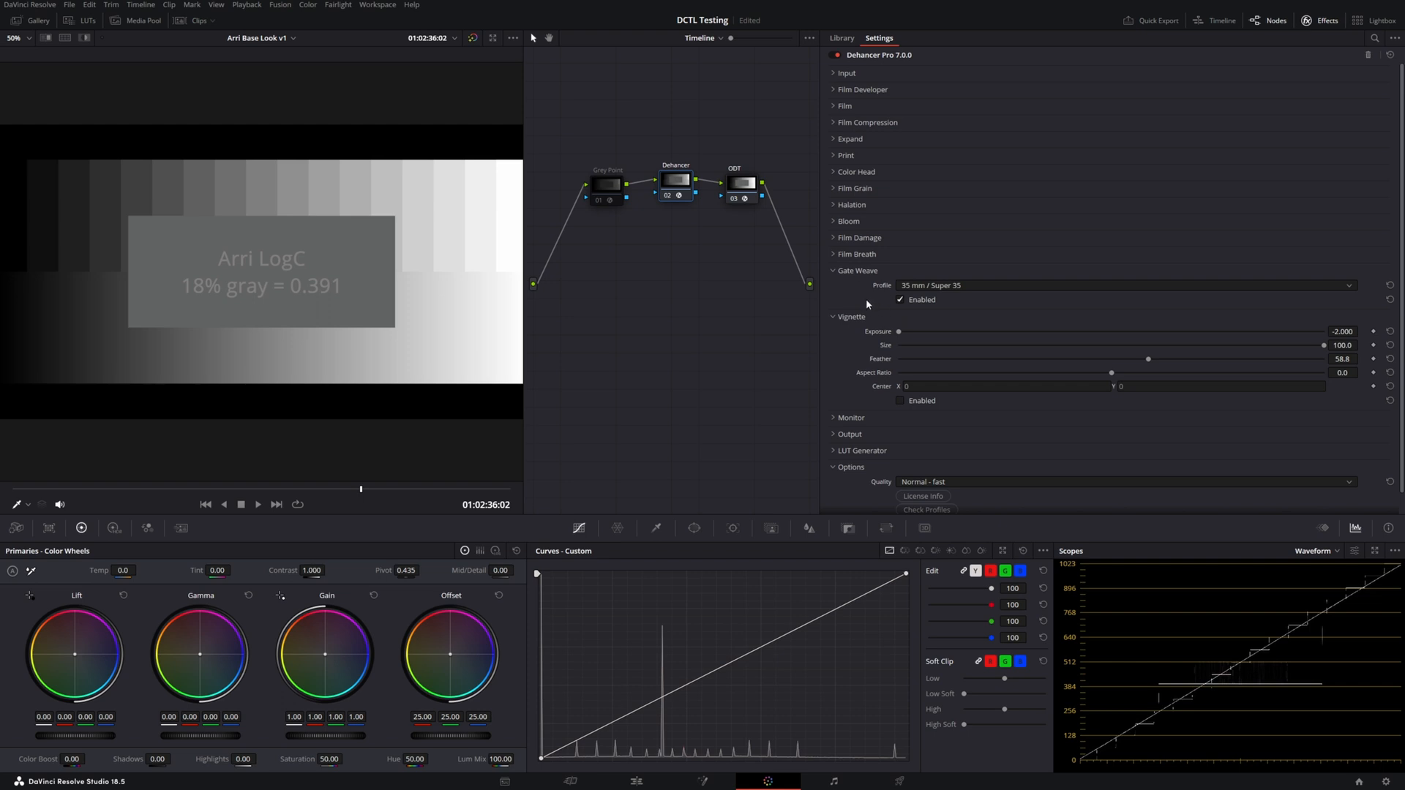
Disable Gate Weave, check False Color IRE zones and Clipping Indication, then turn both off.
click(850, 418)
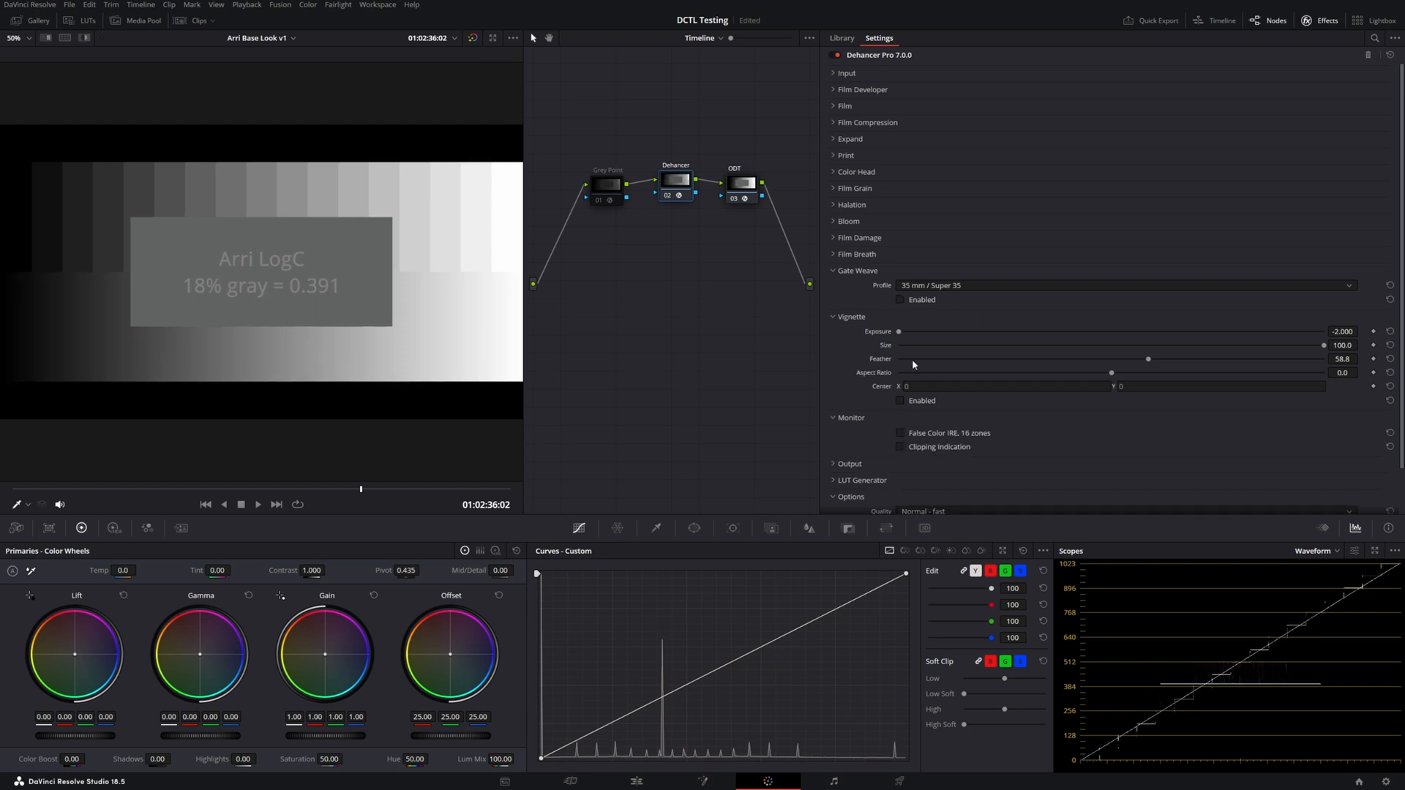
mouse_move(883, 334)
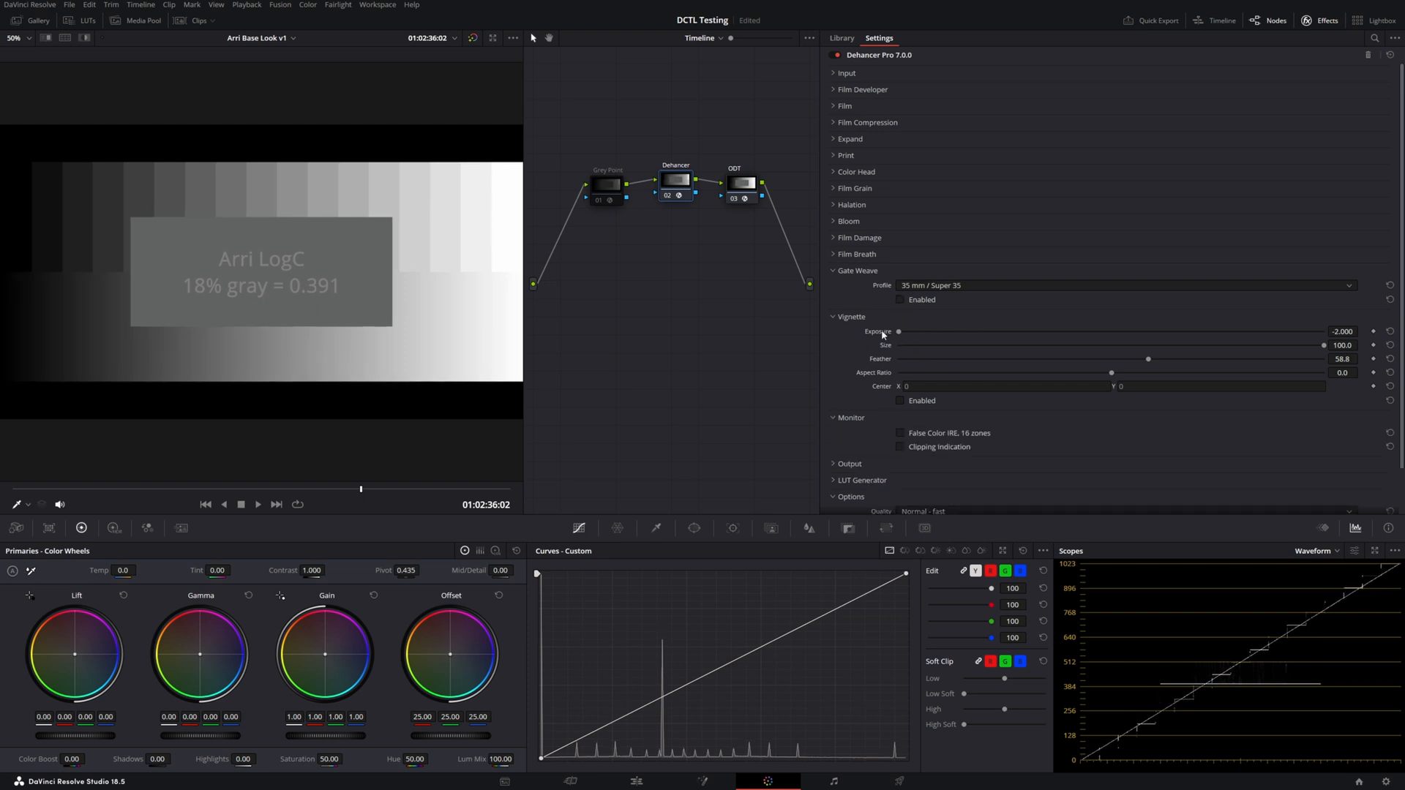
mouse_move(853, 364)
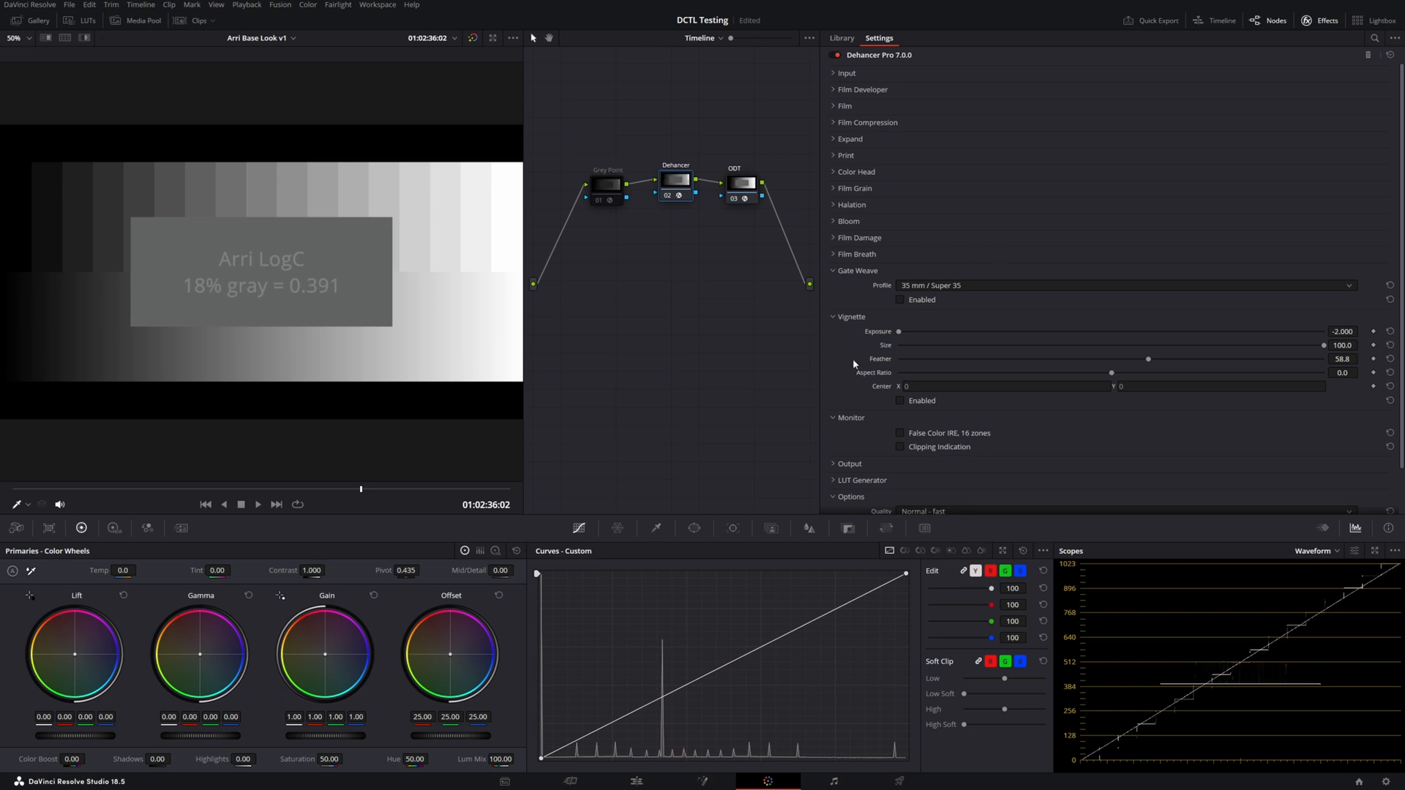
click(901, 433)
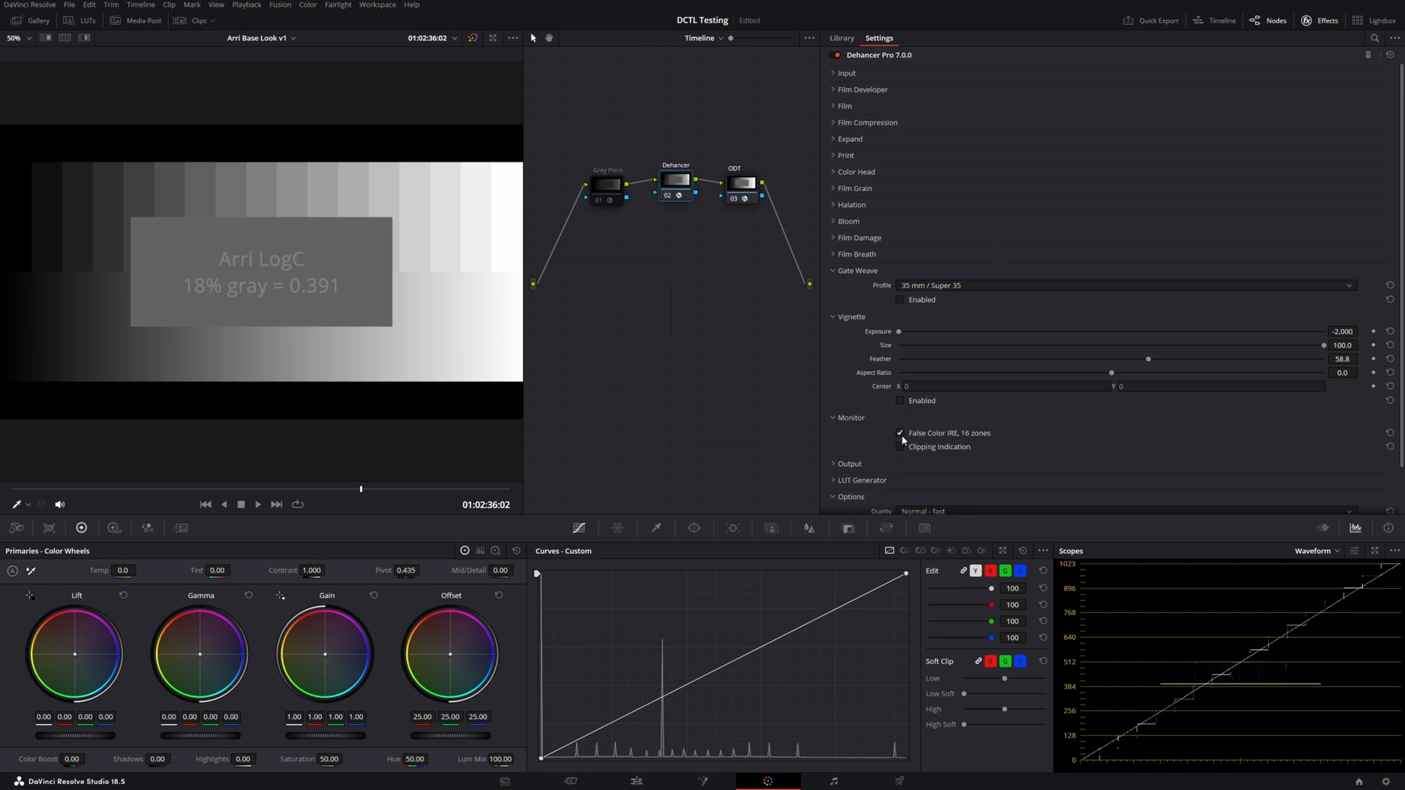
click(901, 433)
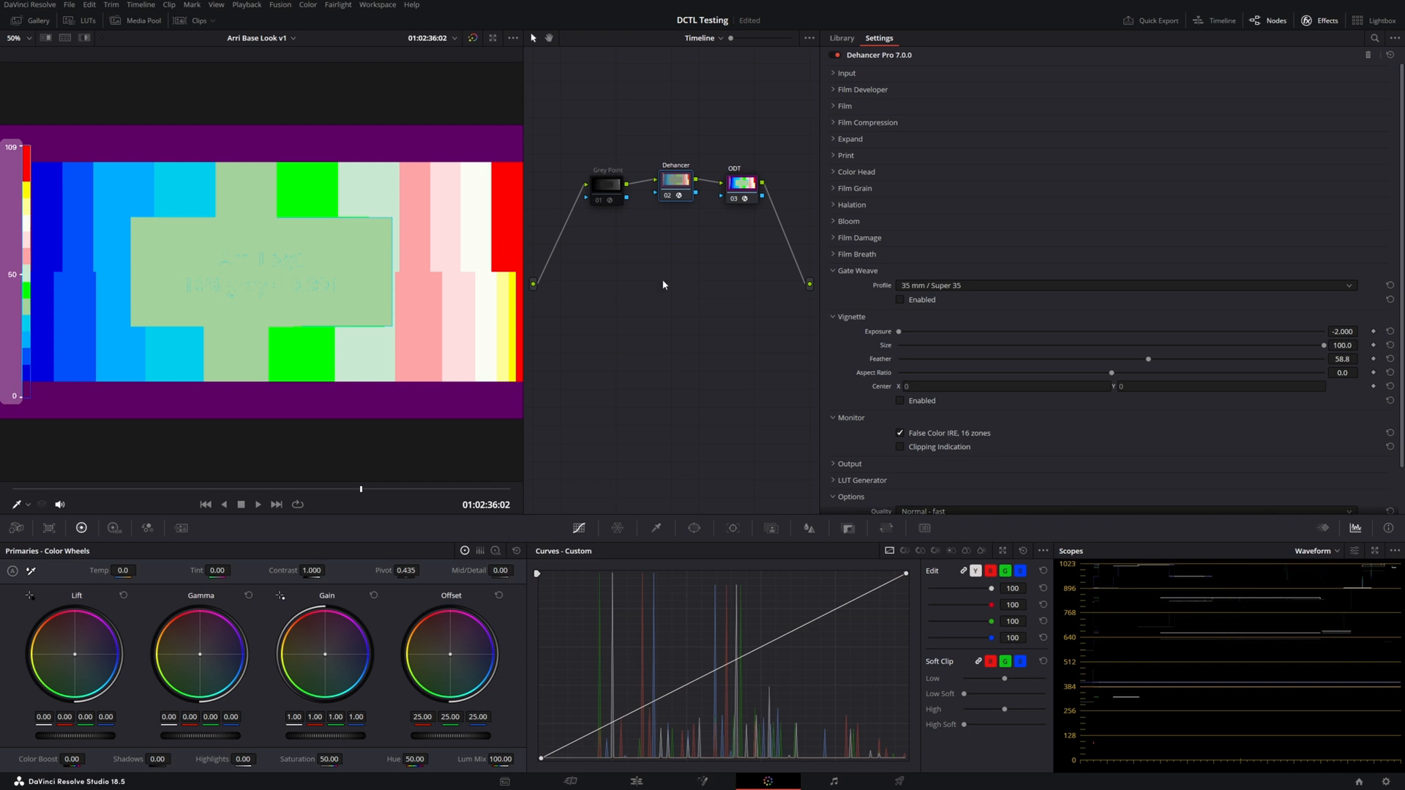
click(901, 434)
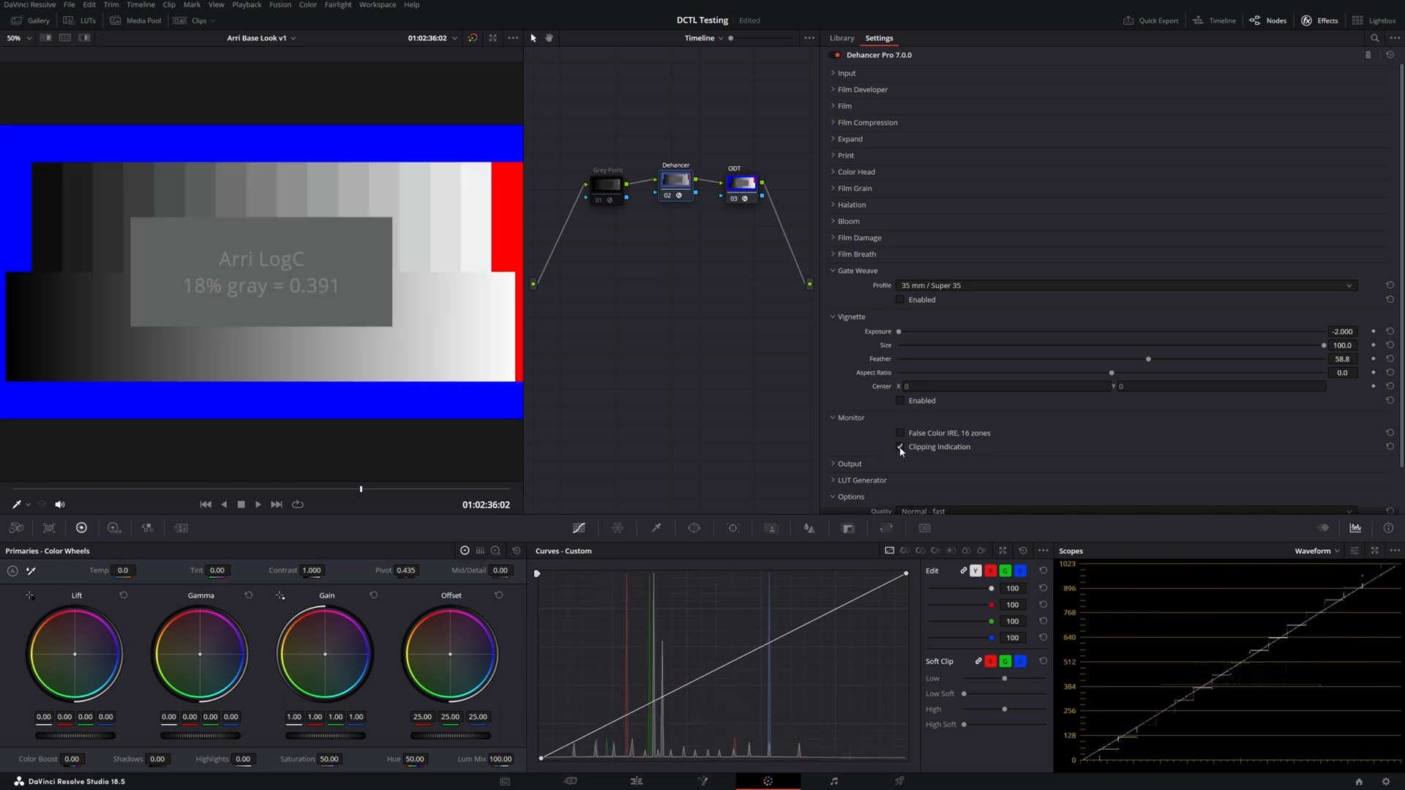
click(901, 447)
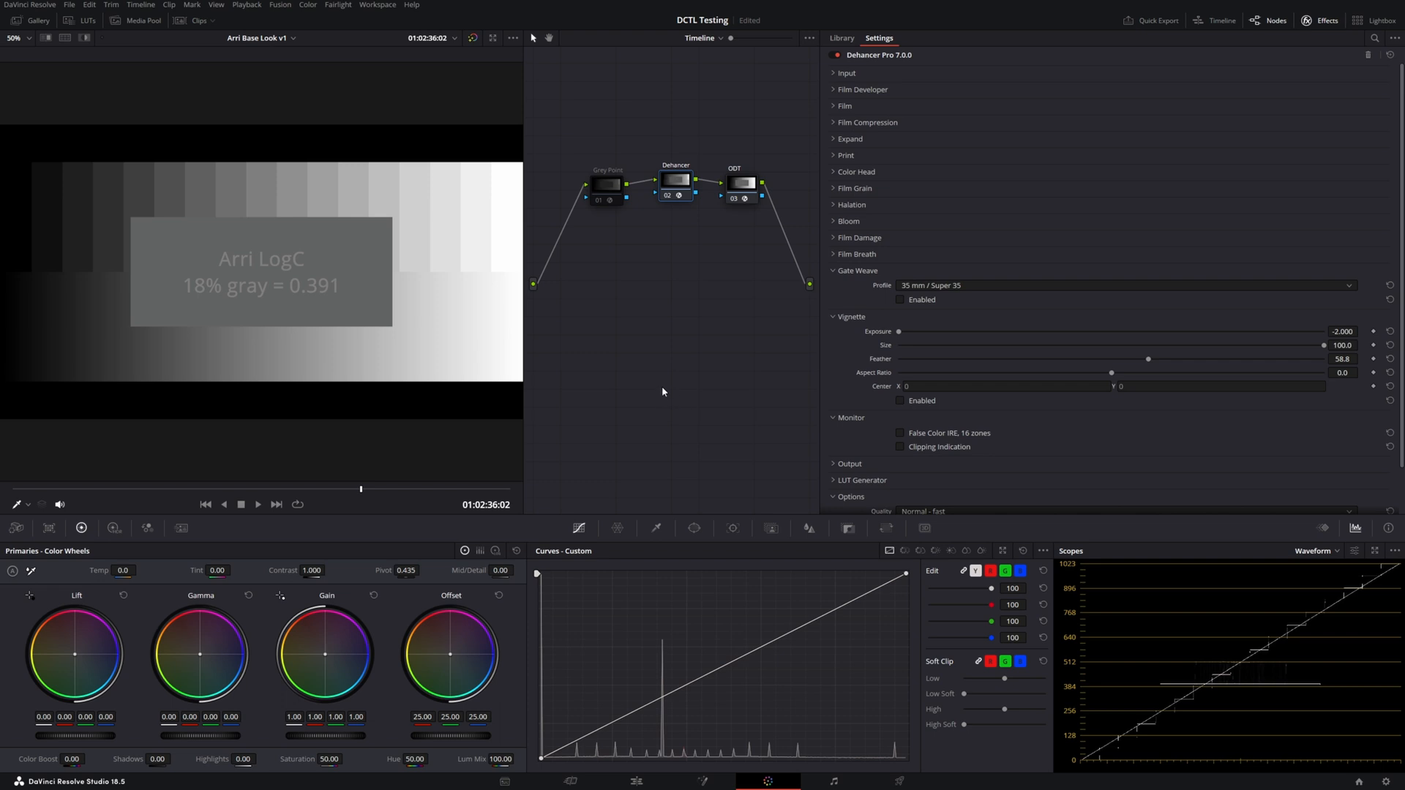
mouse_move(632, 380)
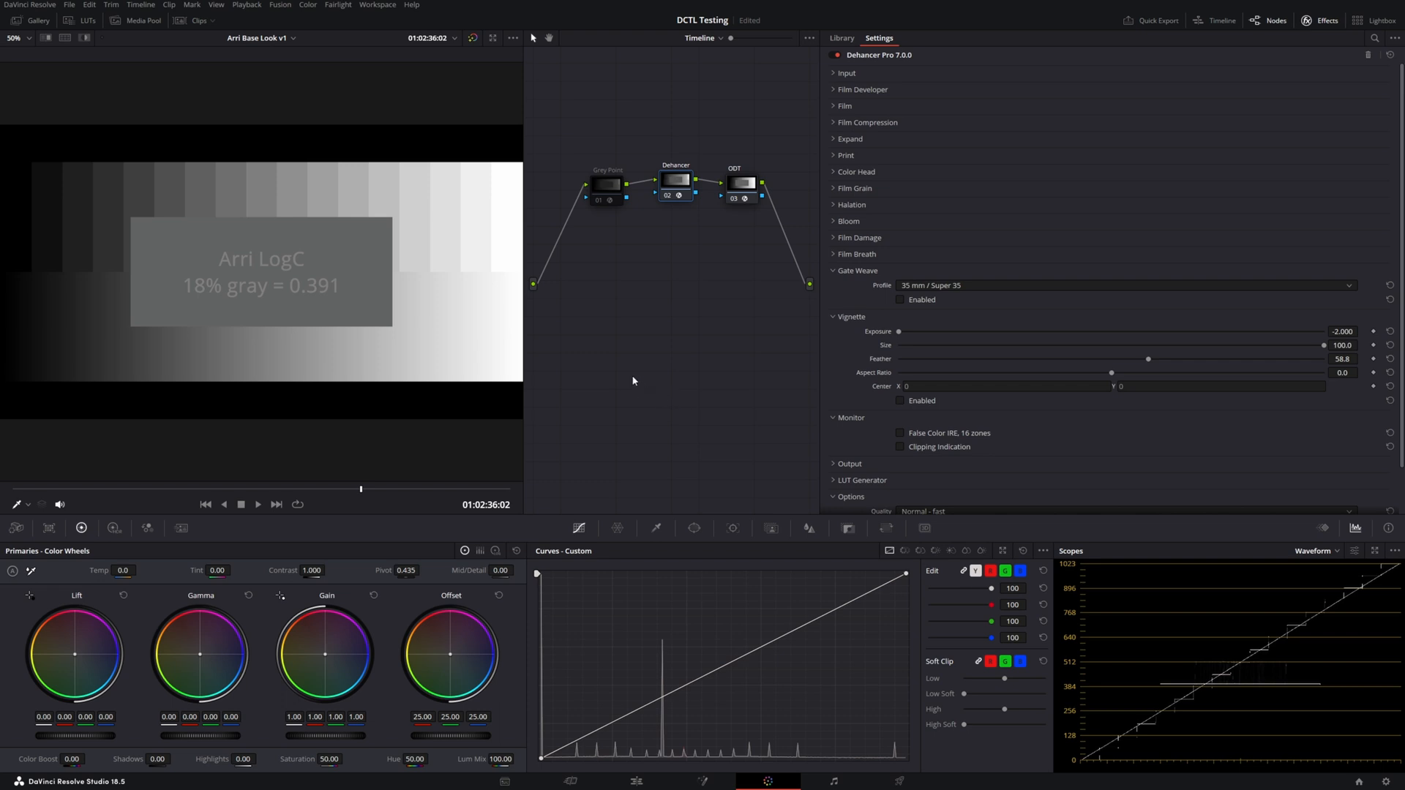